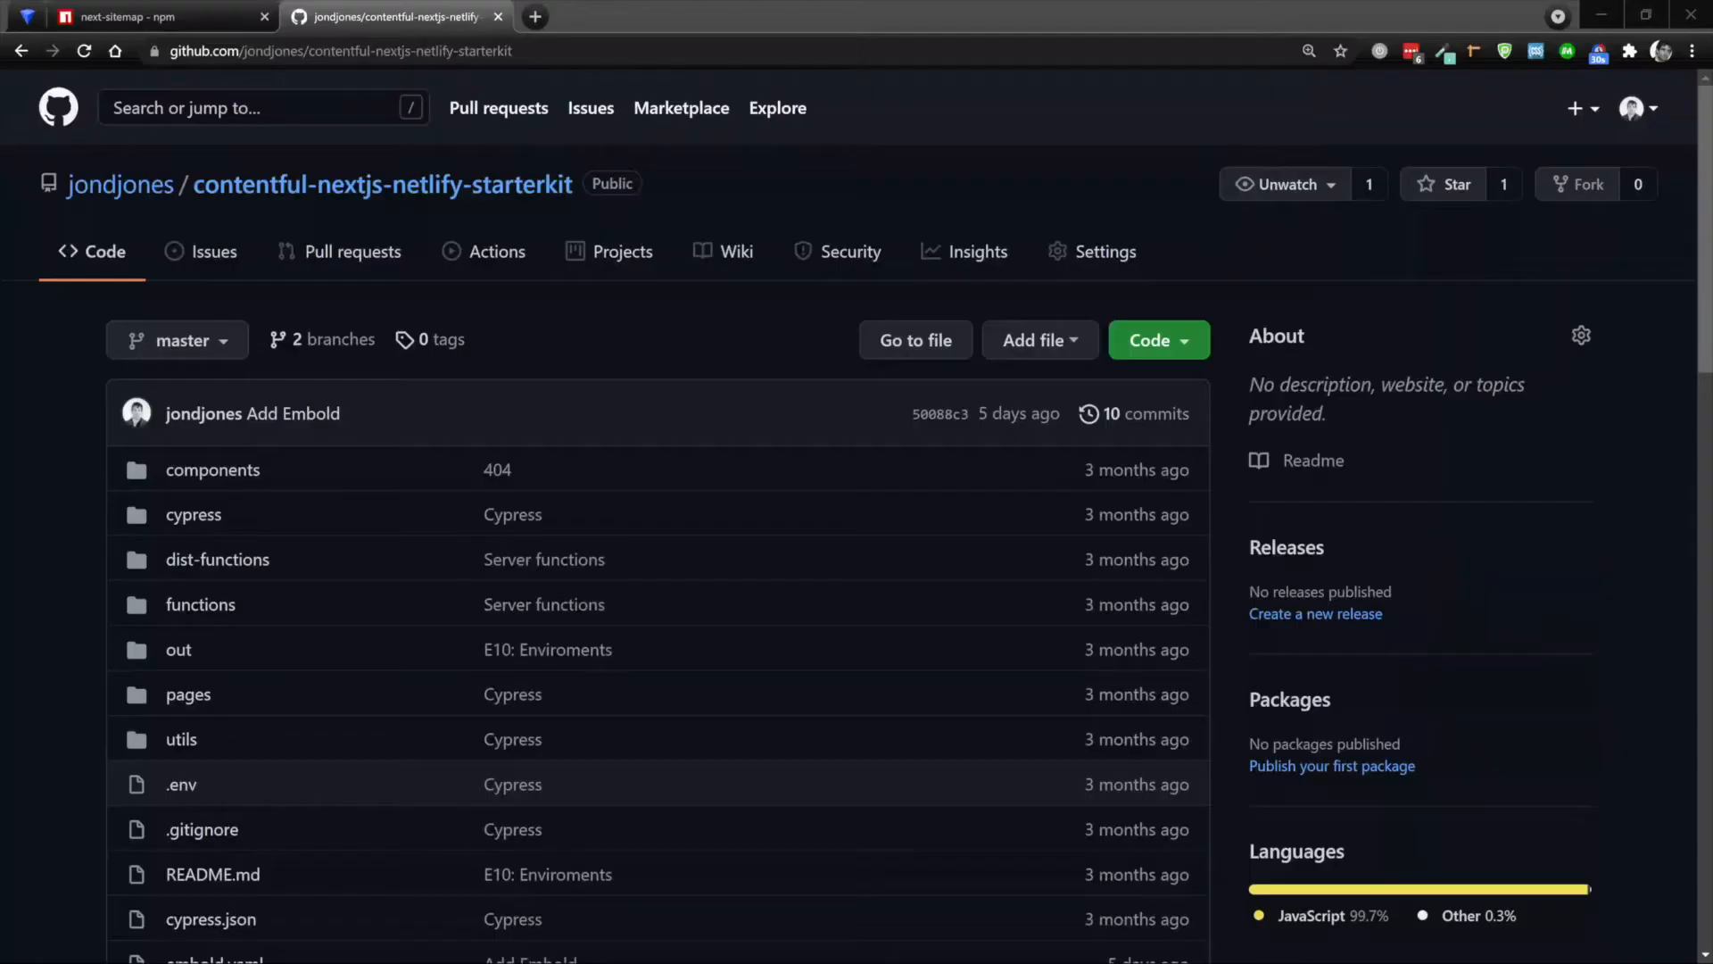
Step: Run npm install next-sitemap --save-dev in the terminal to add it as a dev dependency
scroll("down", 3)
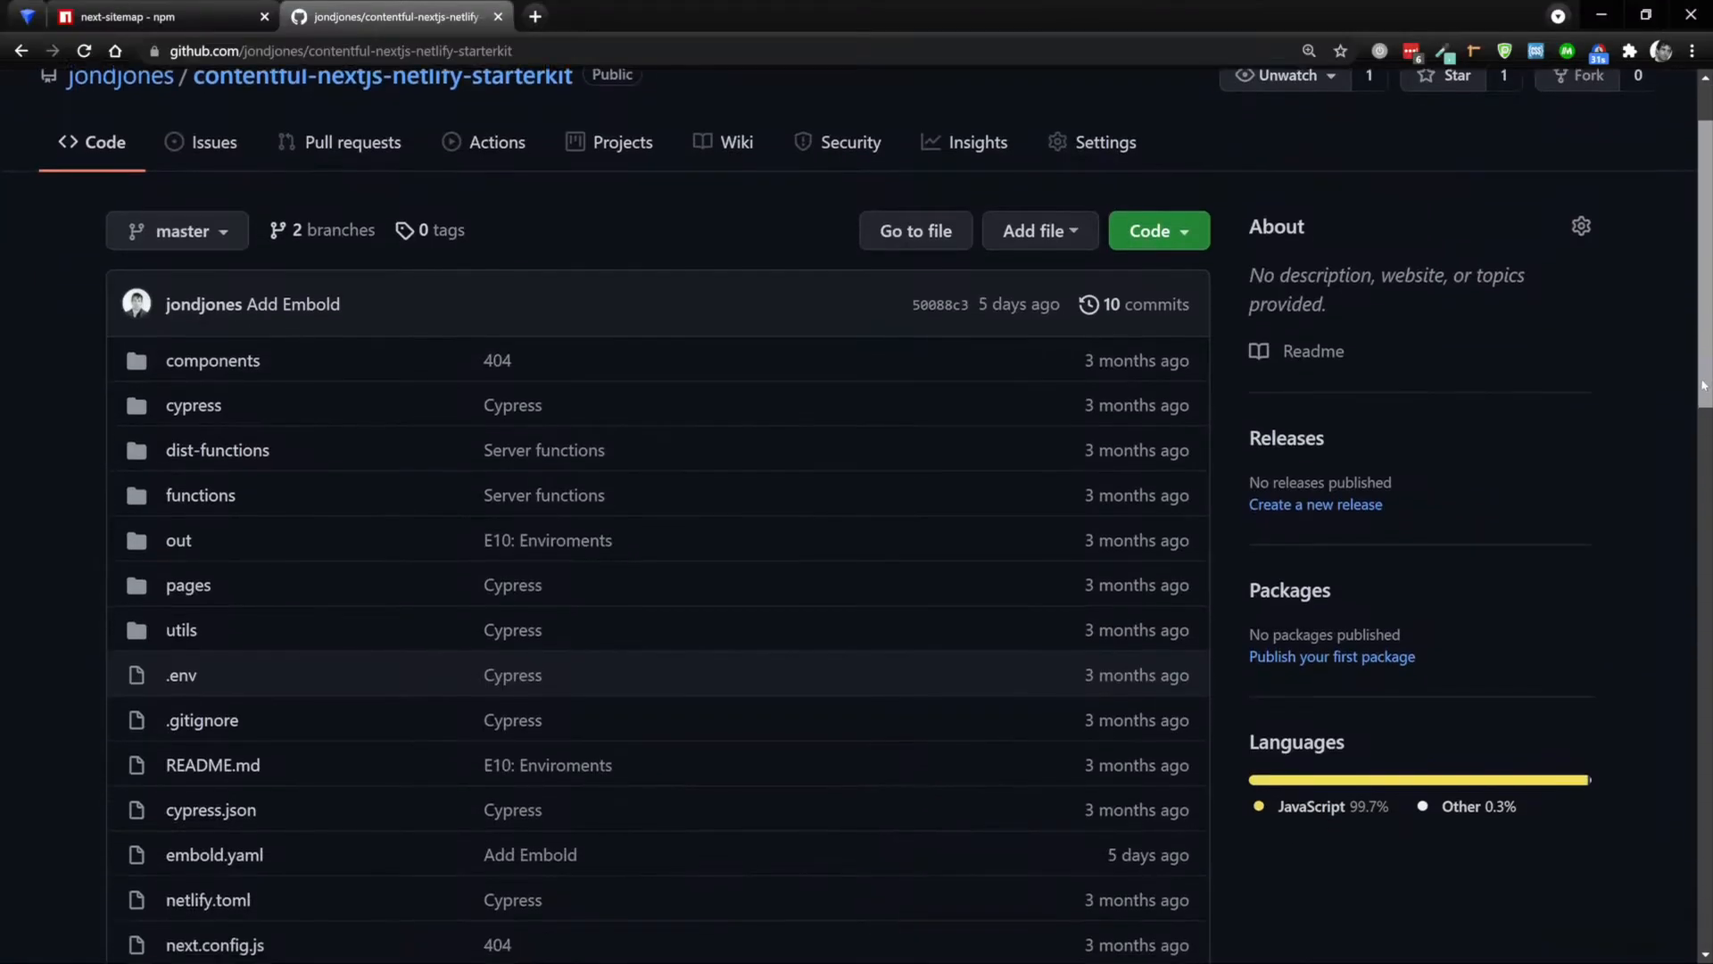
scroll("down", 3)
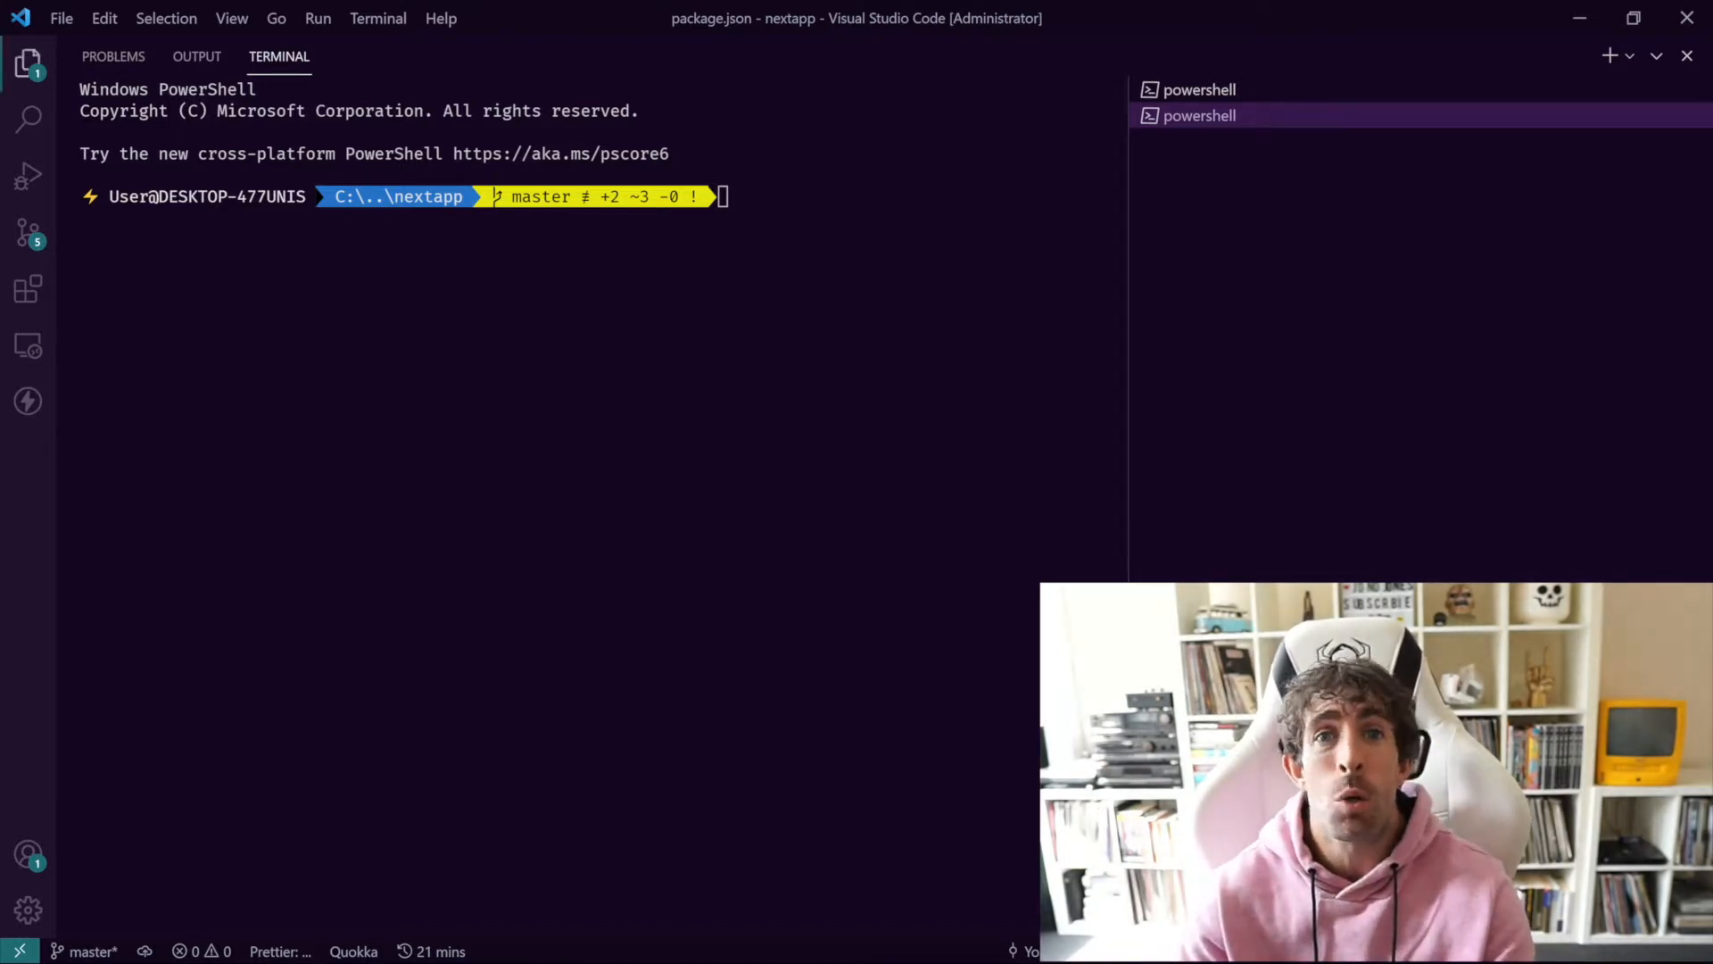
type("npm install")
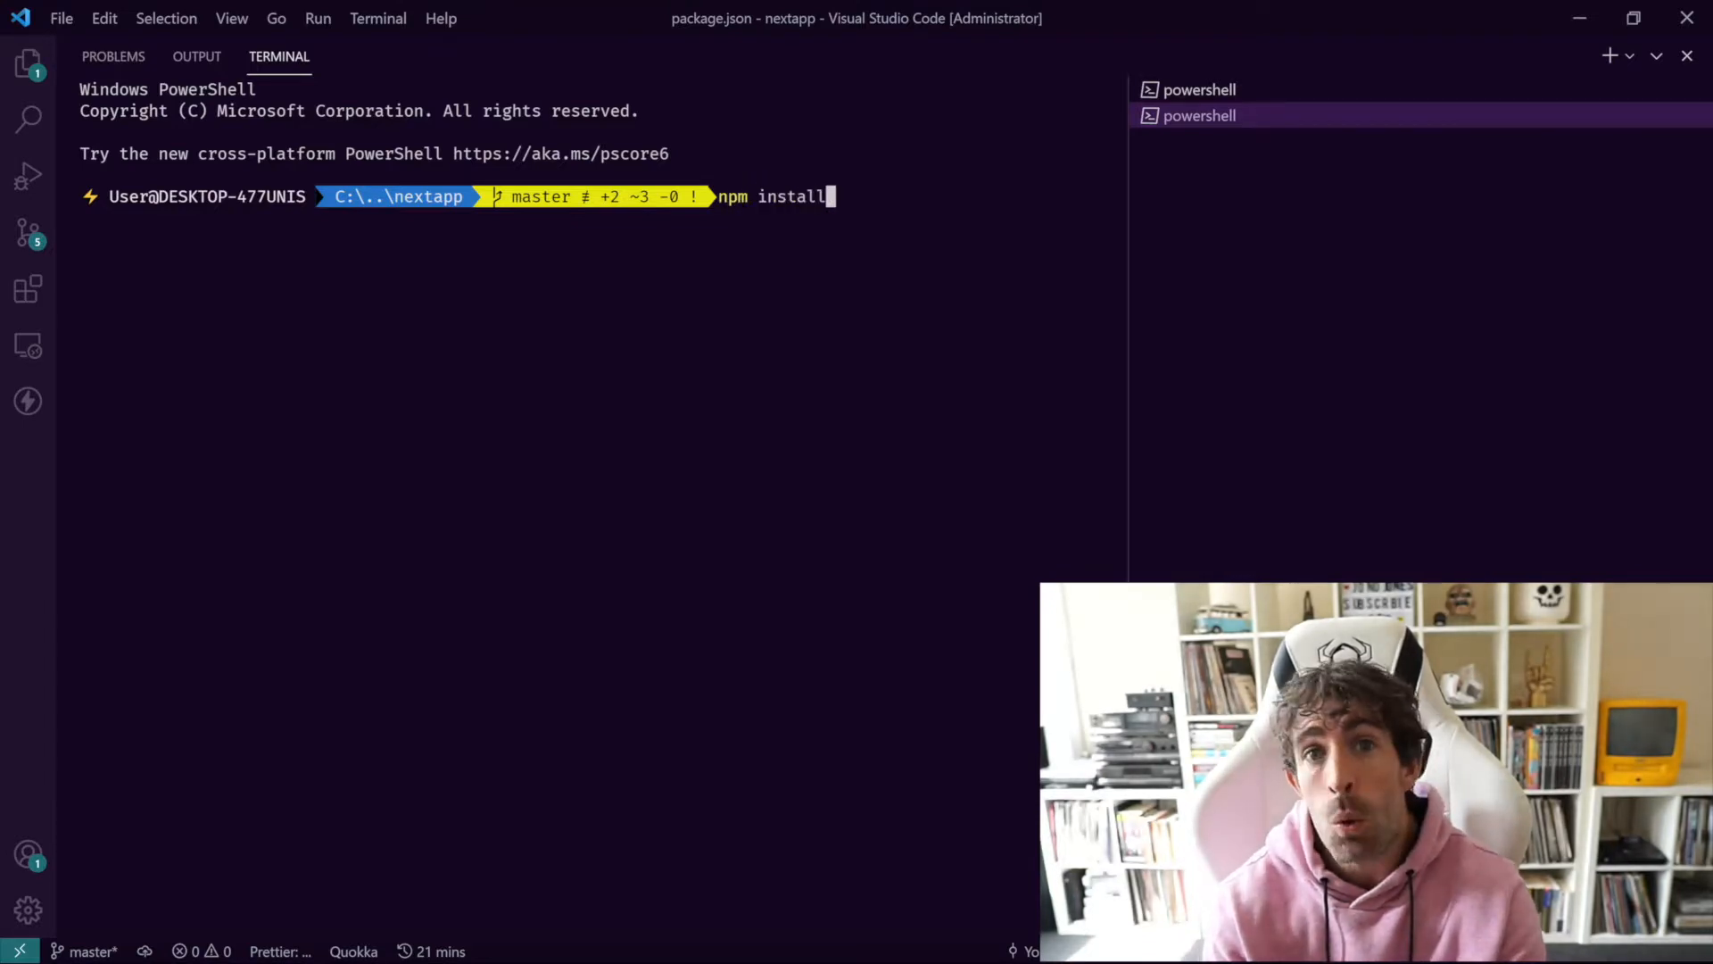
type("next-s")
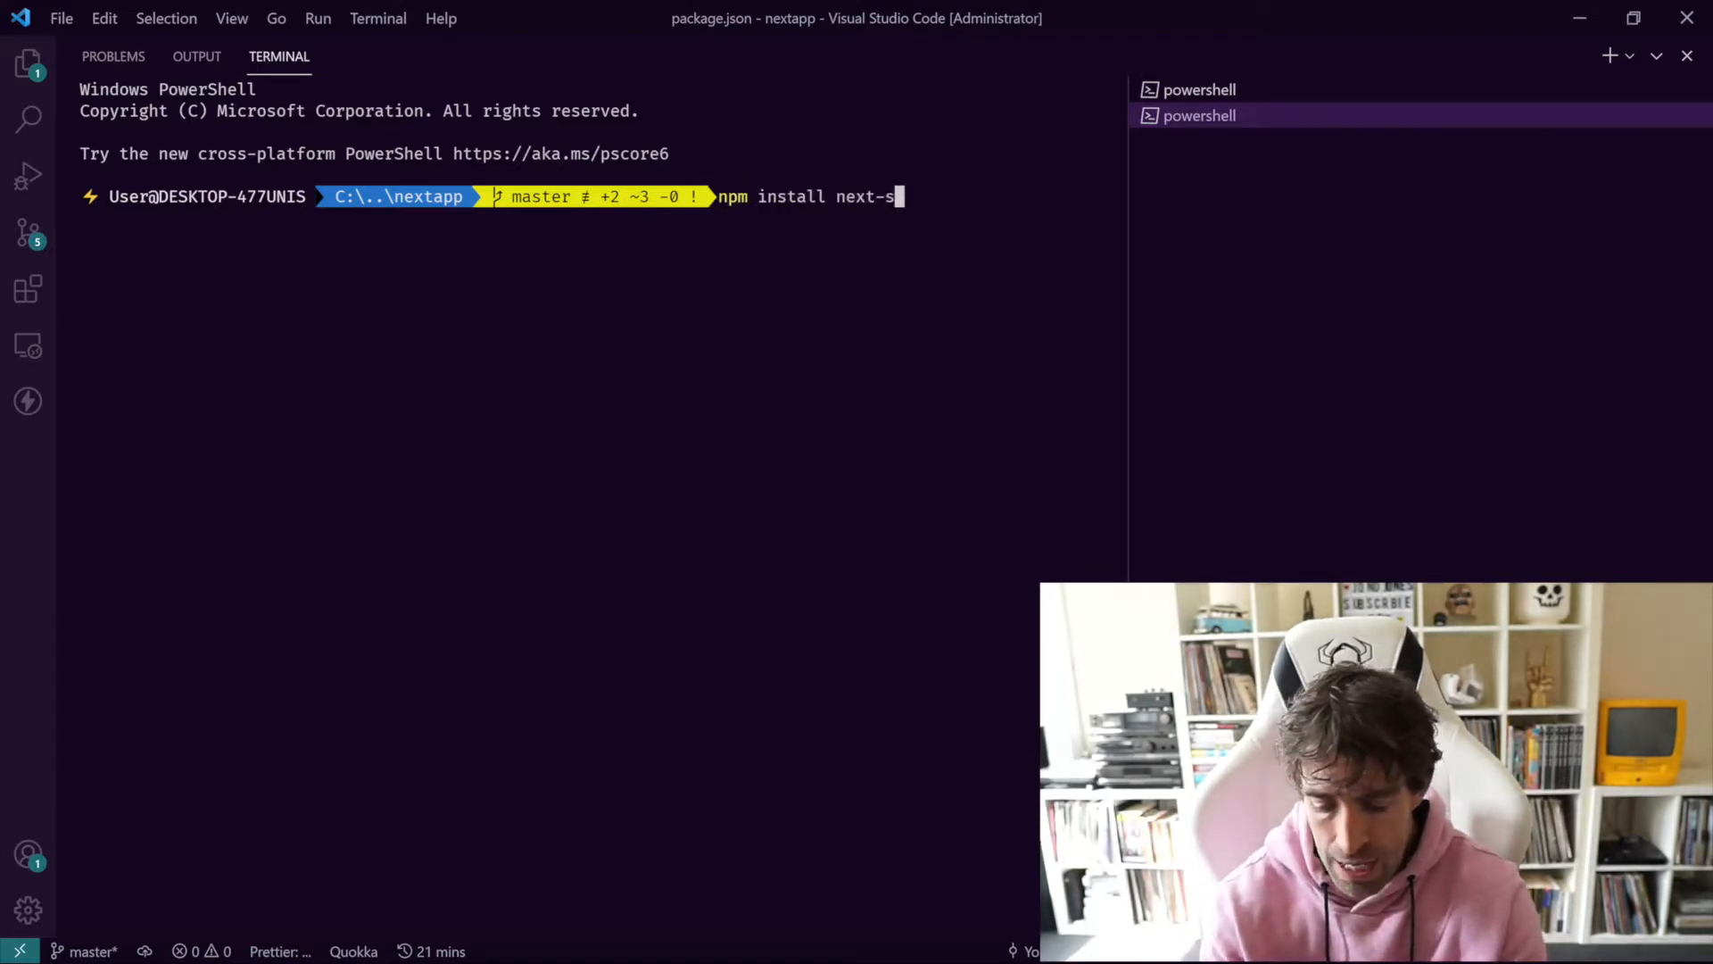
type("itemap")
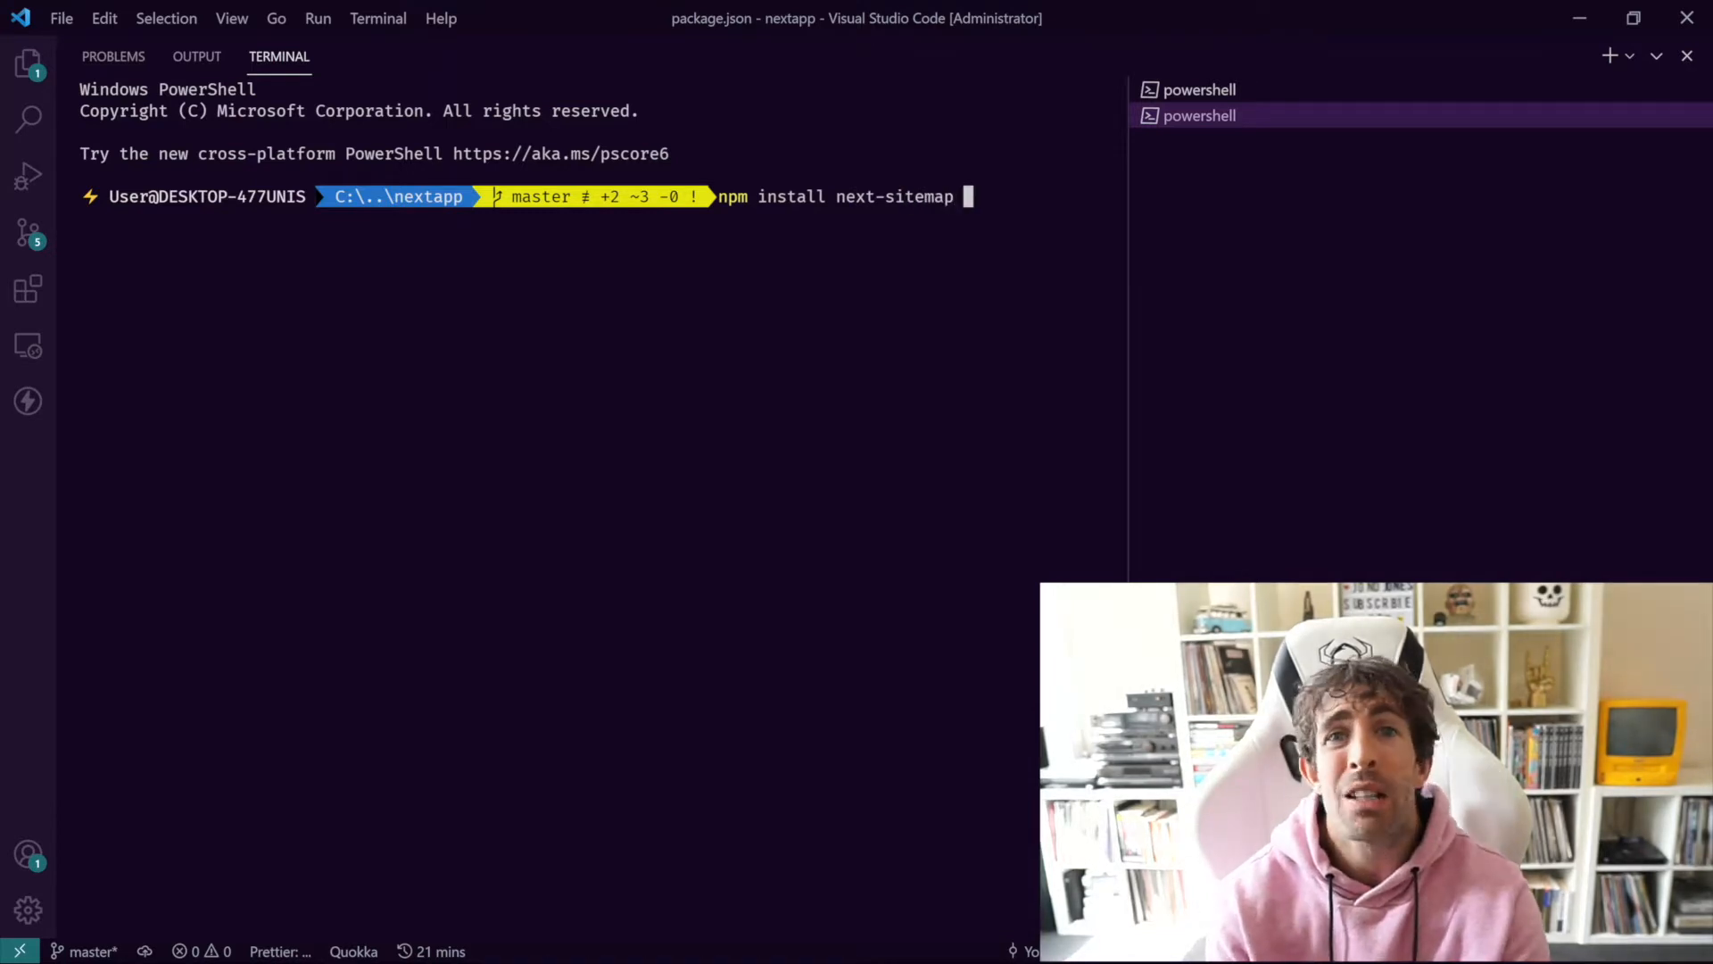
type("--")
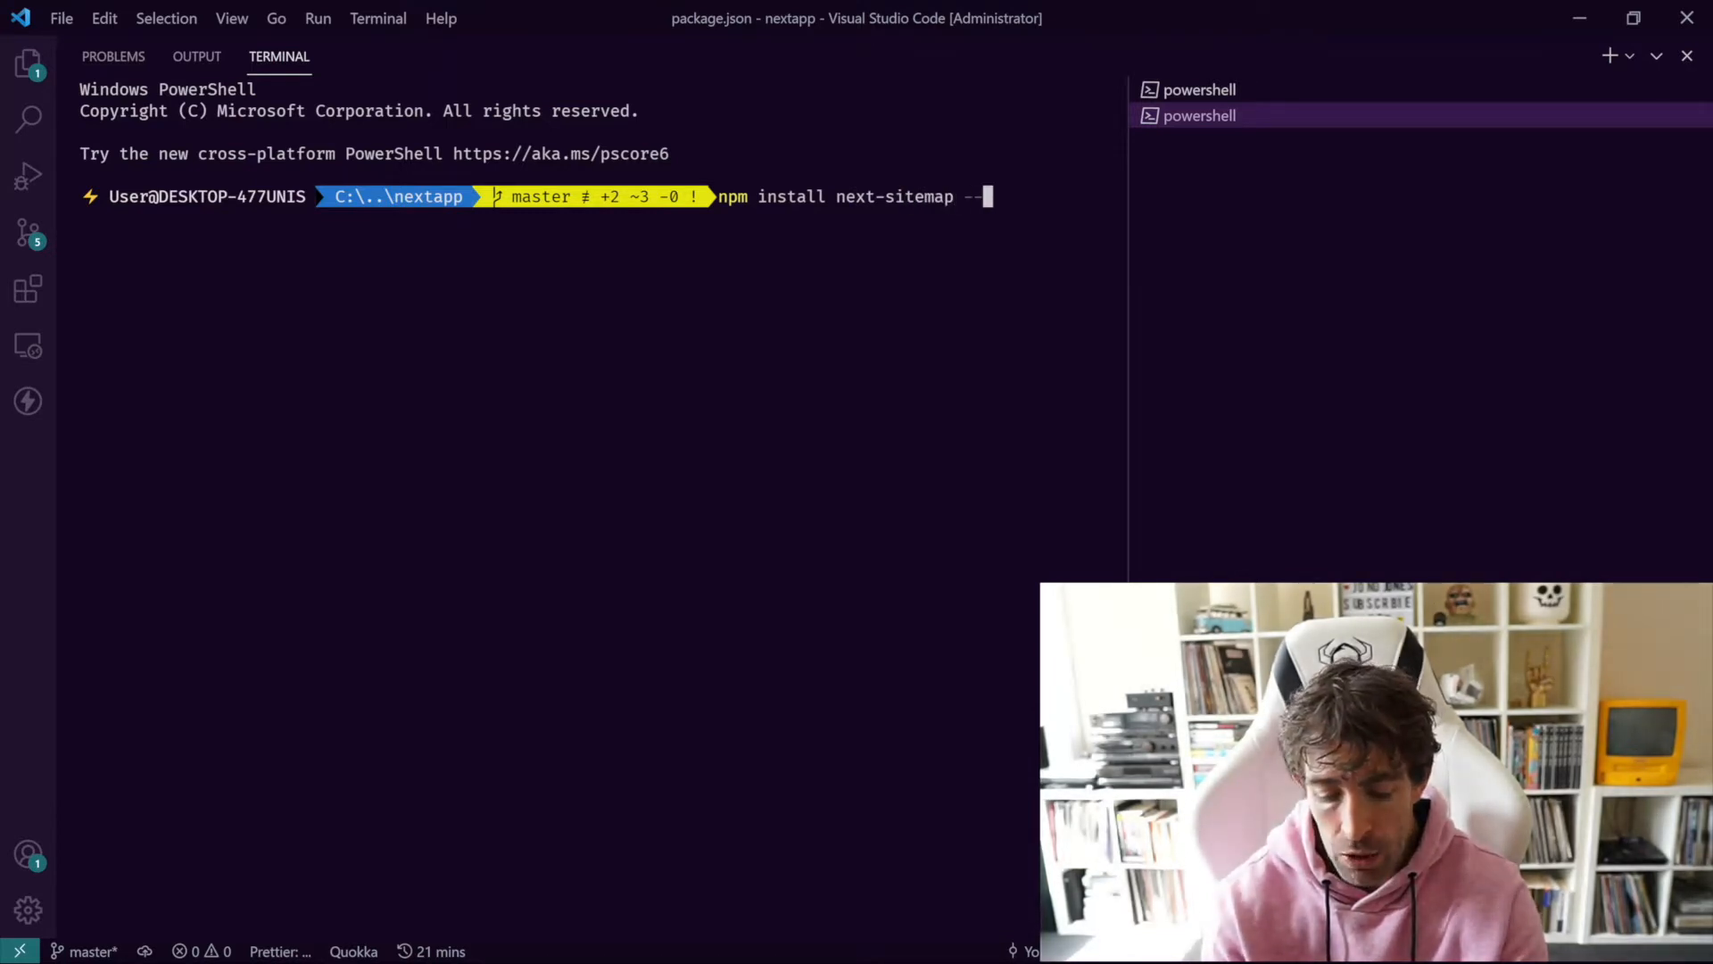
type("save-")
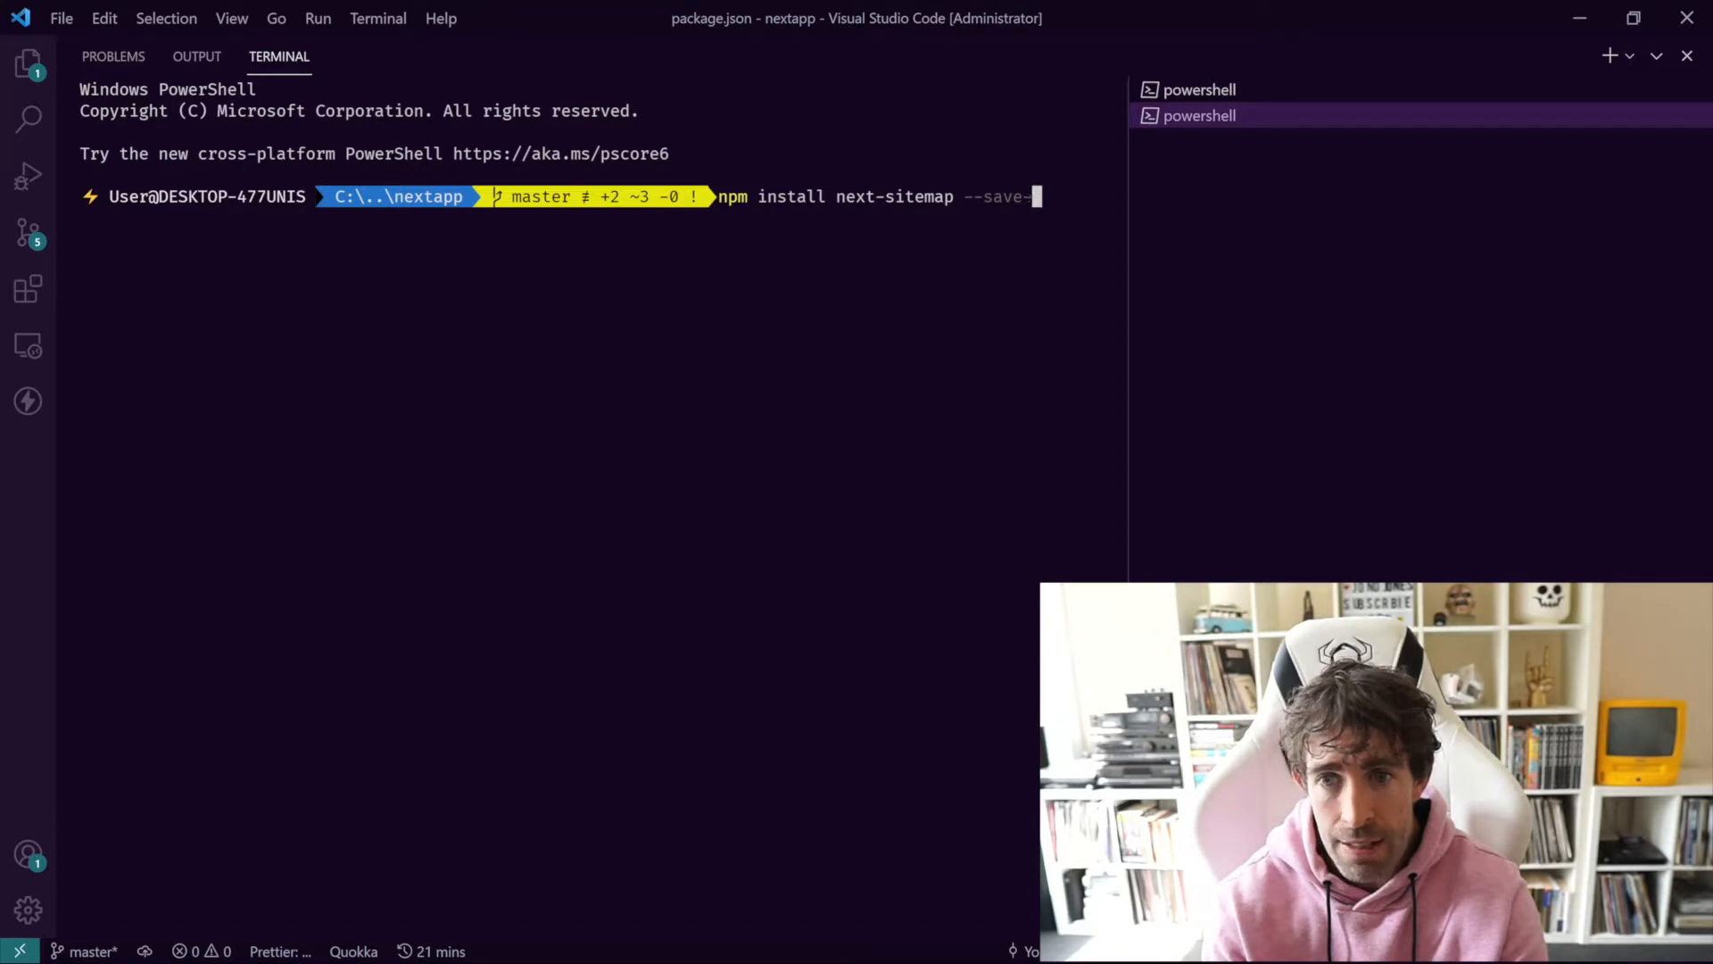
type("dev")
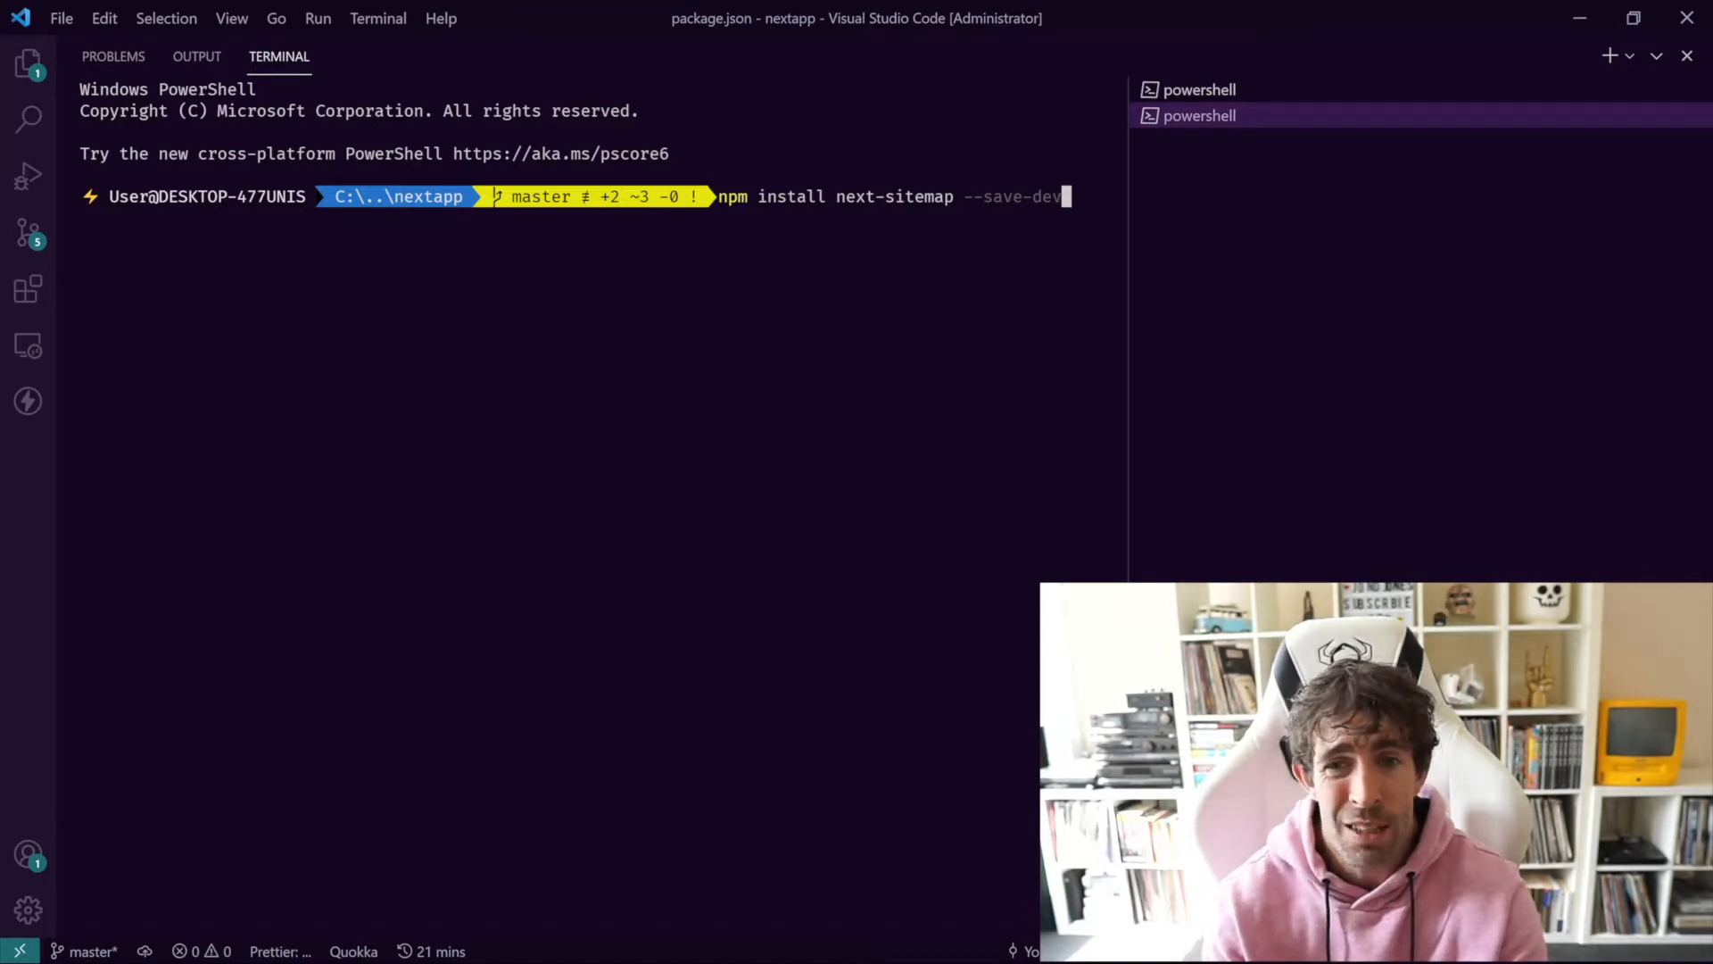
key("Enter")
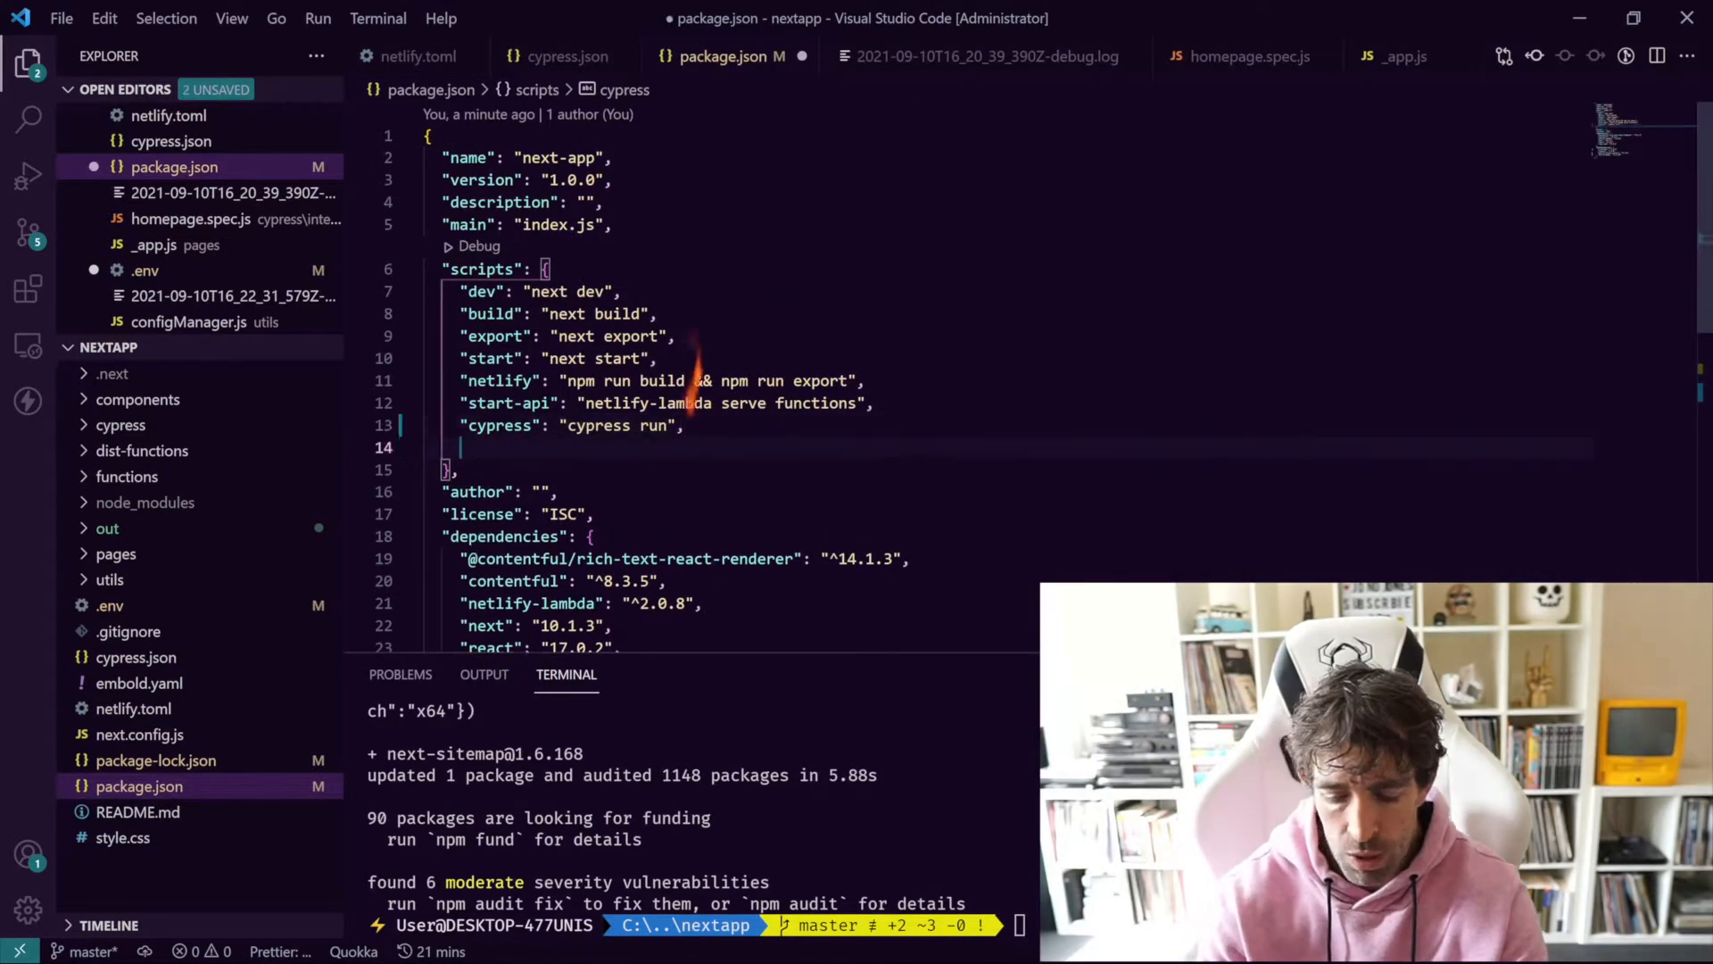
Step: Add a "postbuild": "next-sitemap" entry to the package.json scripts
type("\"post\"")
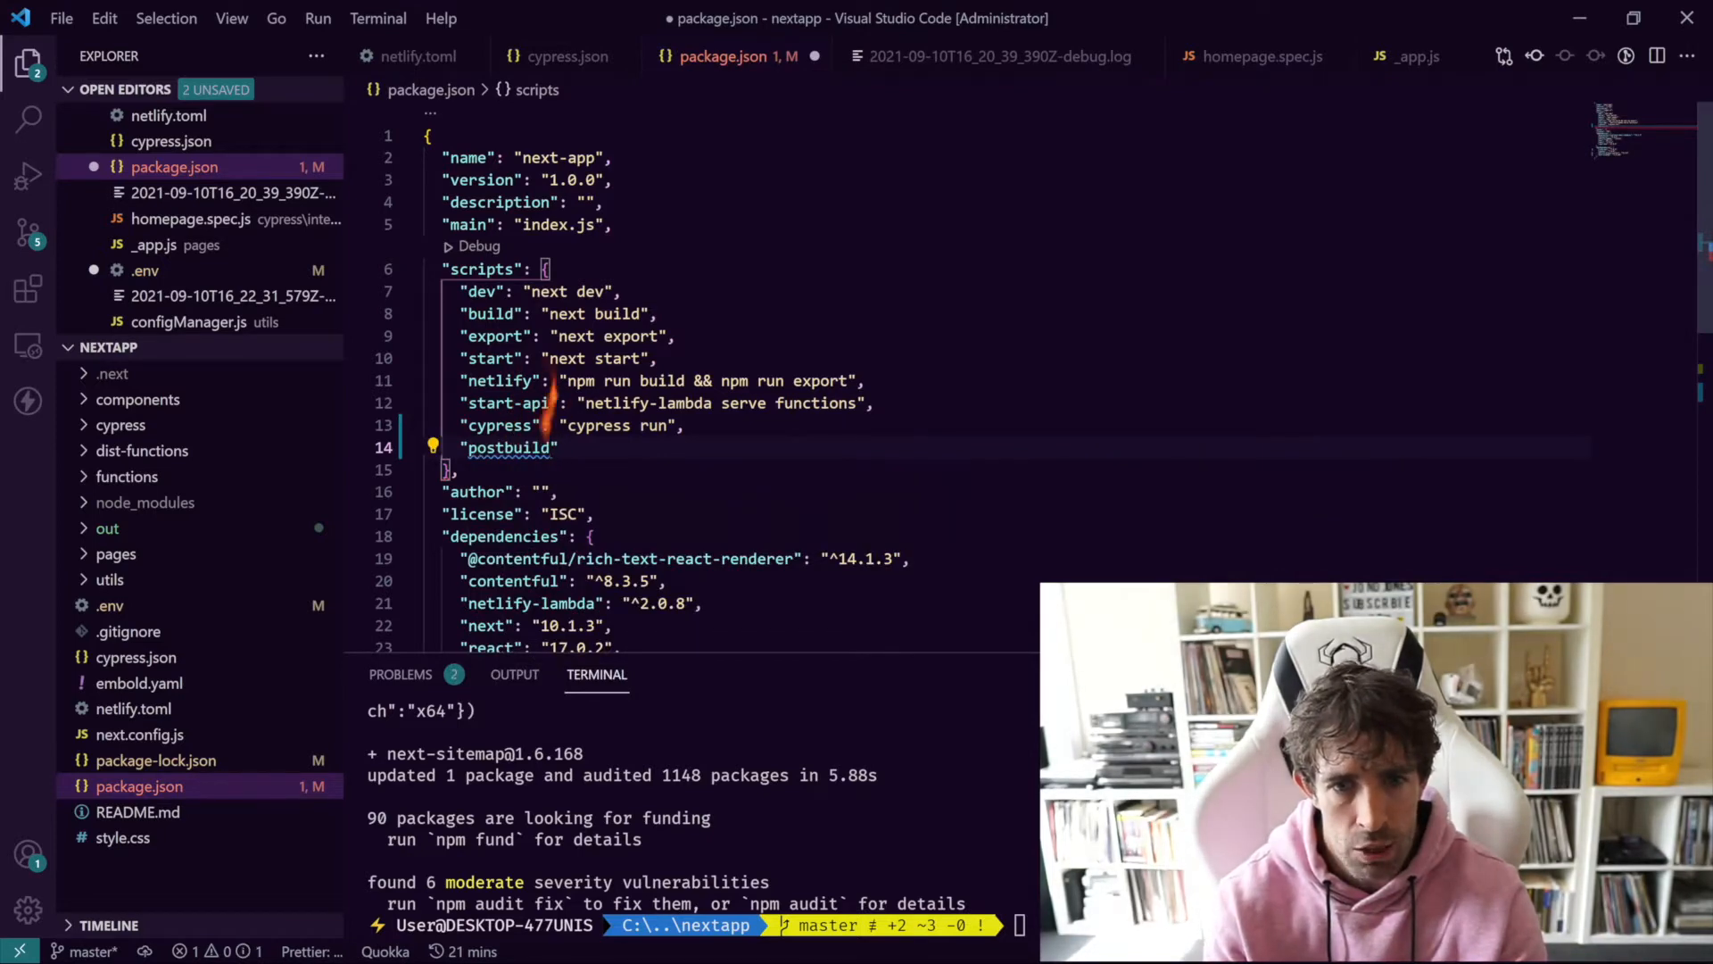
type(":")
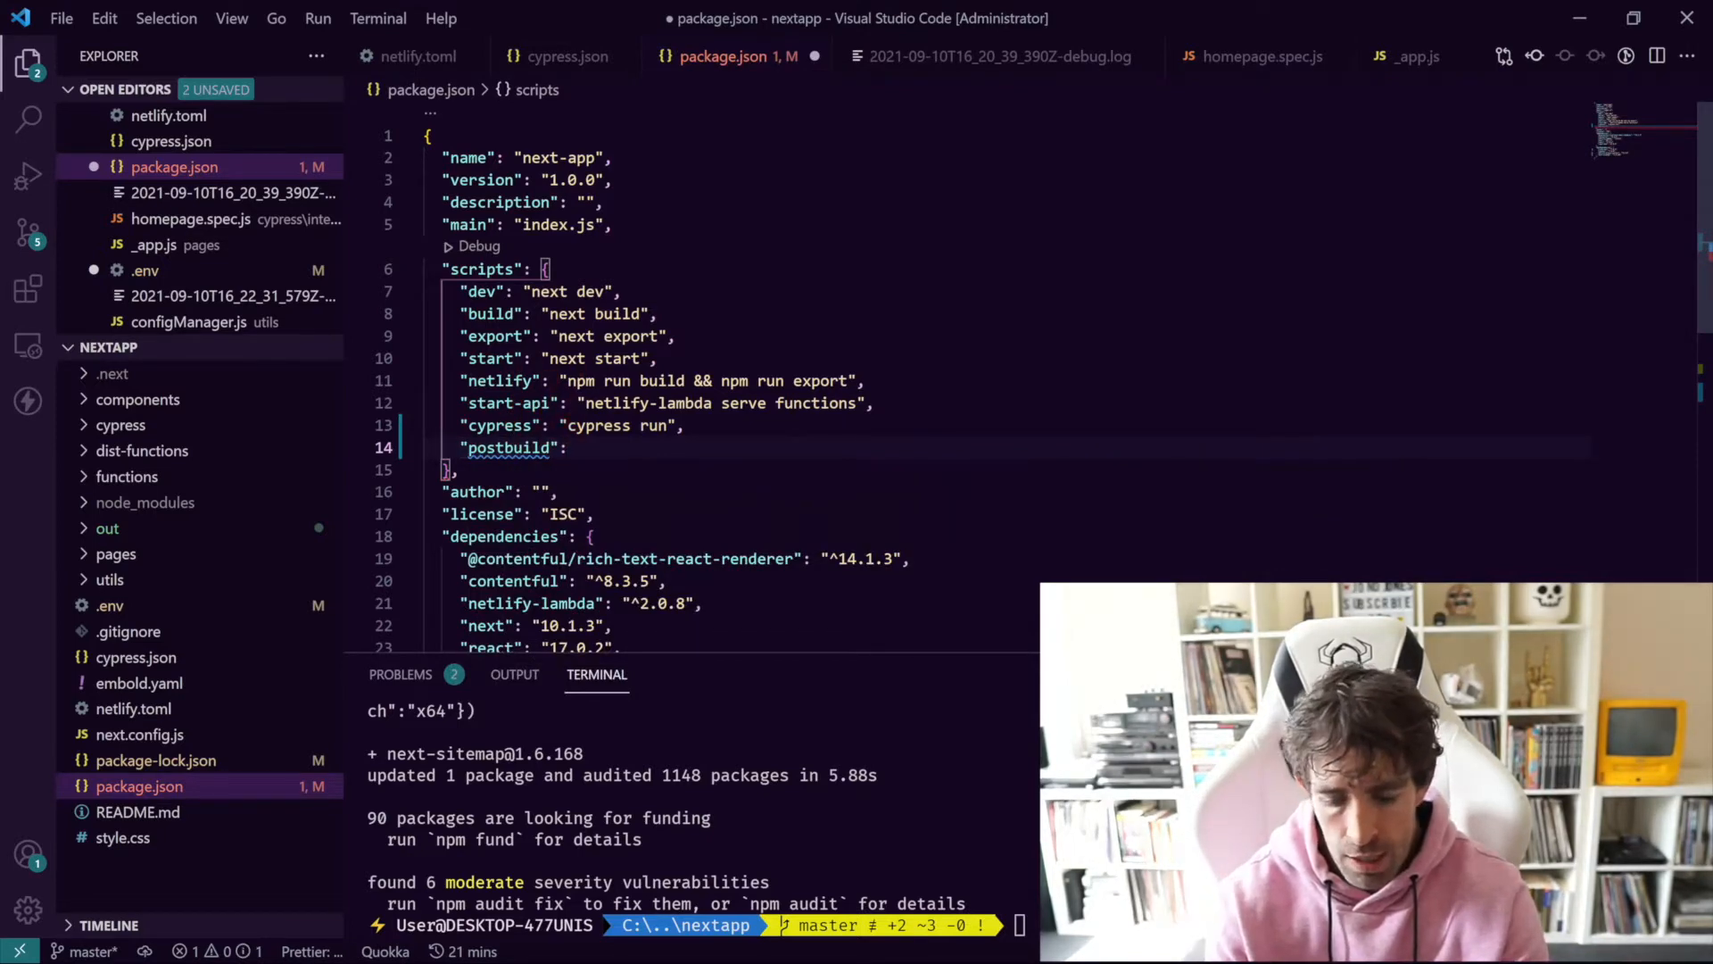
type("si\"")
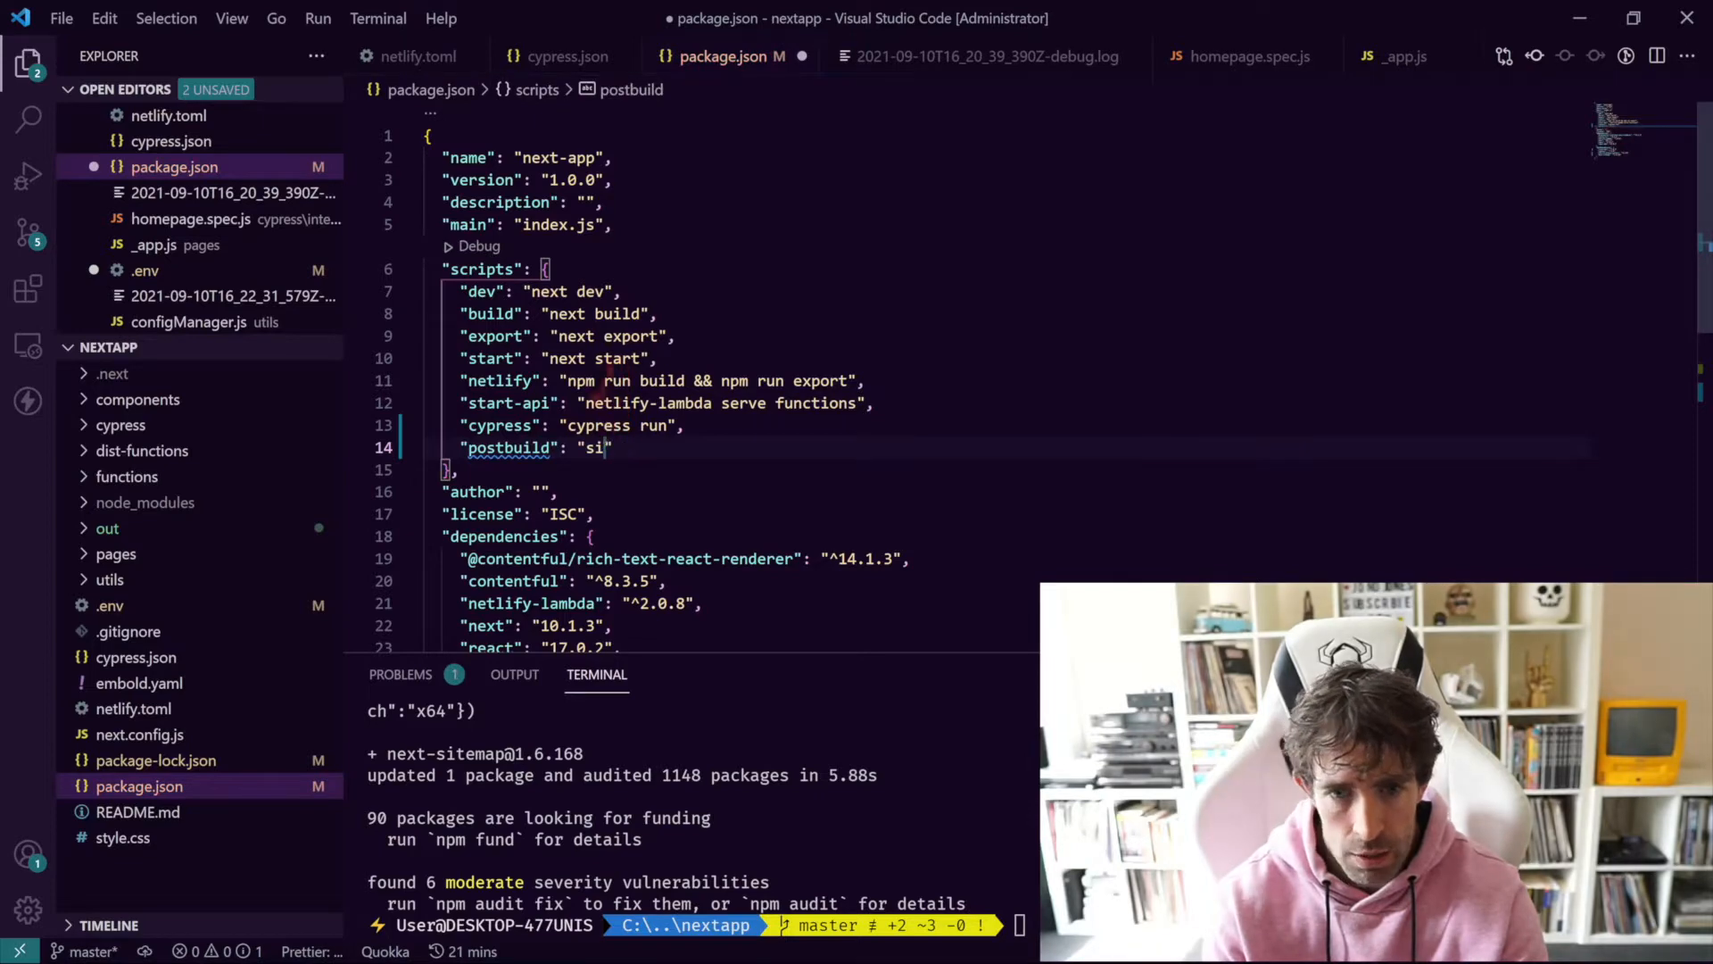
type("next-sitemap")
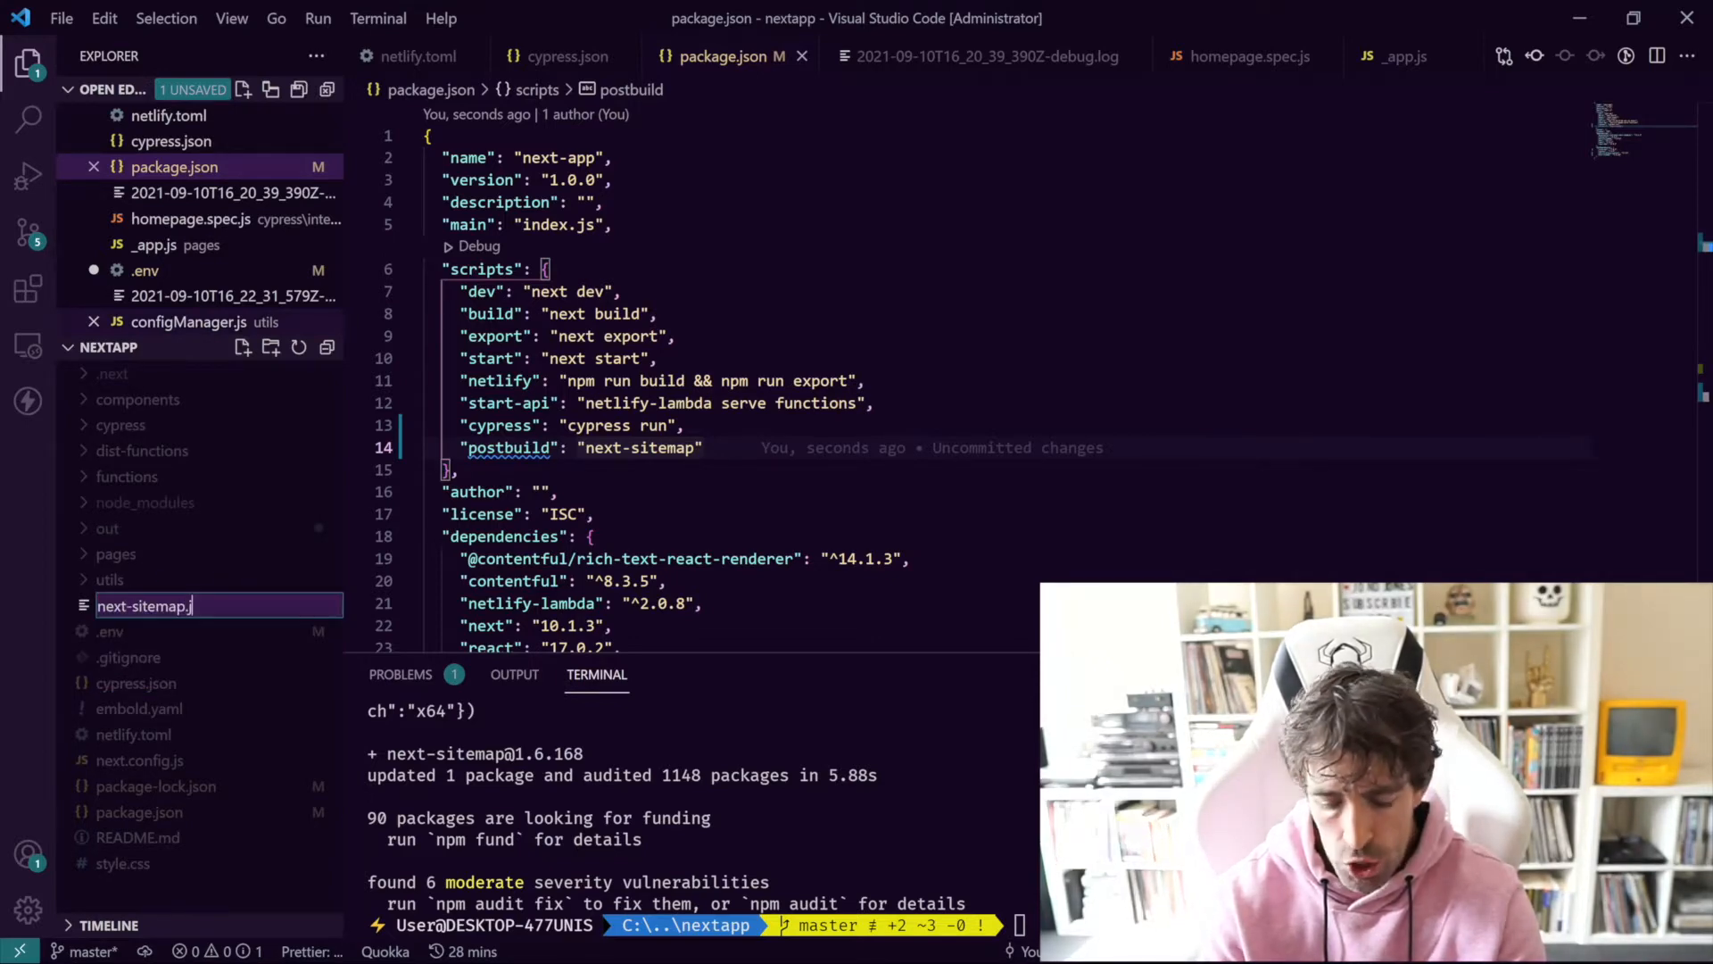
Step: Create next-sitemap.js and declare let policy = { userAgent: "*" }
key("Enter")
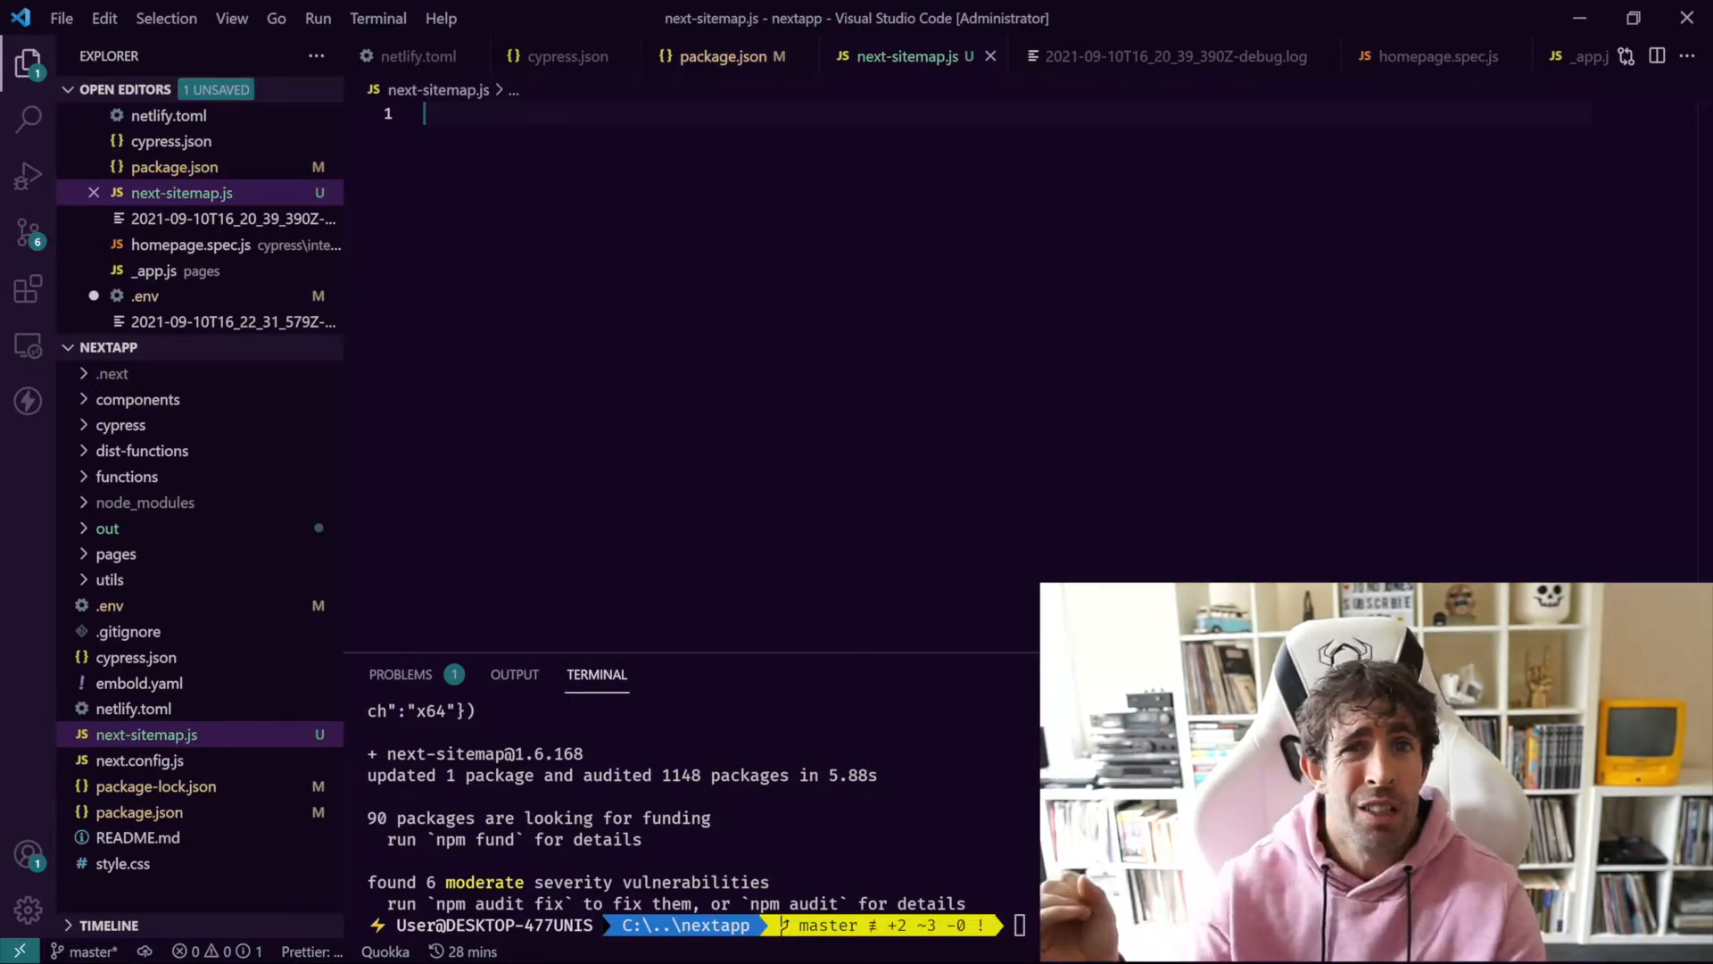
type("let")
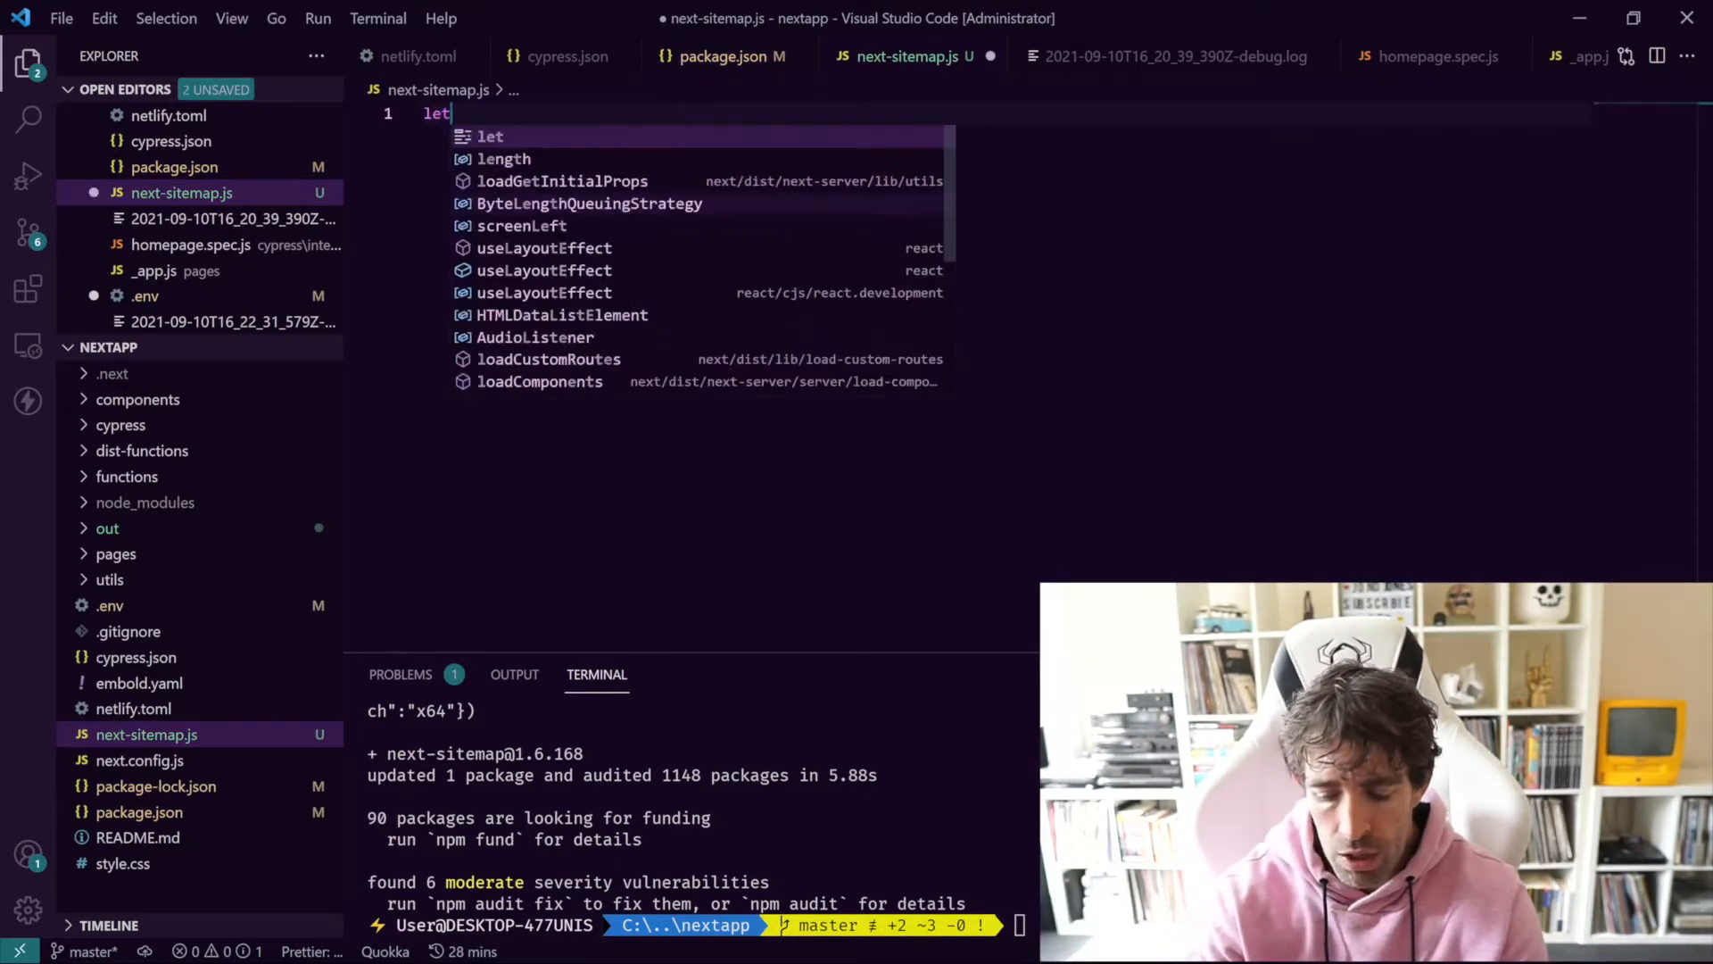
type("pol")
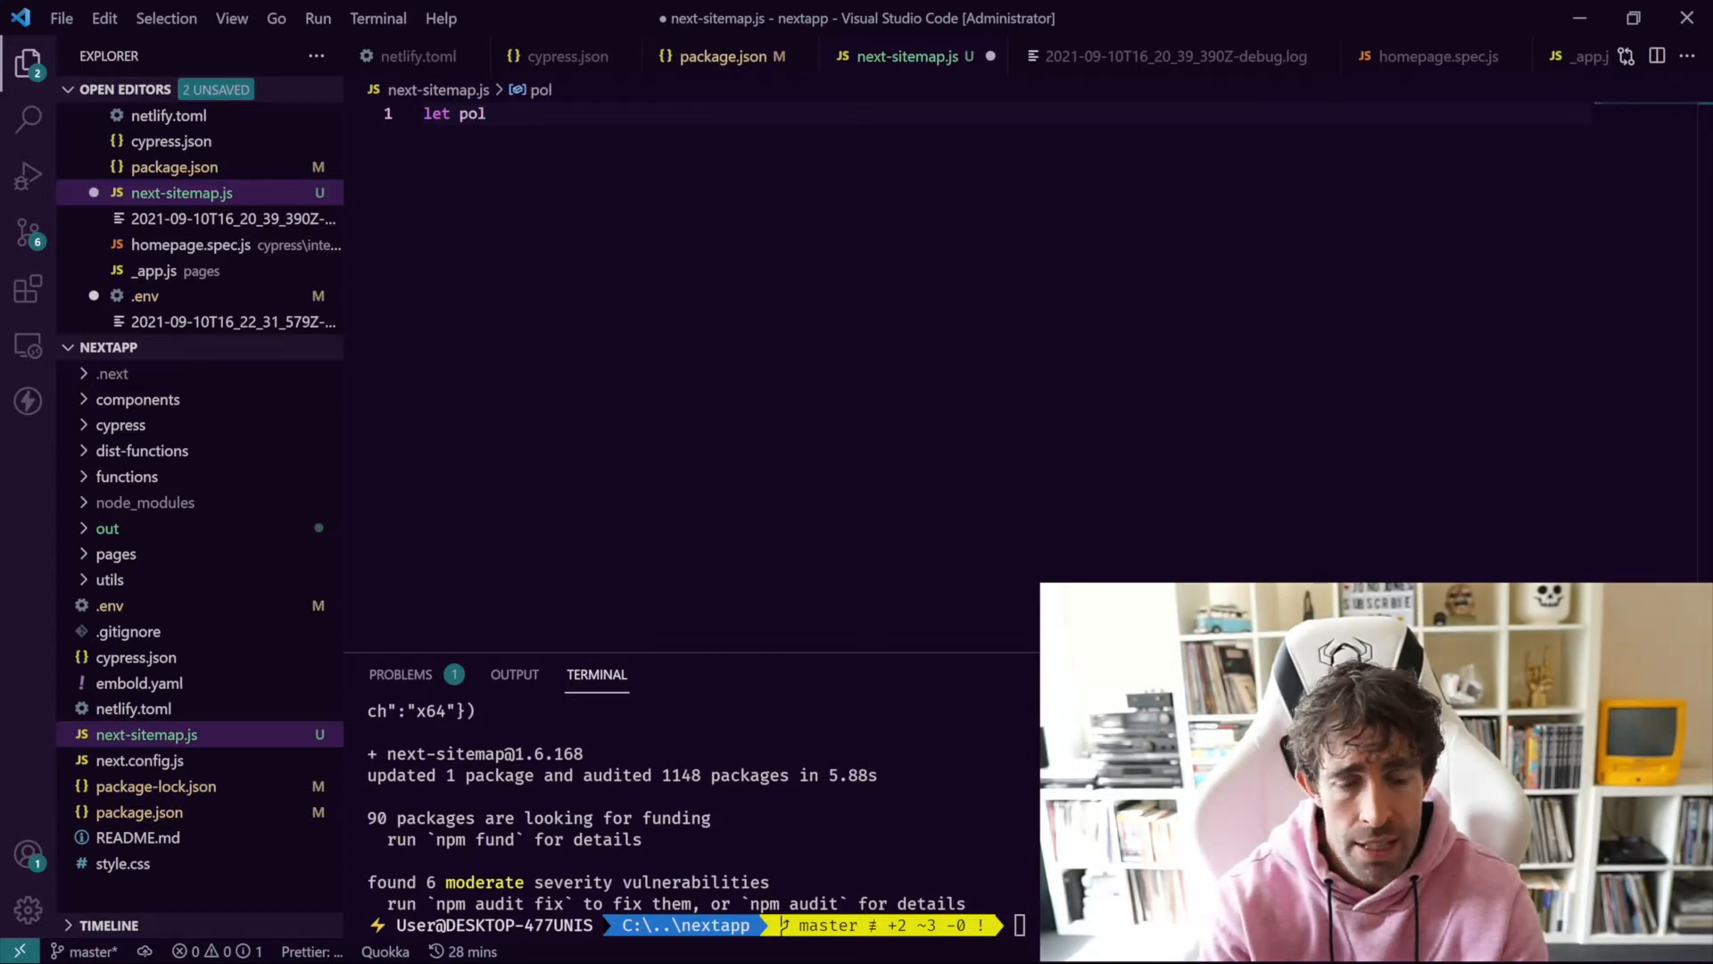
type("icy =")
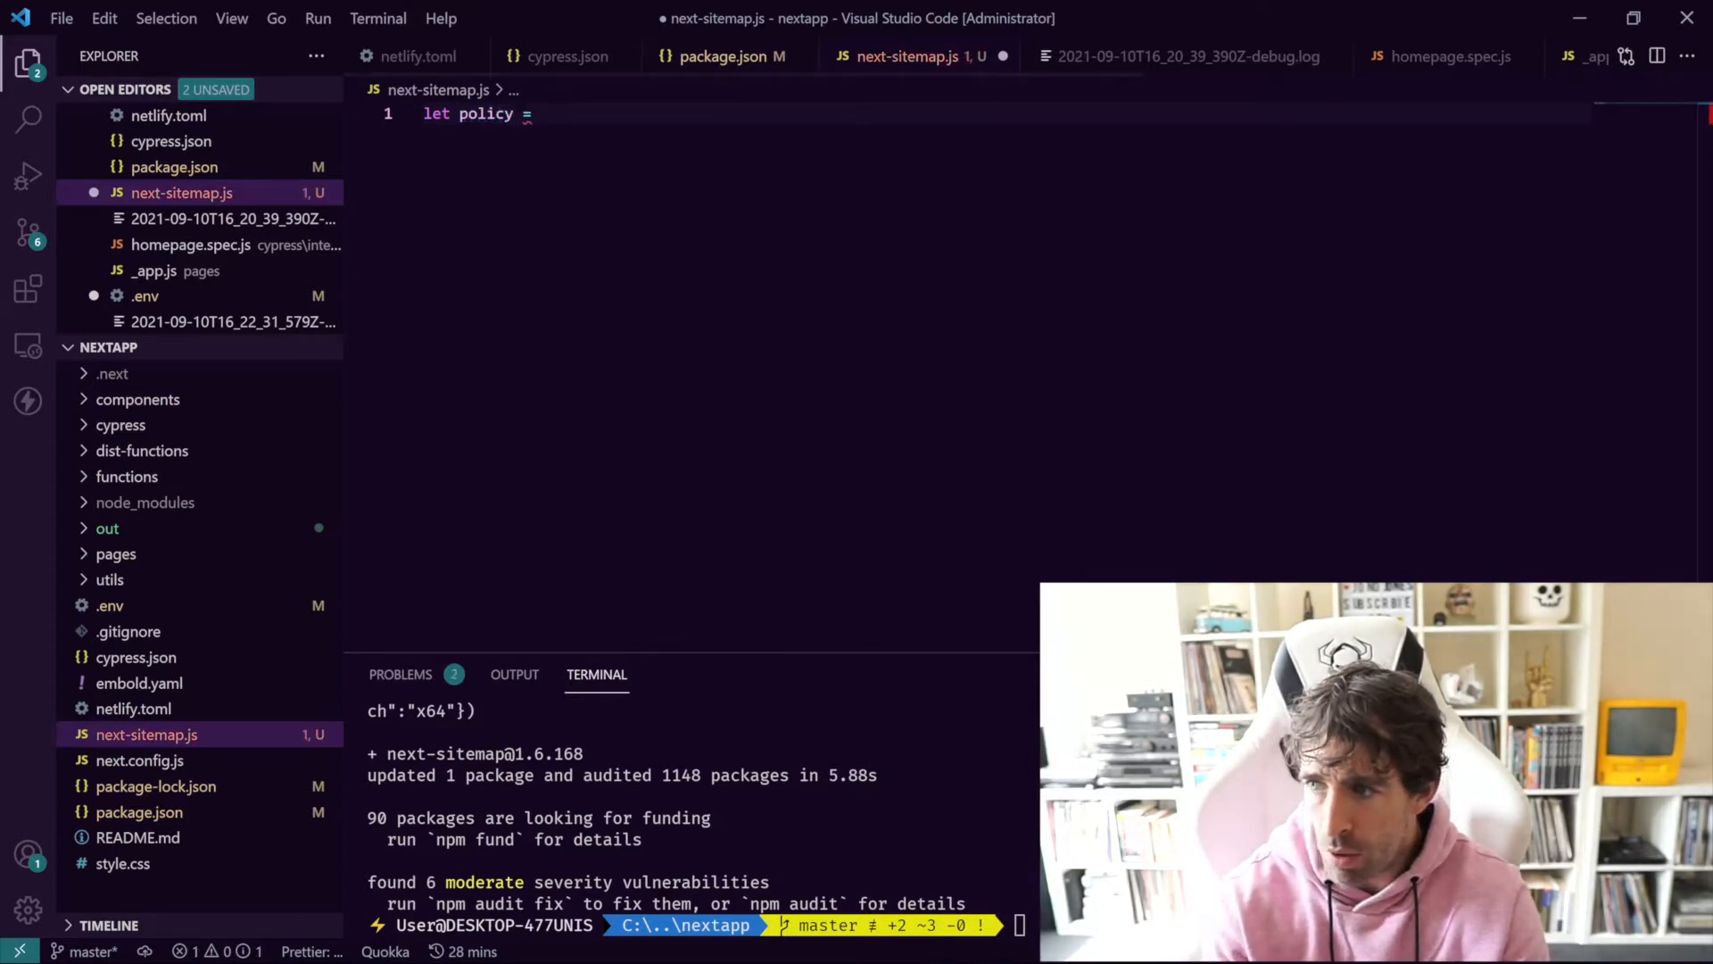
type("{")
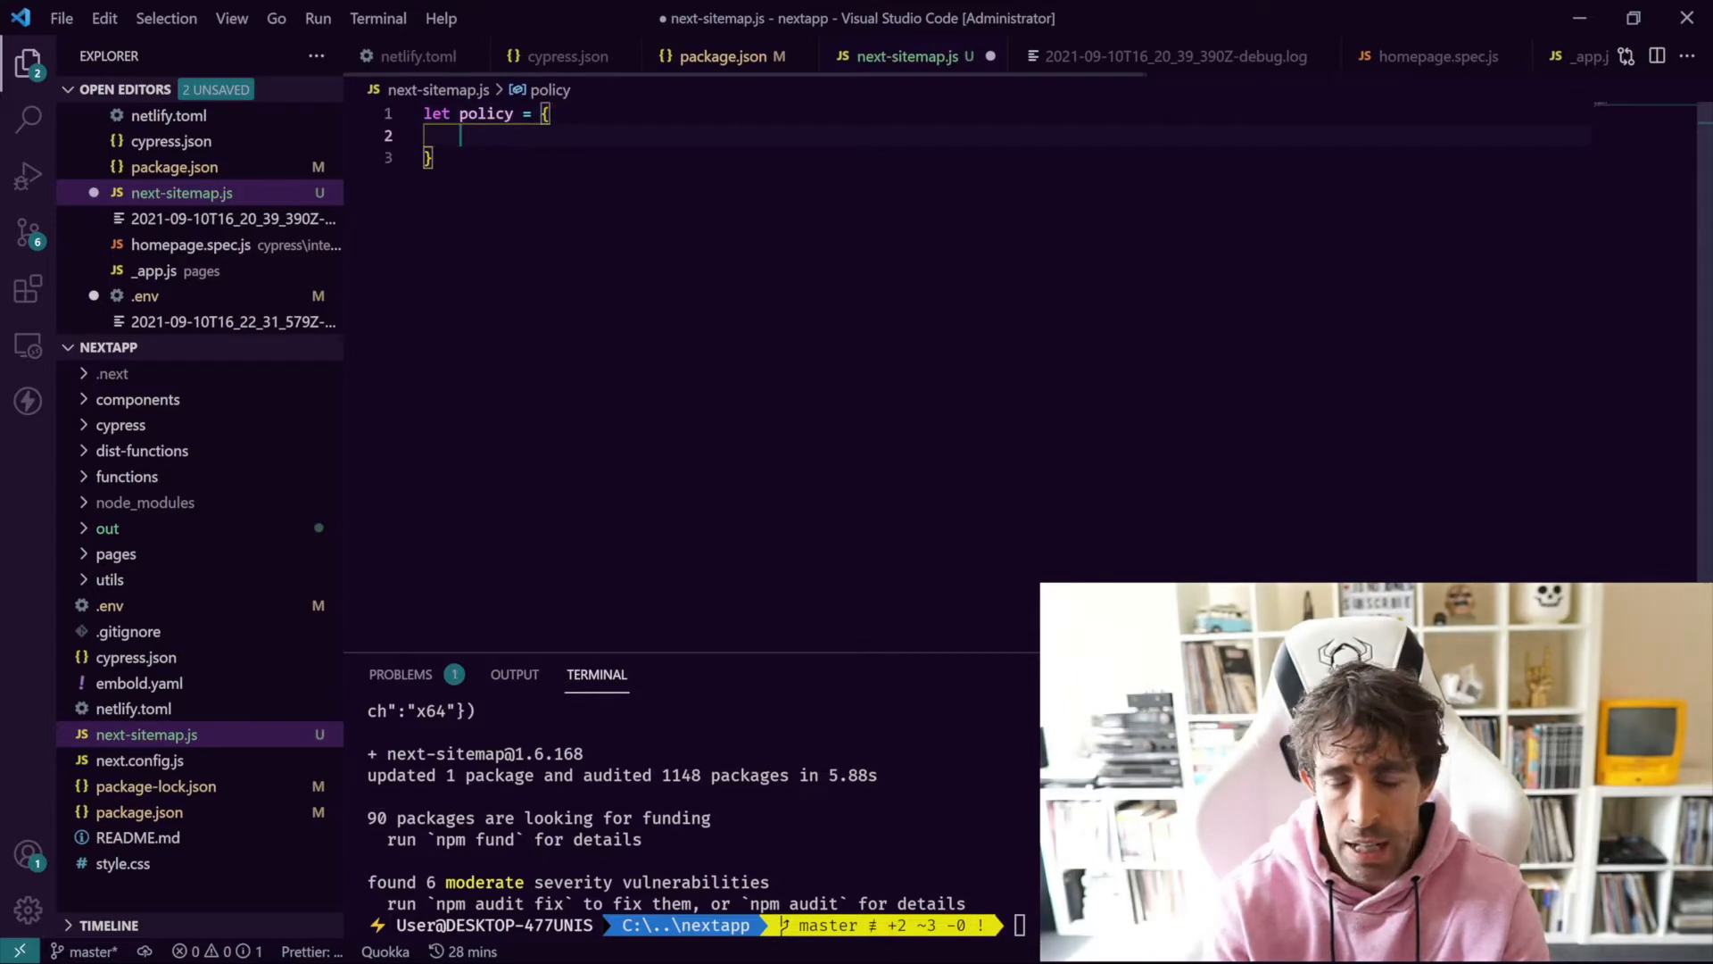
type("user")
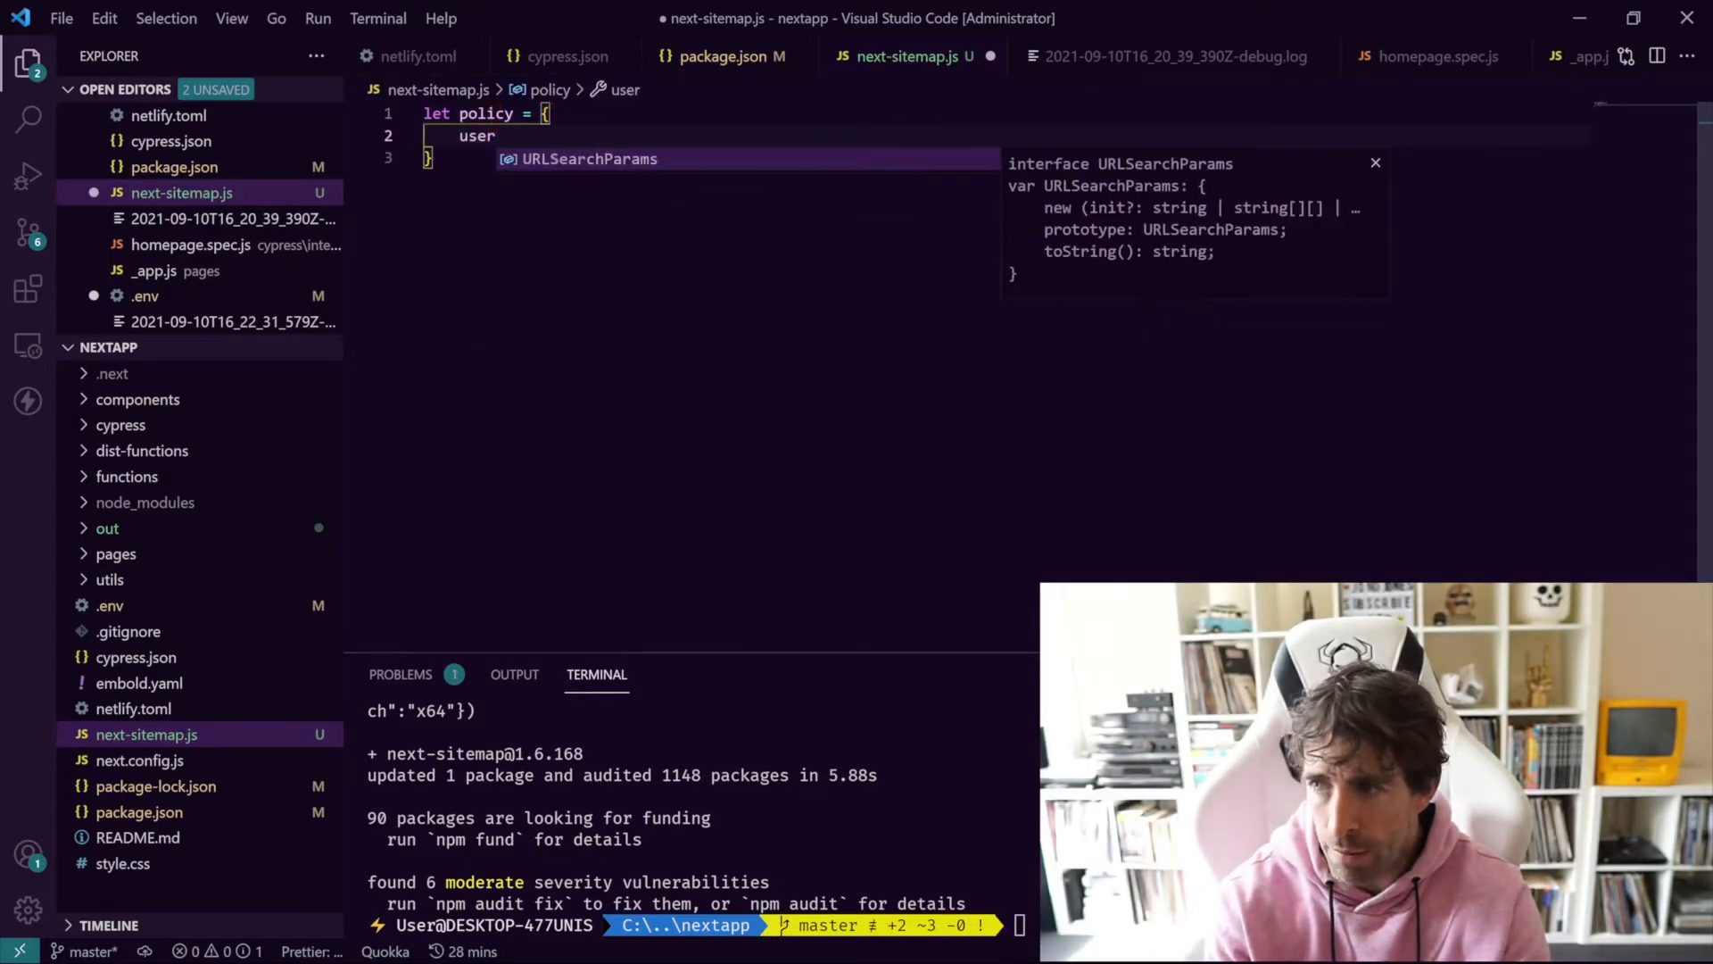
type("A")
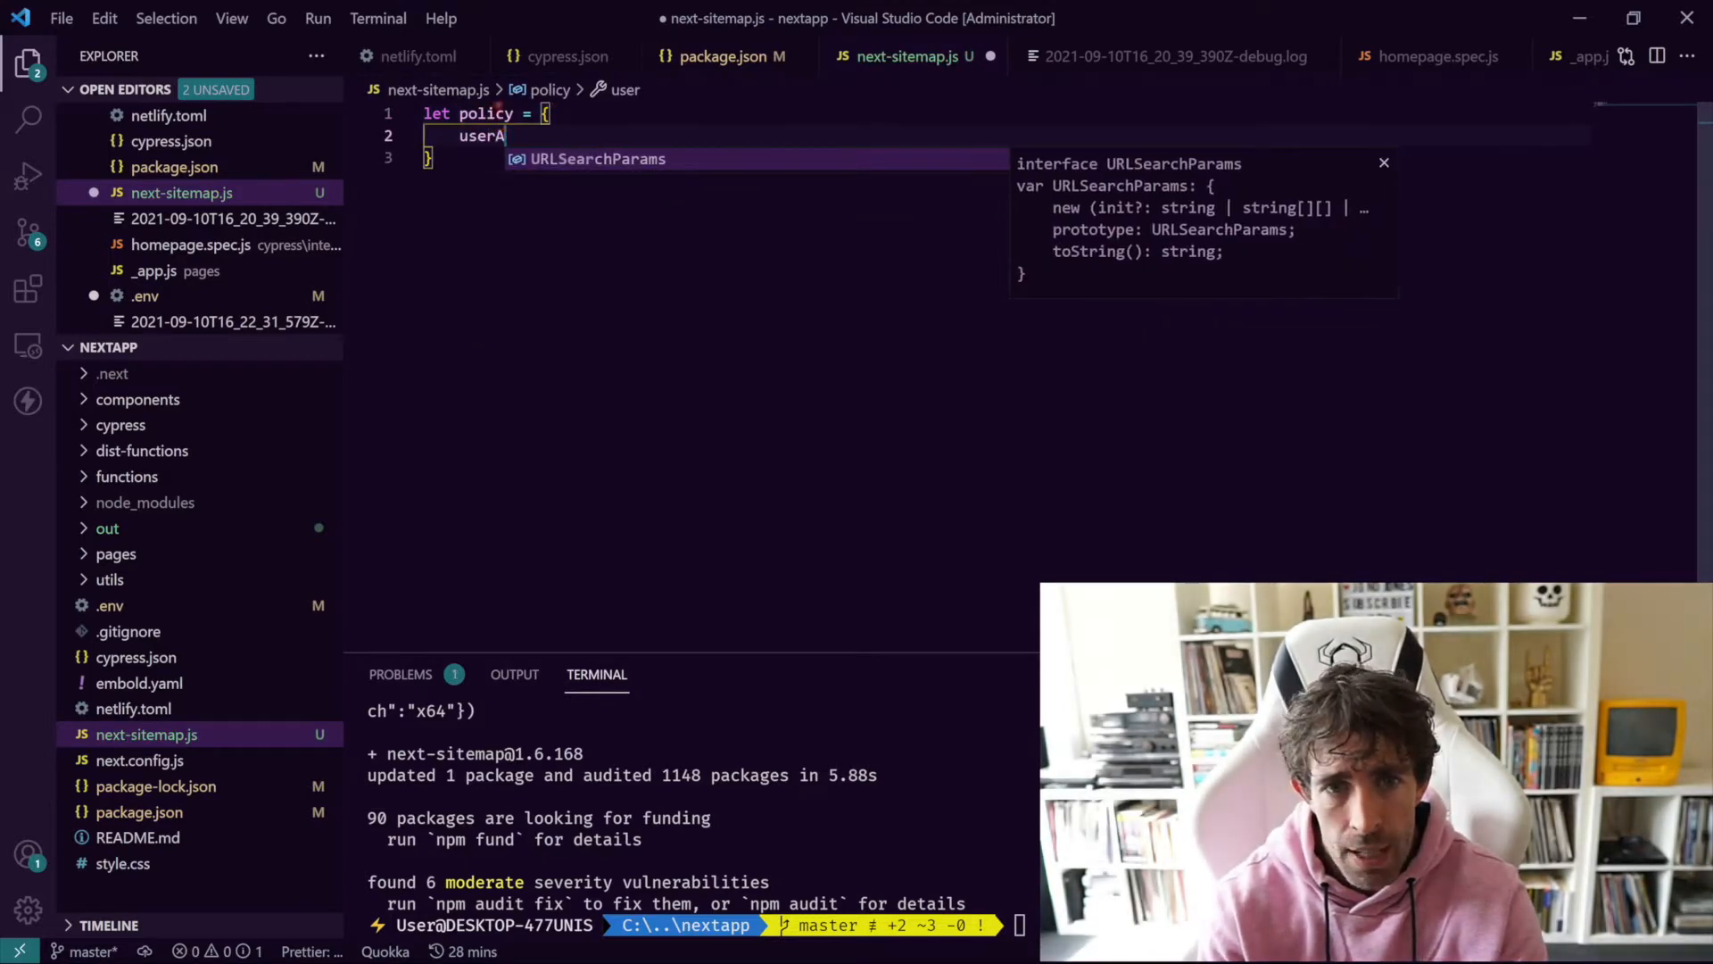
type("gent:")
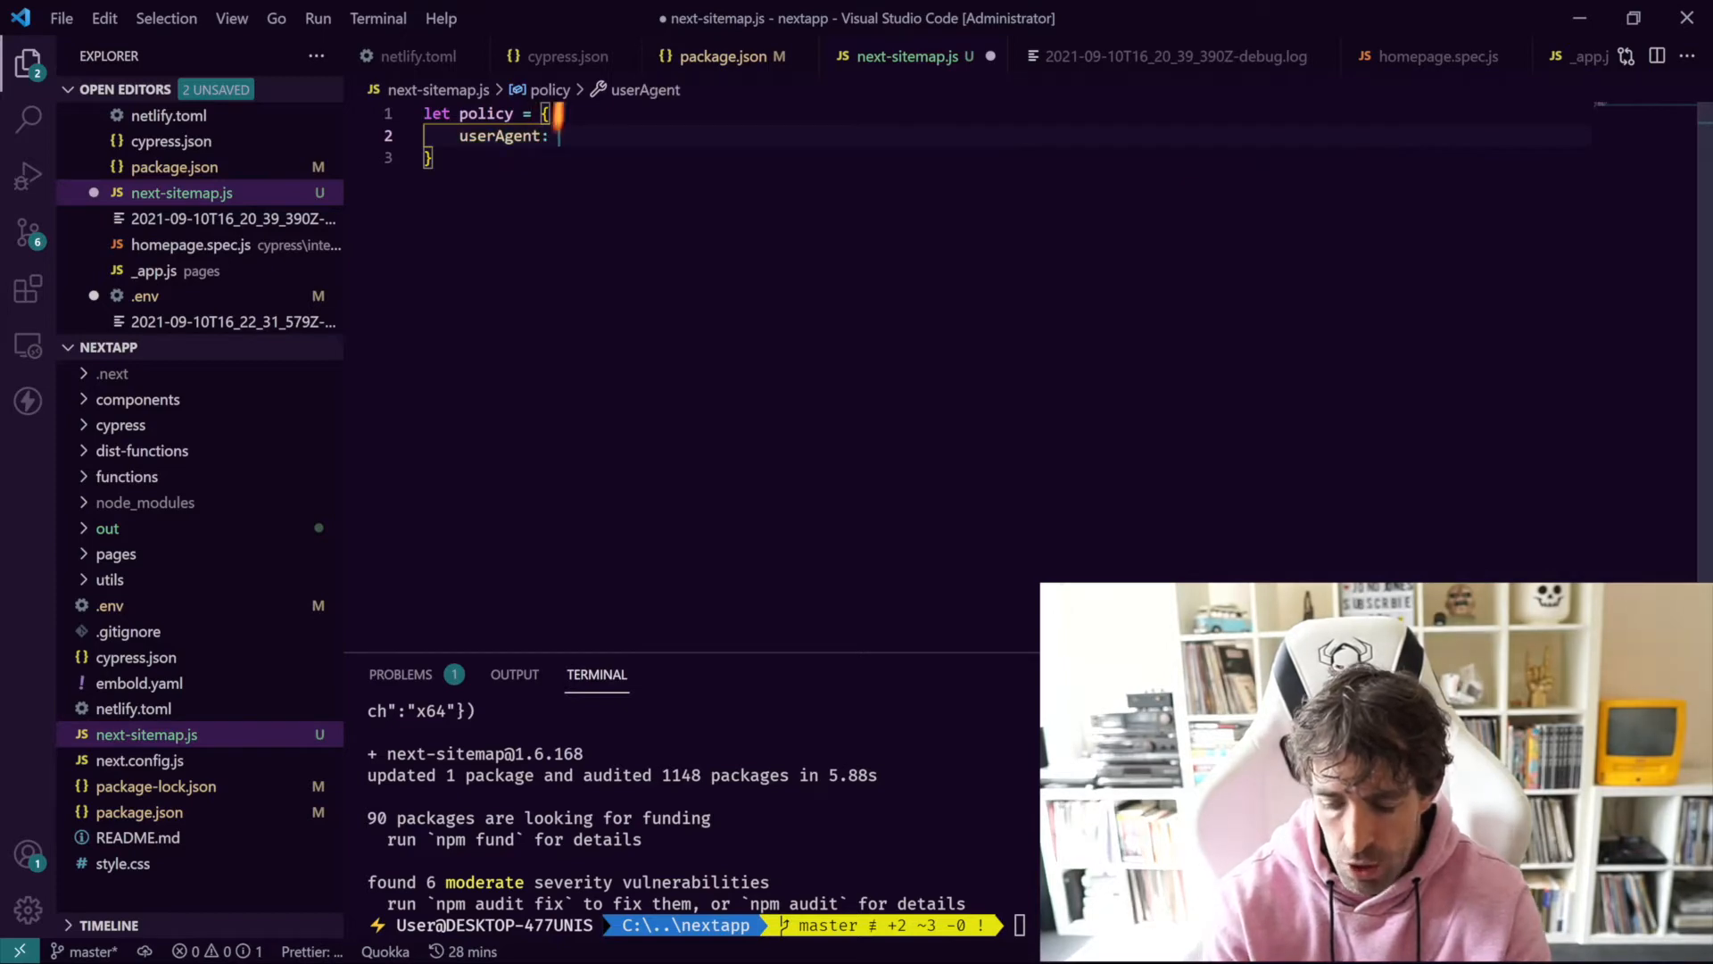
type("\"*\"")
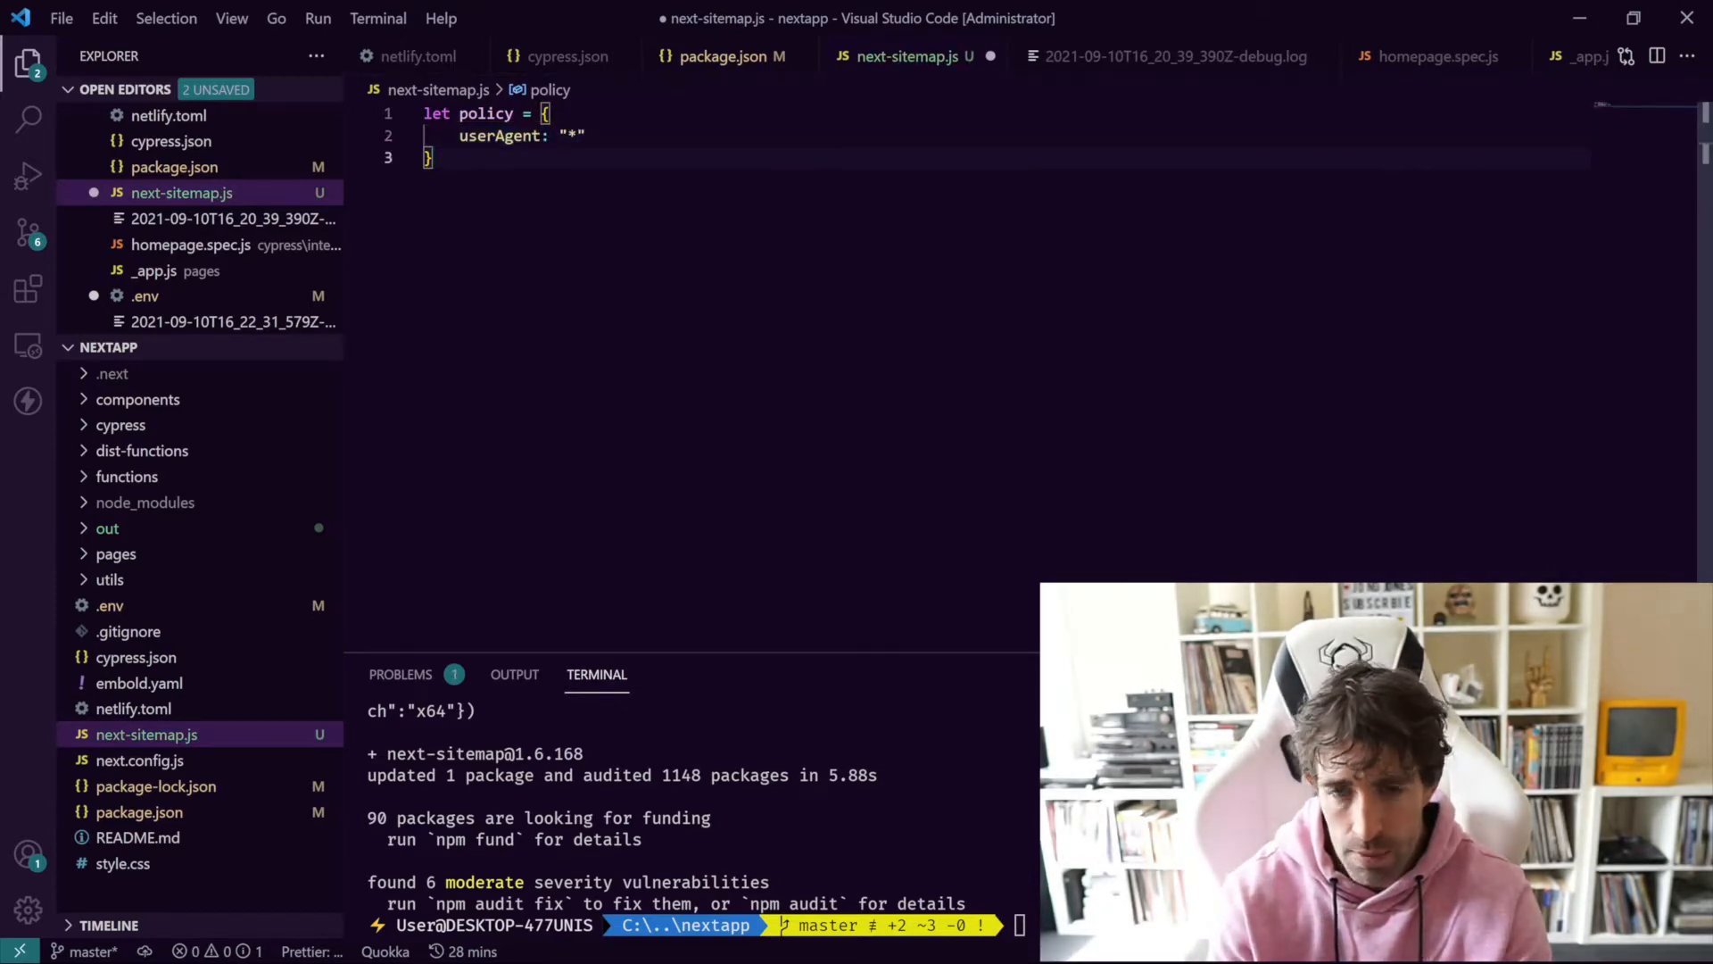
Step: Add an if block checking process.env.ENVIRONMENT !== "production"
type("if")
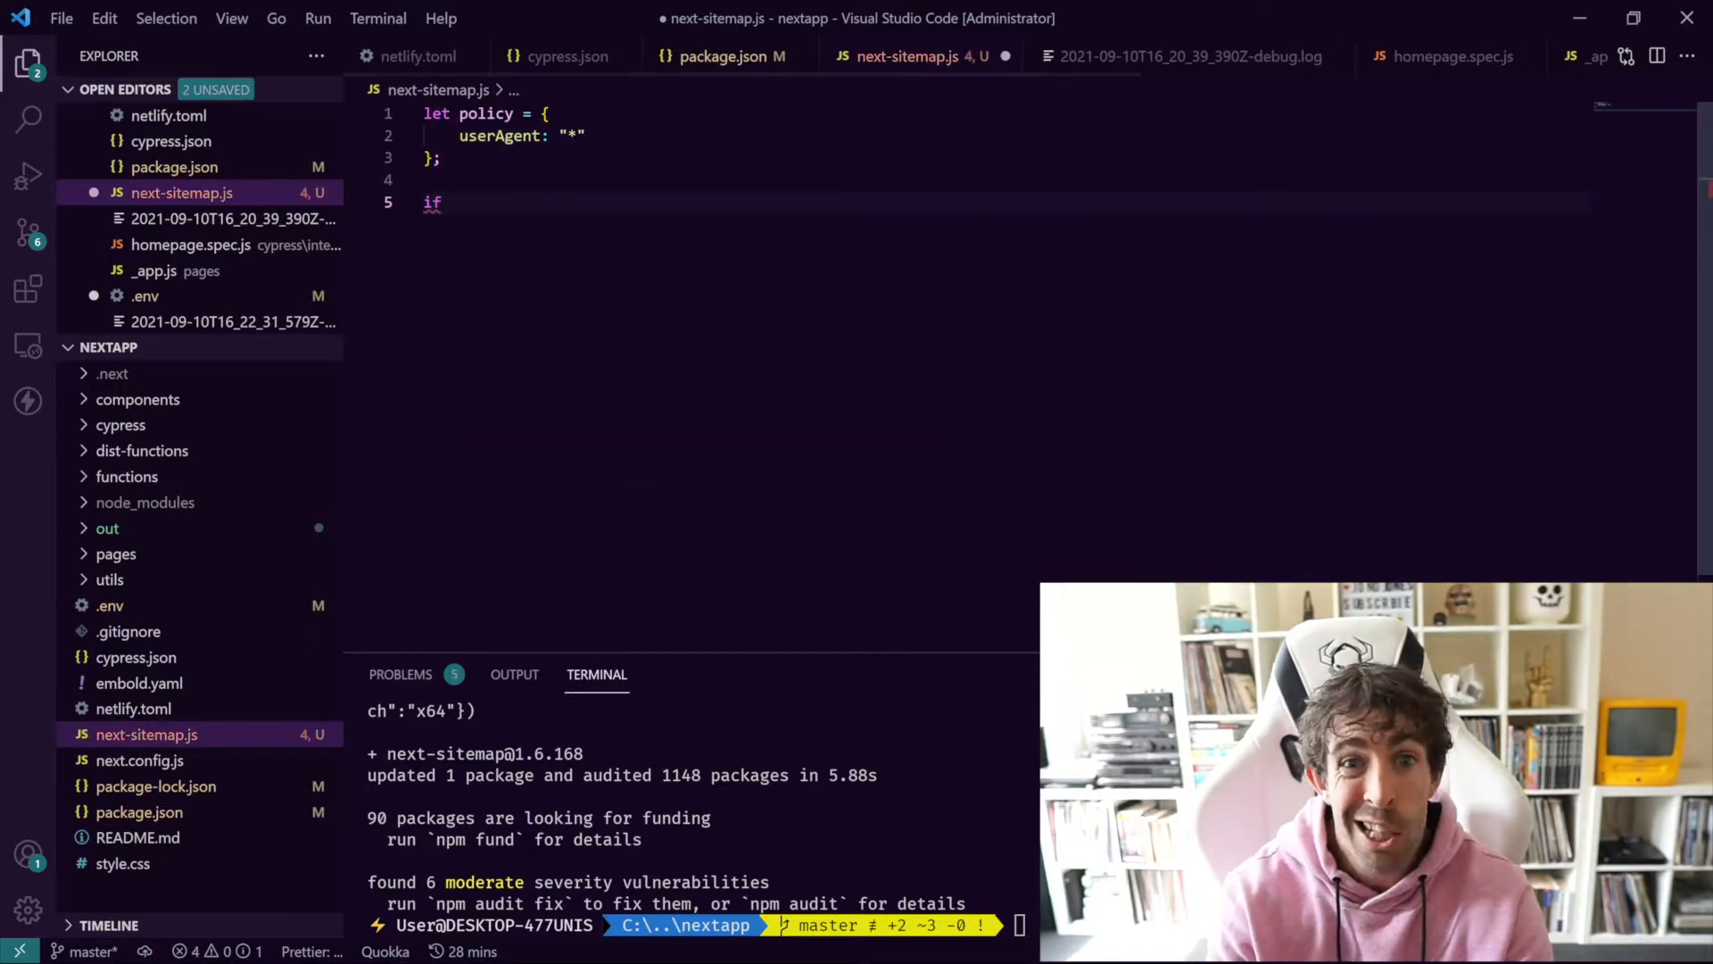
type("()")
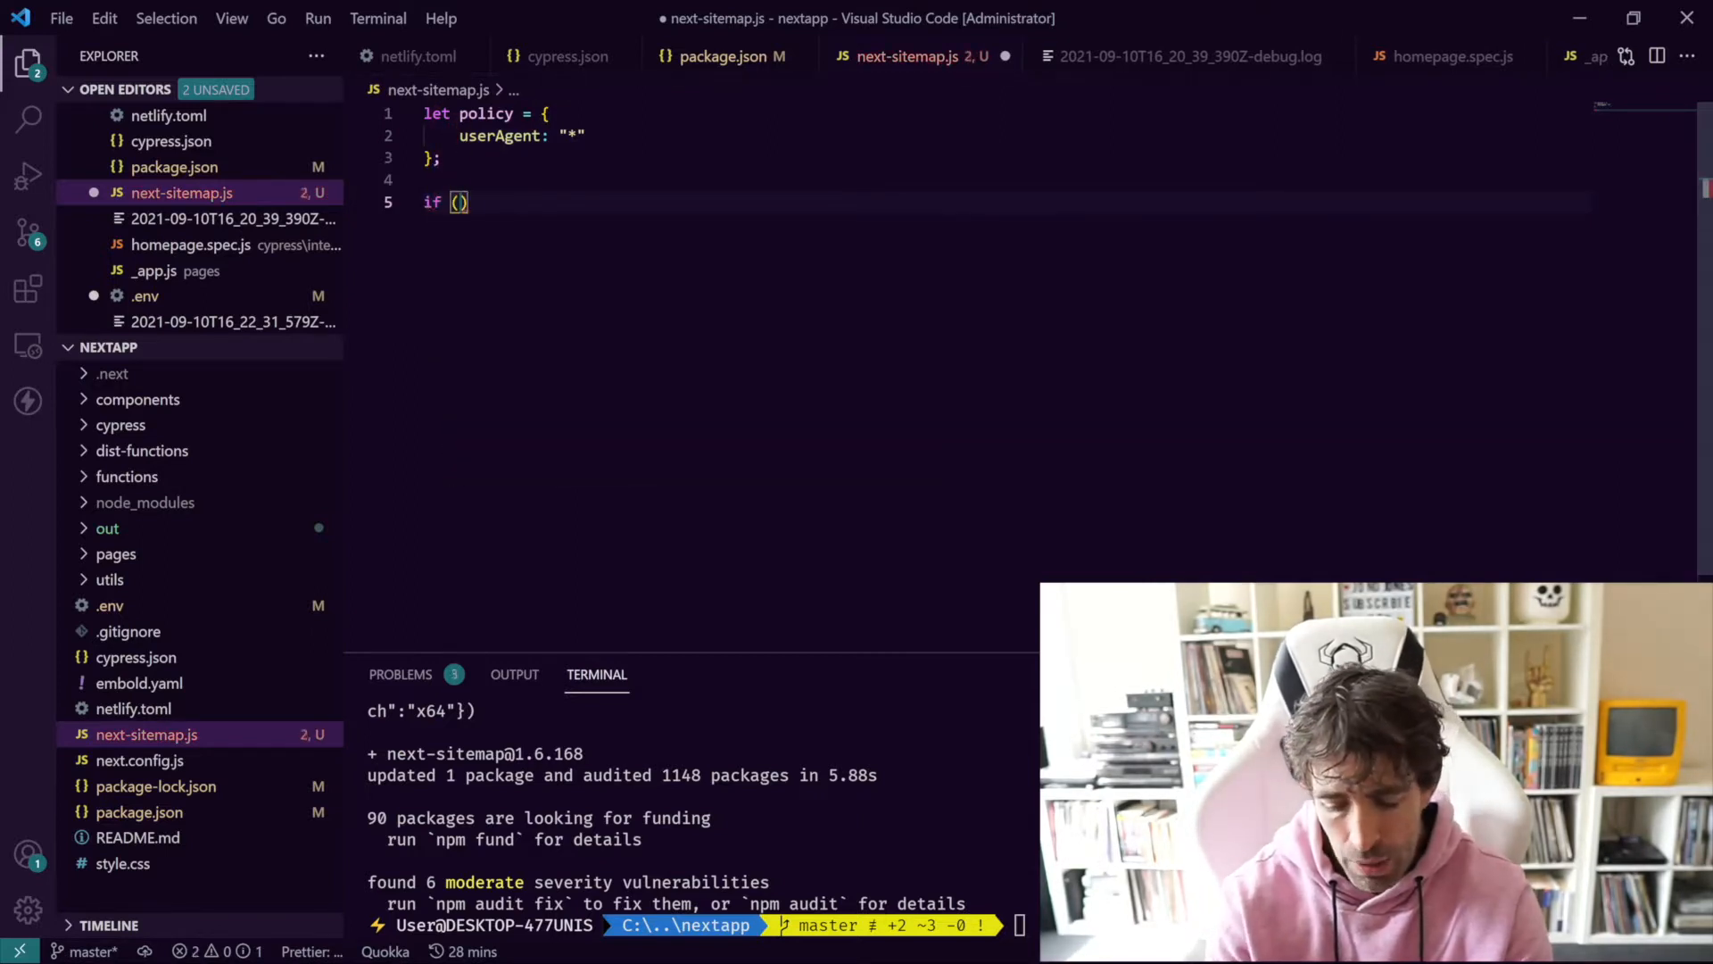
type("process")
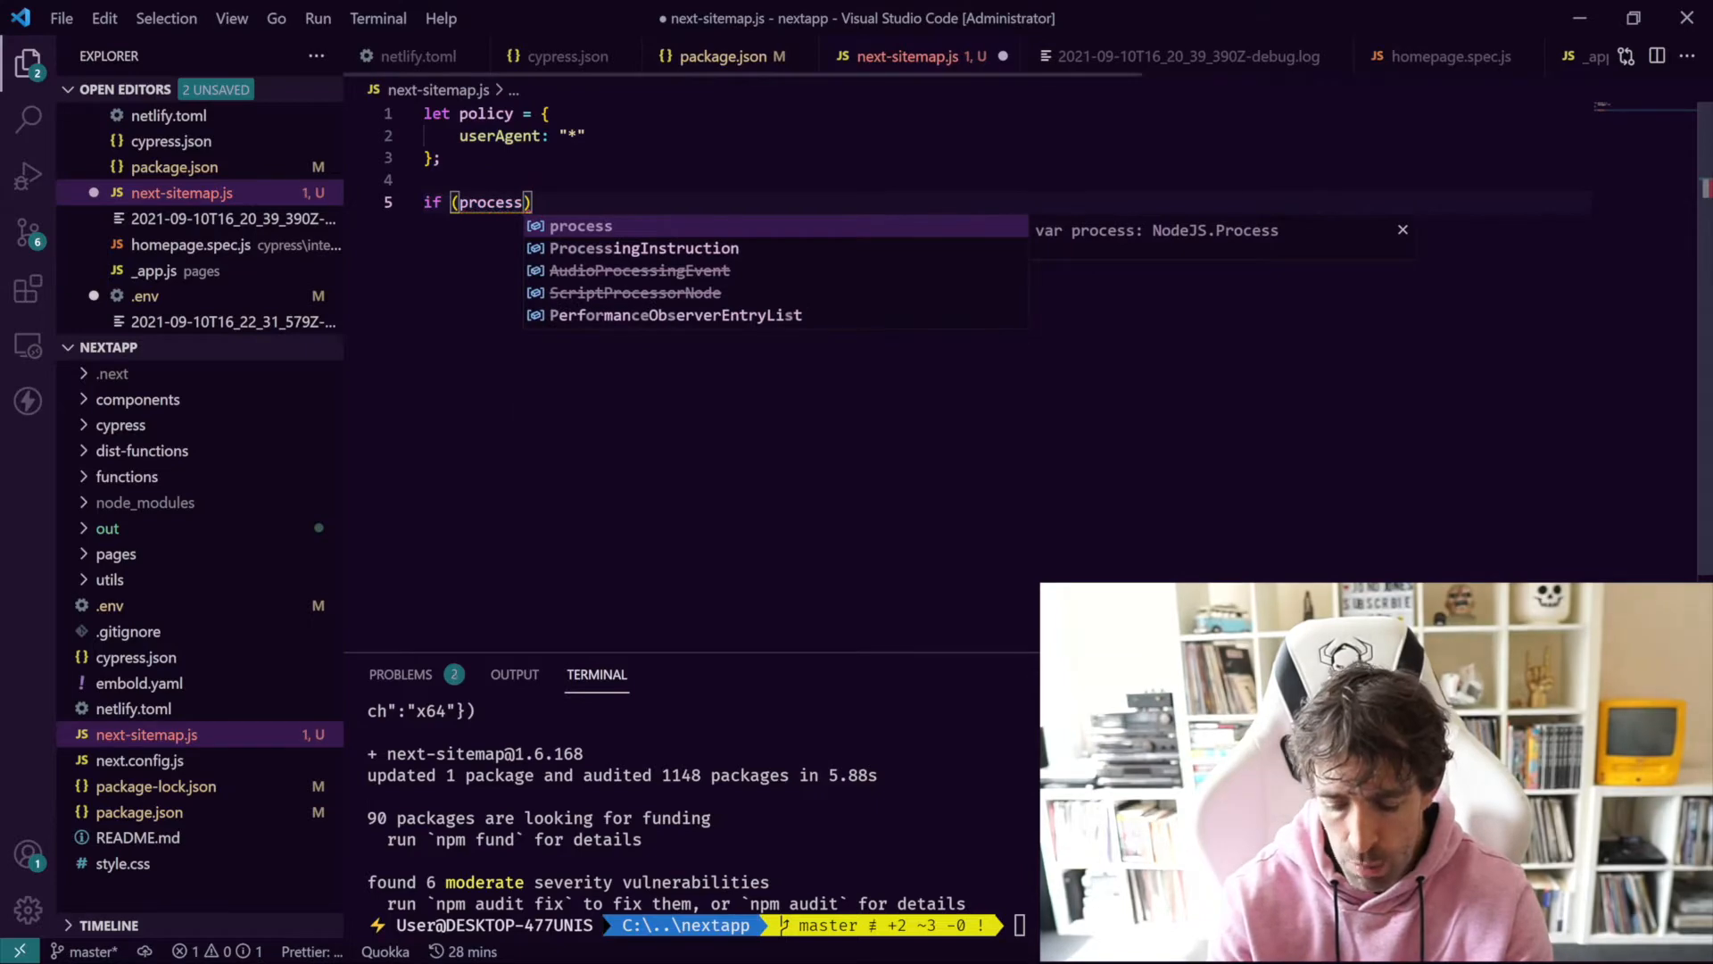
type(".env")
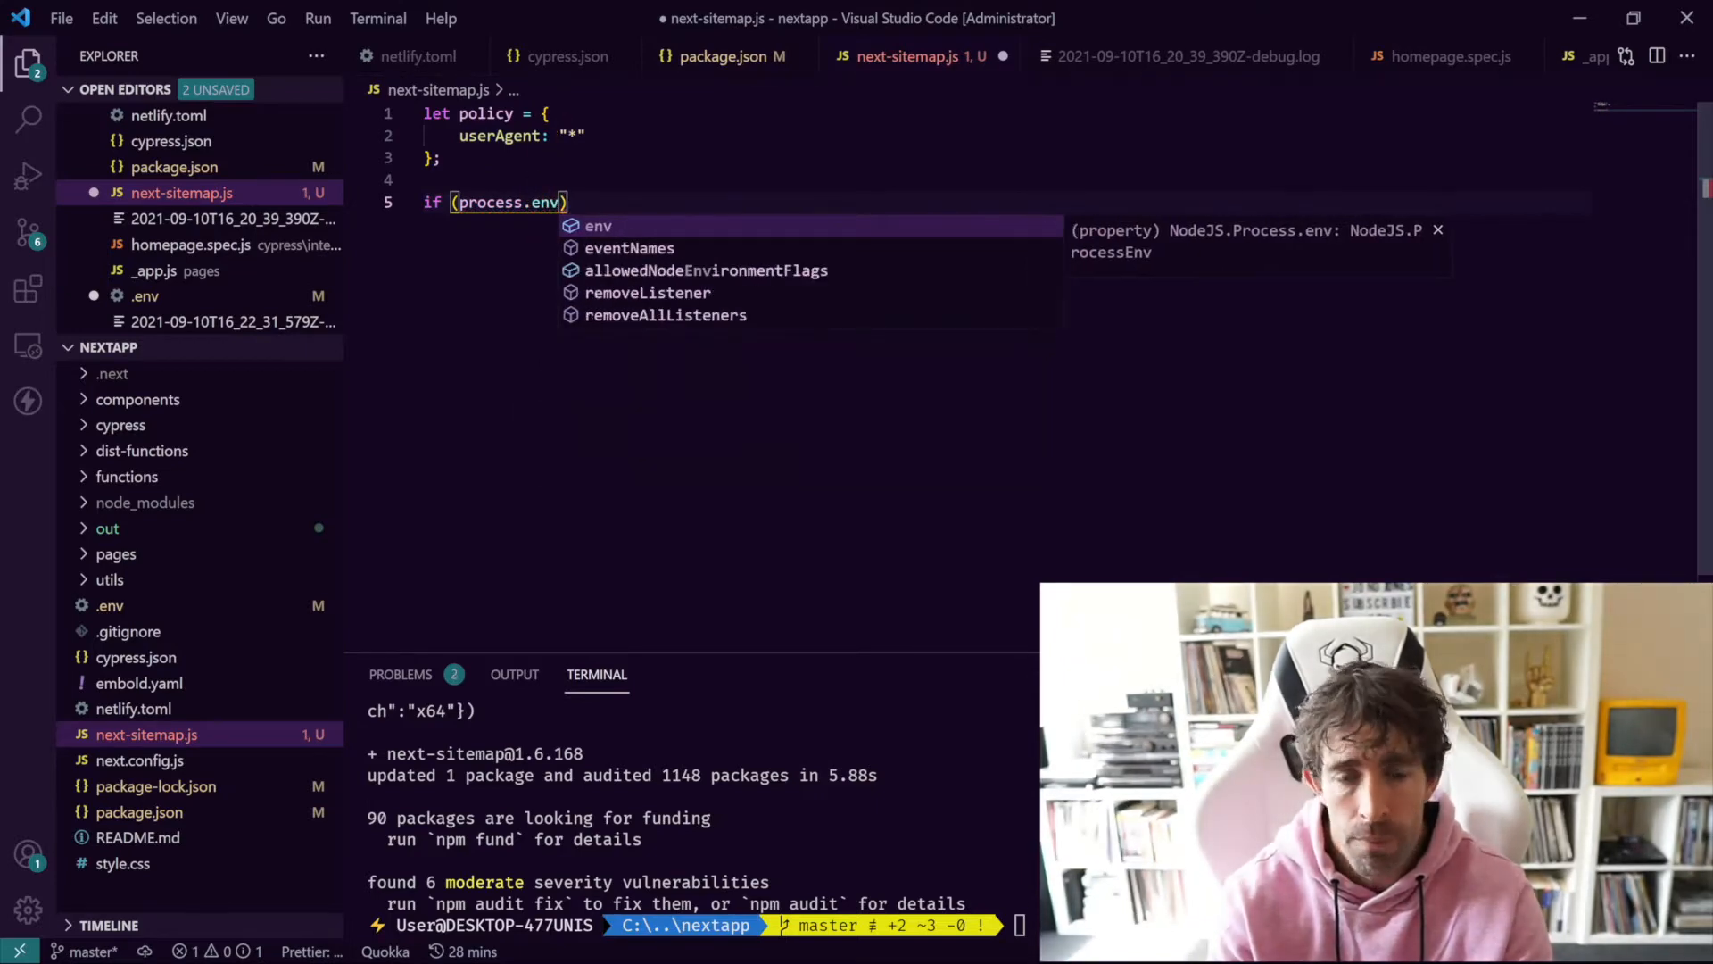
type("ENV")
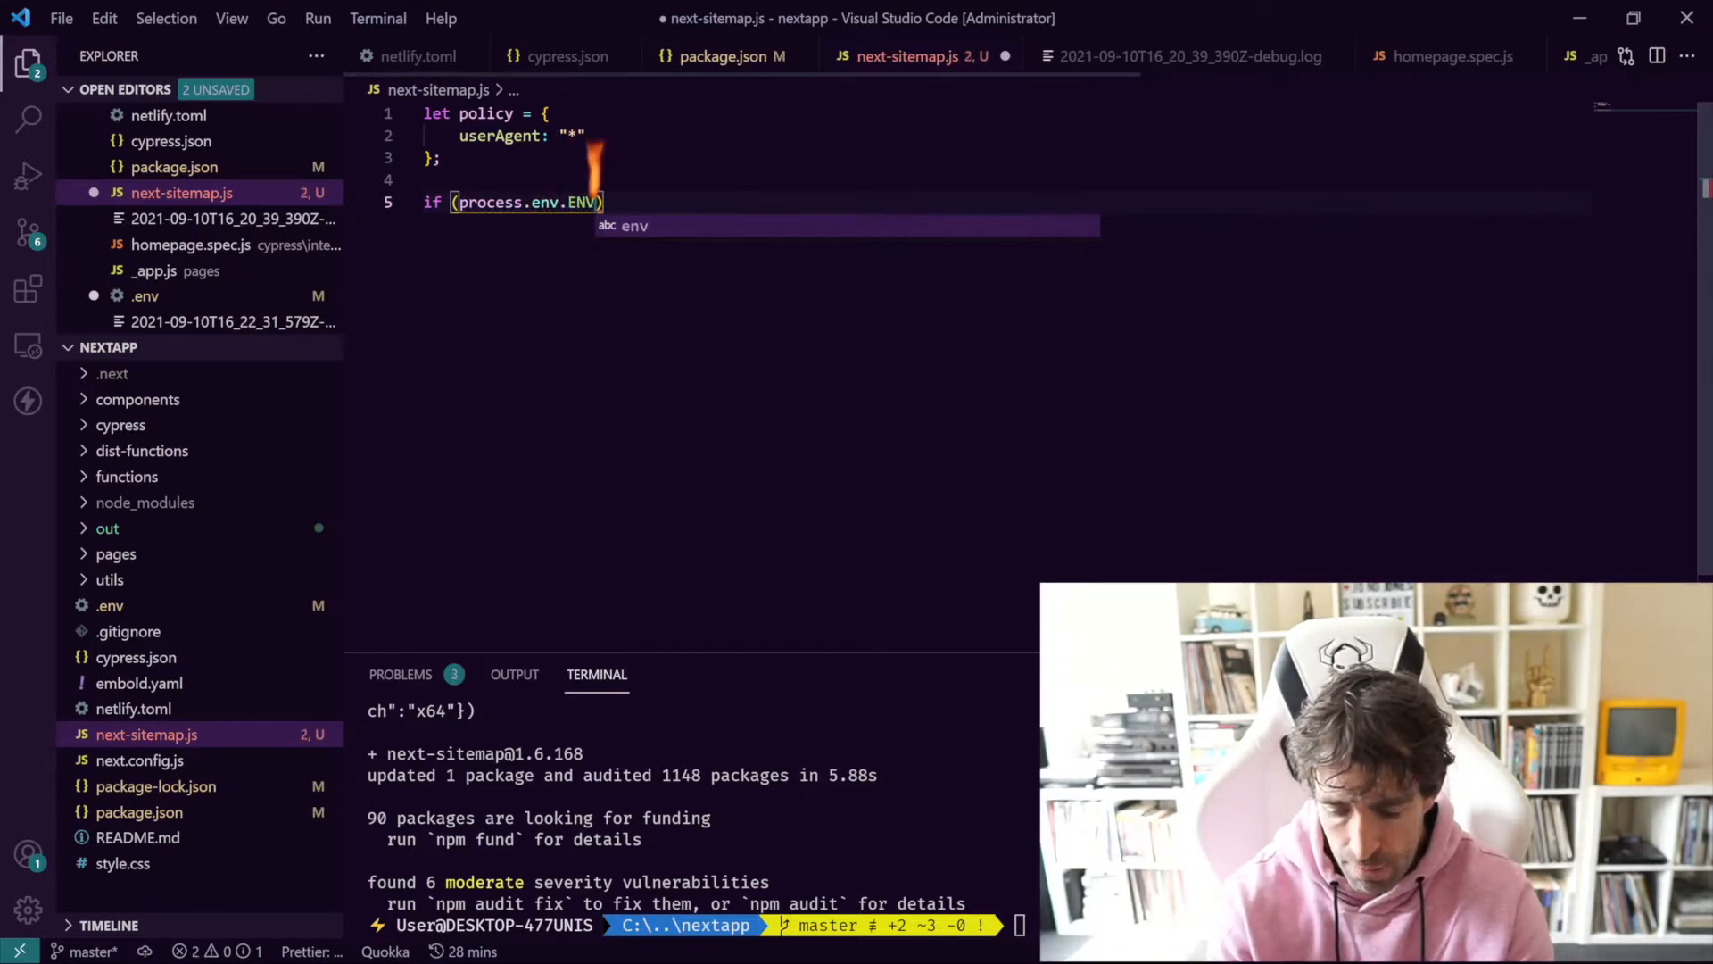
type("IRONMENT")
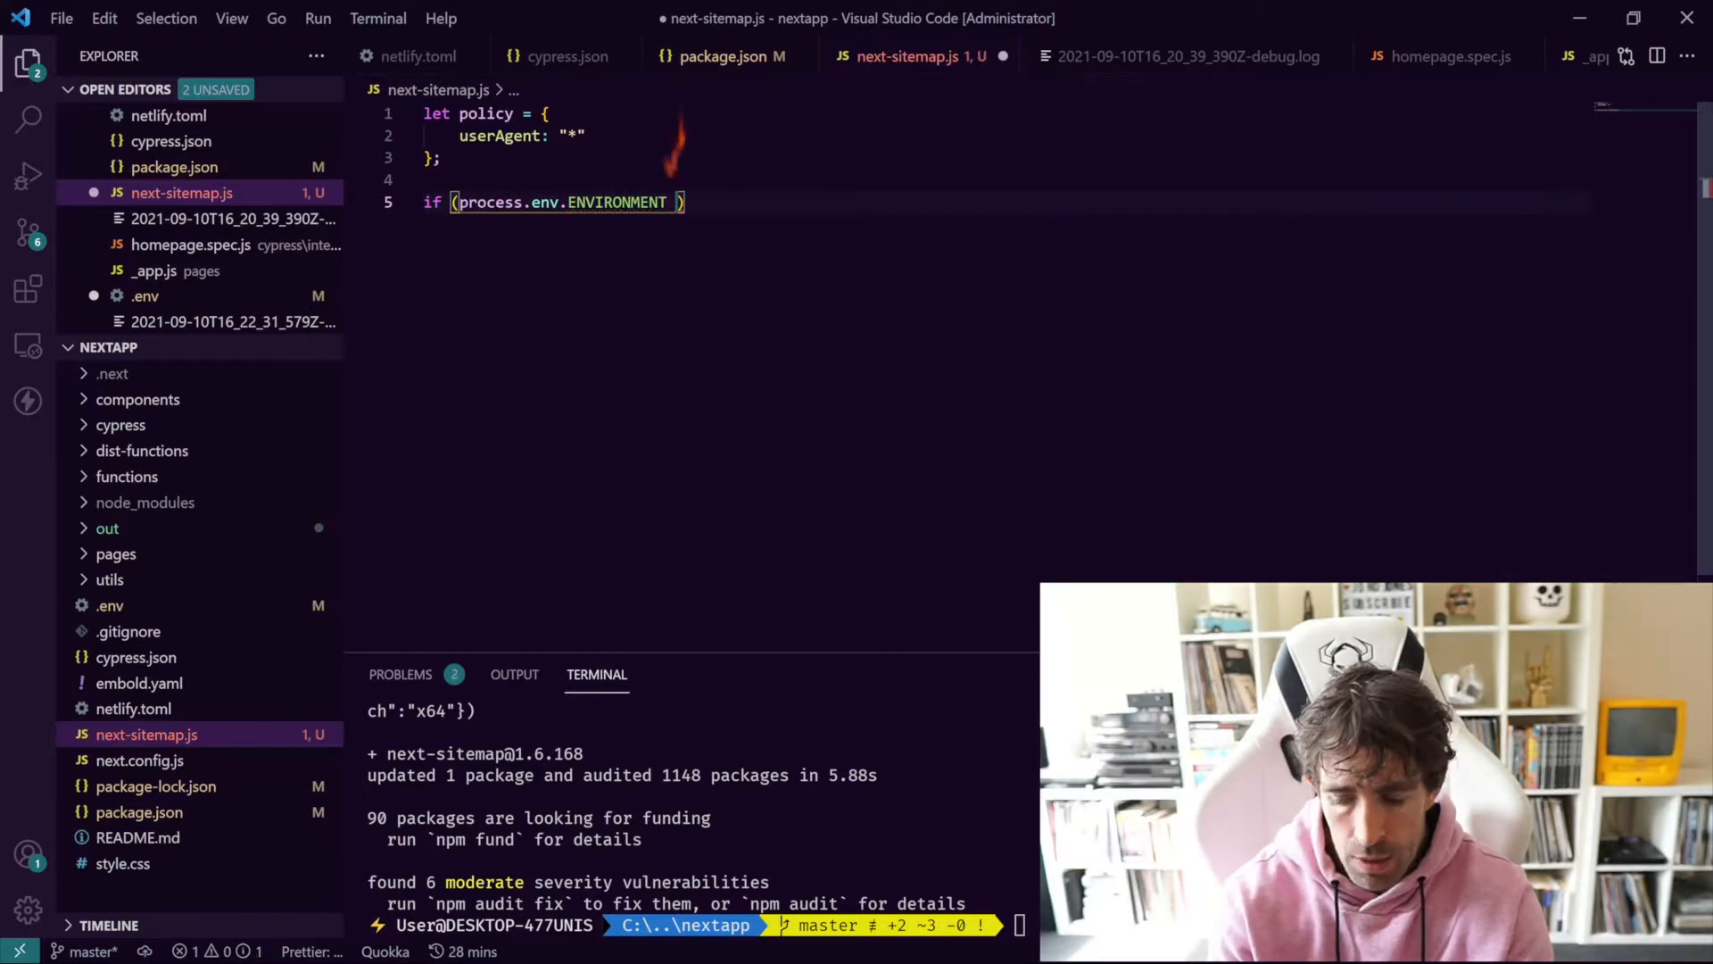
type("!== \"prod\"")
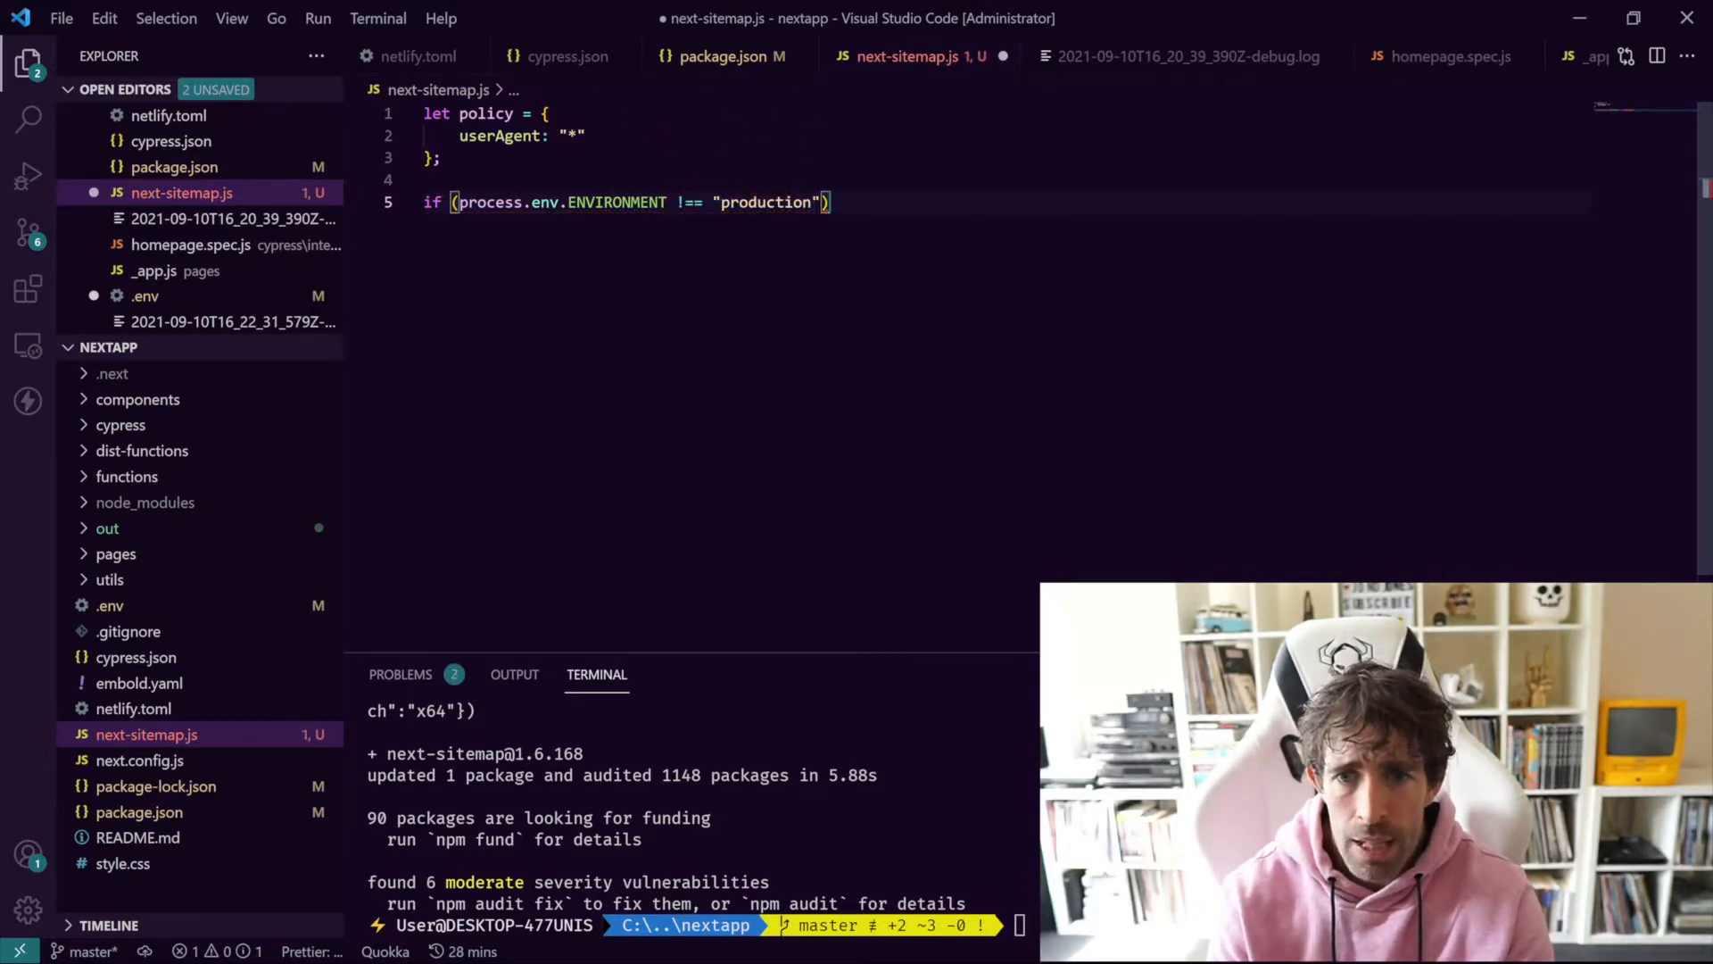
type("{")
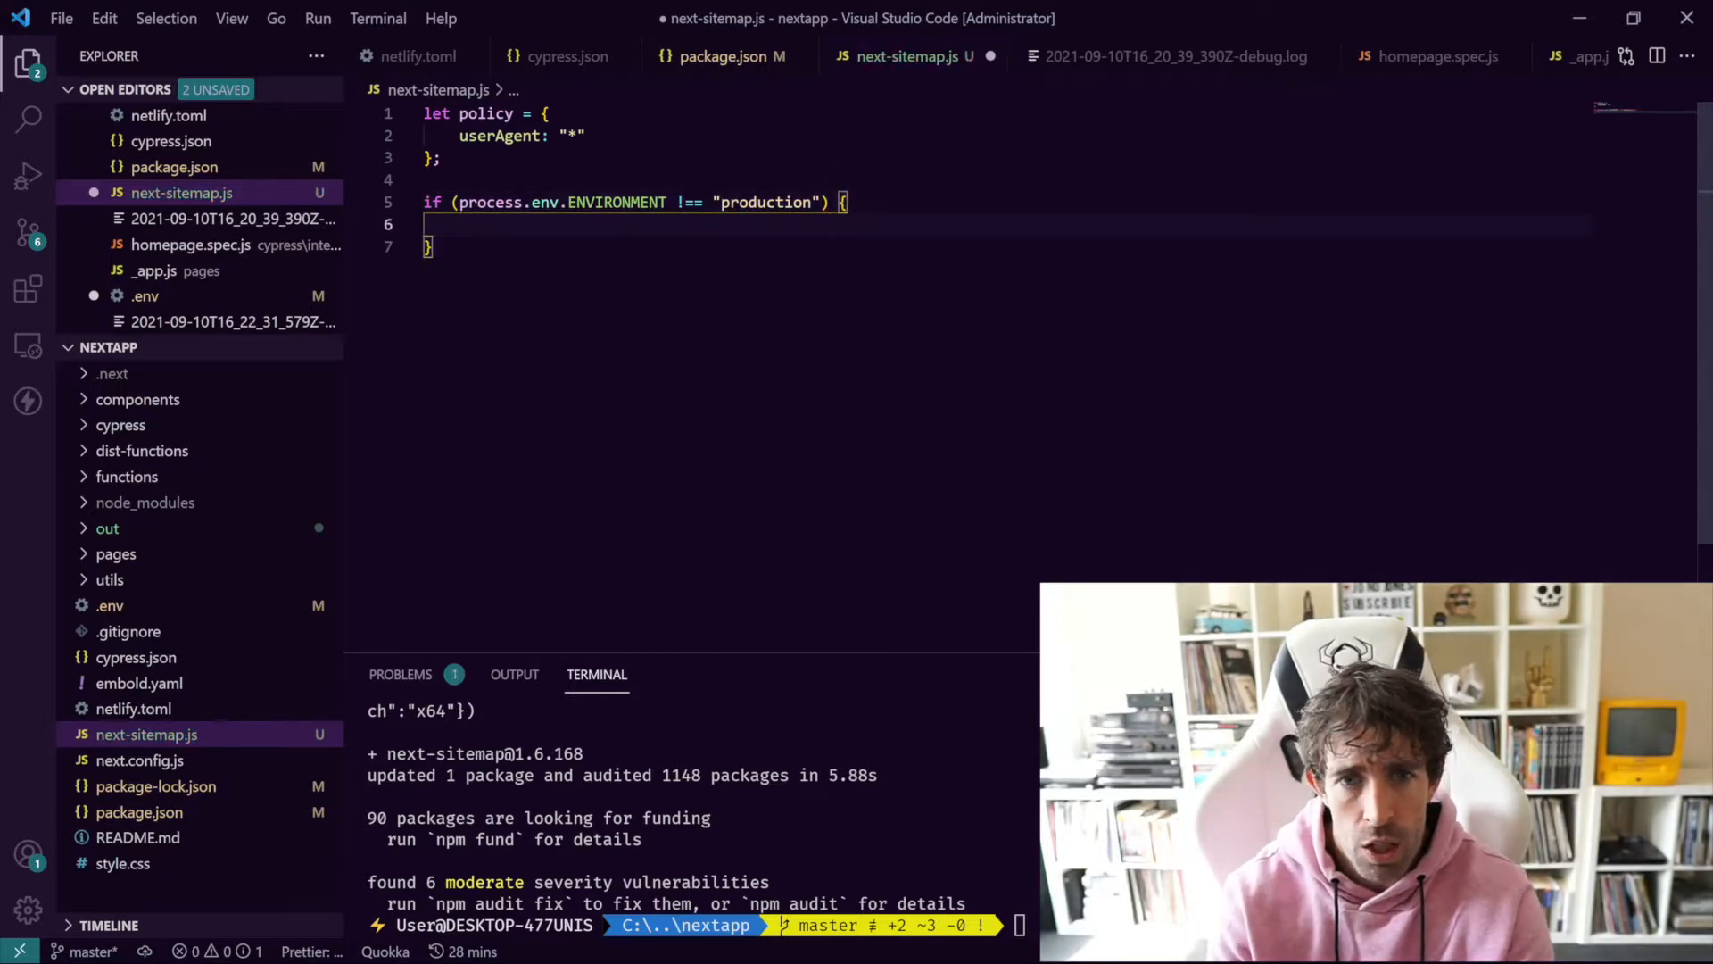
Step: Inside it, set policy.disallow = "/"; and leave blank lines after the block
type("policy")
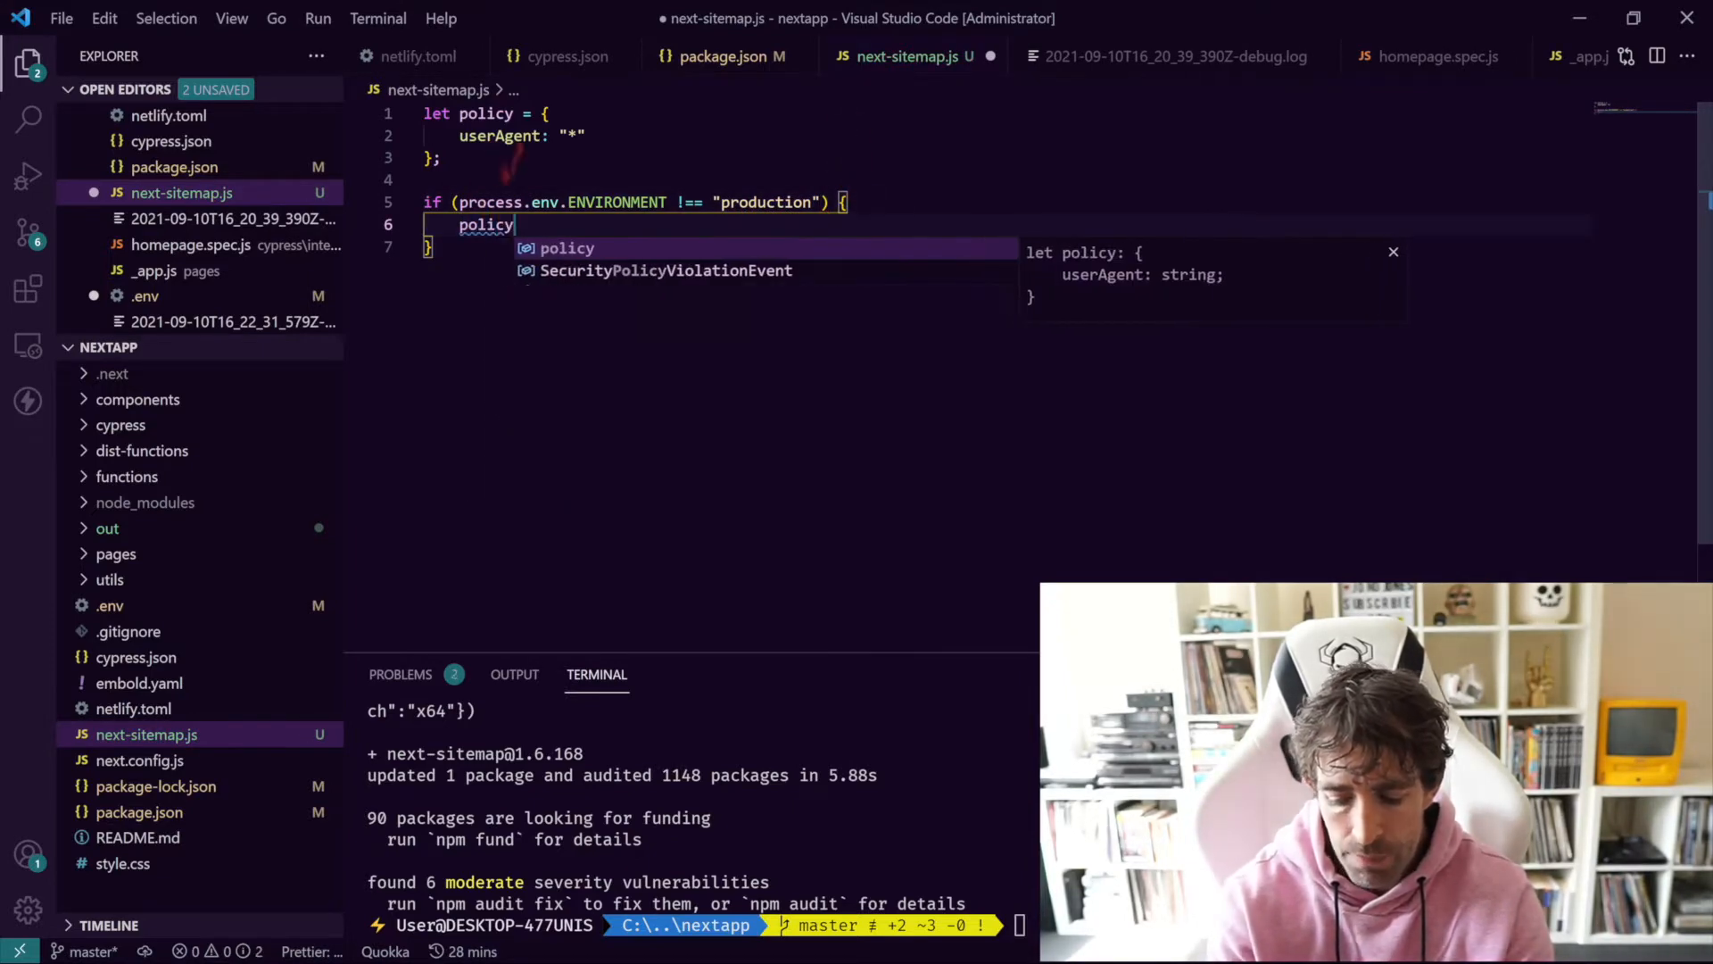
type(".")
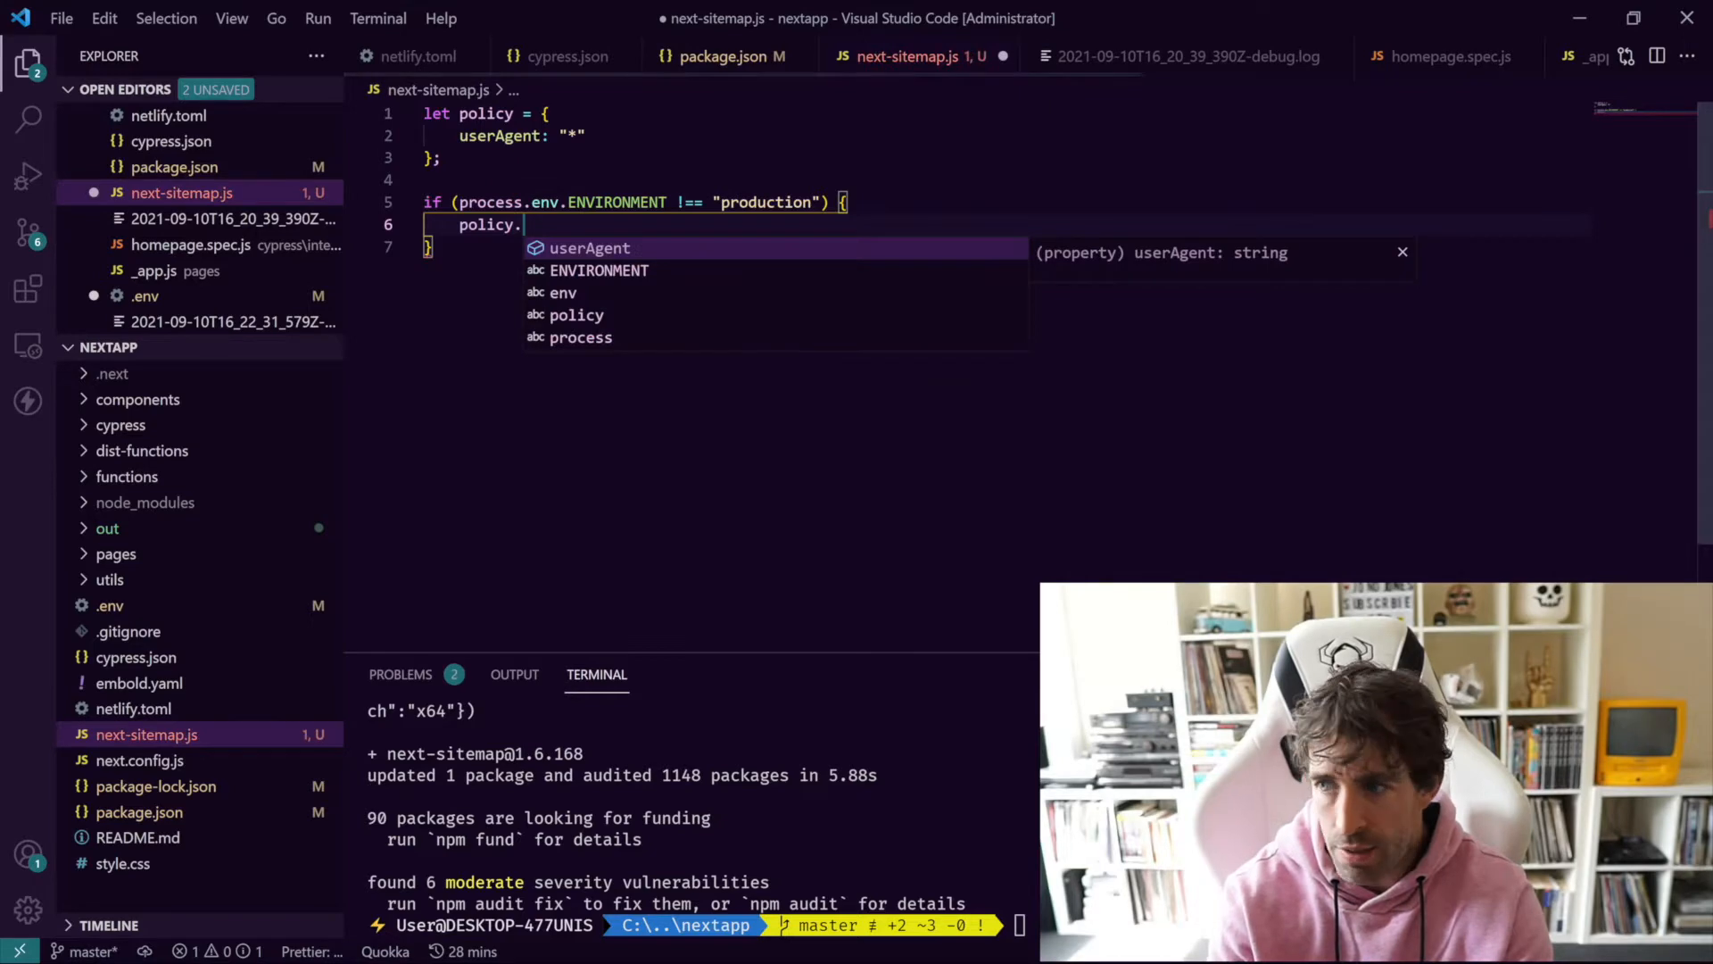
type("dis")
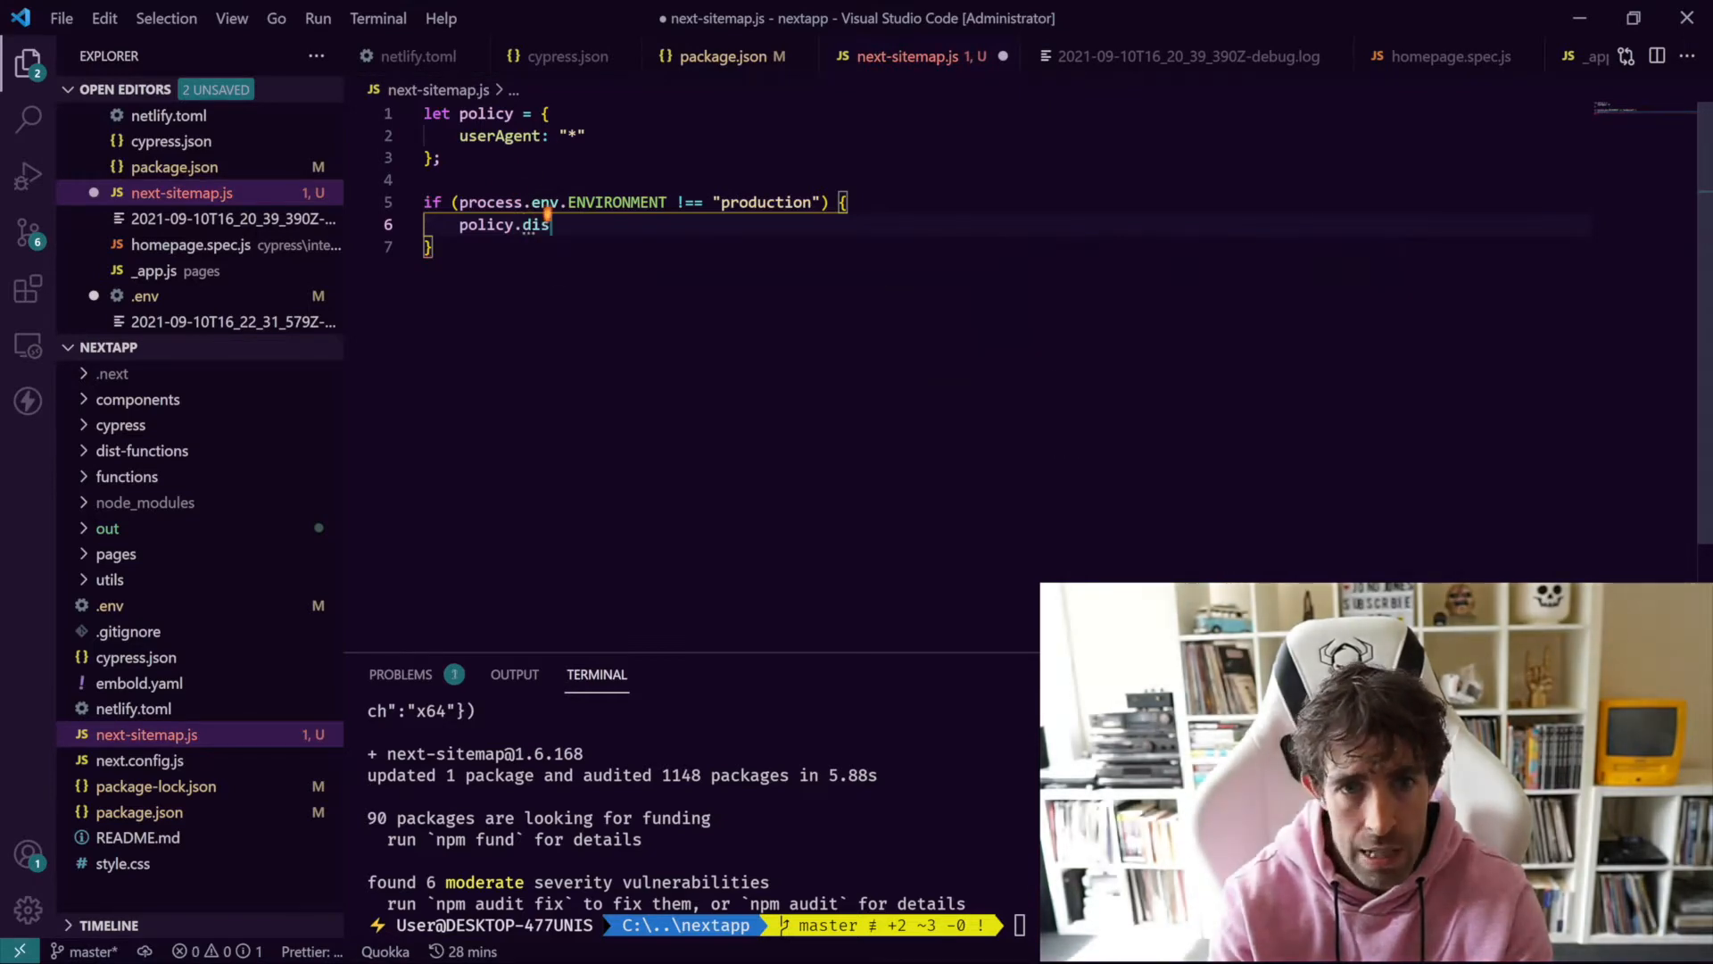
type("allow: \"")
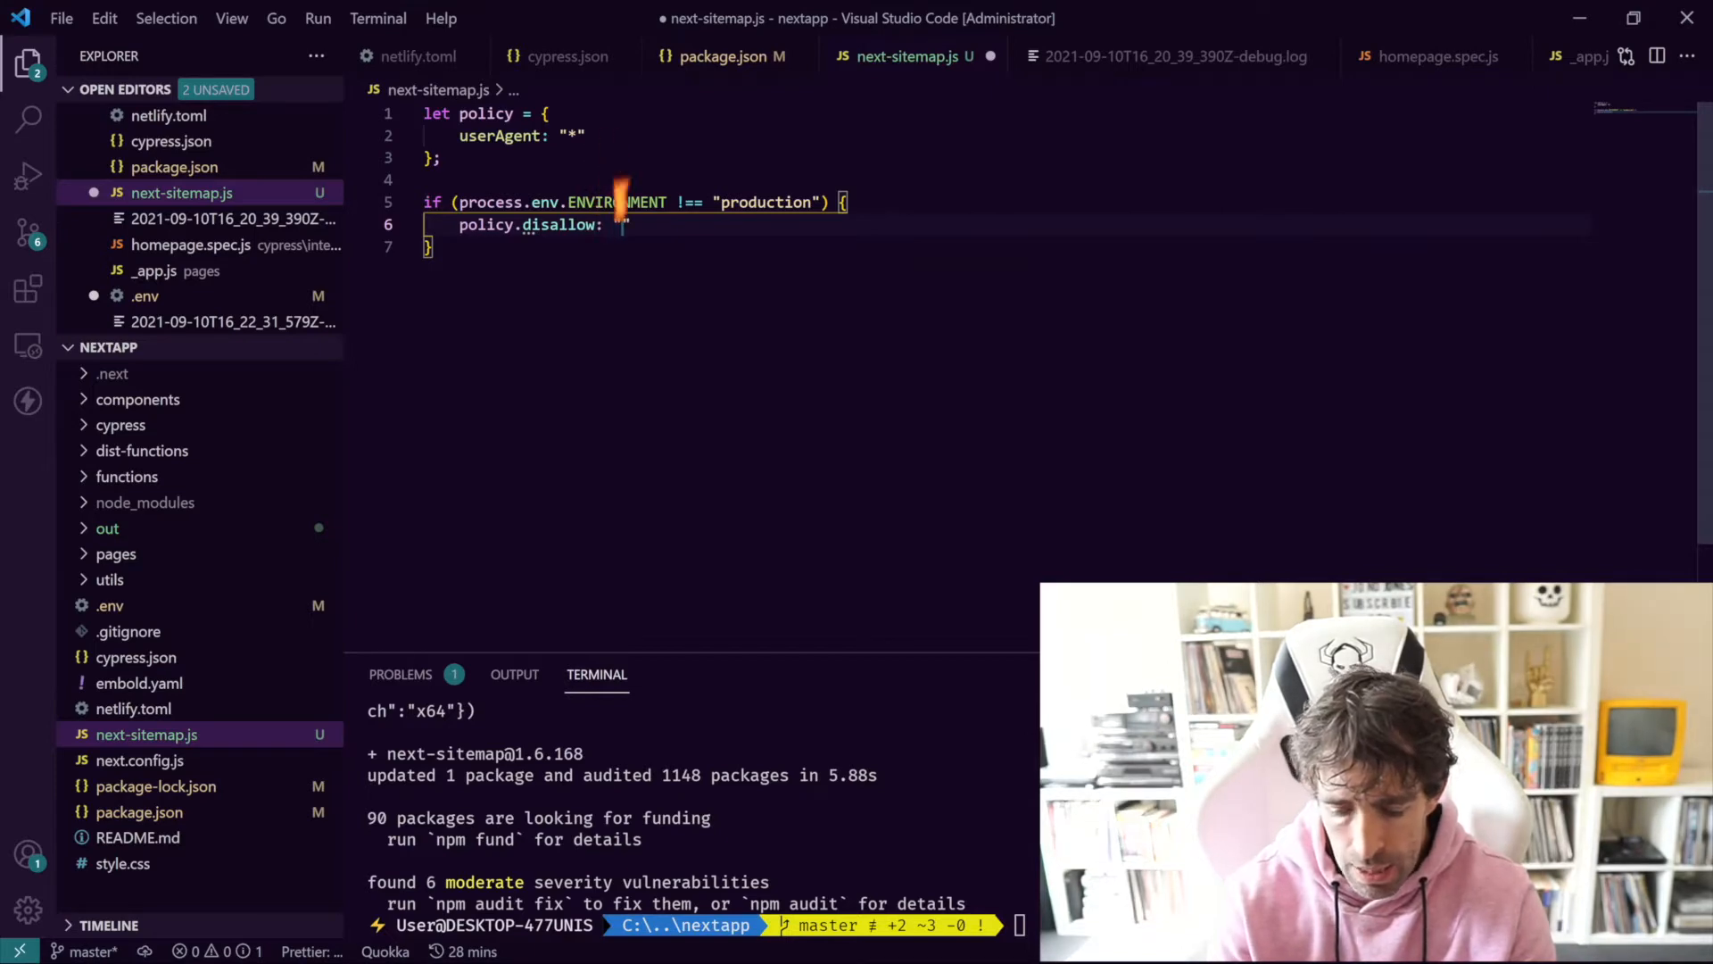
type("/")
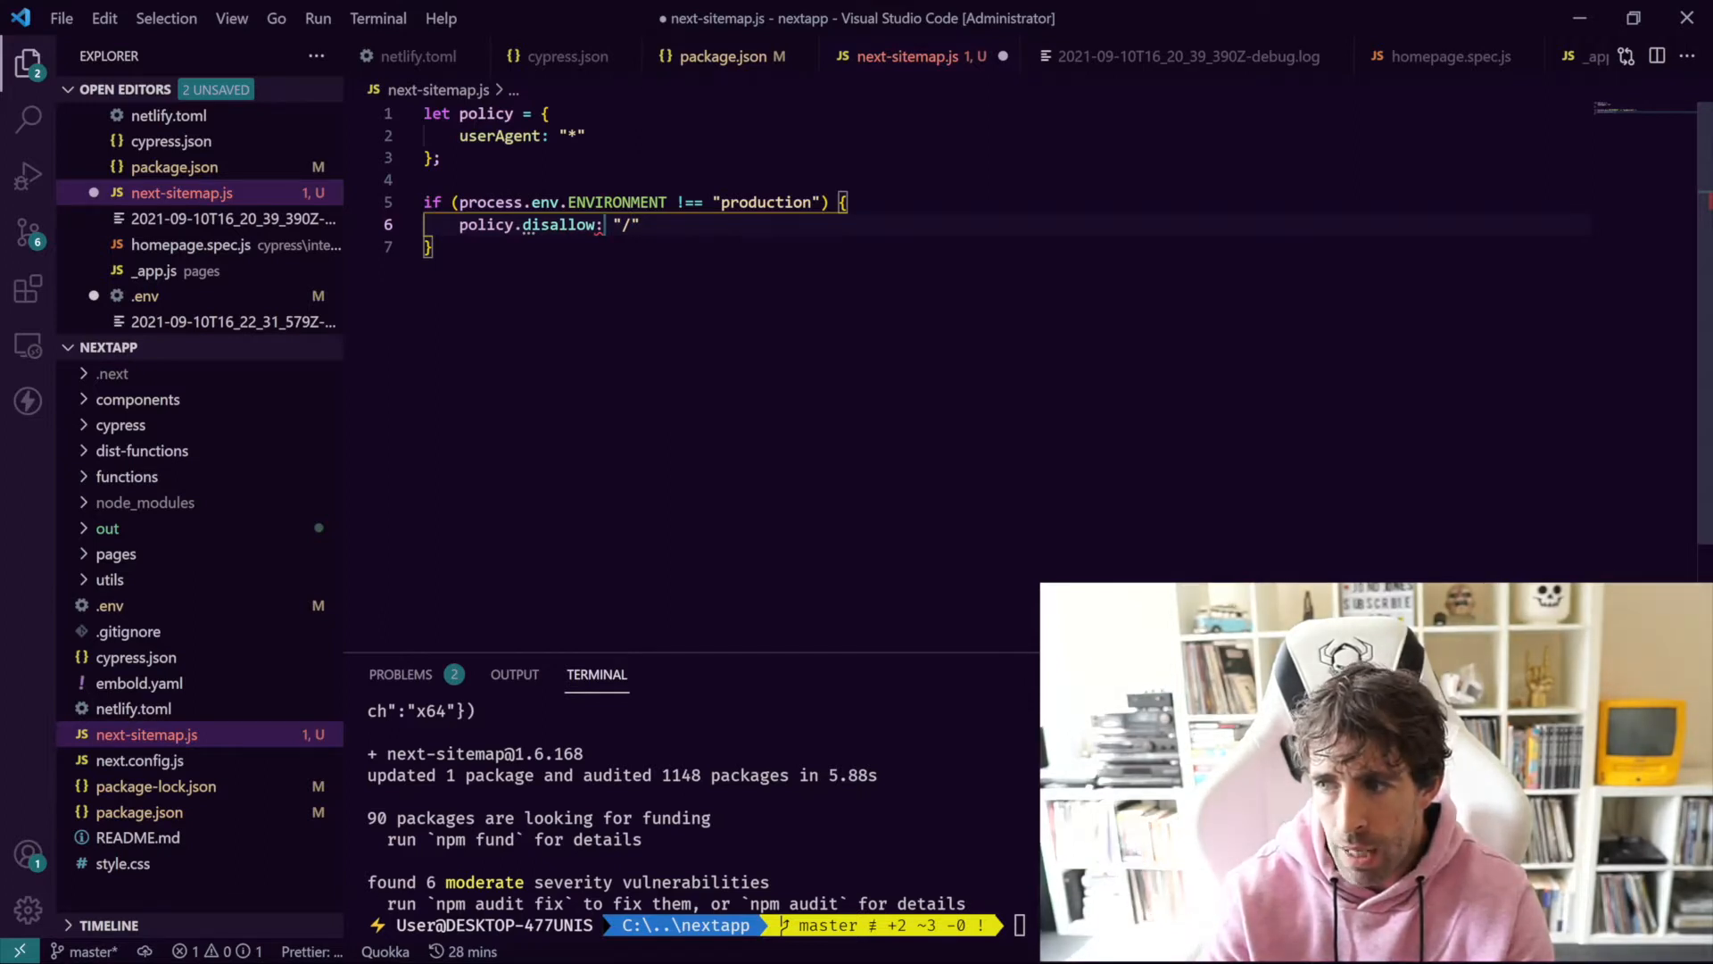
type("=")
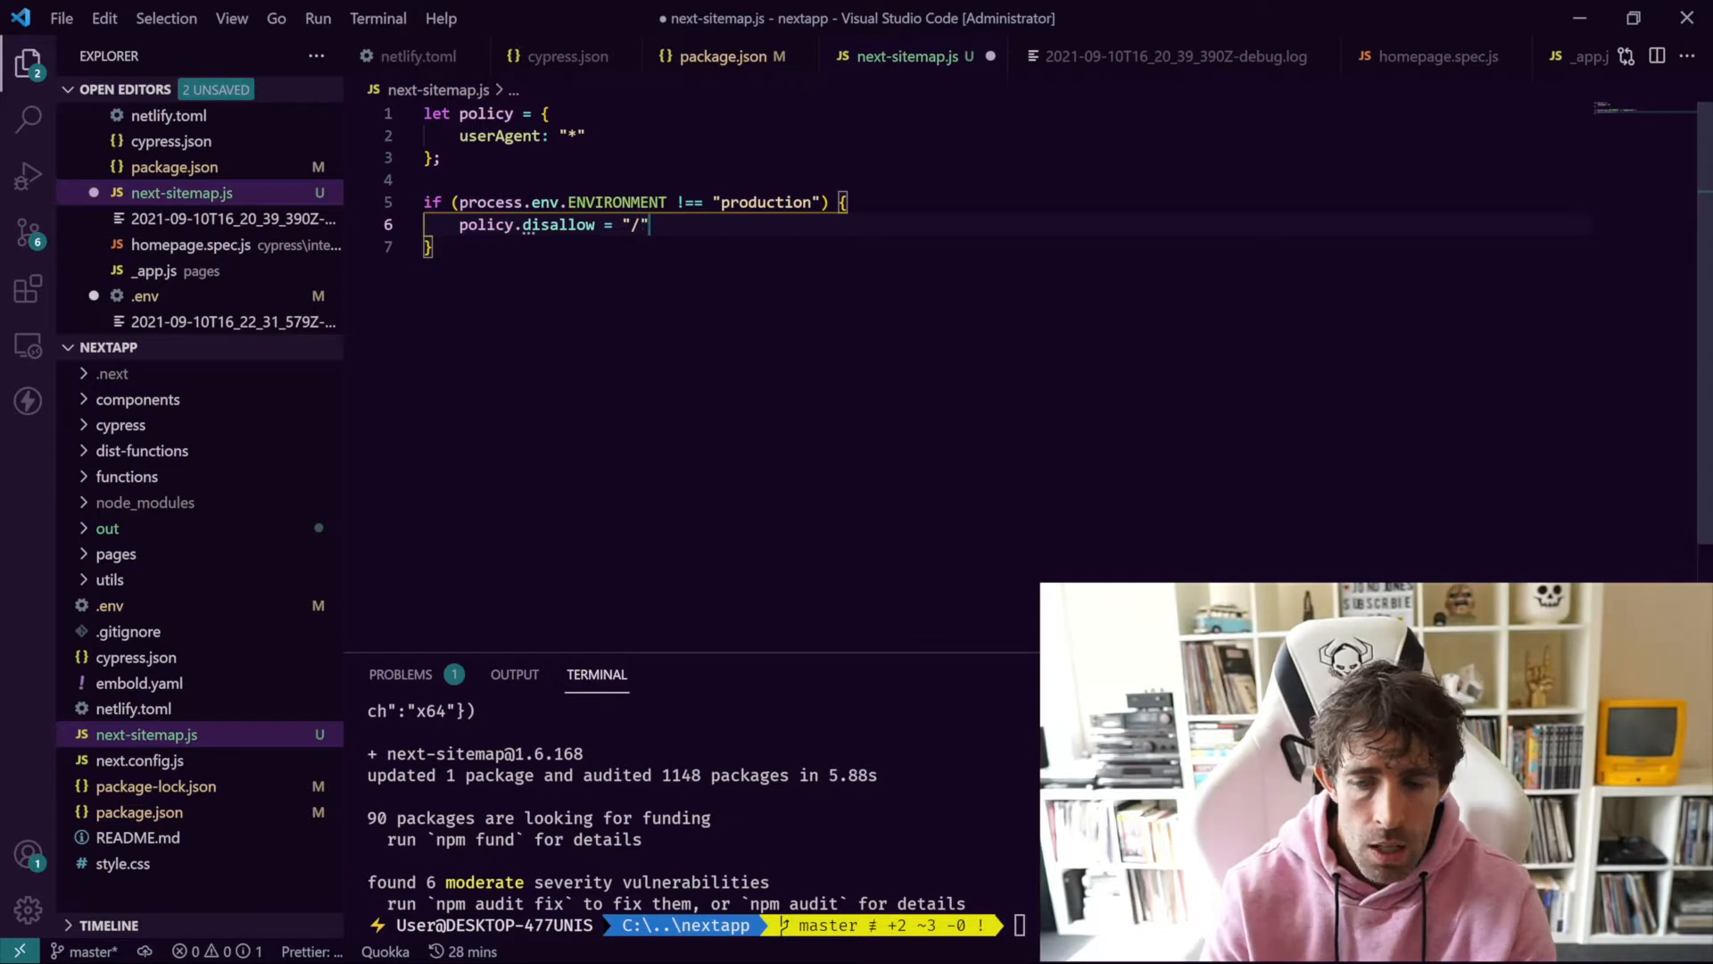
type(";")
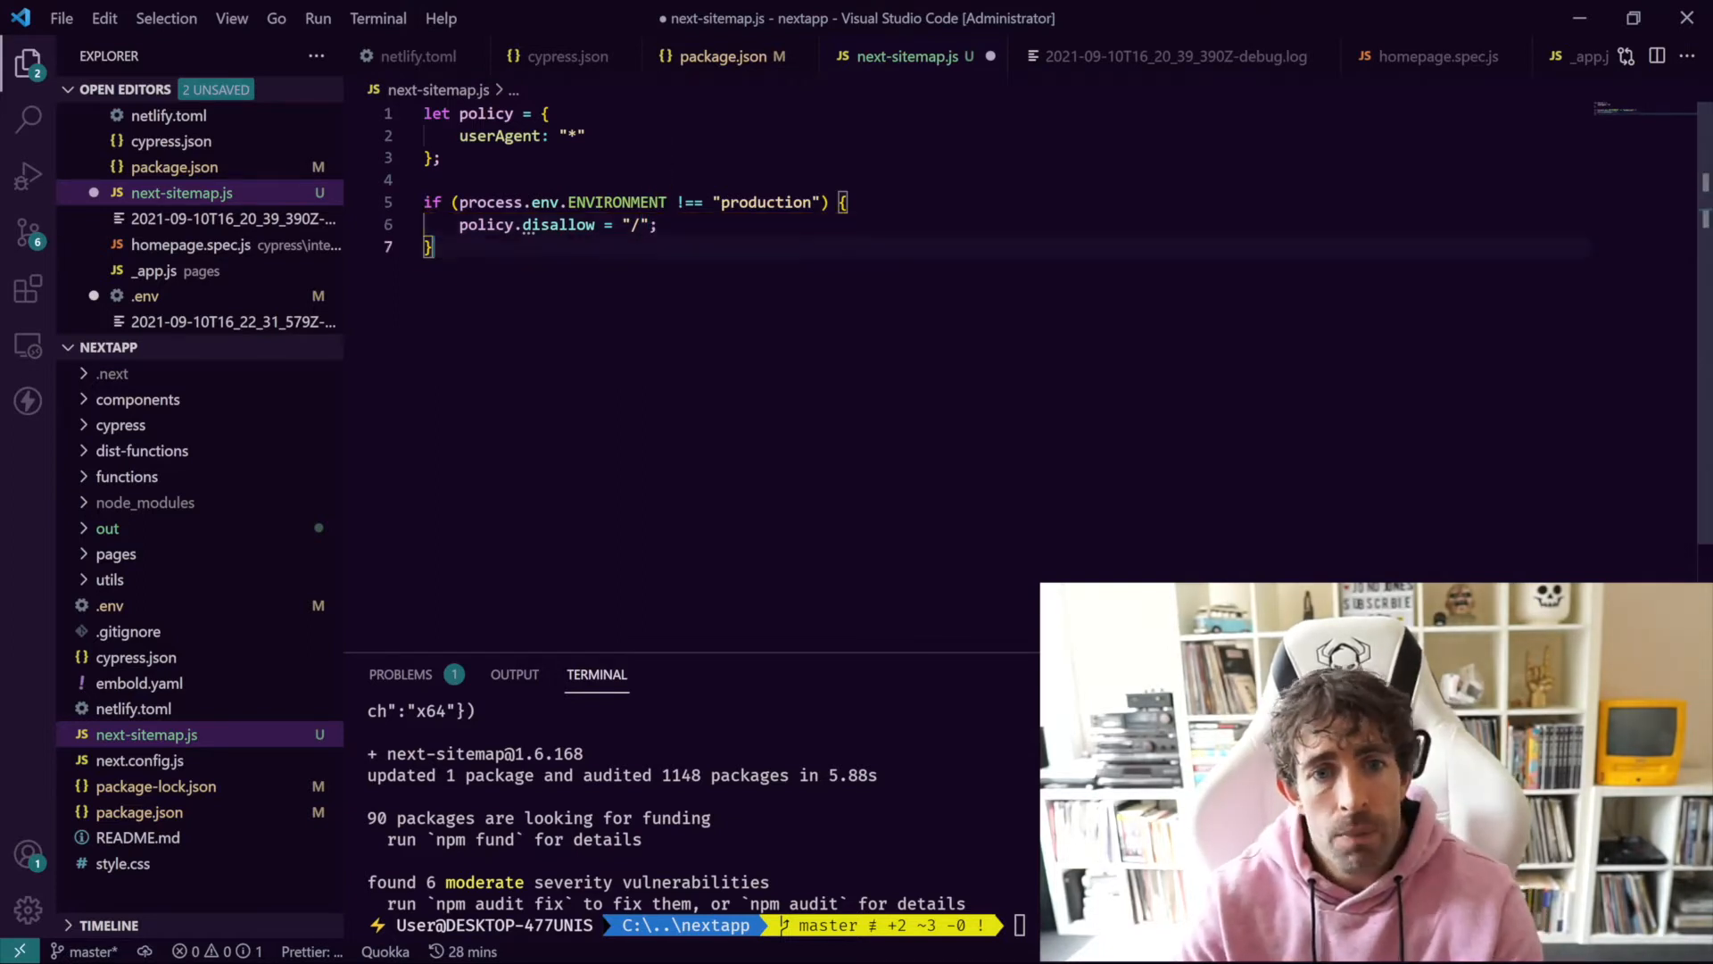
key("Enter")
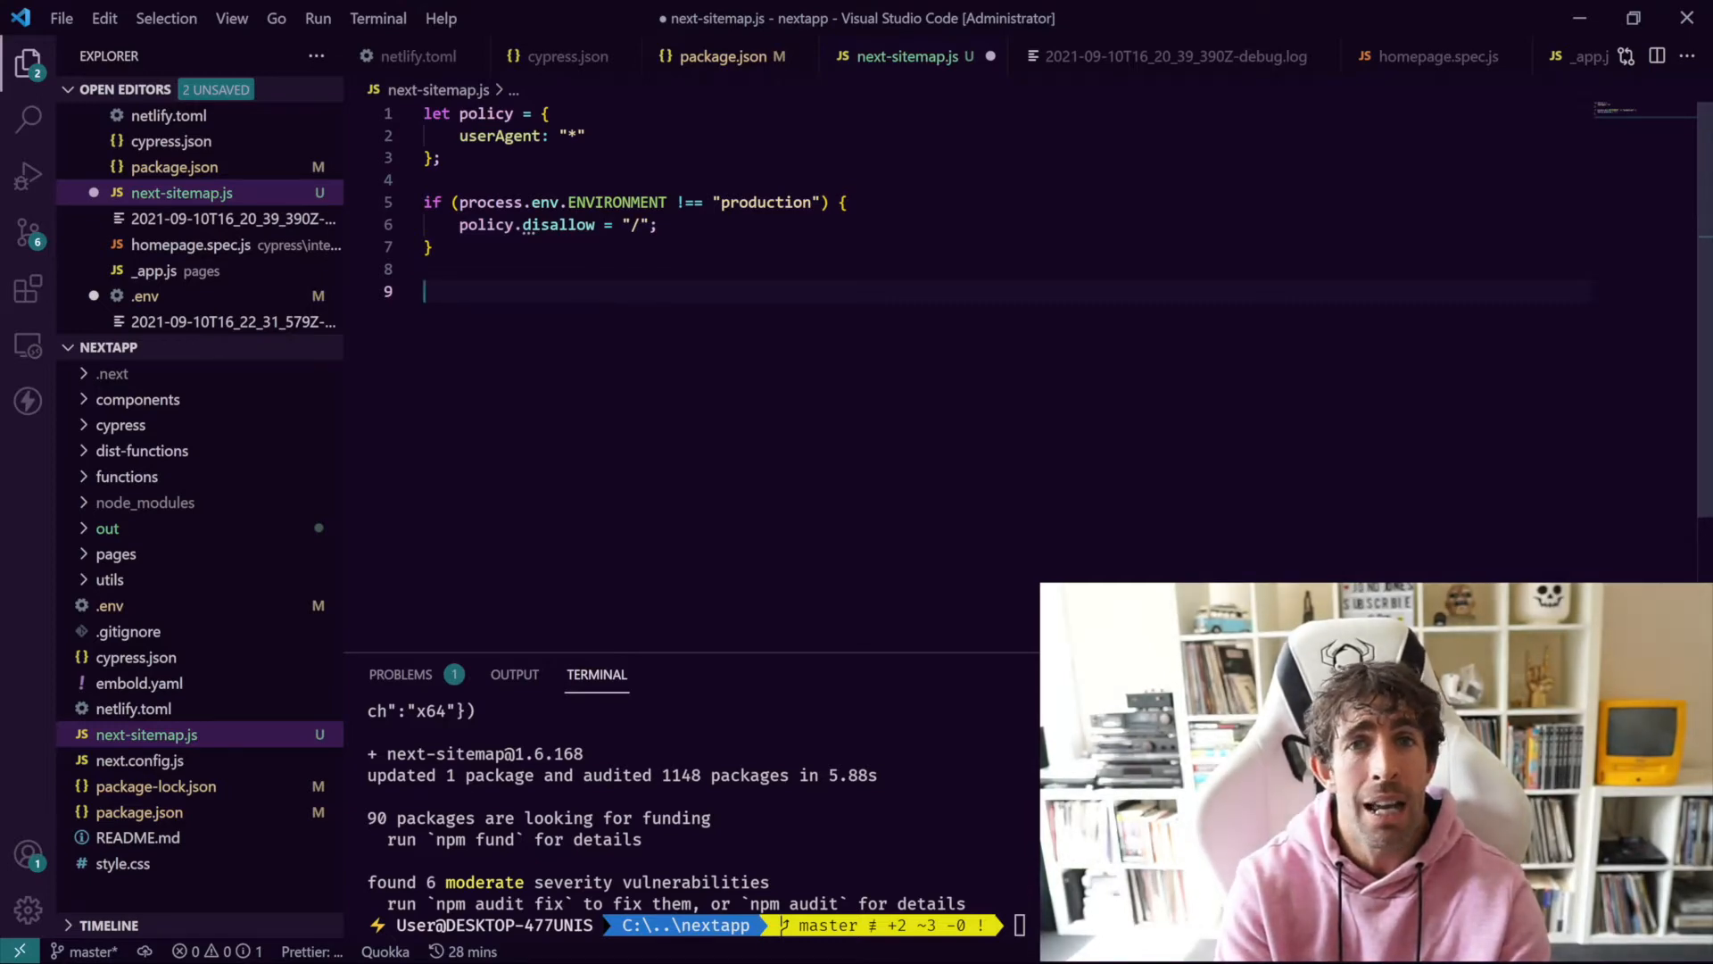
Step: Write module.exports = { siteUrl: process.env.URL, } in next-sitemap.js
type("module")
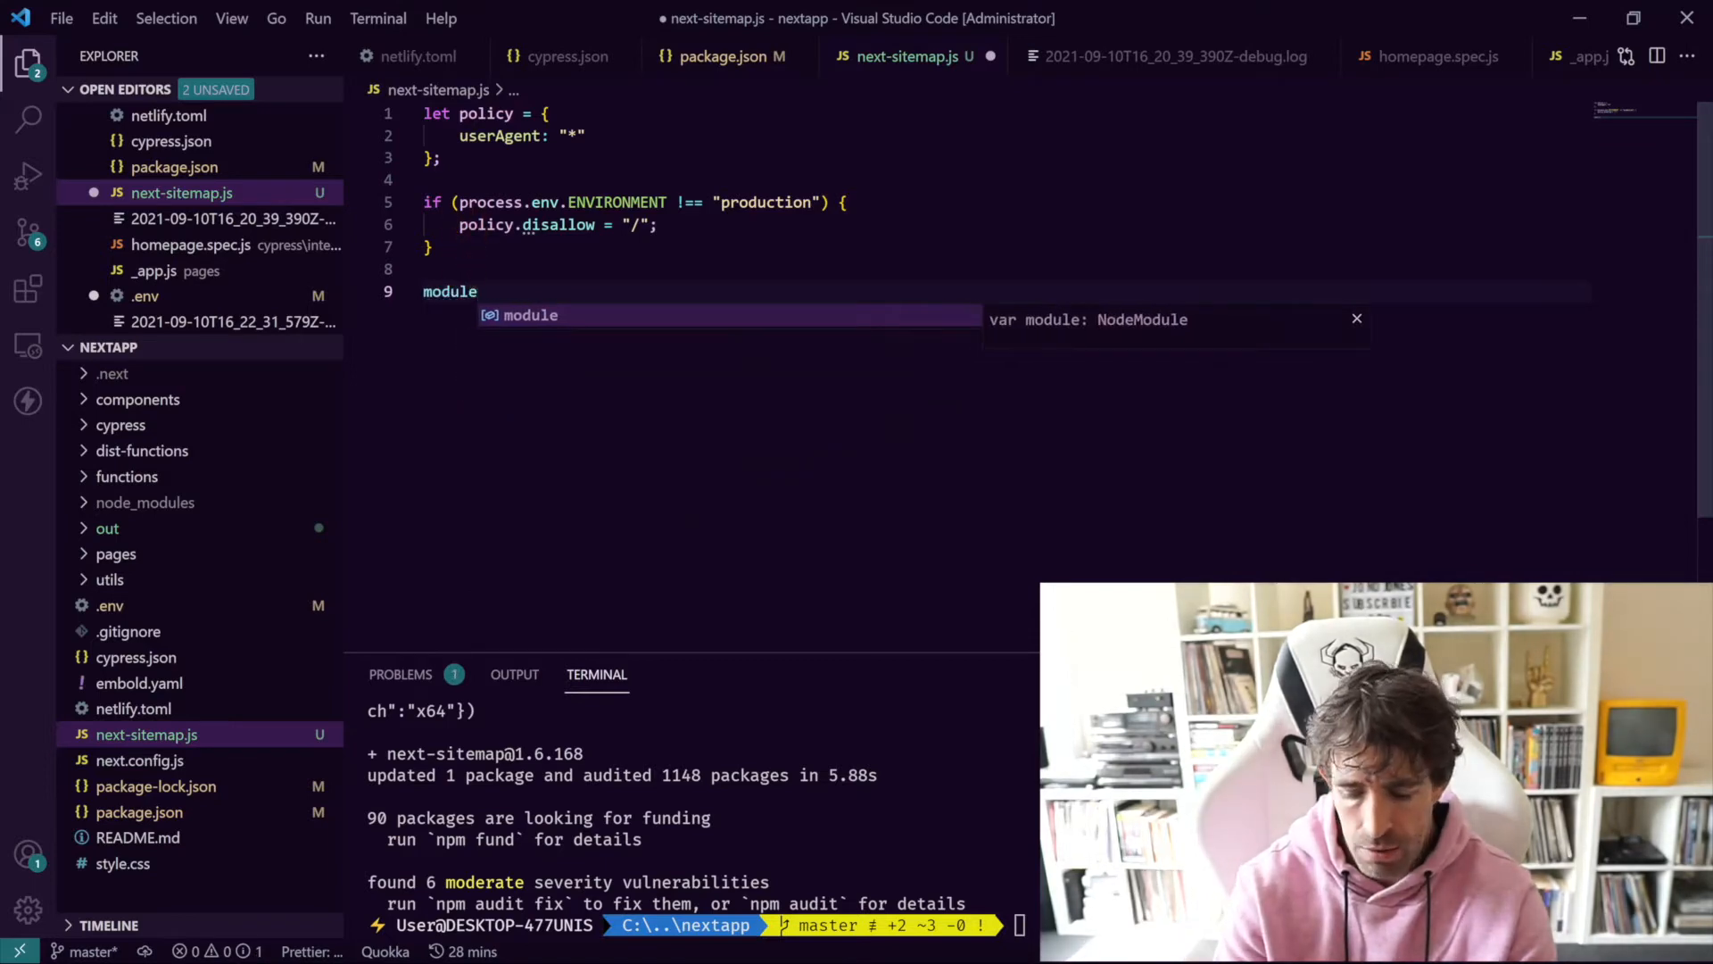
type(",exports")
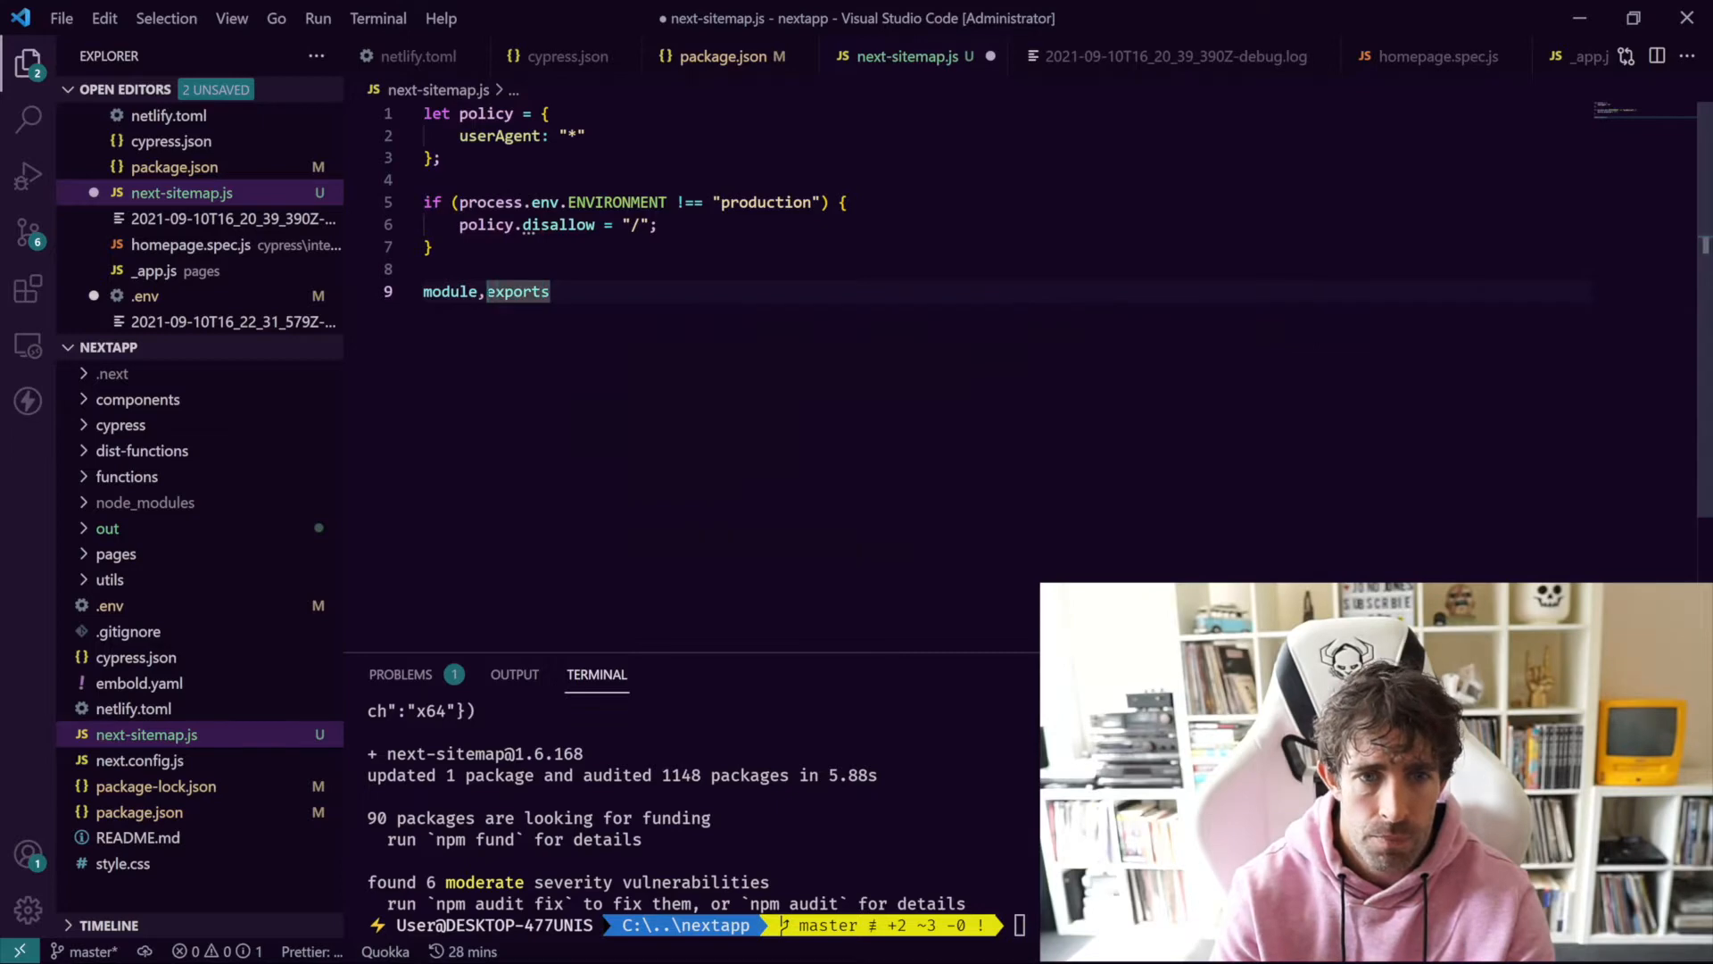
type(".")
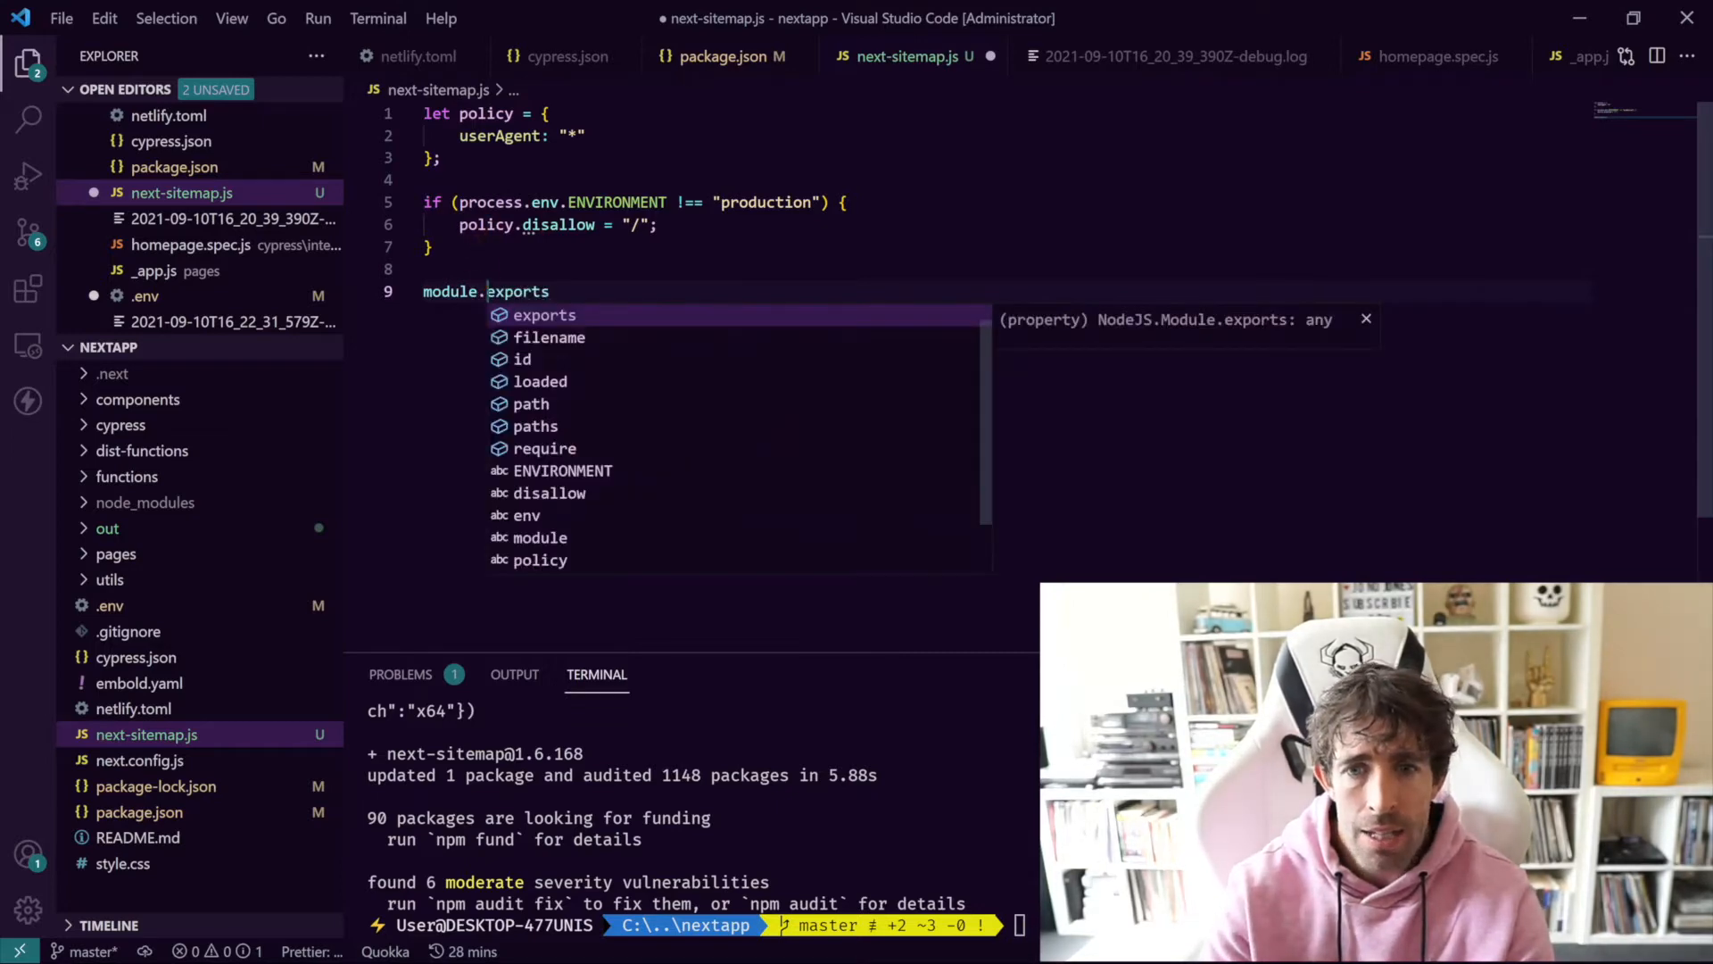
key("Escape")
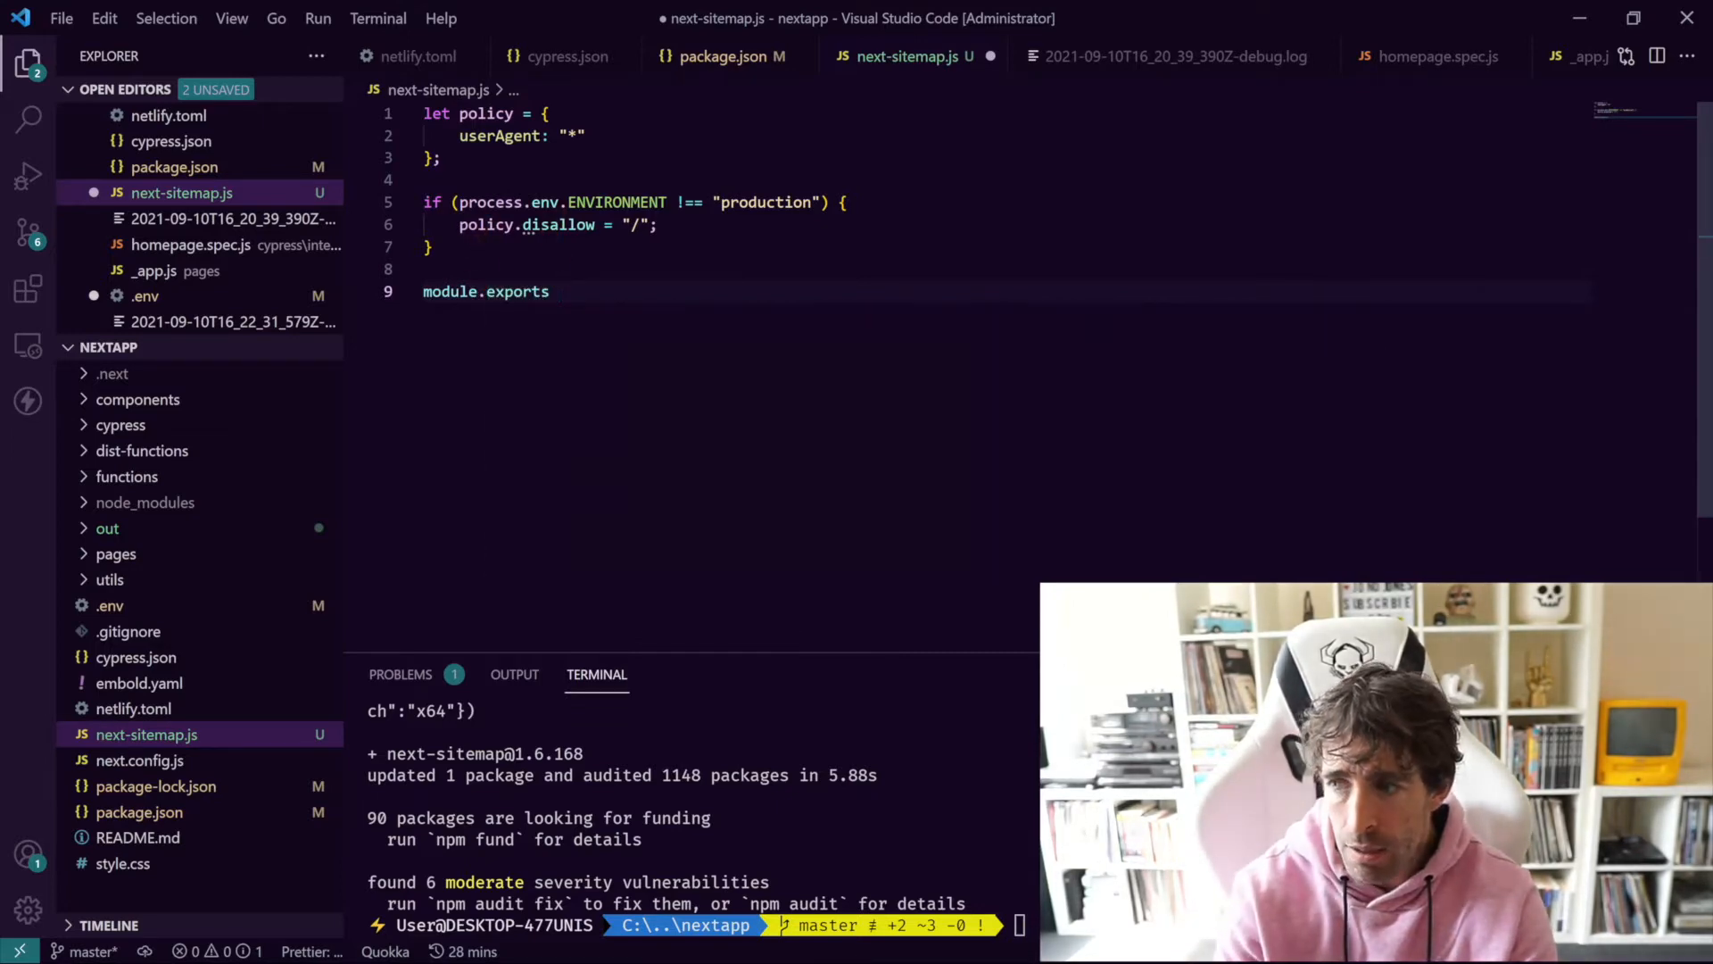
type("= {")
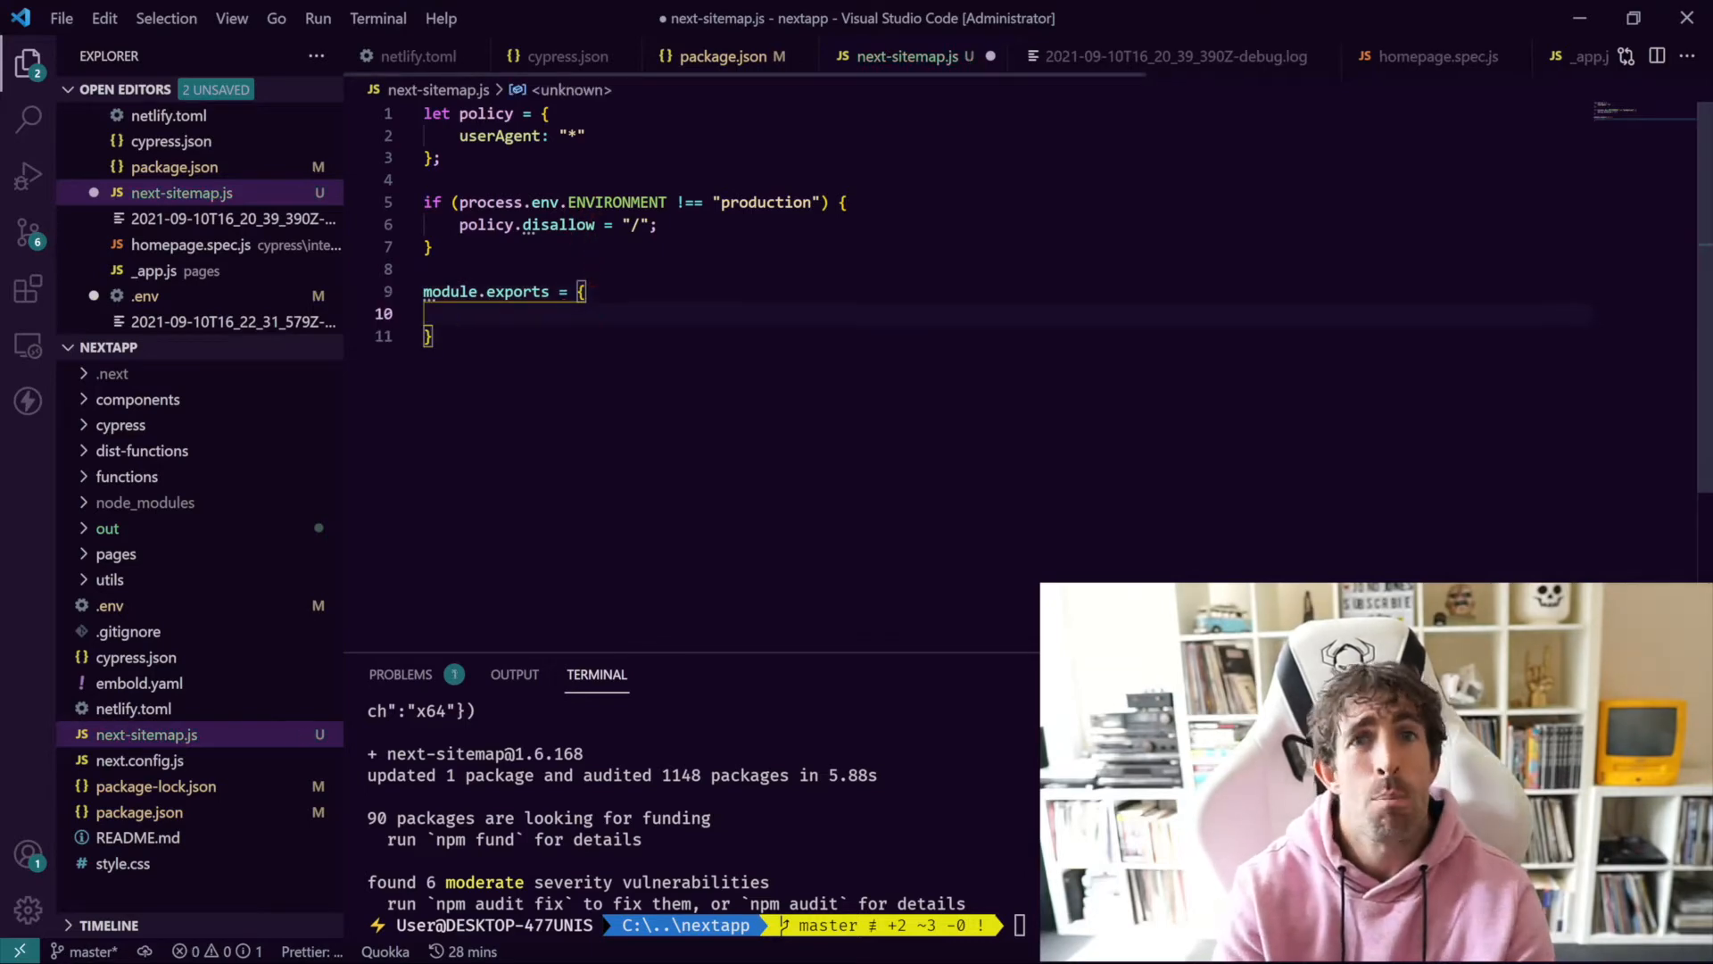
type("si")
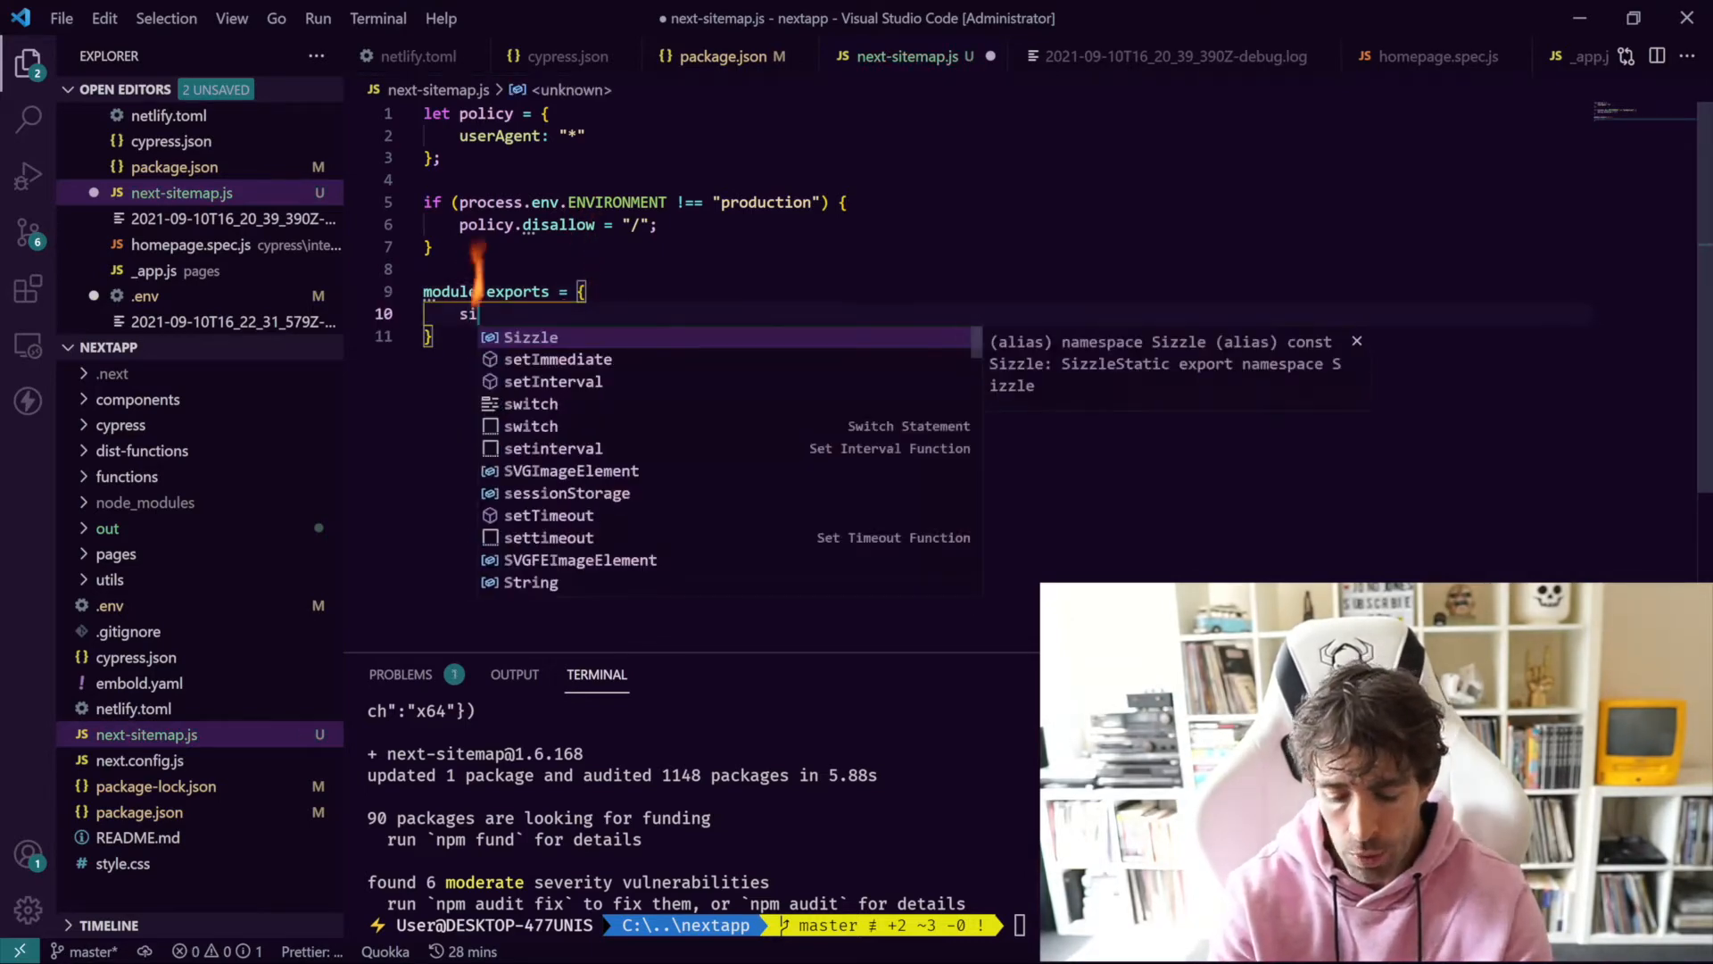
type("teUrl")
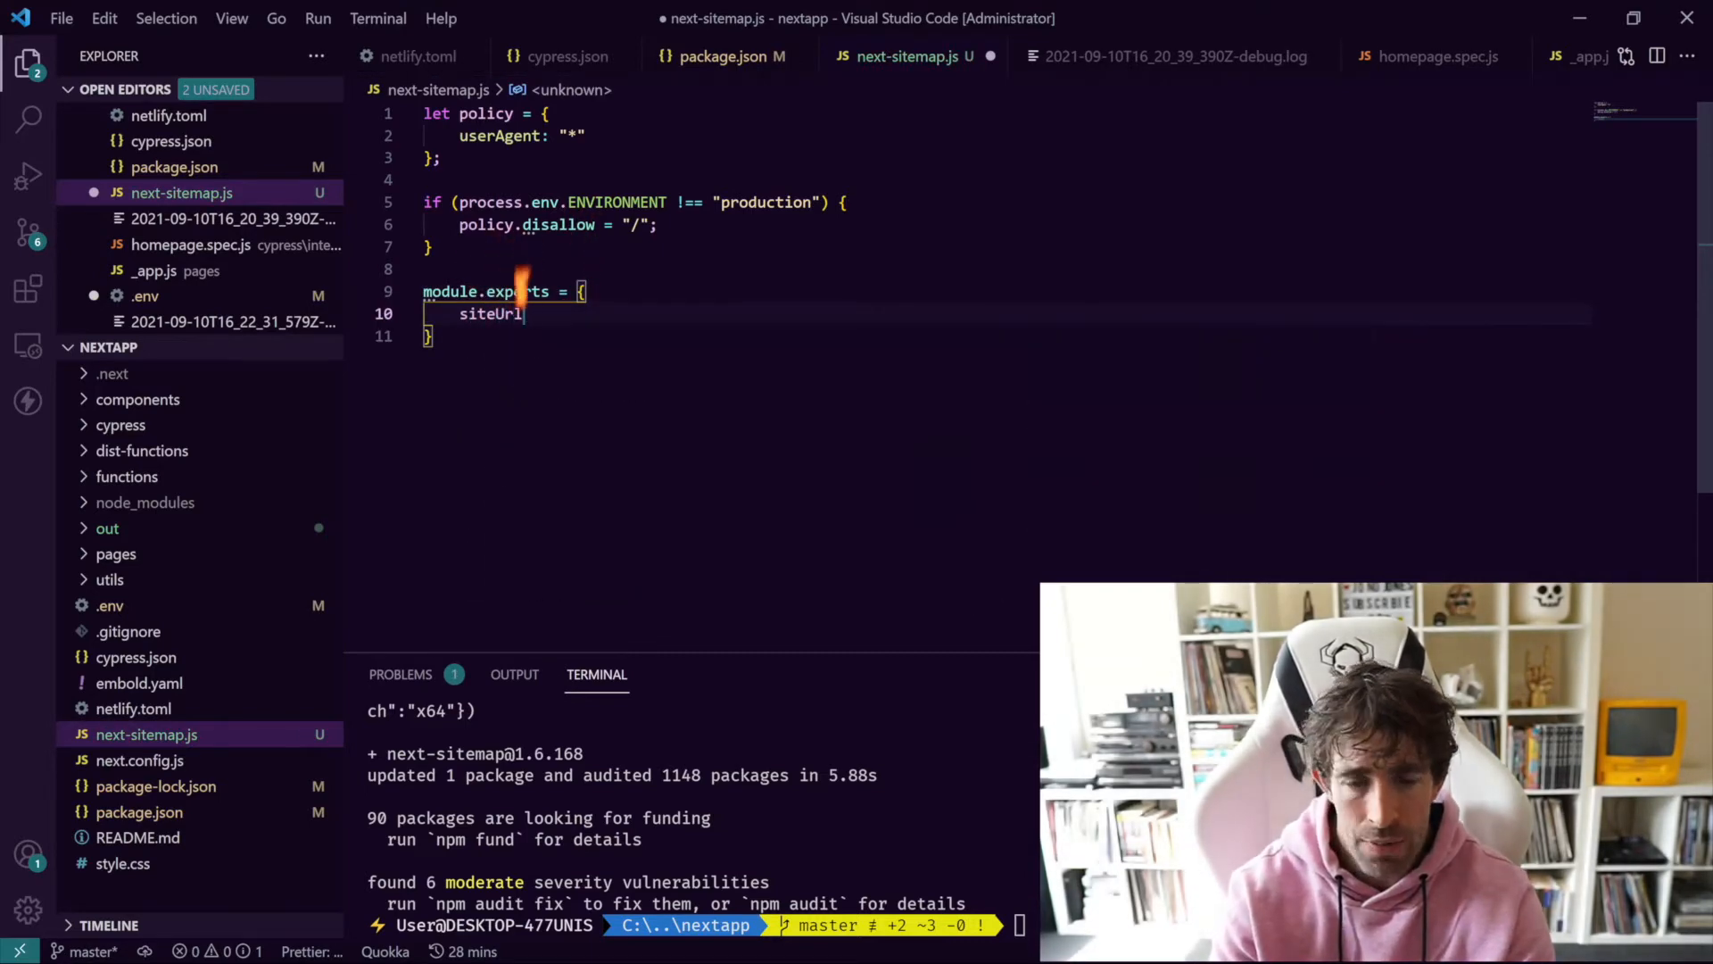
type(":")
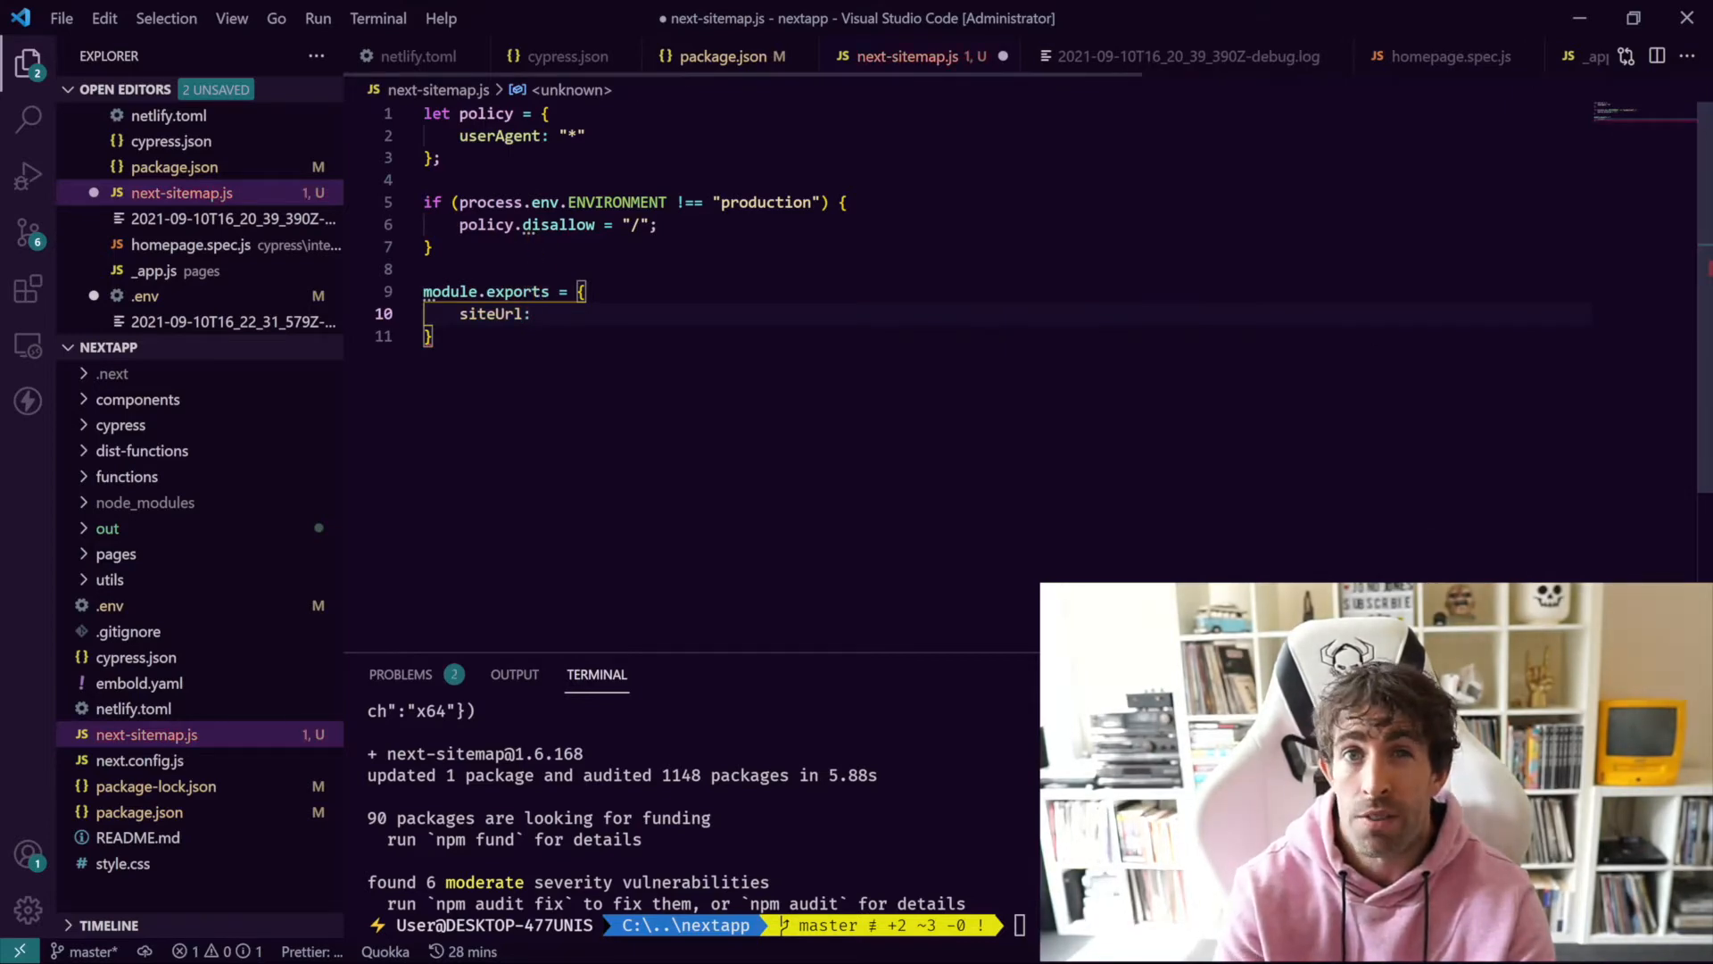
type("proces")
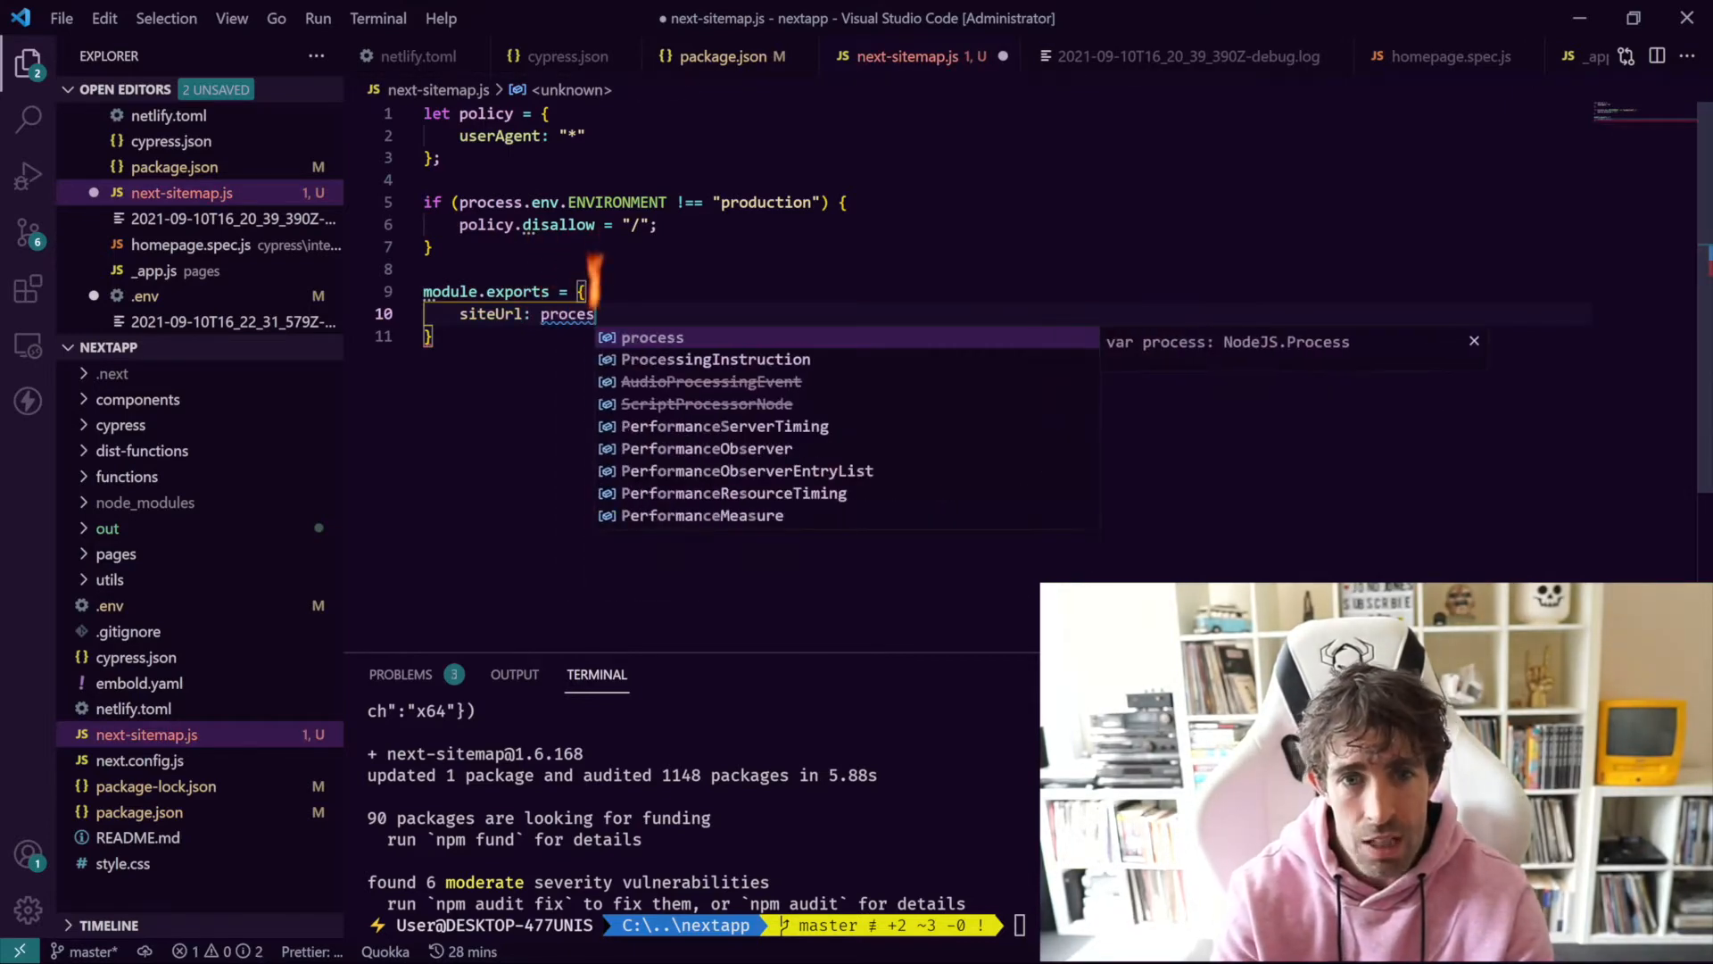
type("s.e")
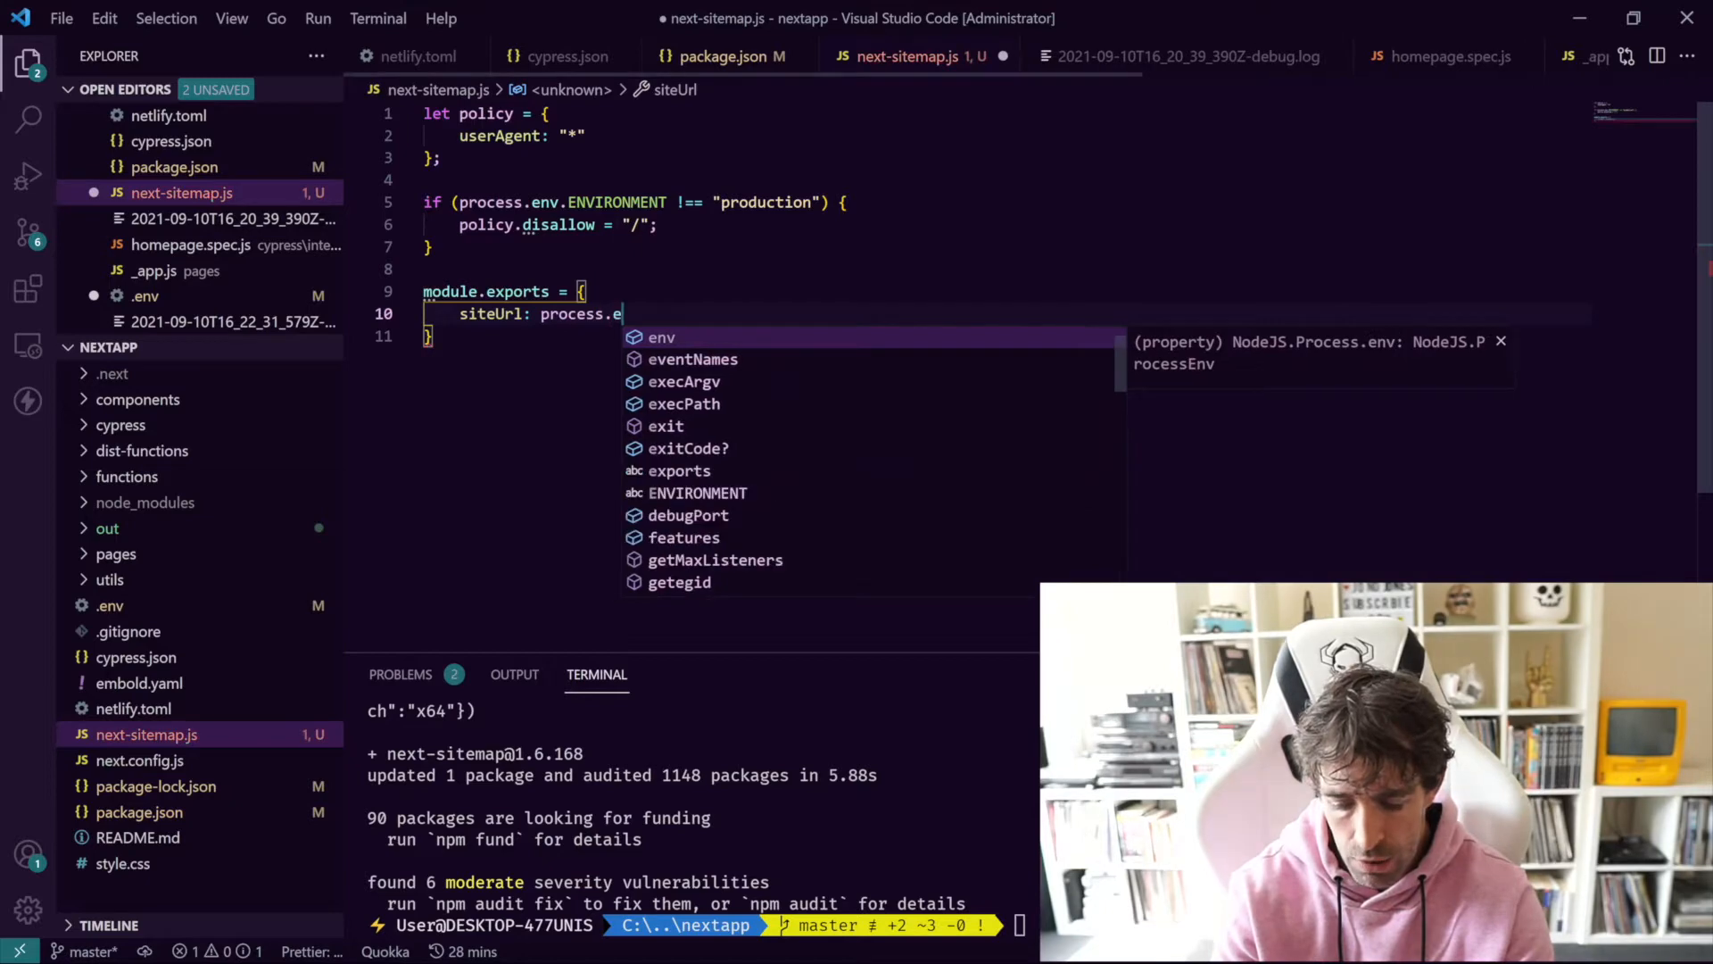
type("nv")
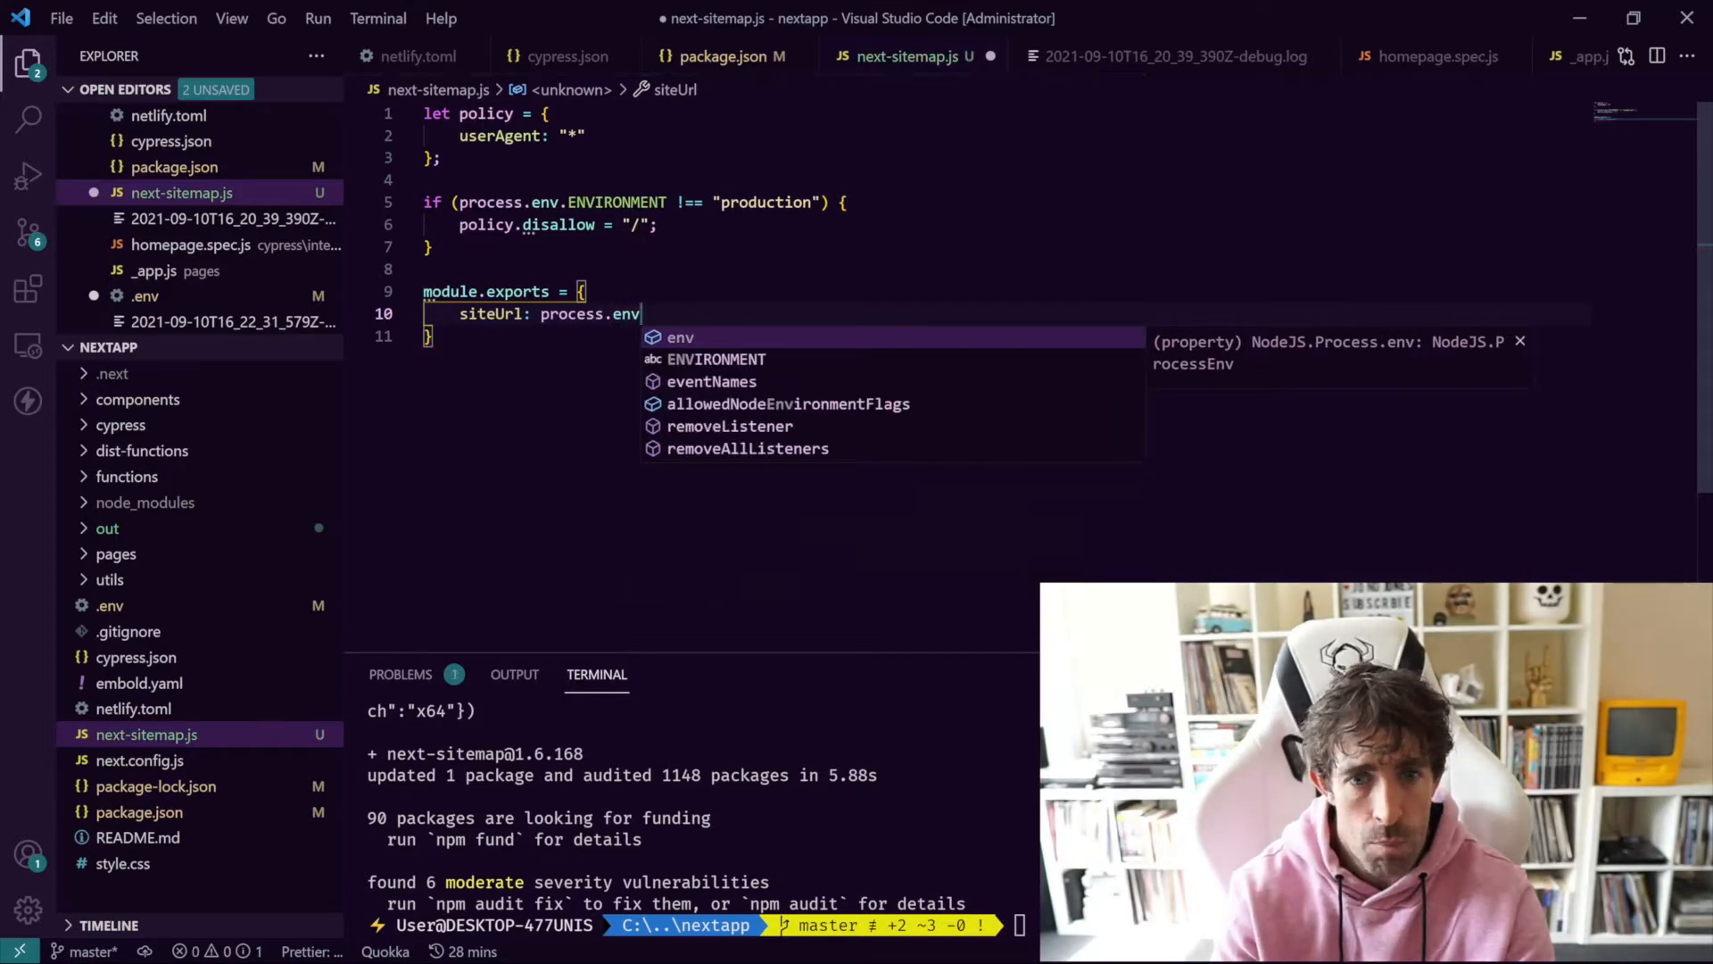
type("URL,")
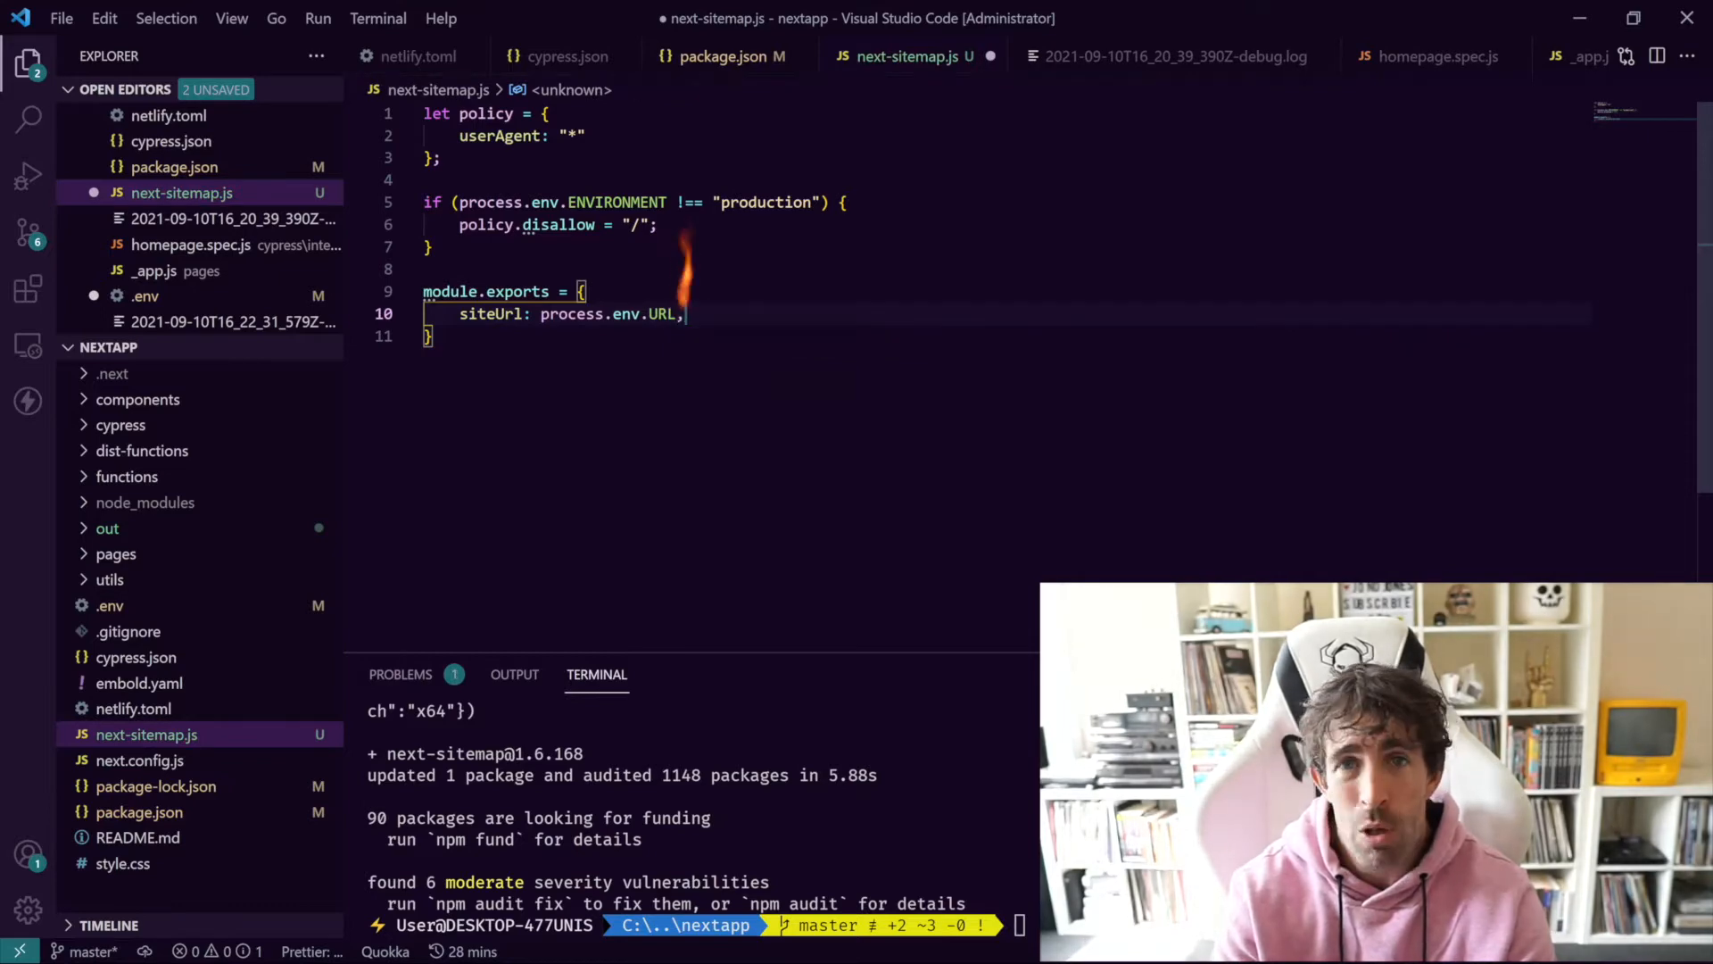
key("Enter")
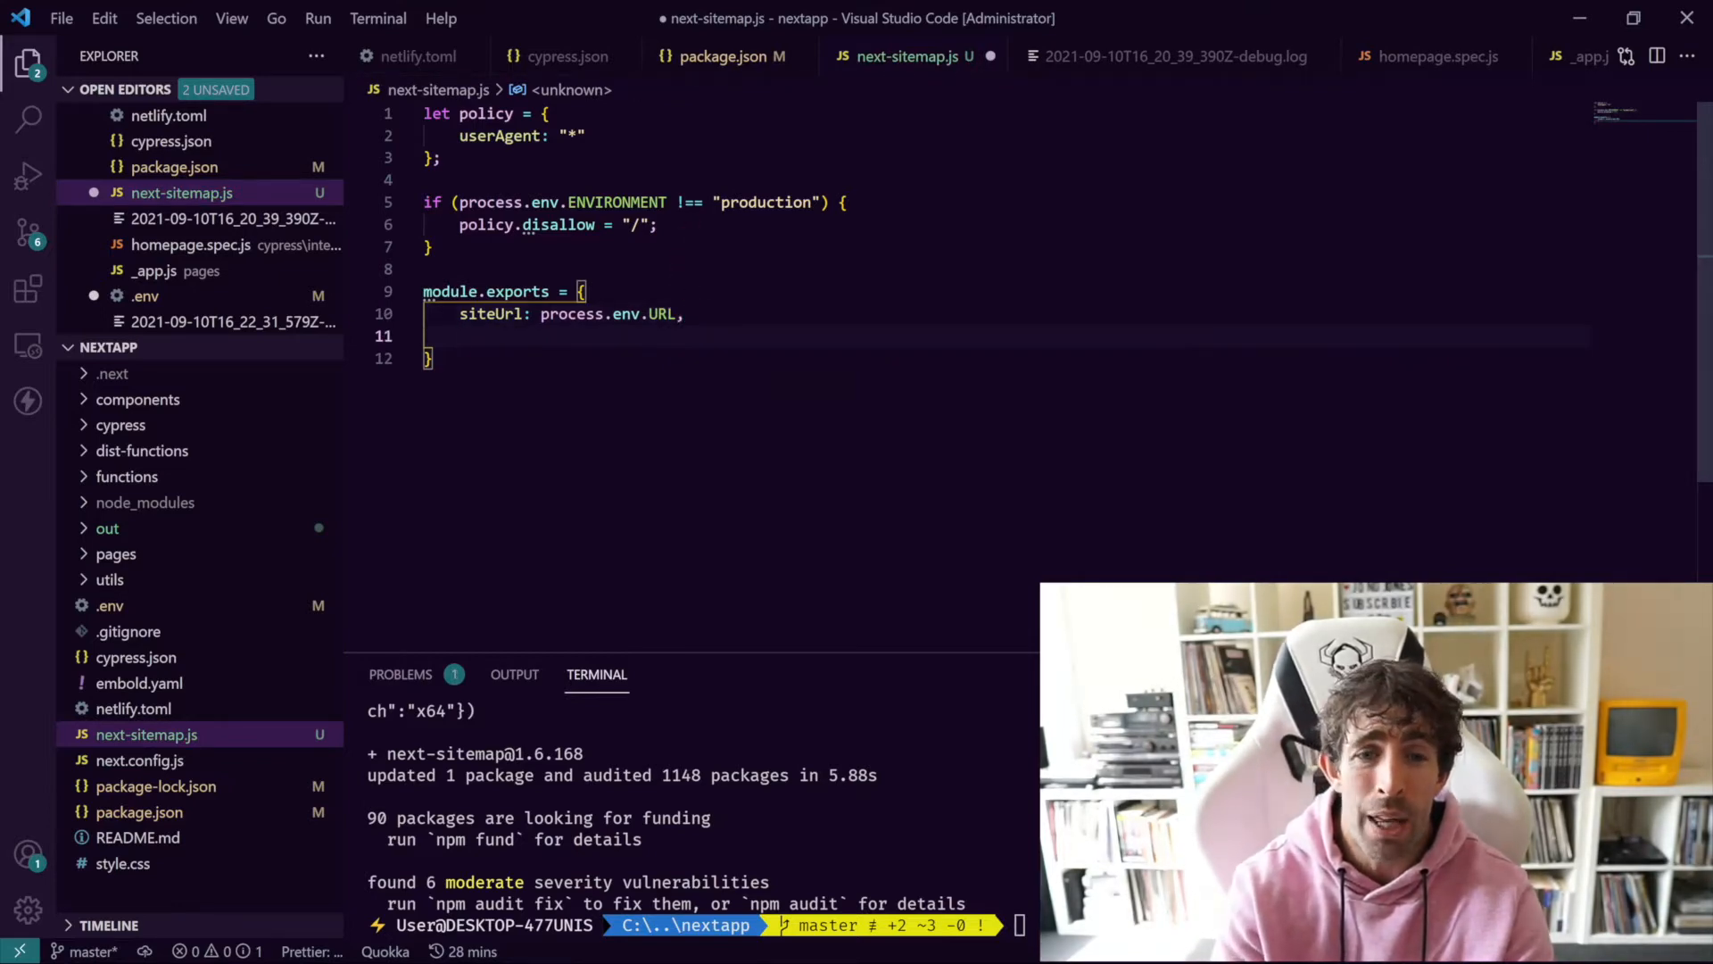
Step: Add generateRobotsTxt: true to the exported config
type("g")
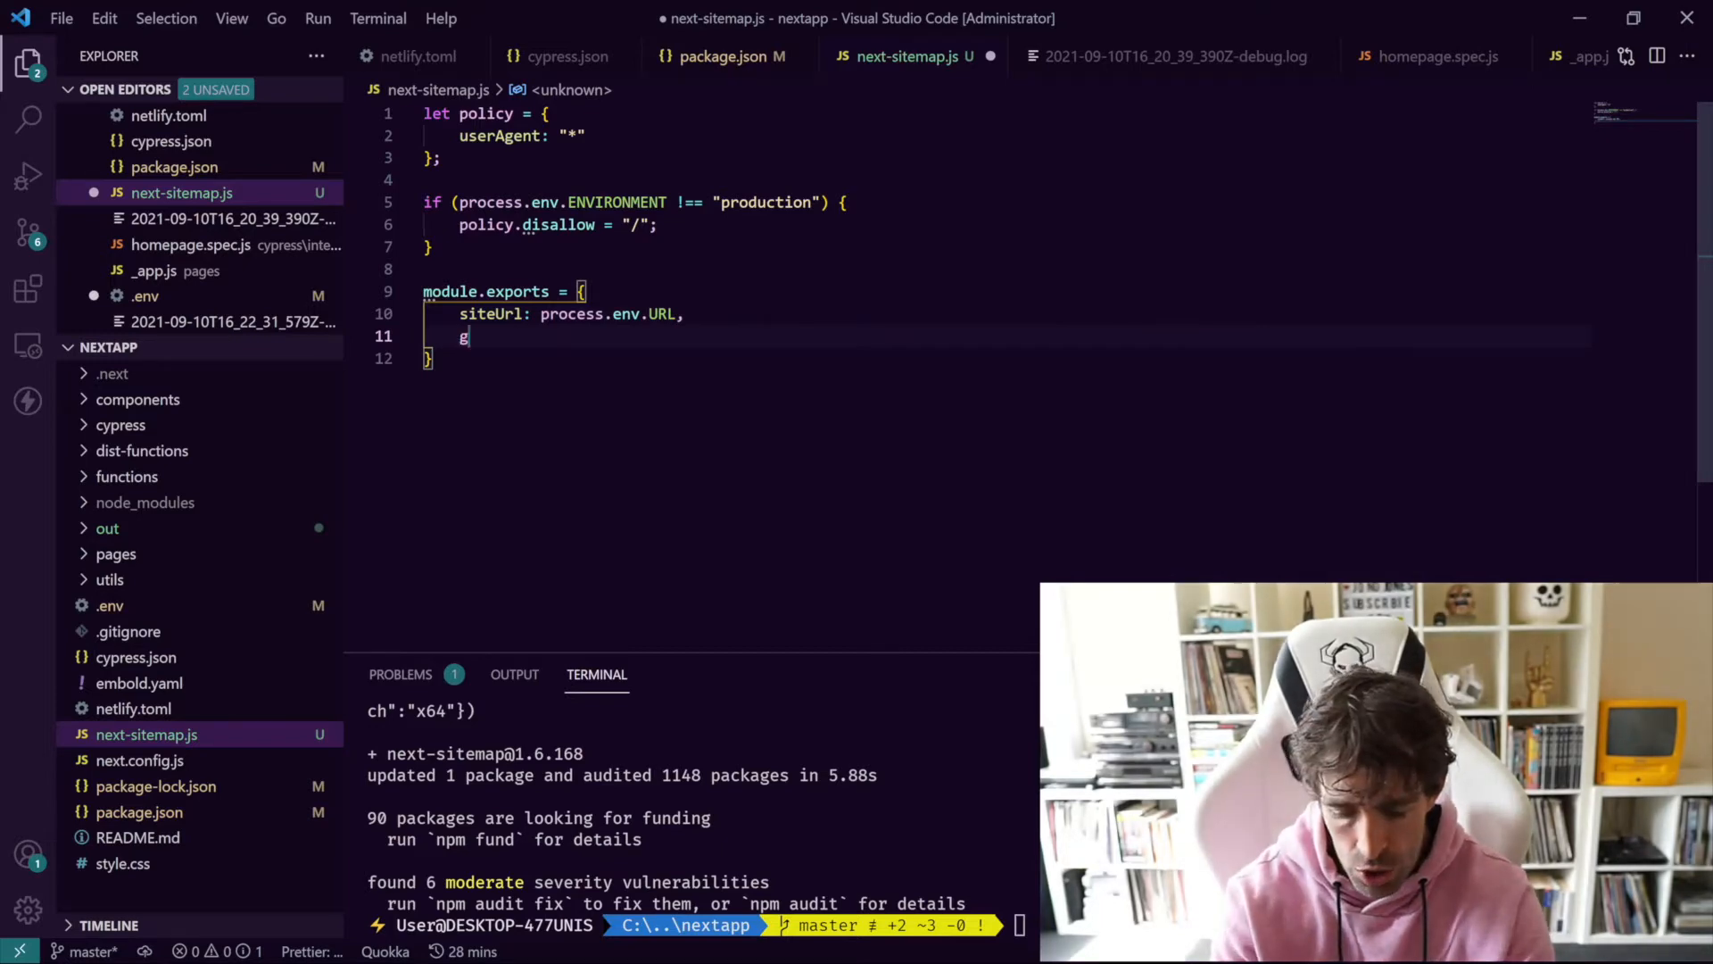
type("enerateRo")
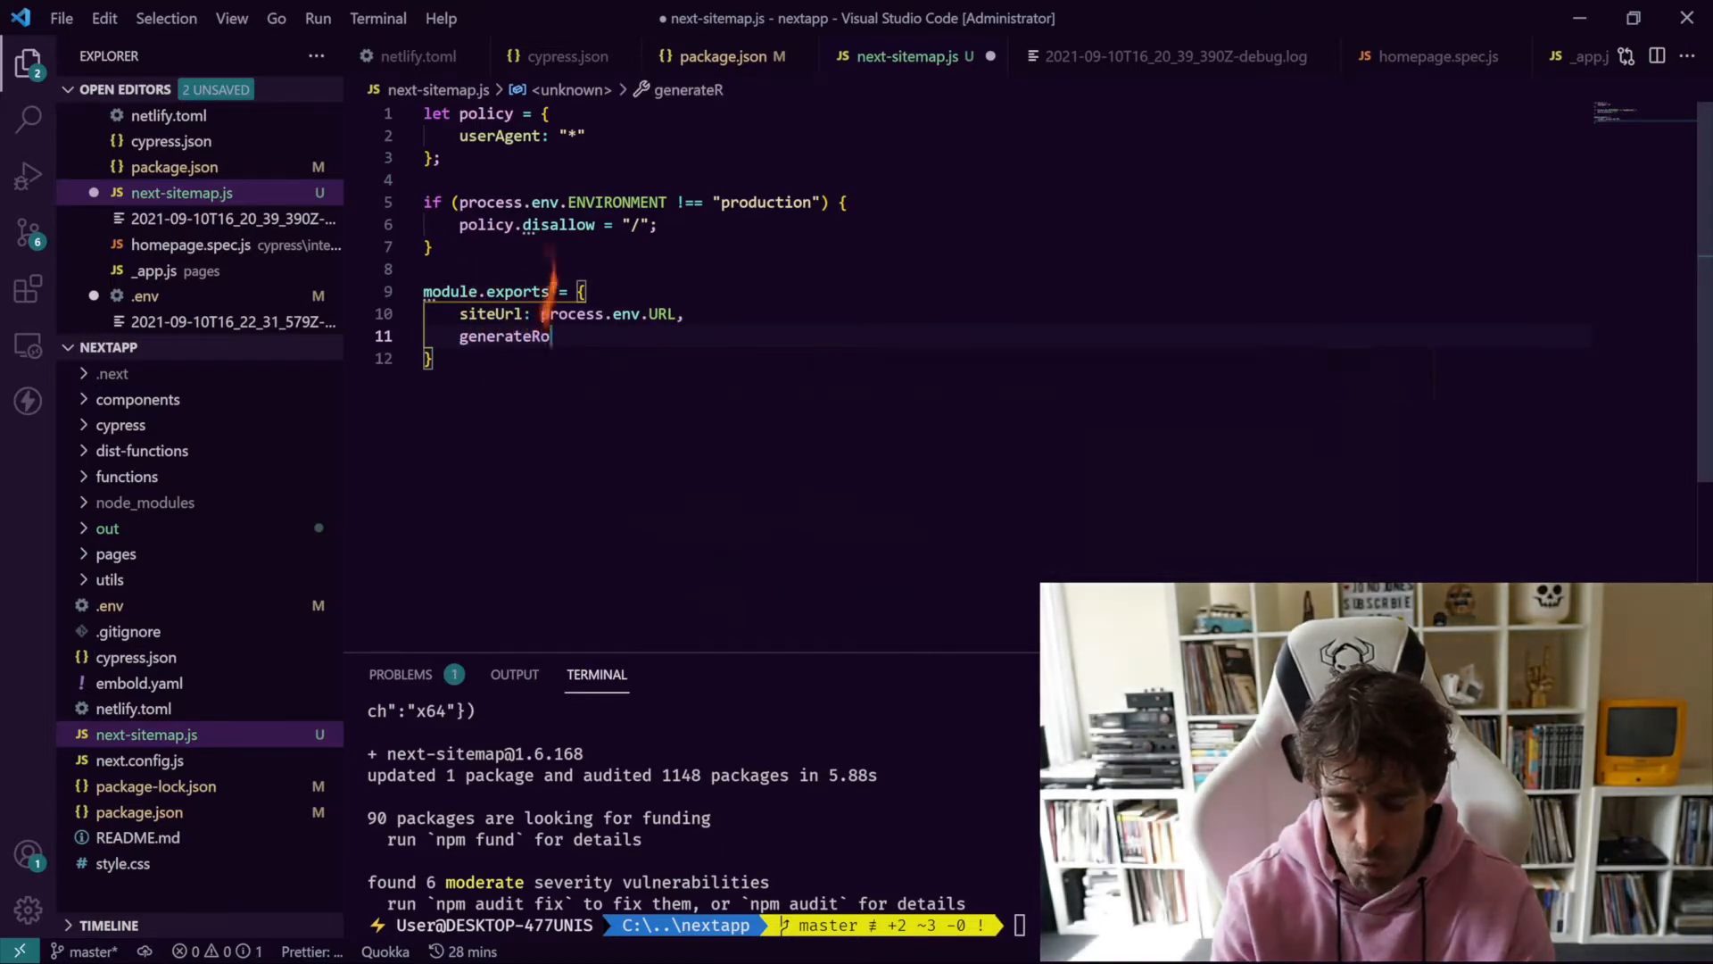
type("botsTxt")
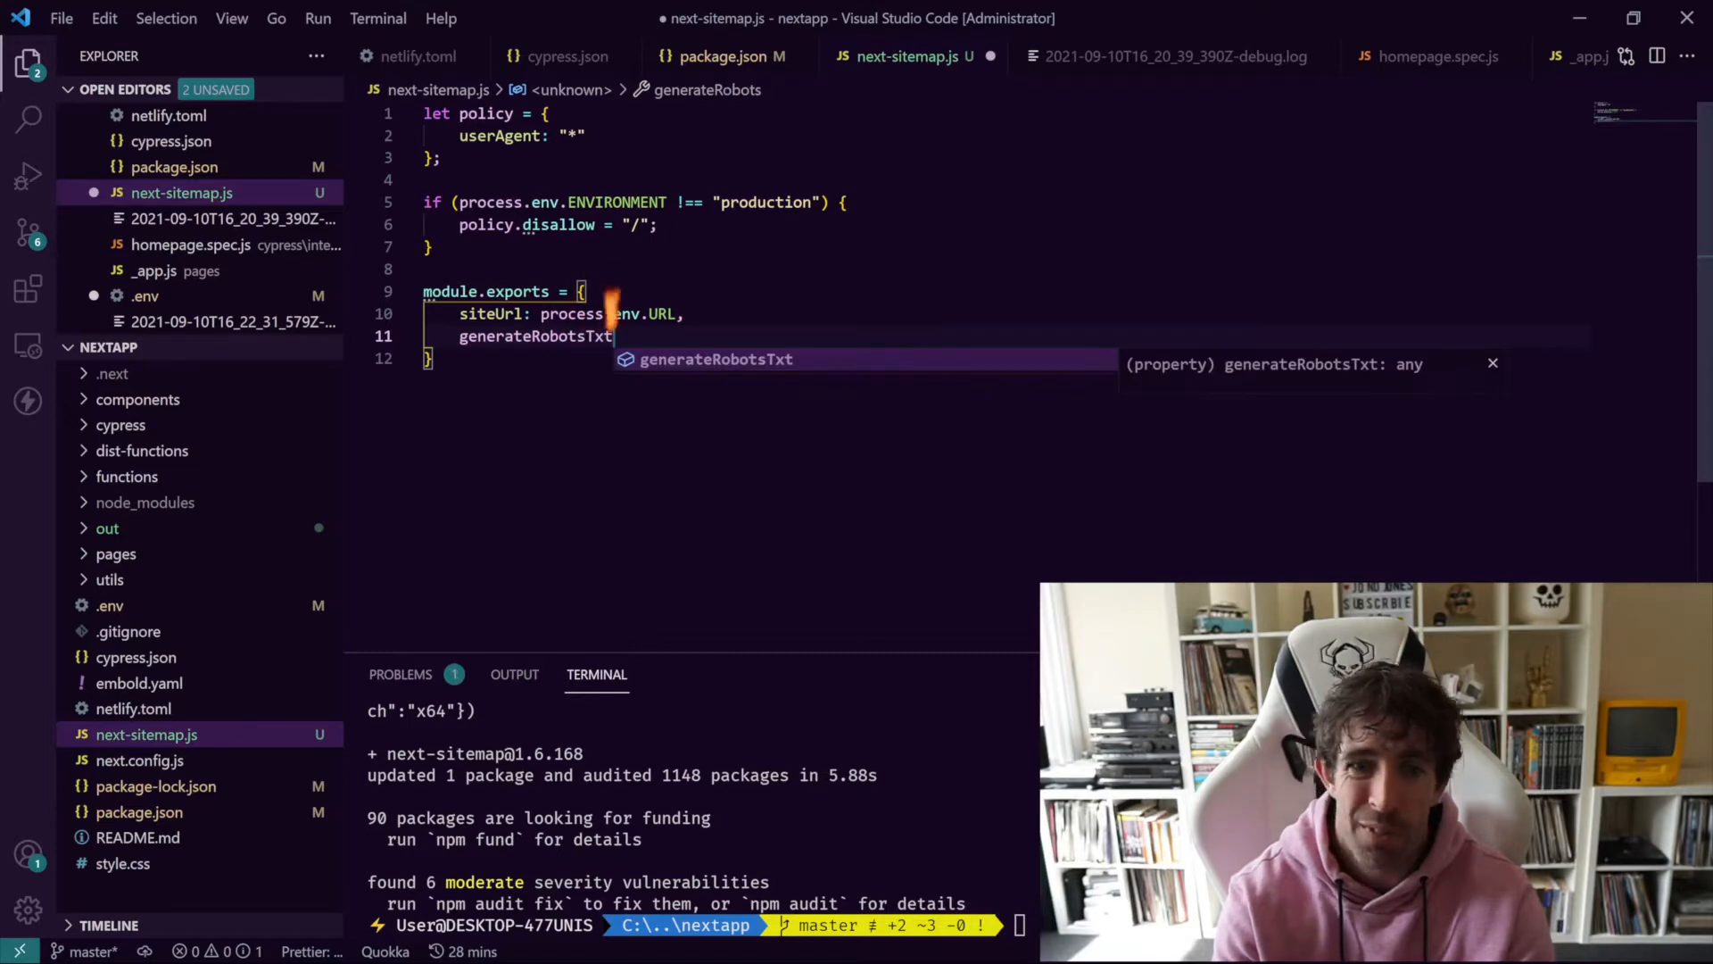
type(":")
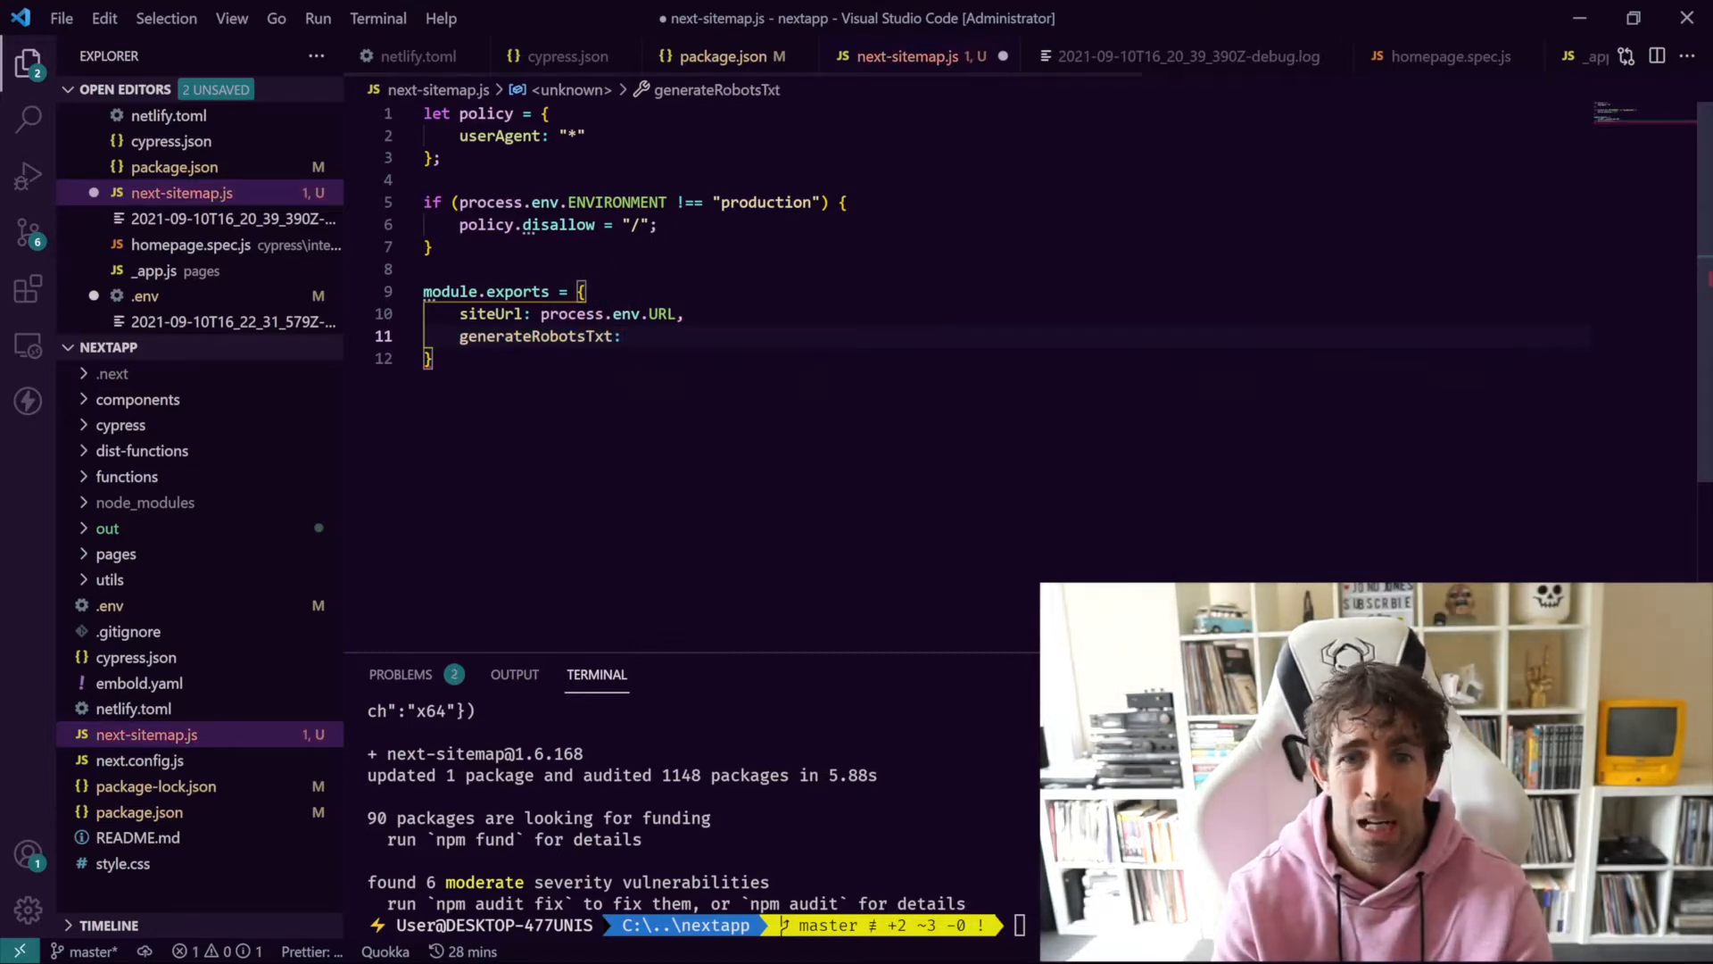
type("true,")
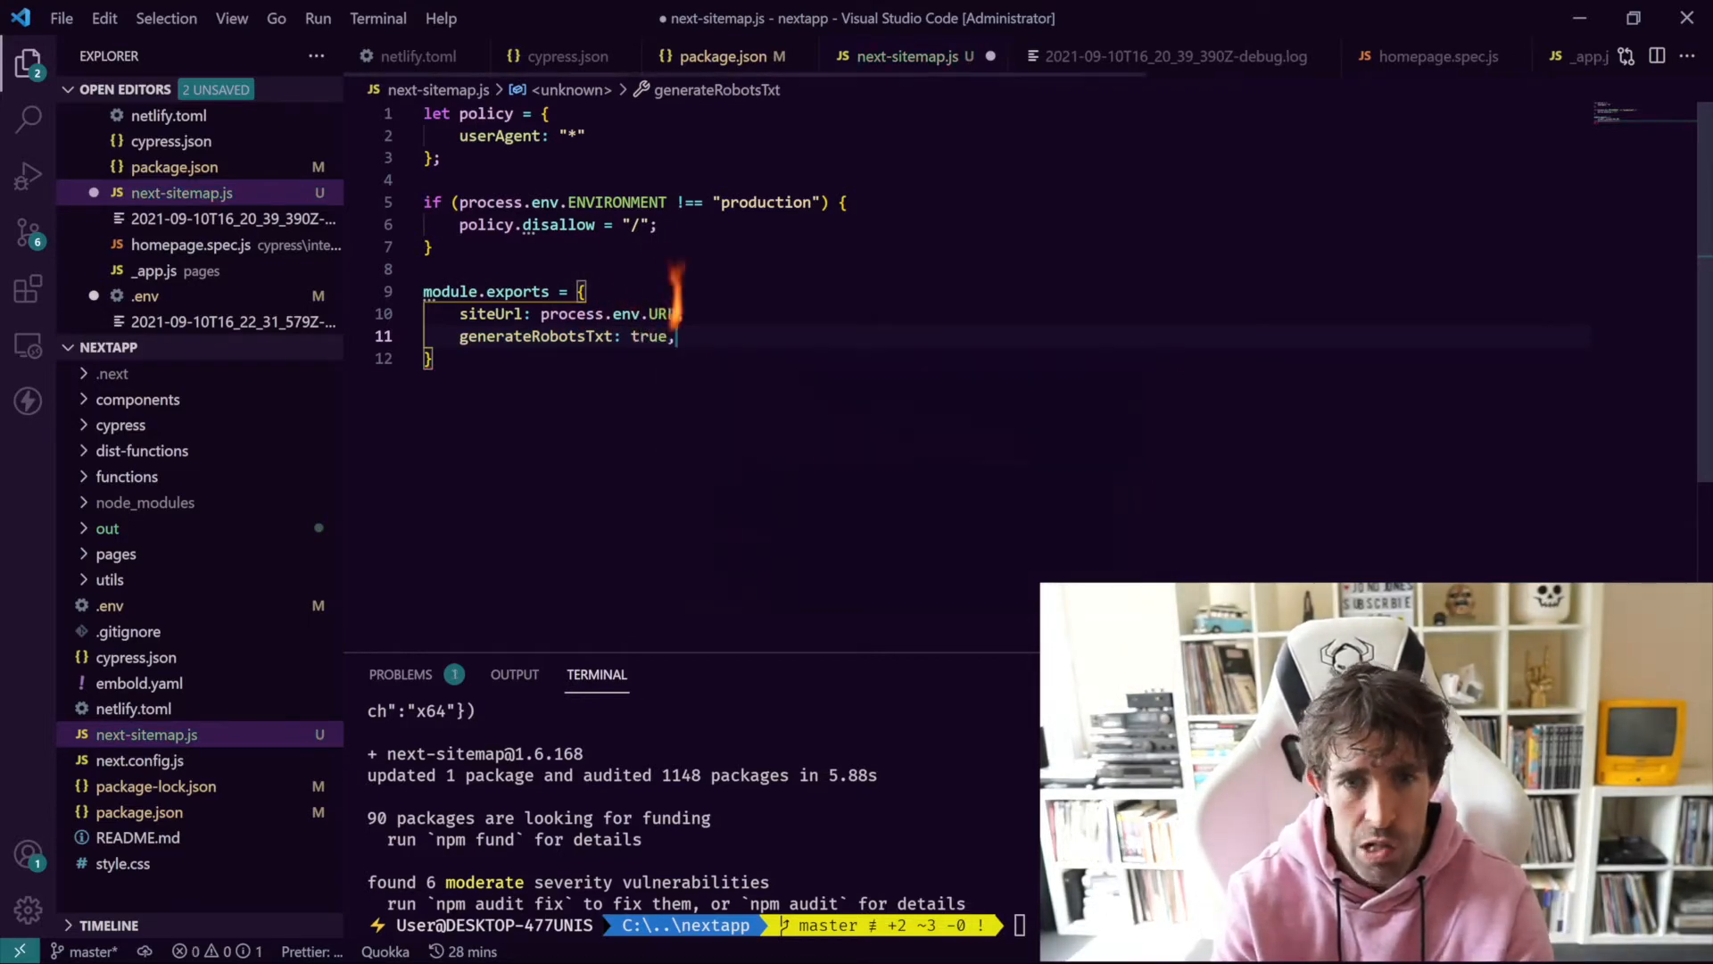
Step: Add robotsTxtOptions with a policies array containing the policy object
type("g")
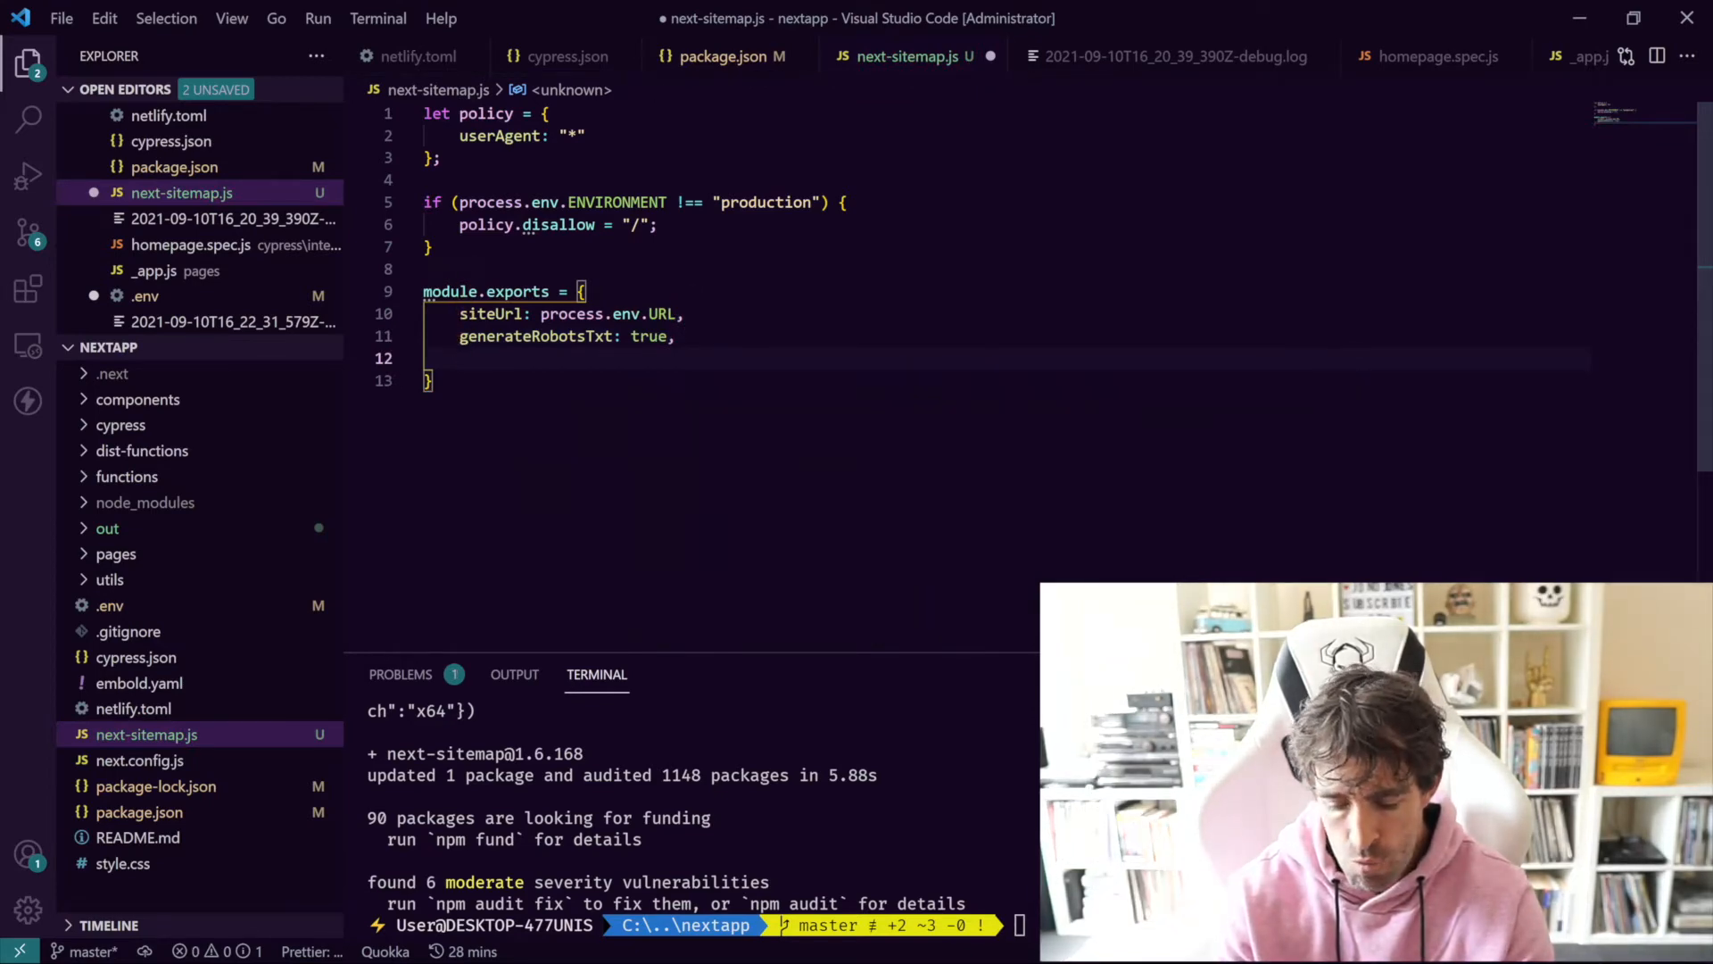
type("robotsT")
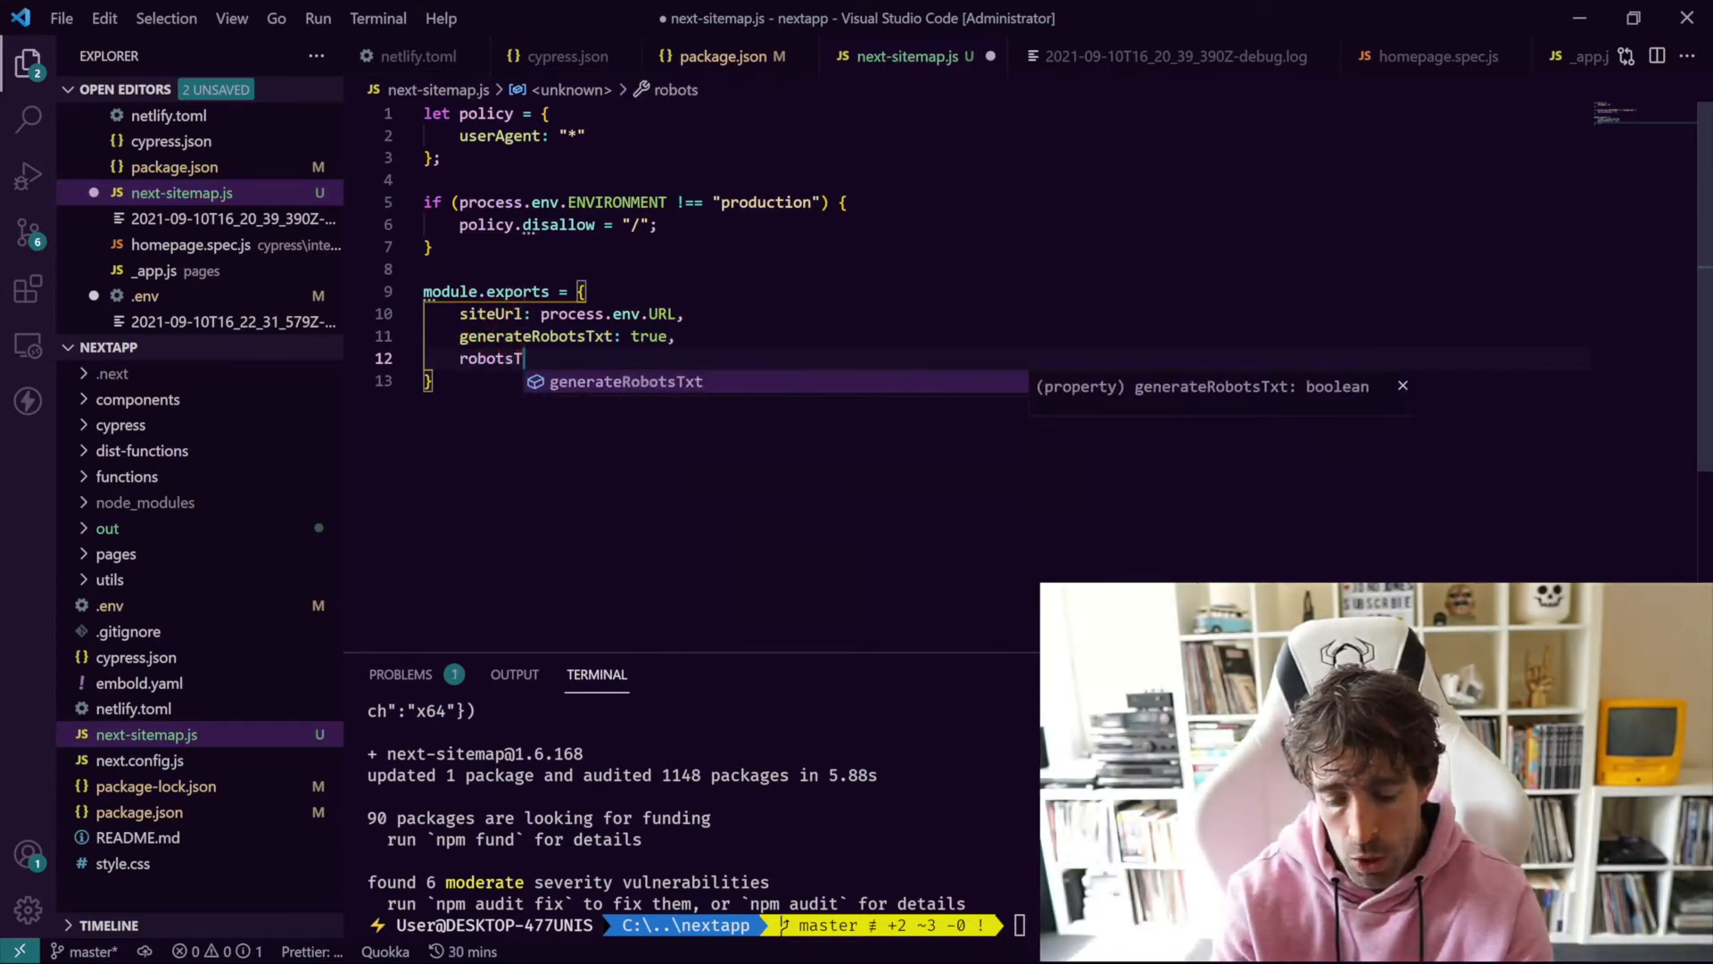
type("xtOptions:")
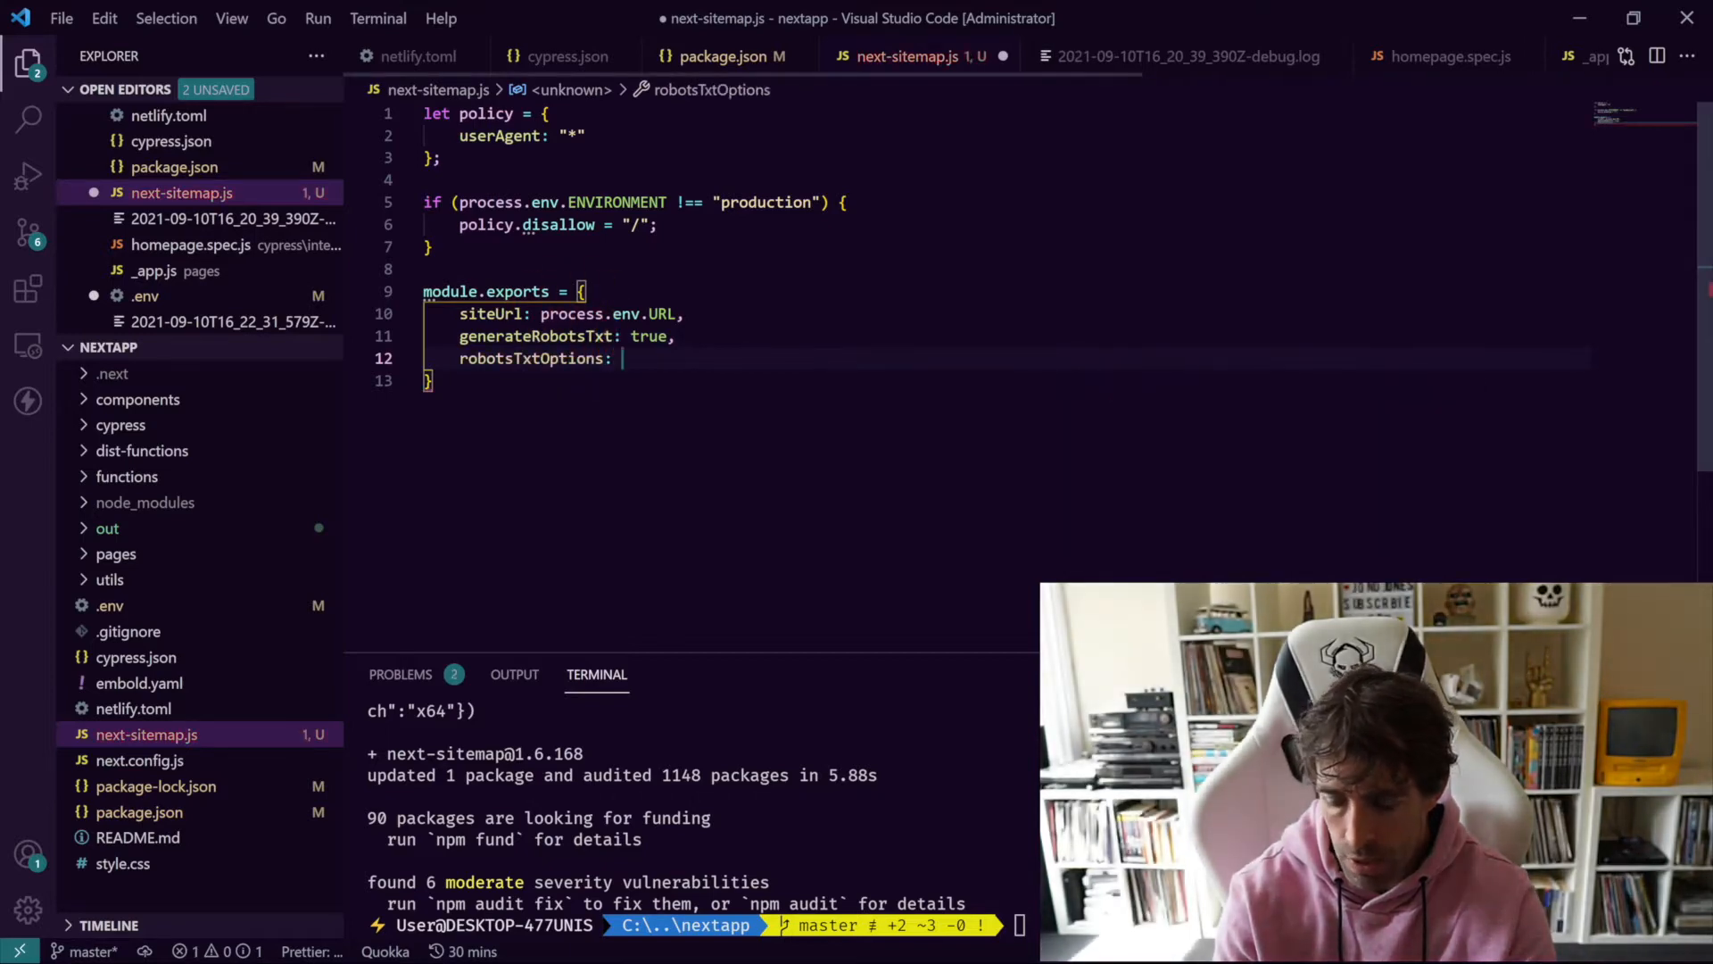
type("{")
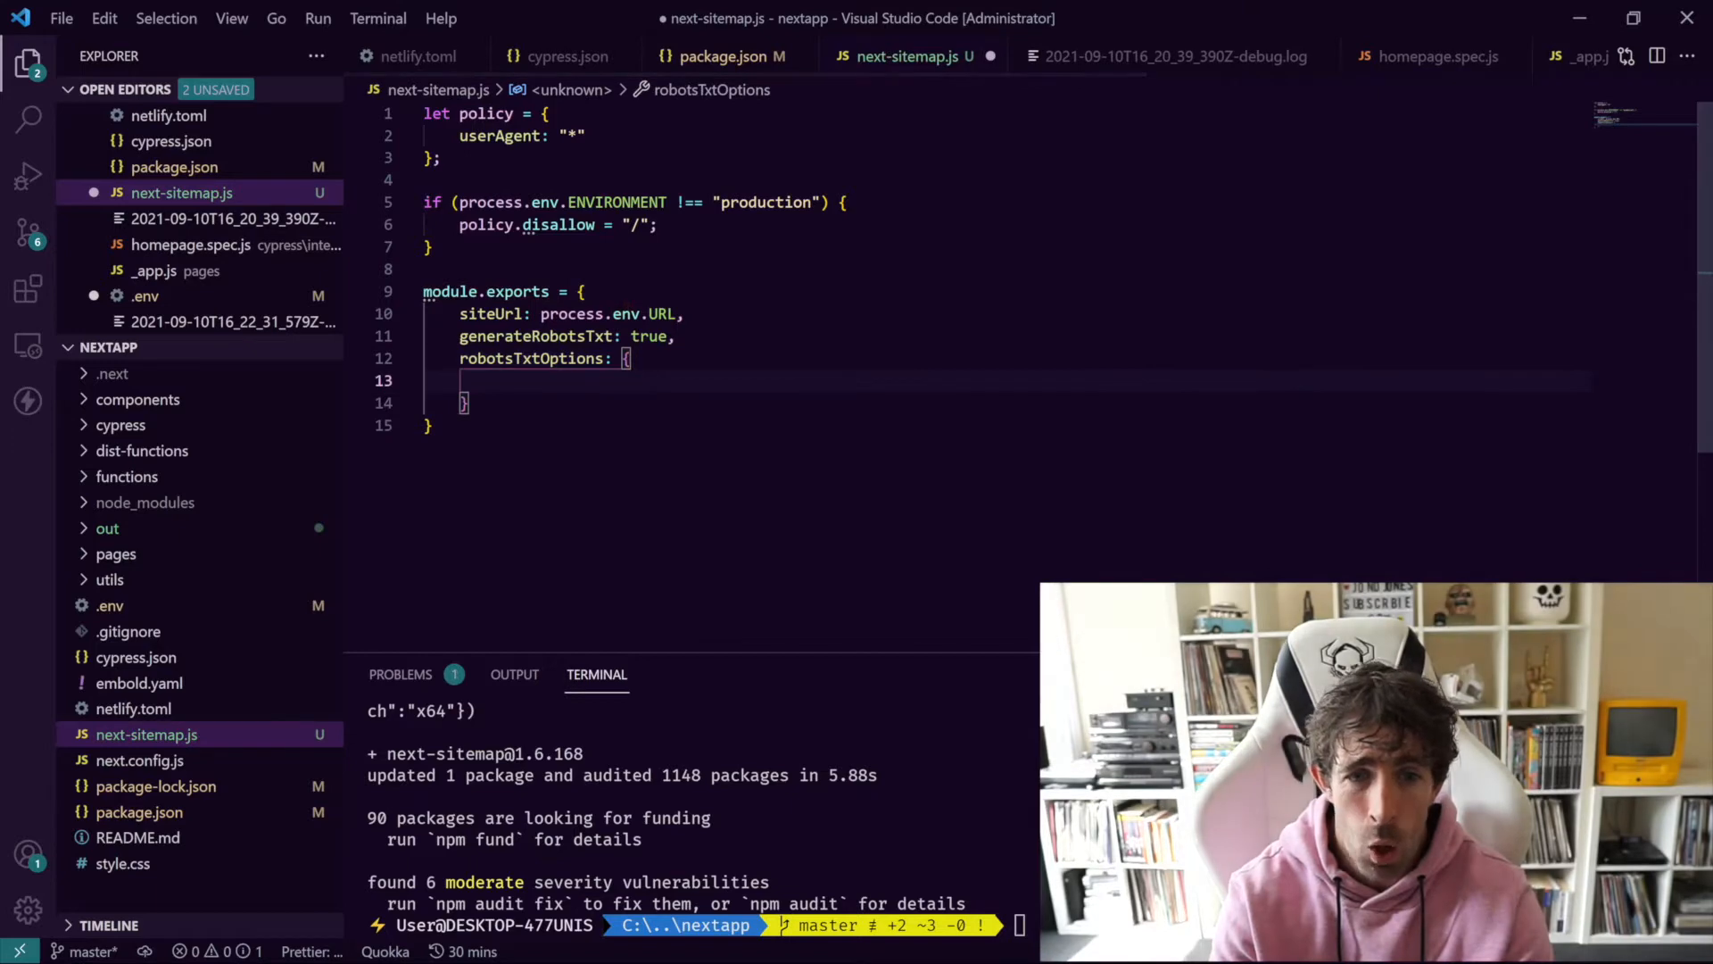
type("p")
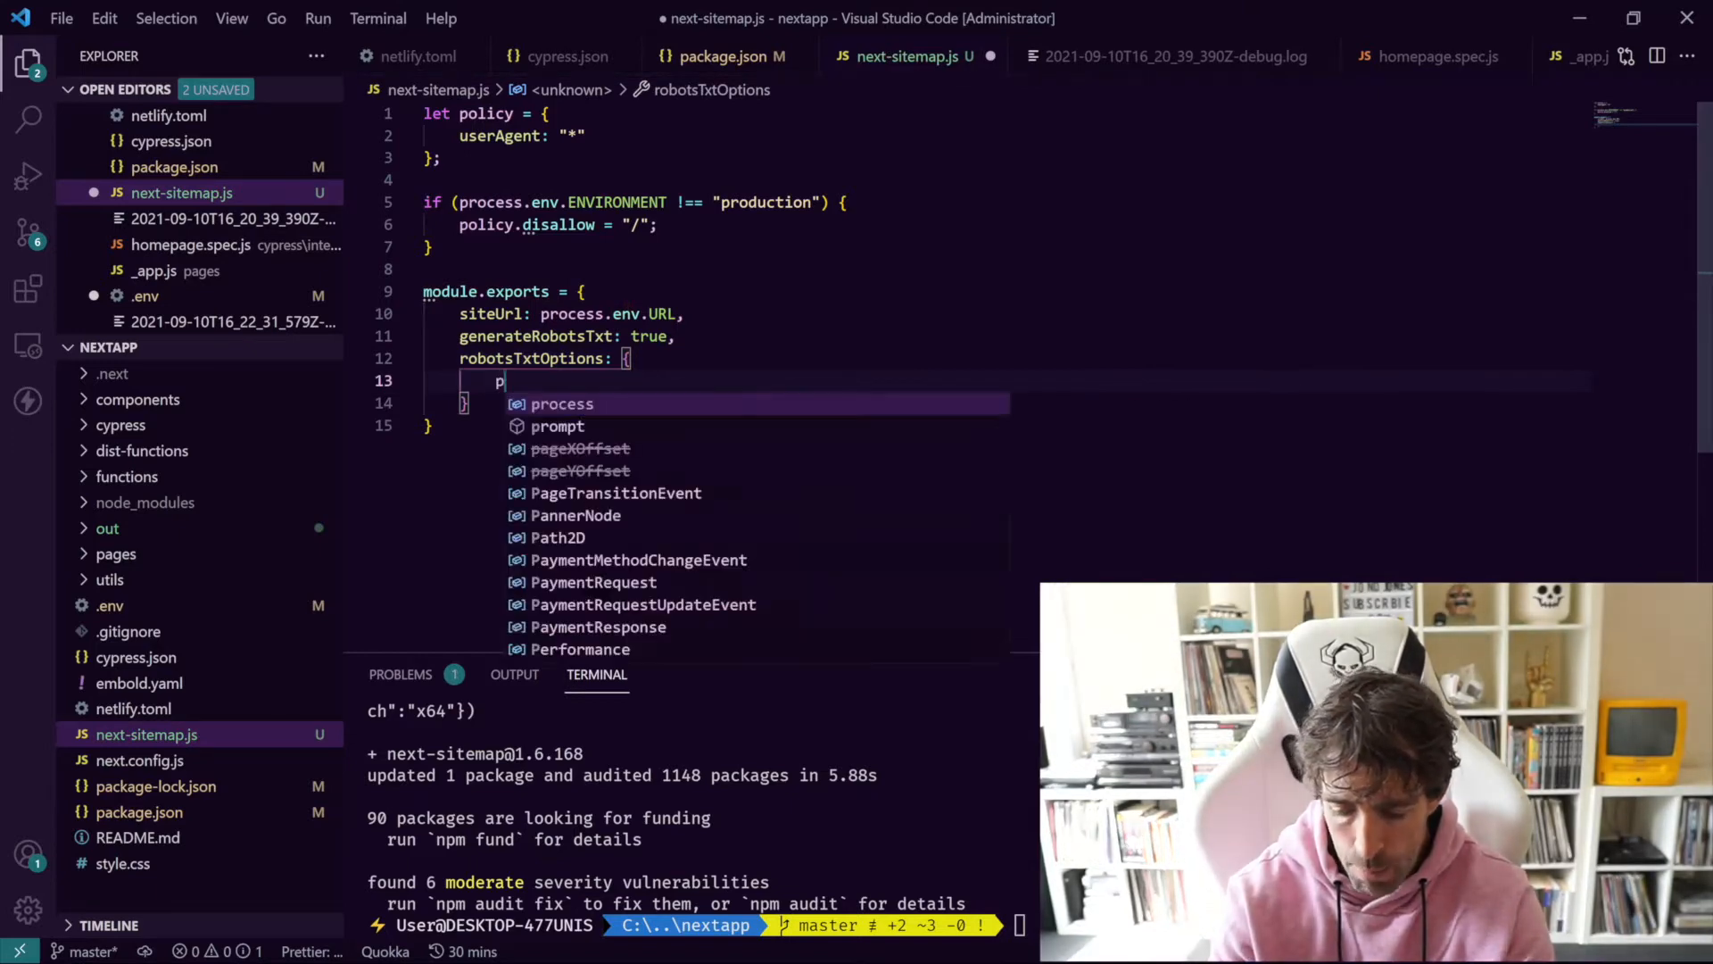
type("olicies")
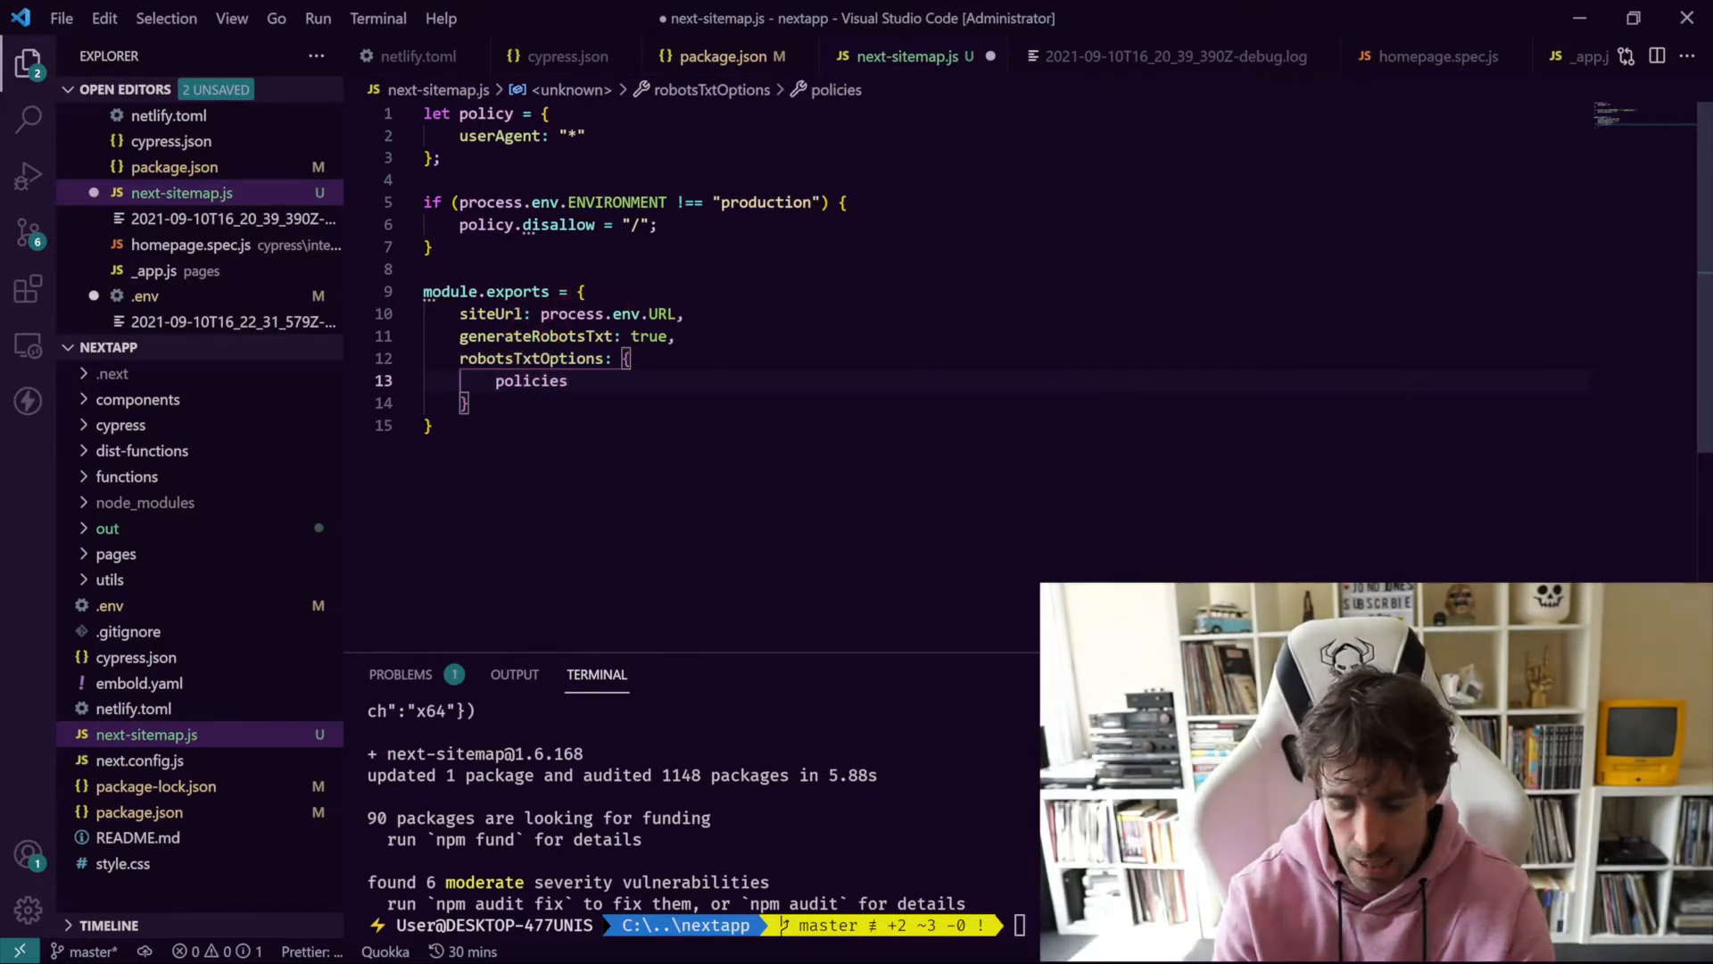
type(": []")
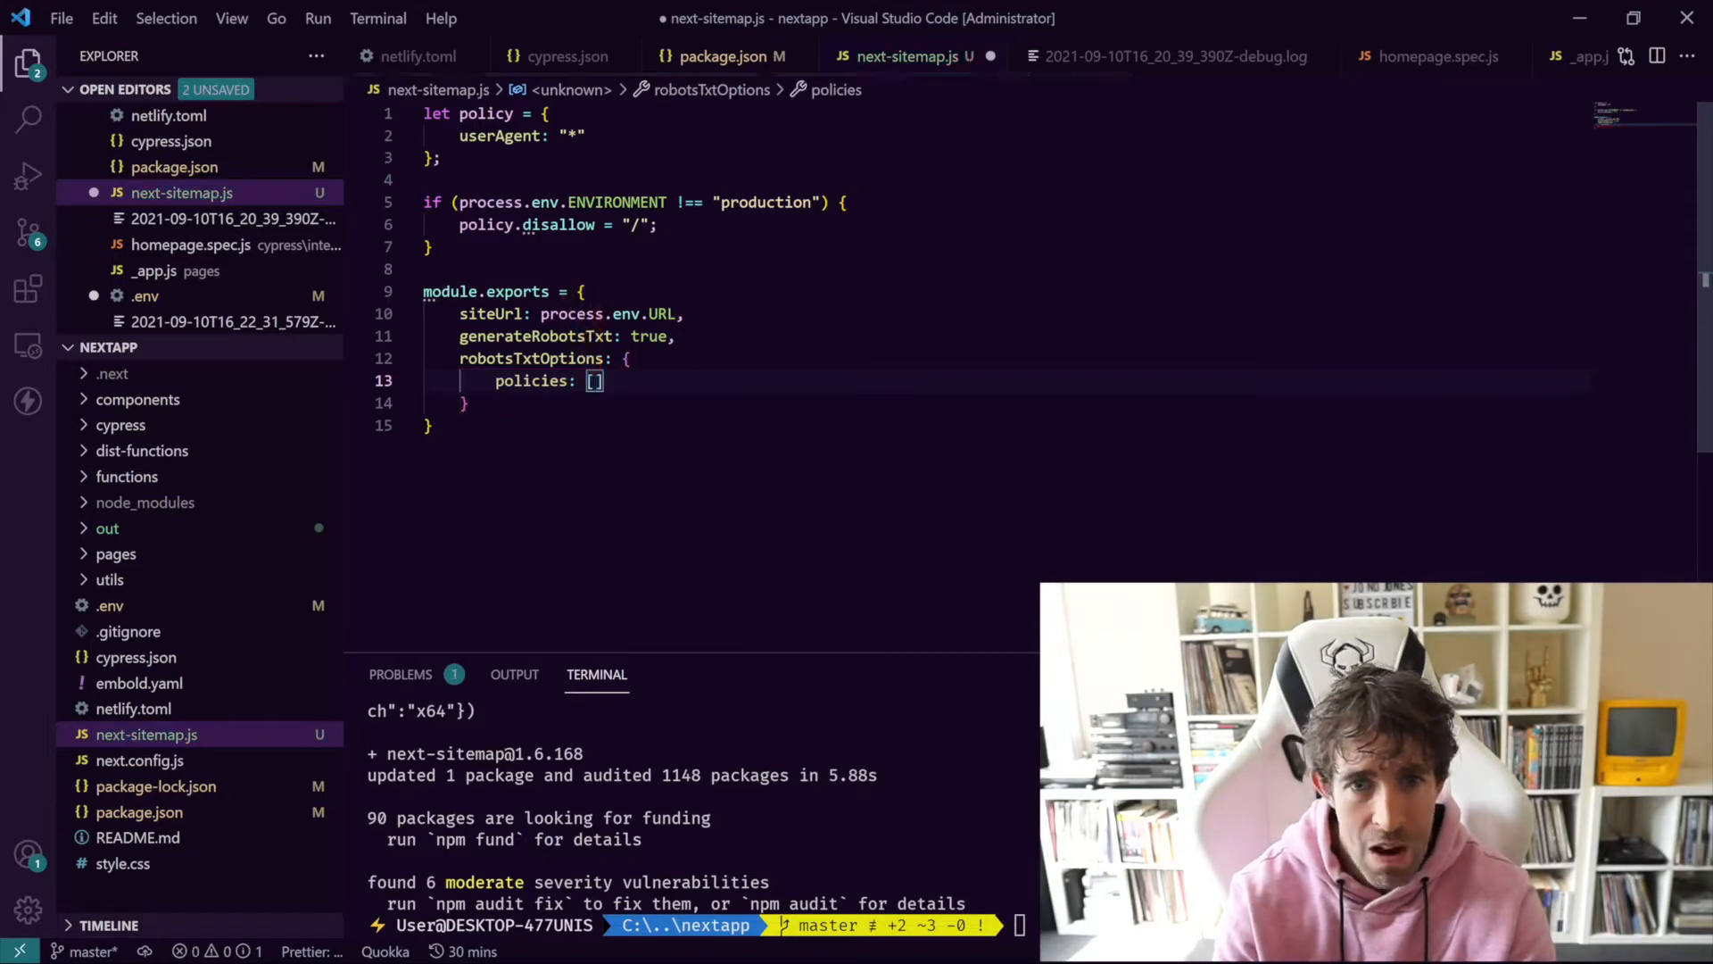
type("policy")
left_click(719, 403)
type(",")
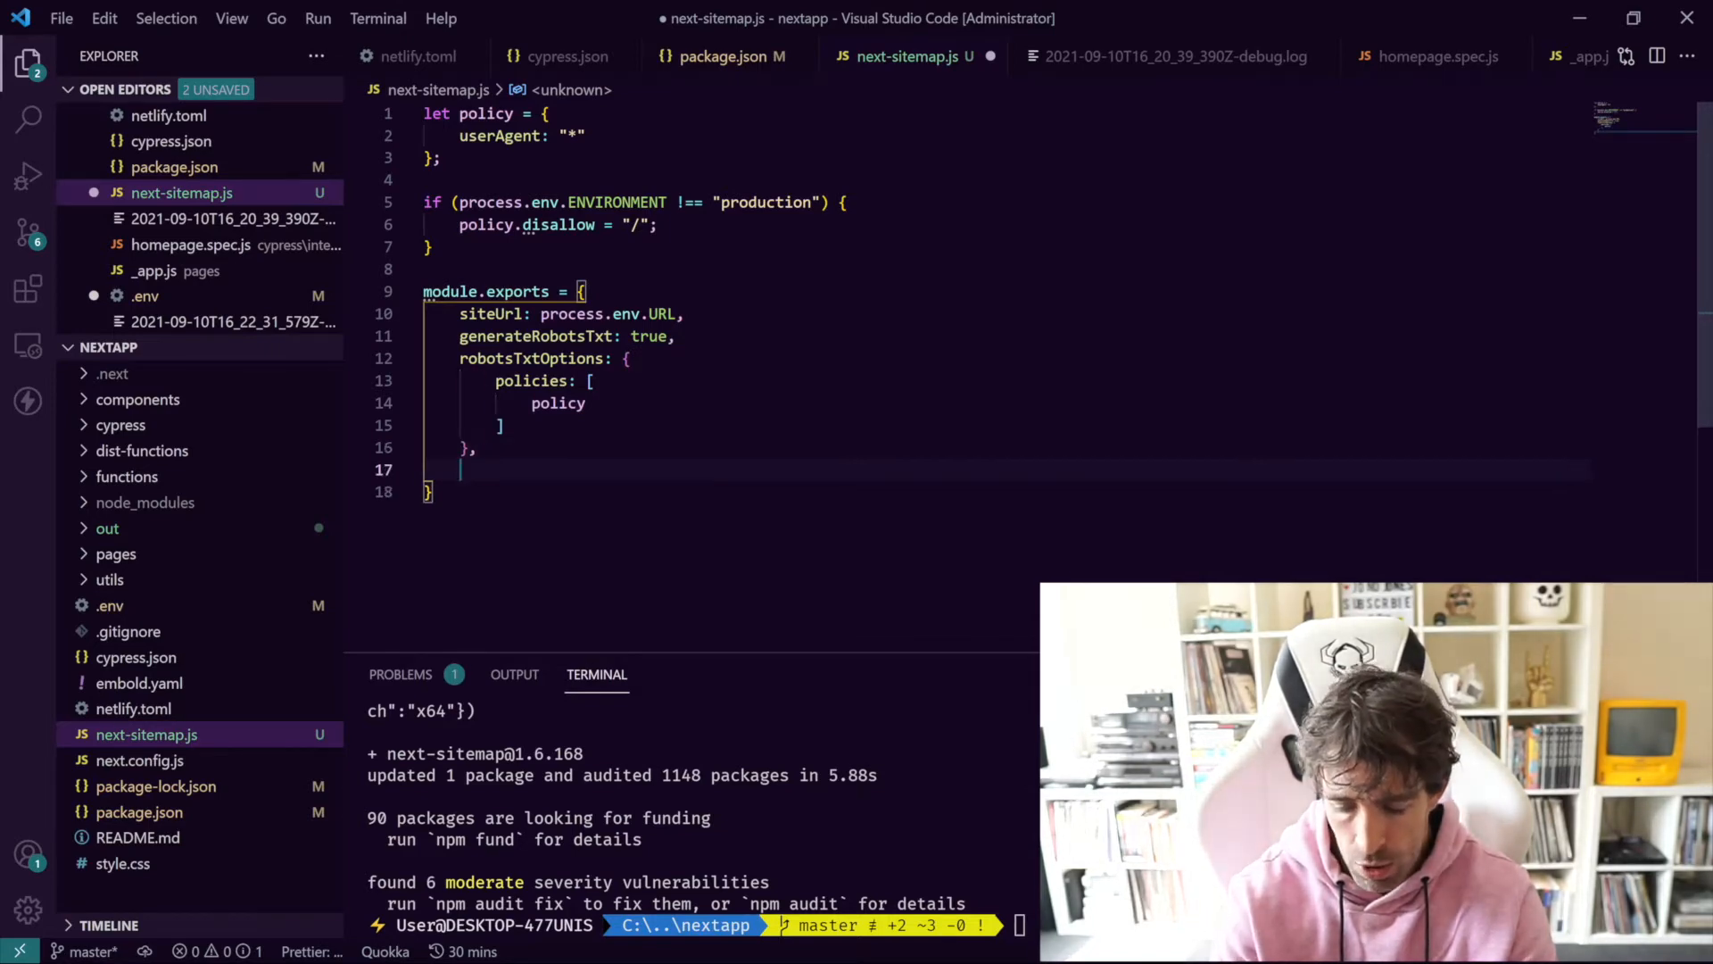
Step: Add outDir: "./out" as the last property of module.exports
type("outDir")
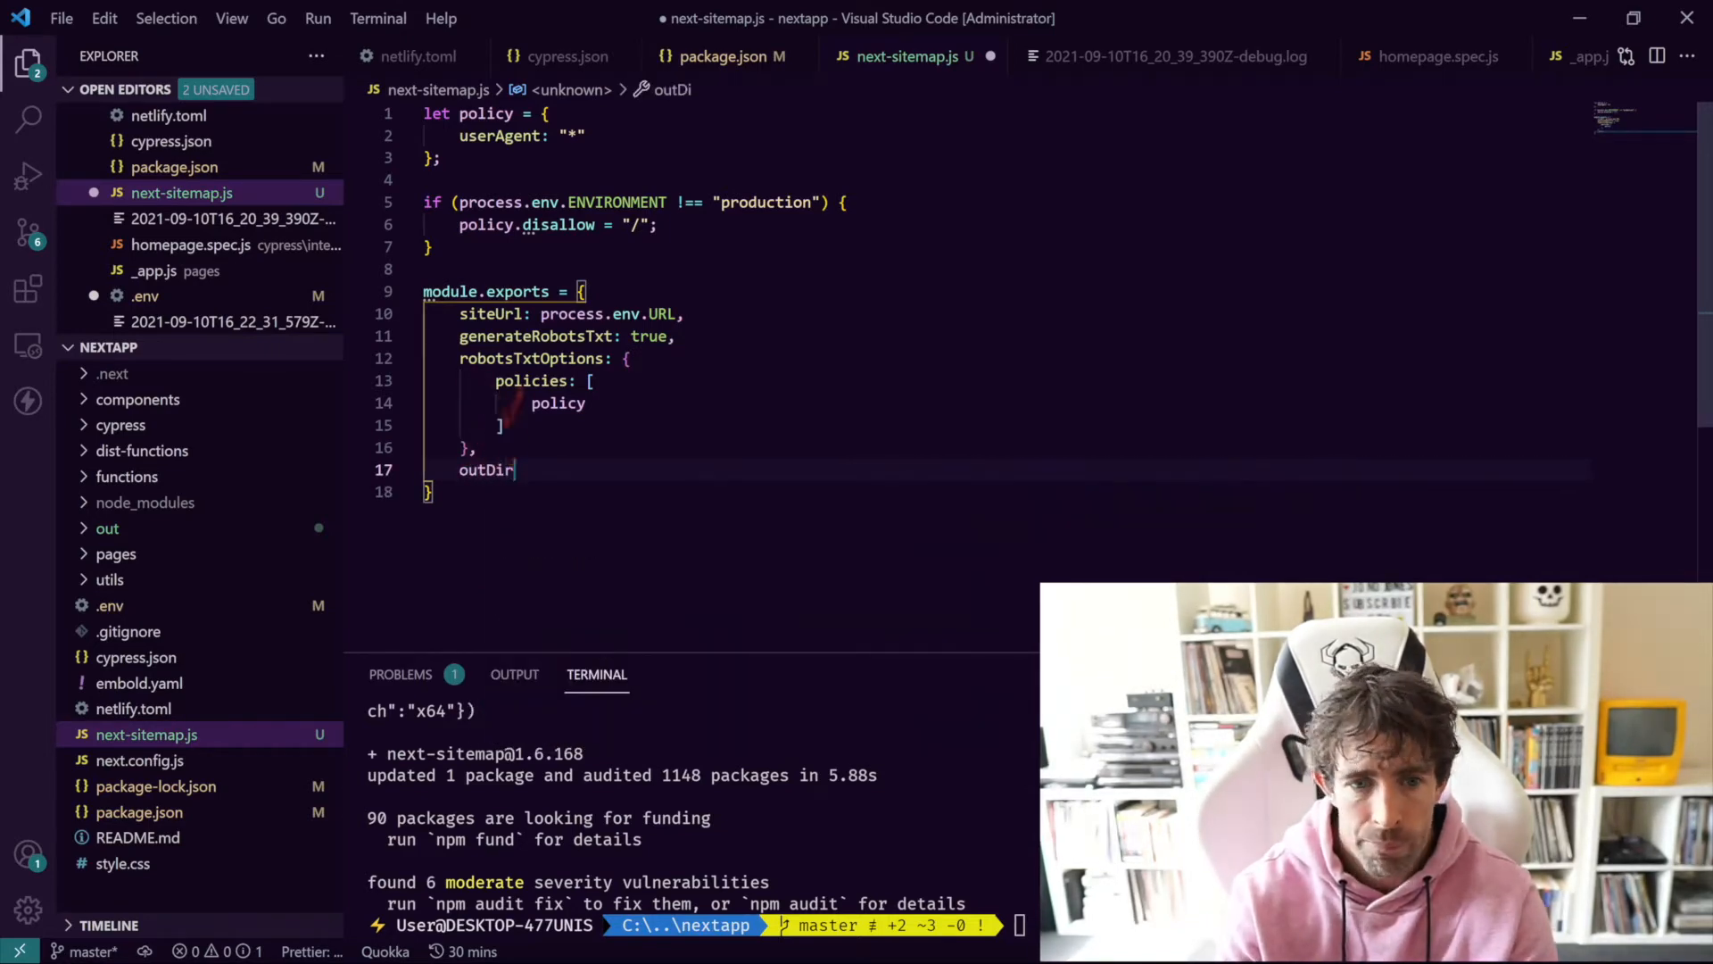
type(": \"\"")
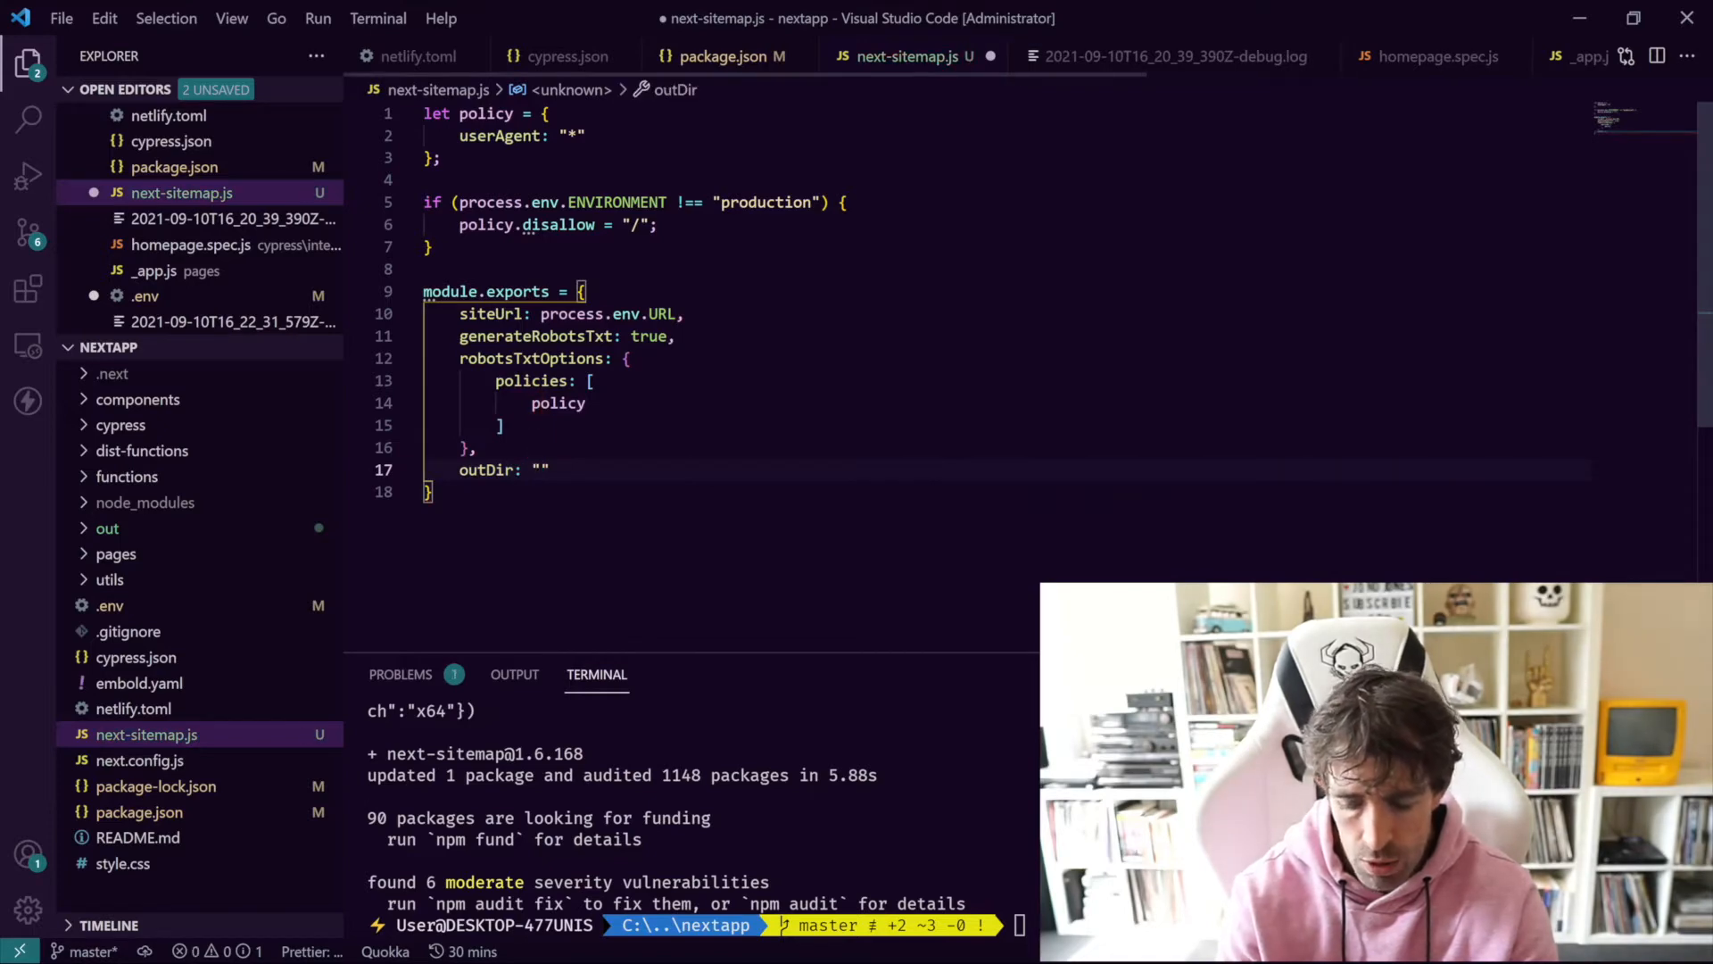
type("./")
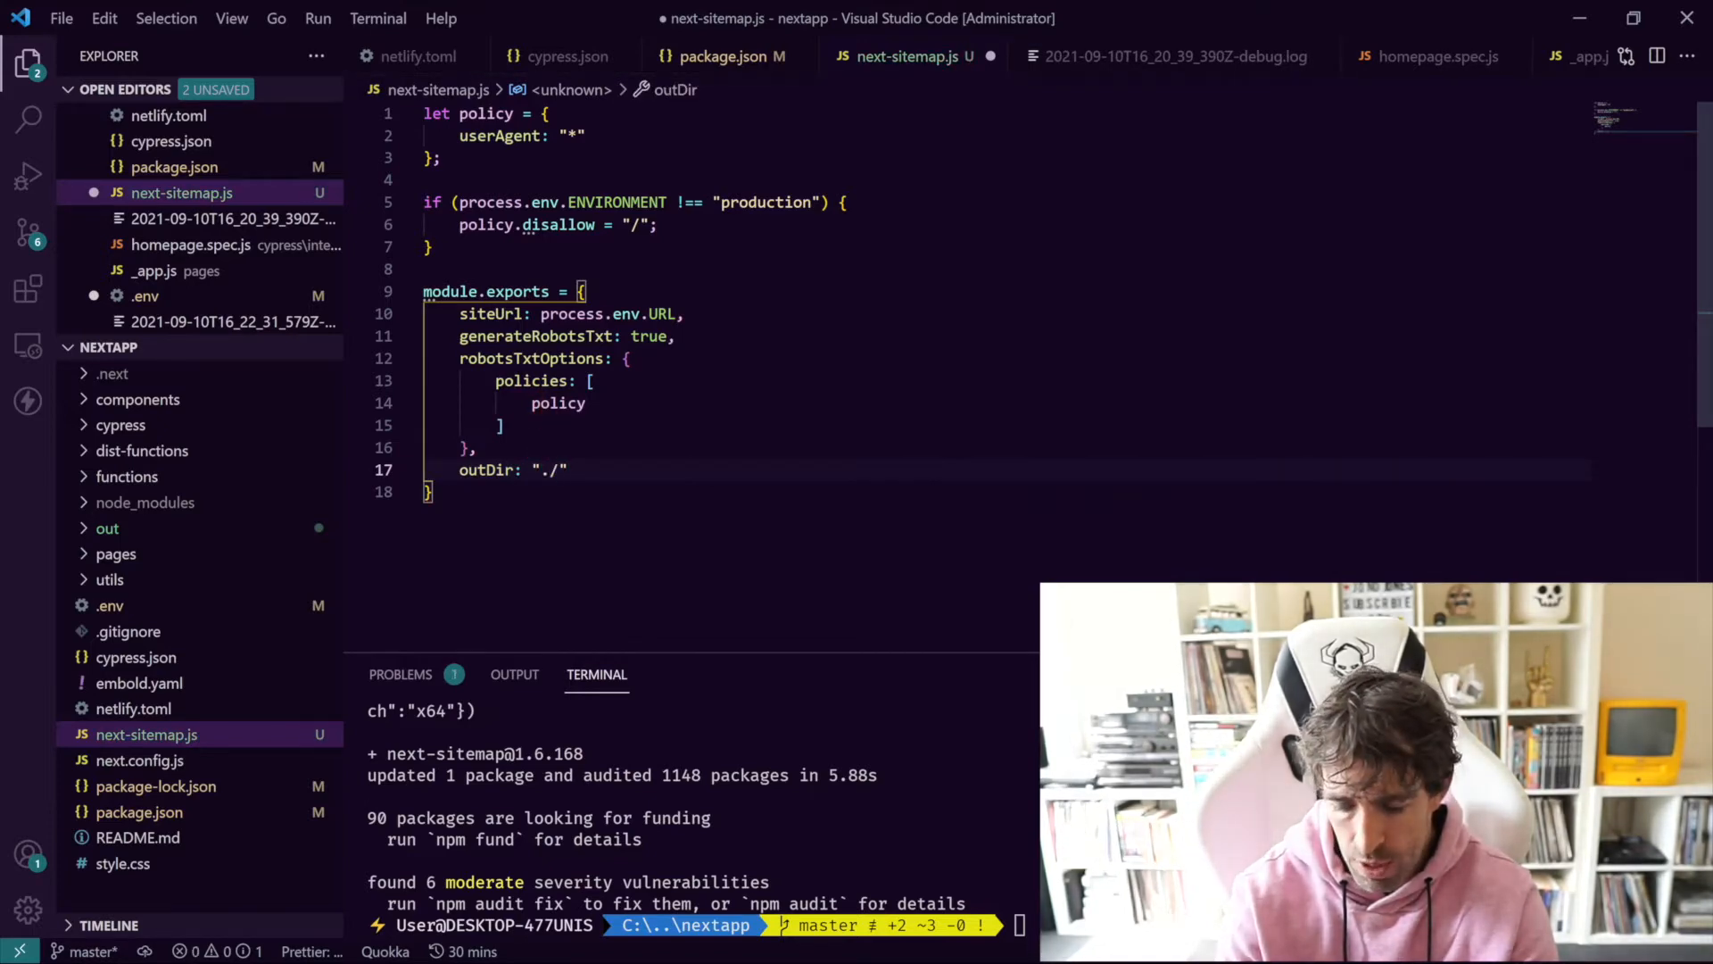
type("out")
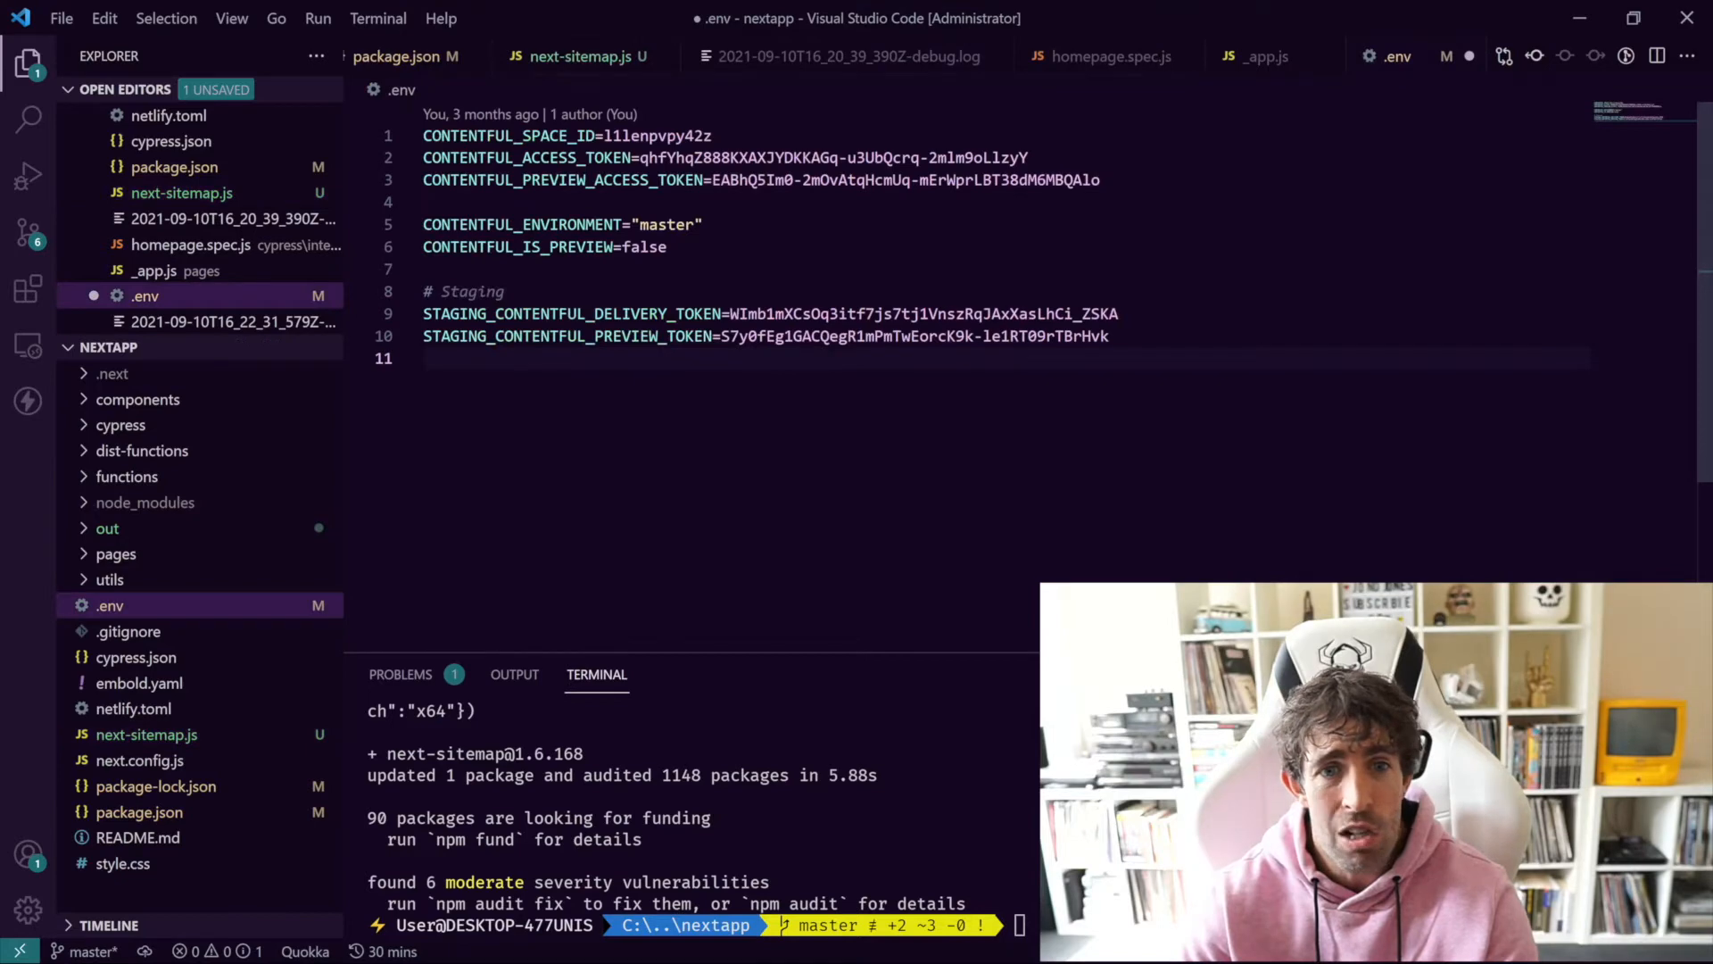
key("Enter")
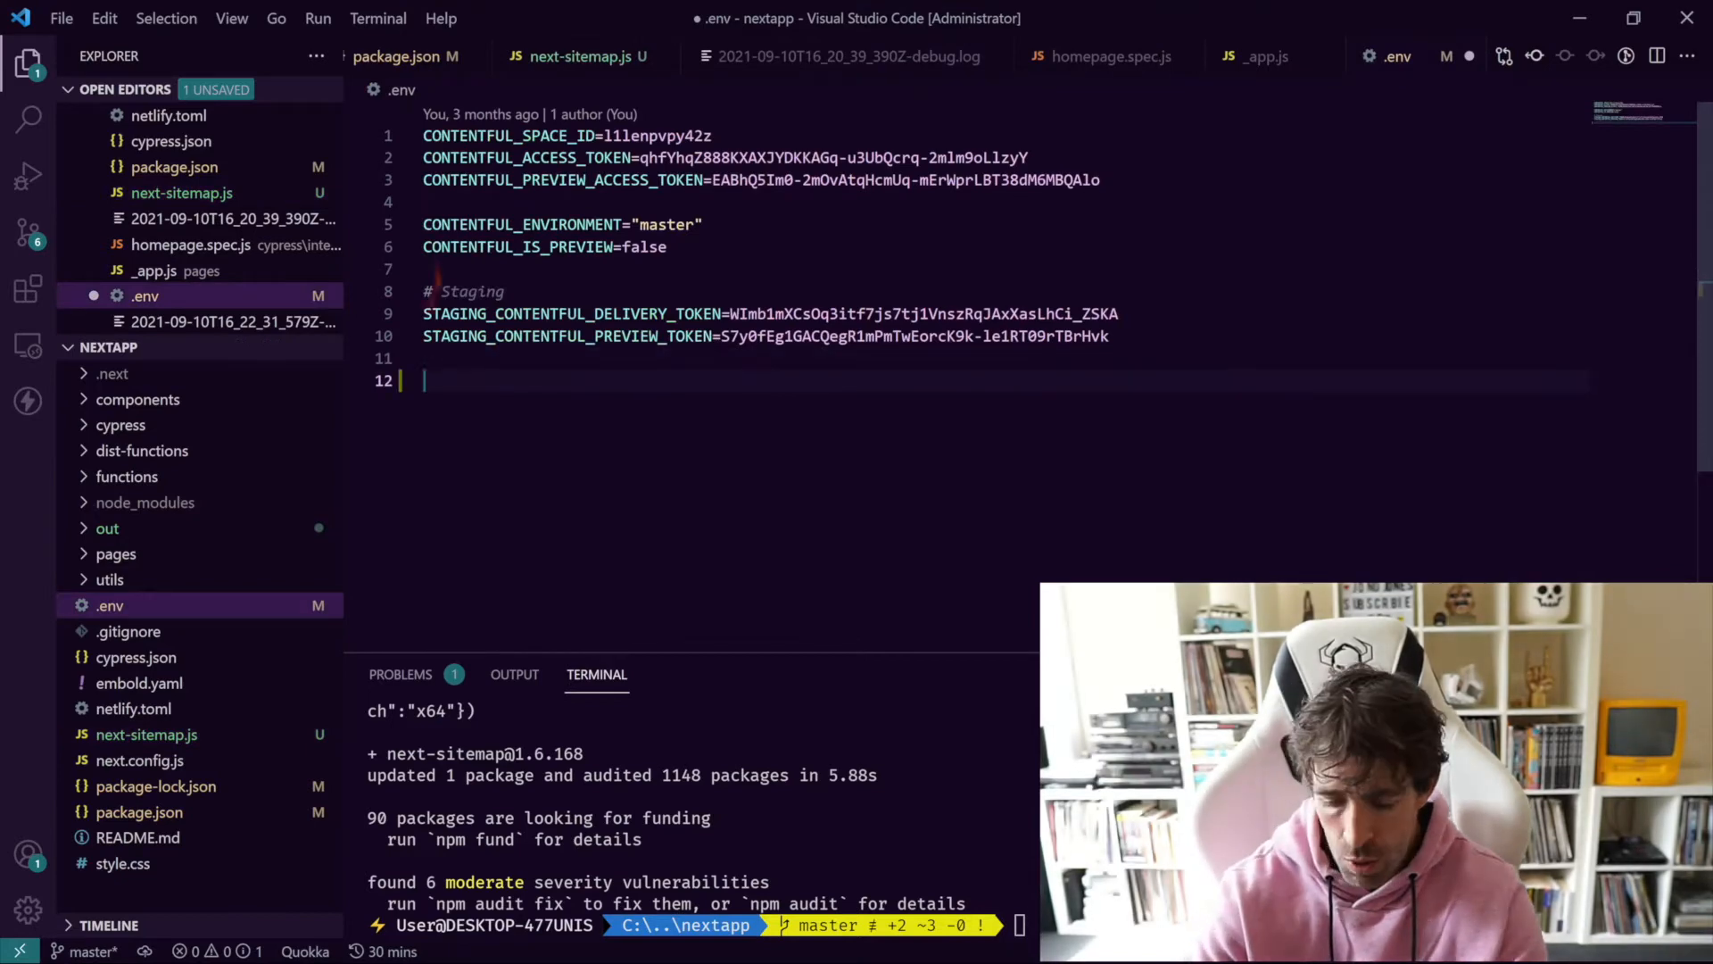
type("URL=\"")
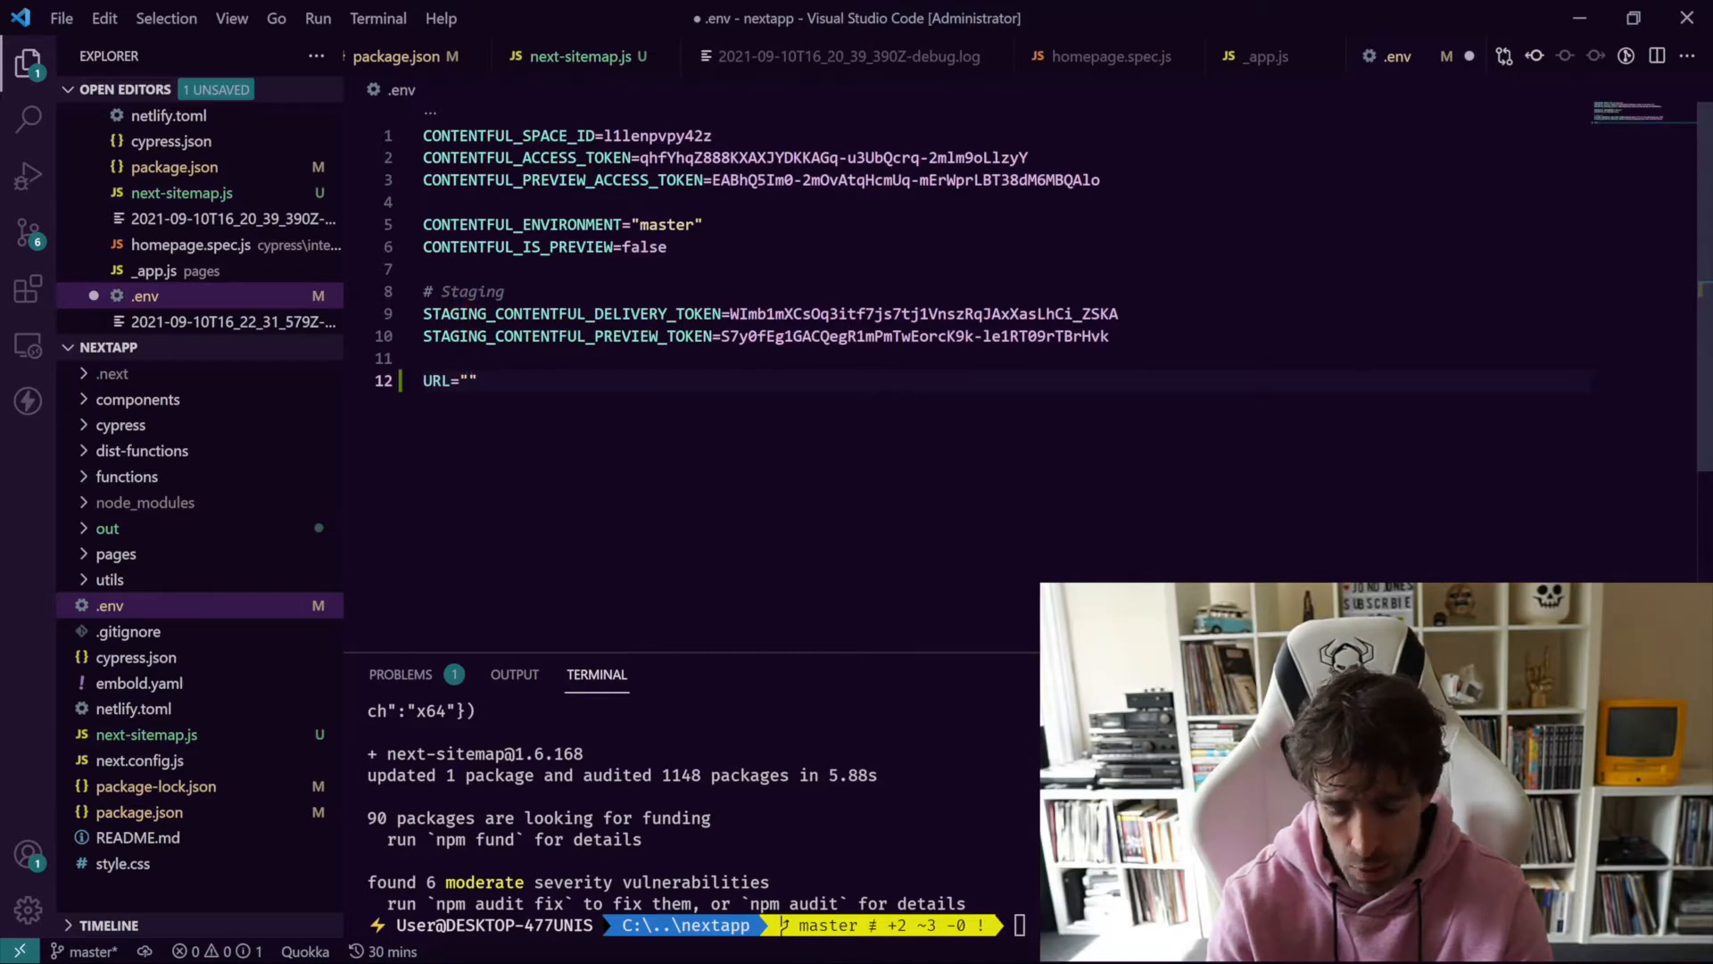
type("http://jon")
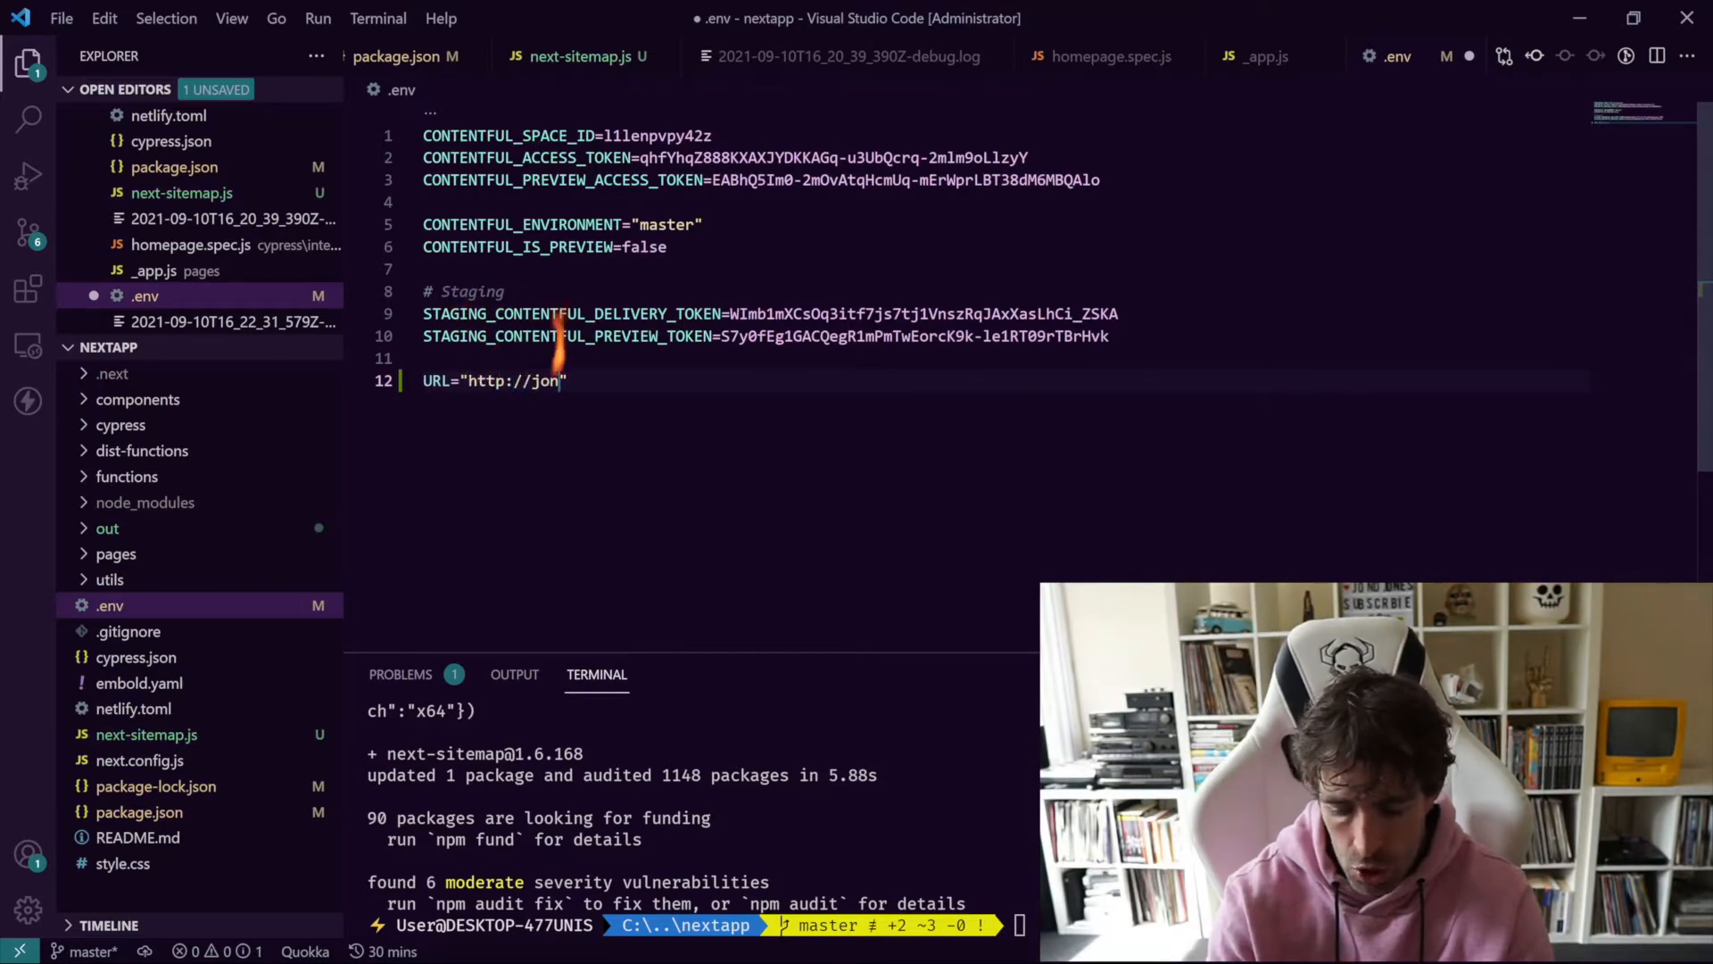
type("jones.com")
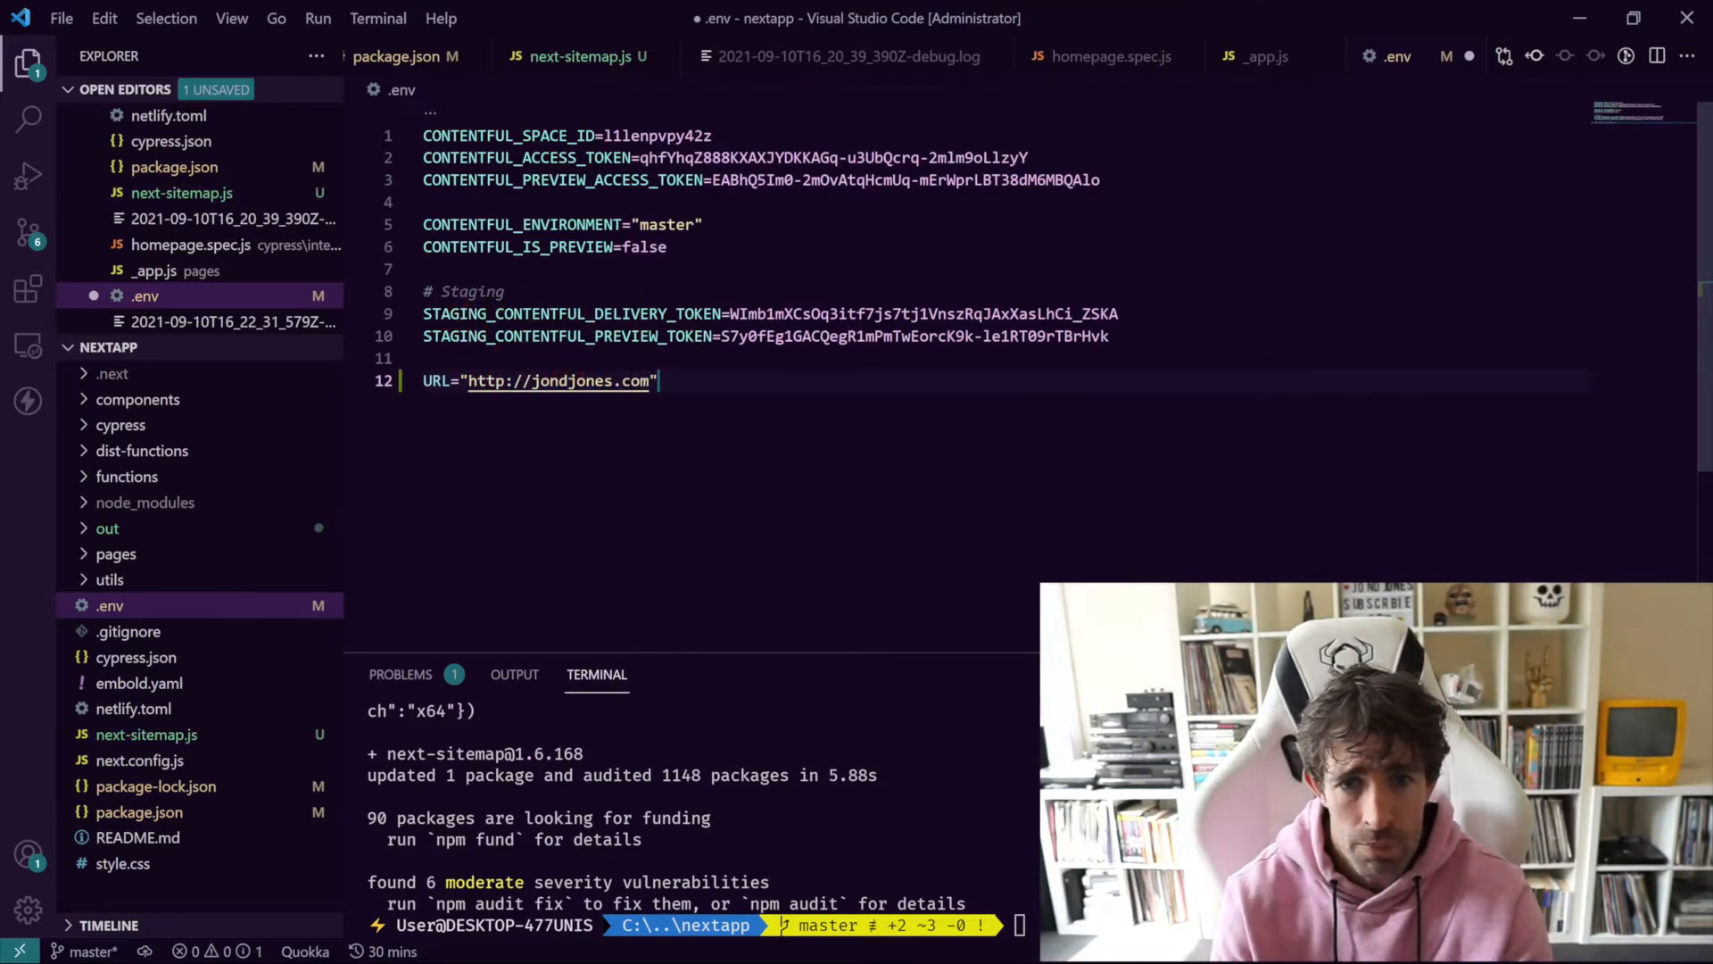
type("ENVI")
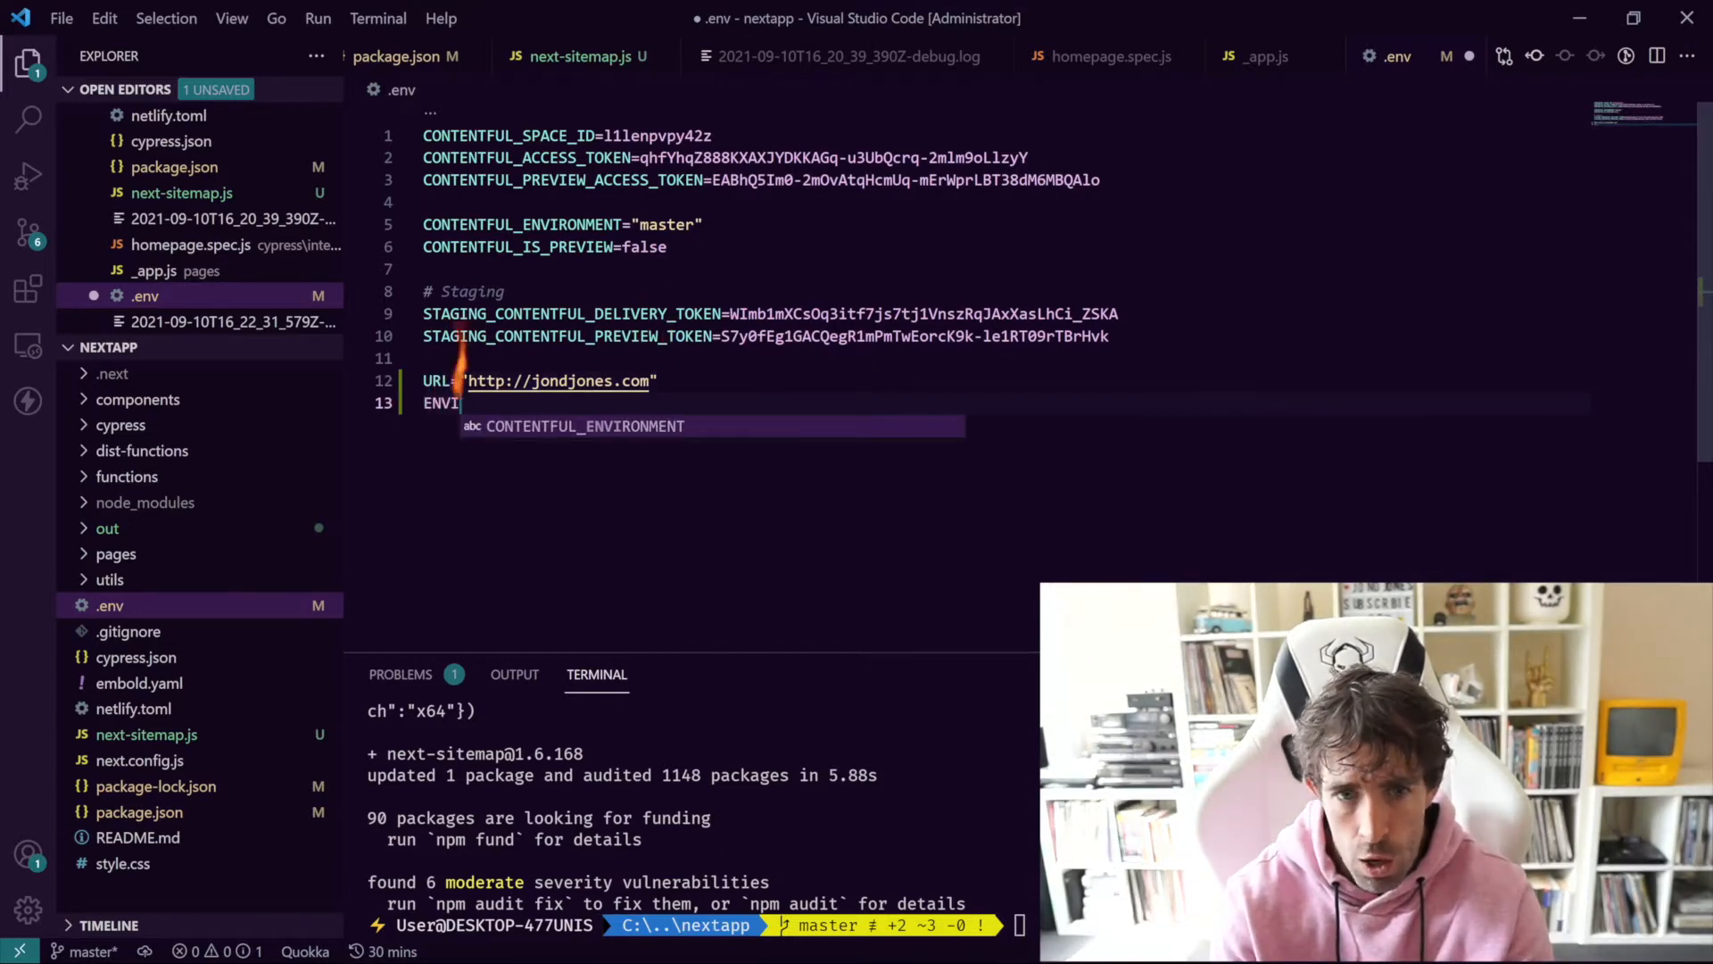
type("RONE")
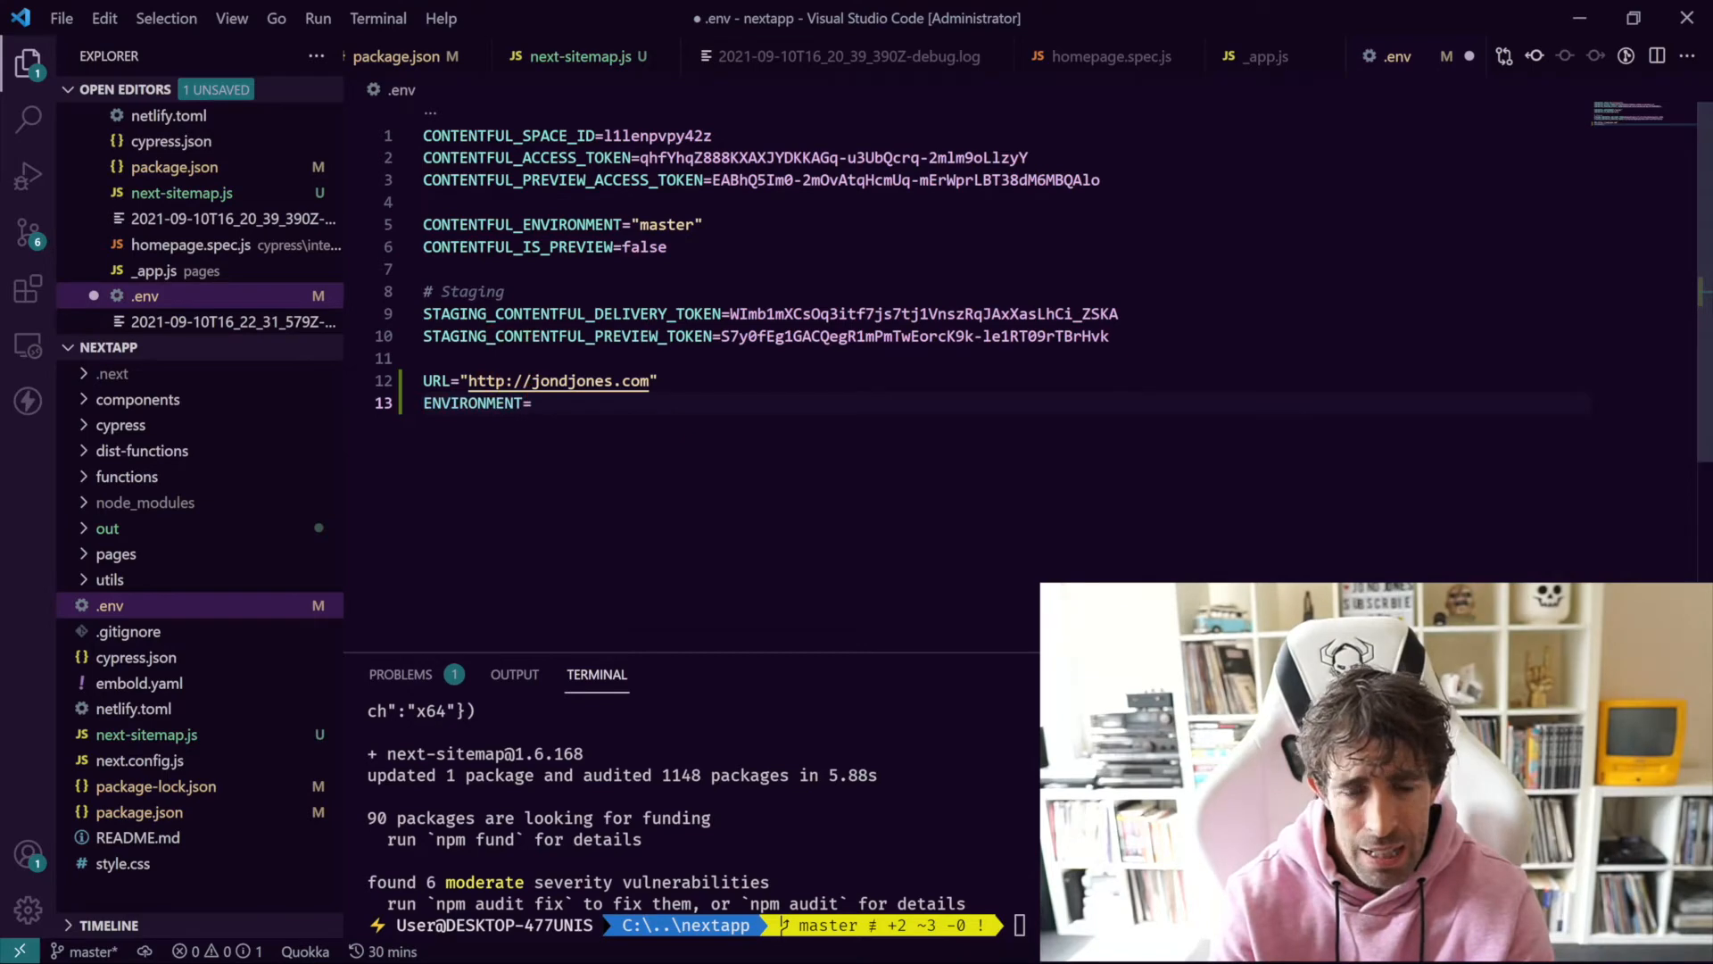
type("\"develop\"")
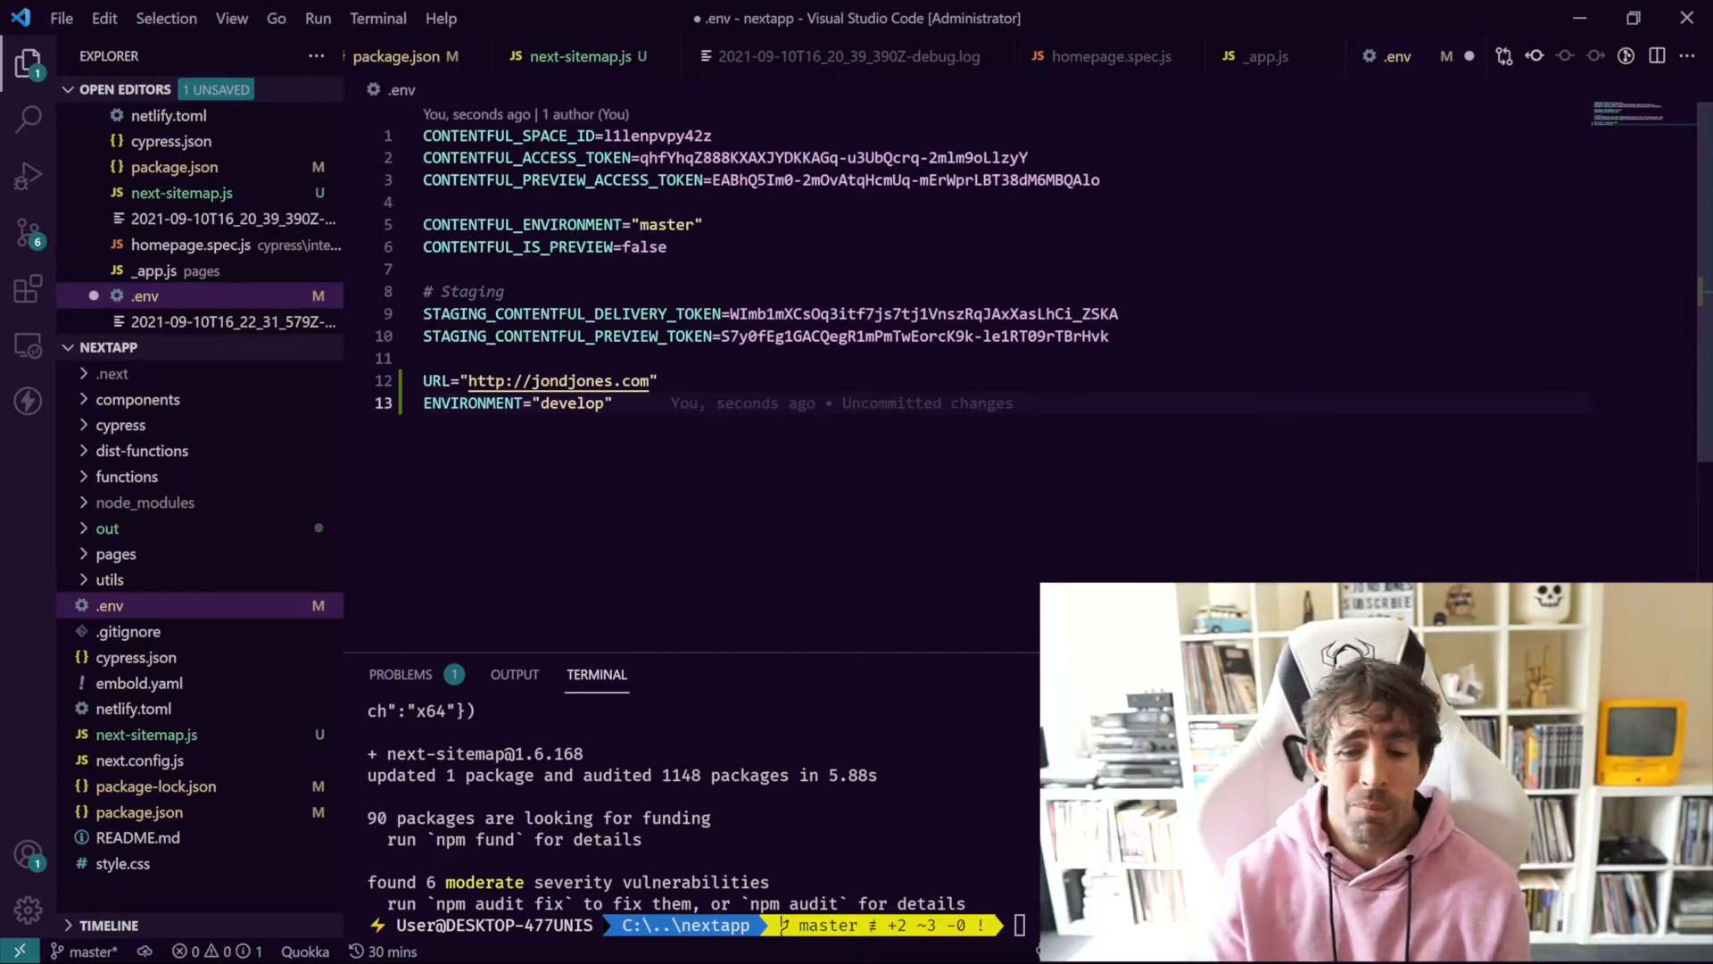
left_click(28, 60)
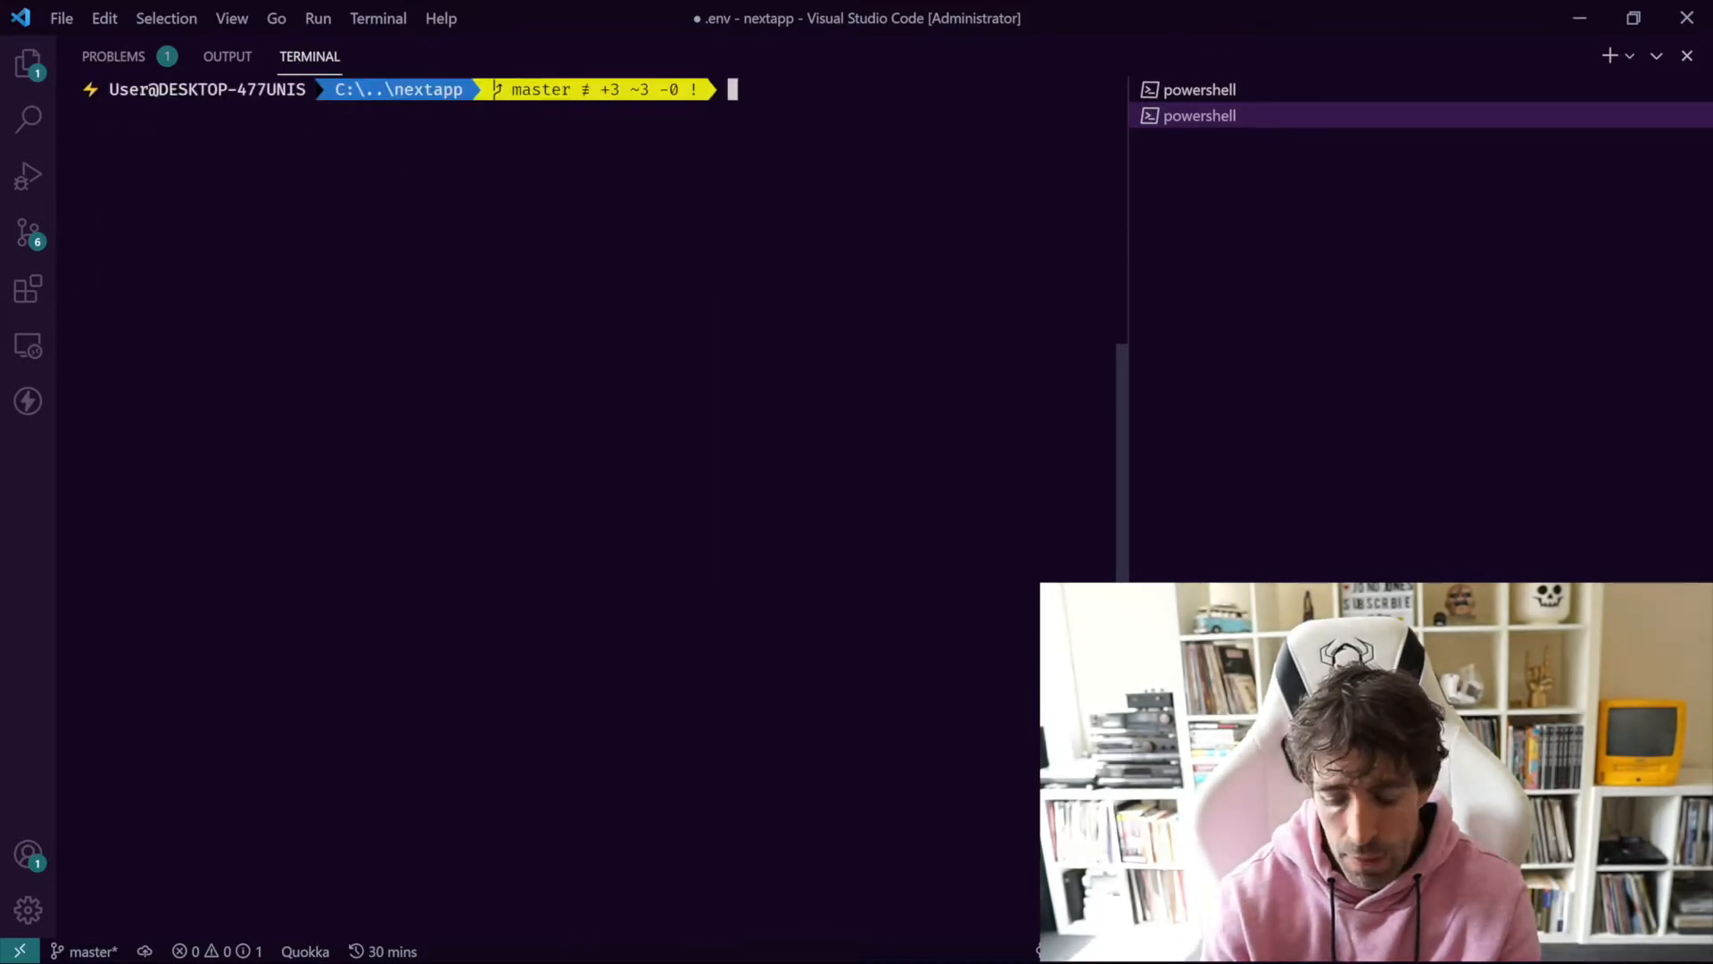
Step: Run npm run postbuild and dismiss the Windows Script Host compilation error
type("npm")
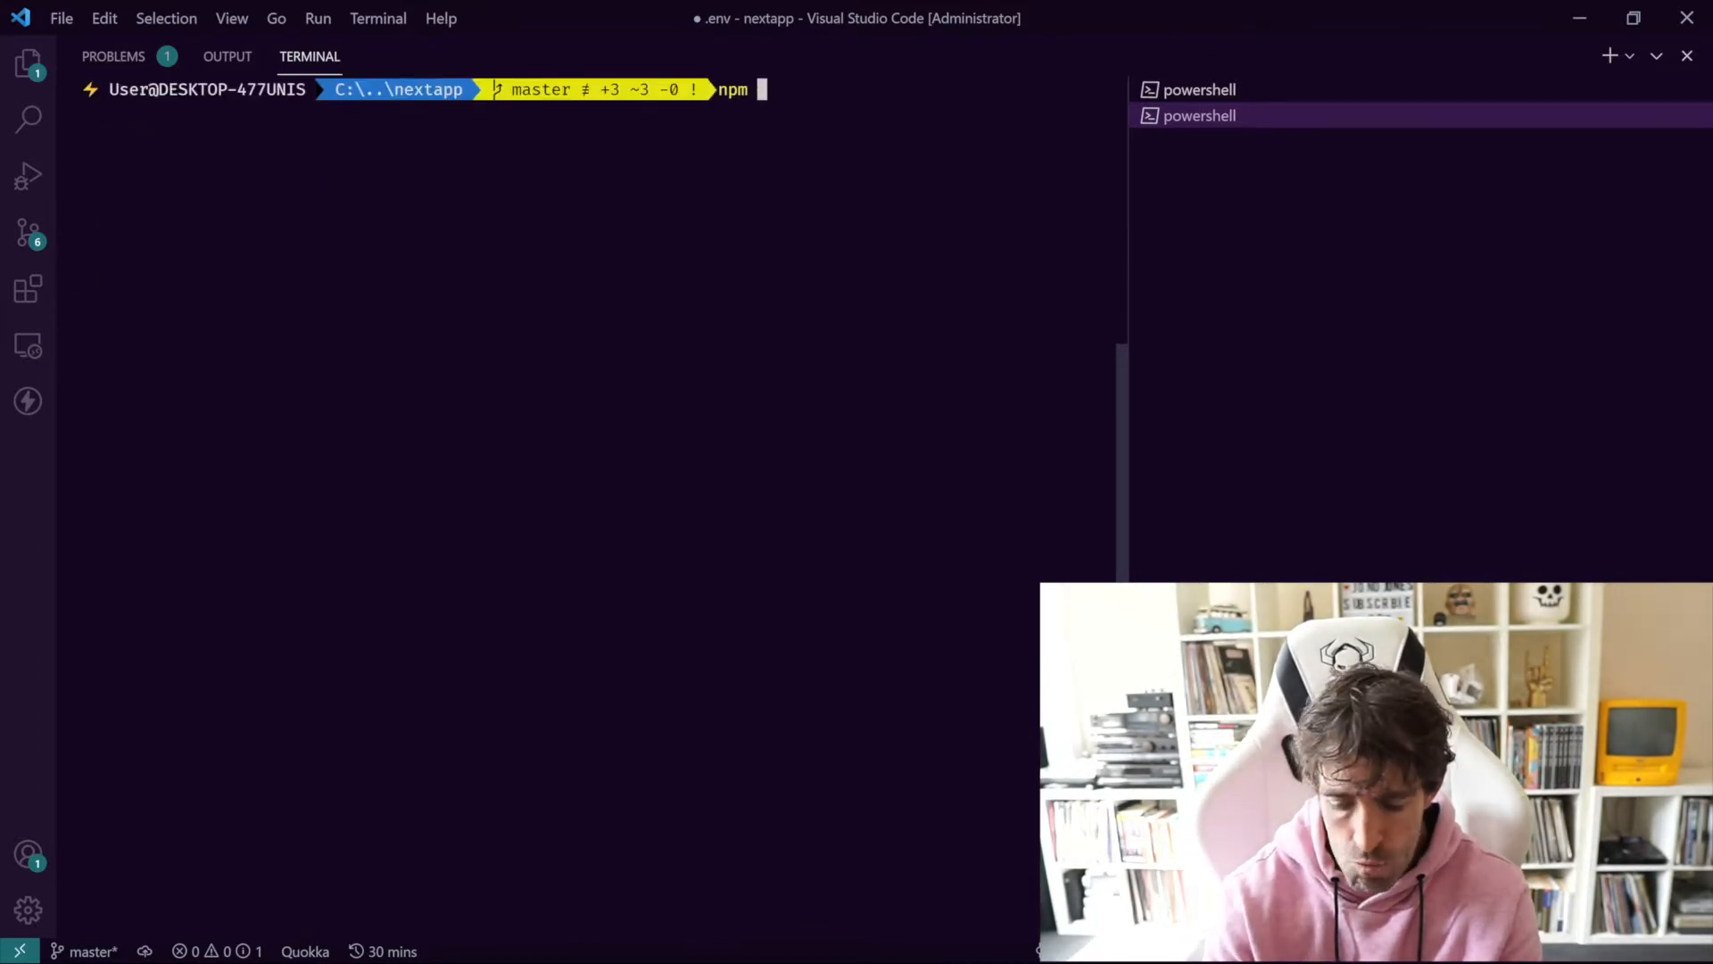
type("run postg")
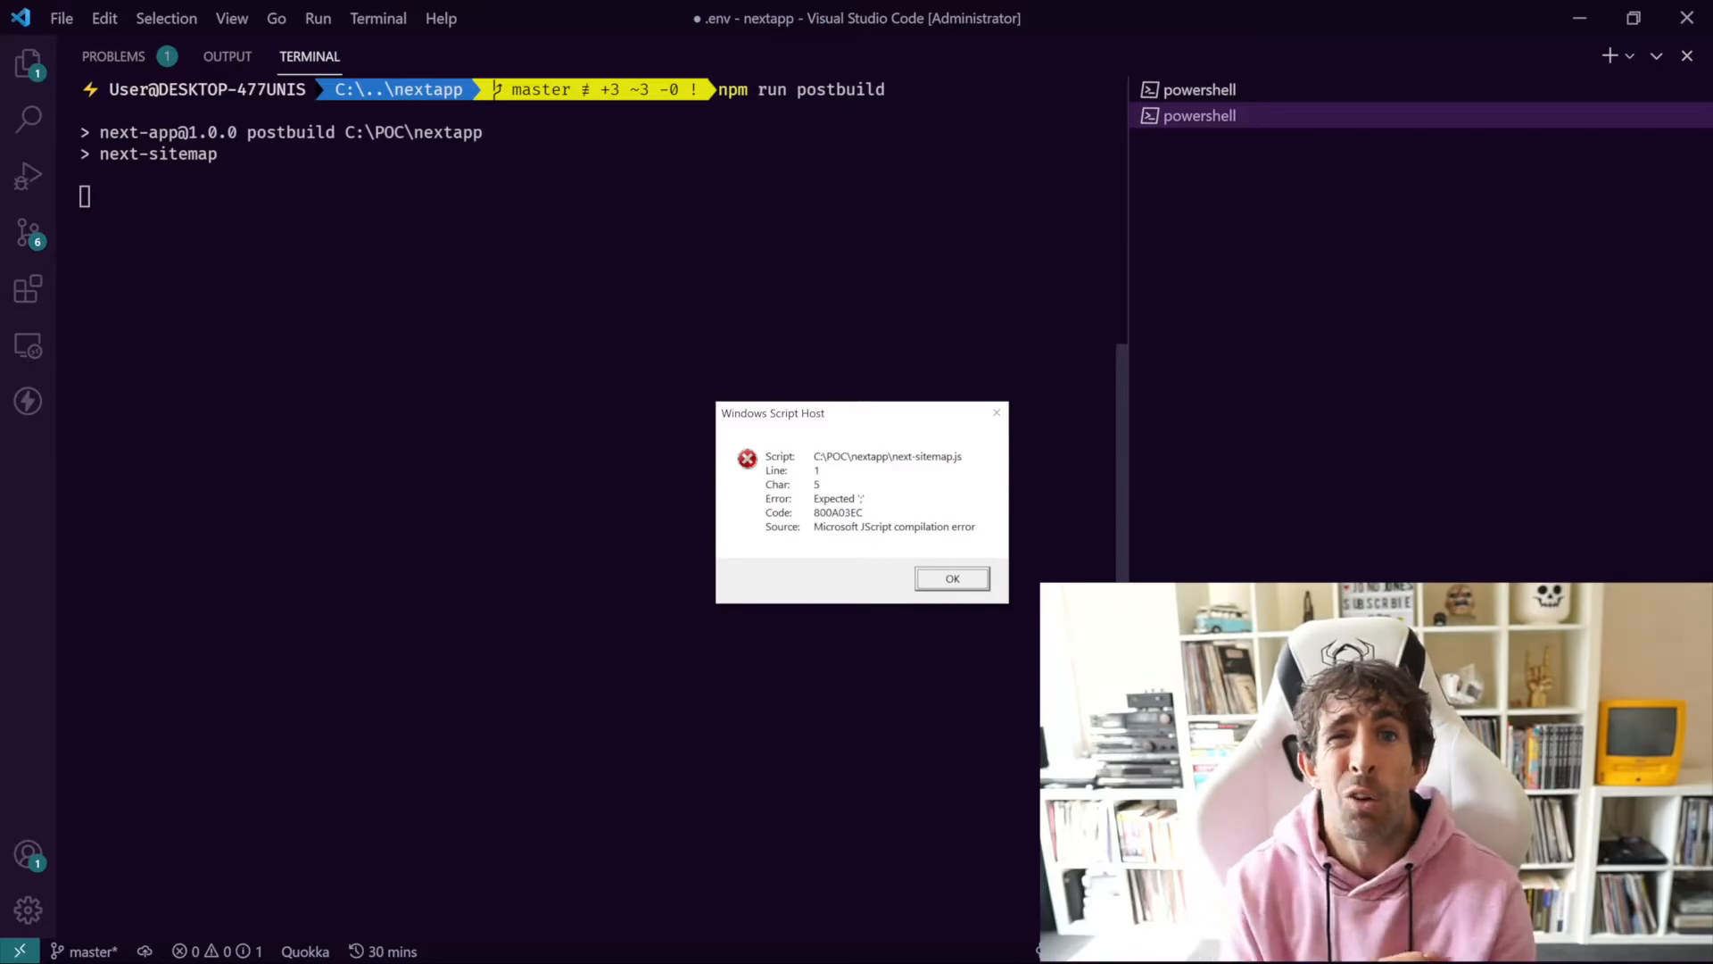
left_click(953, 578)
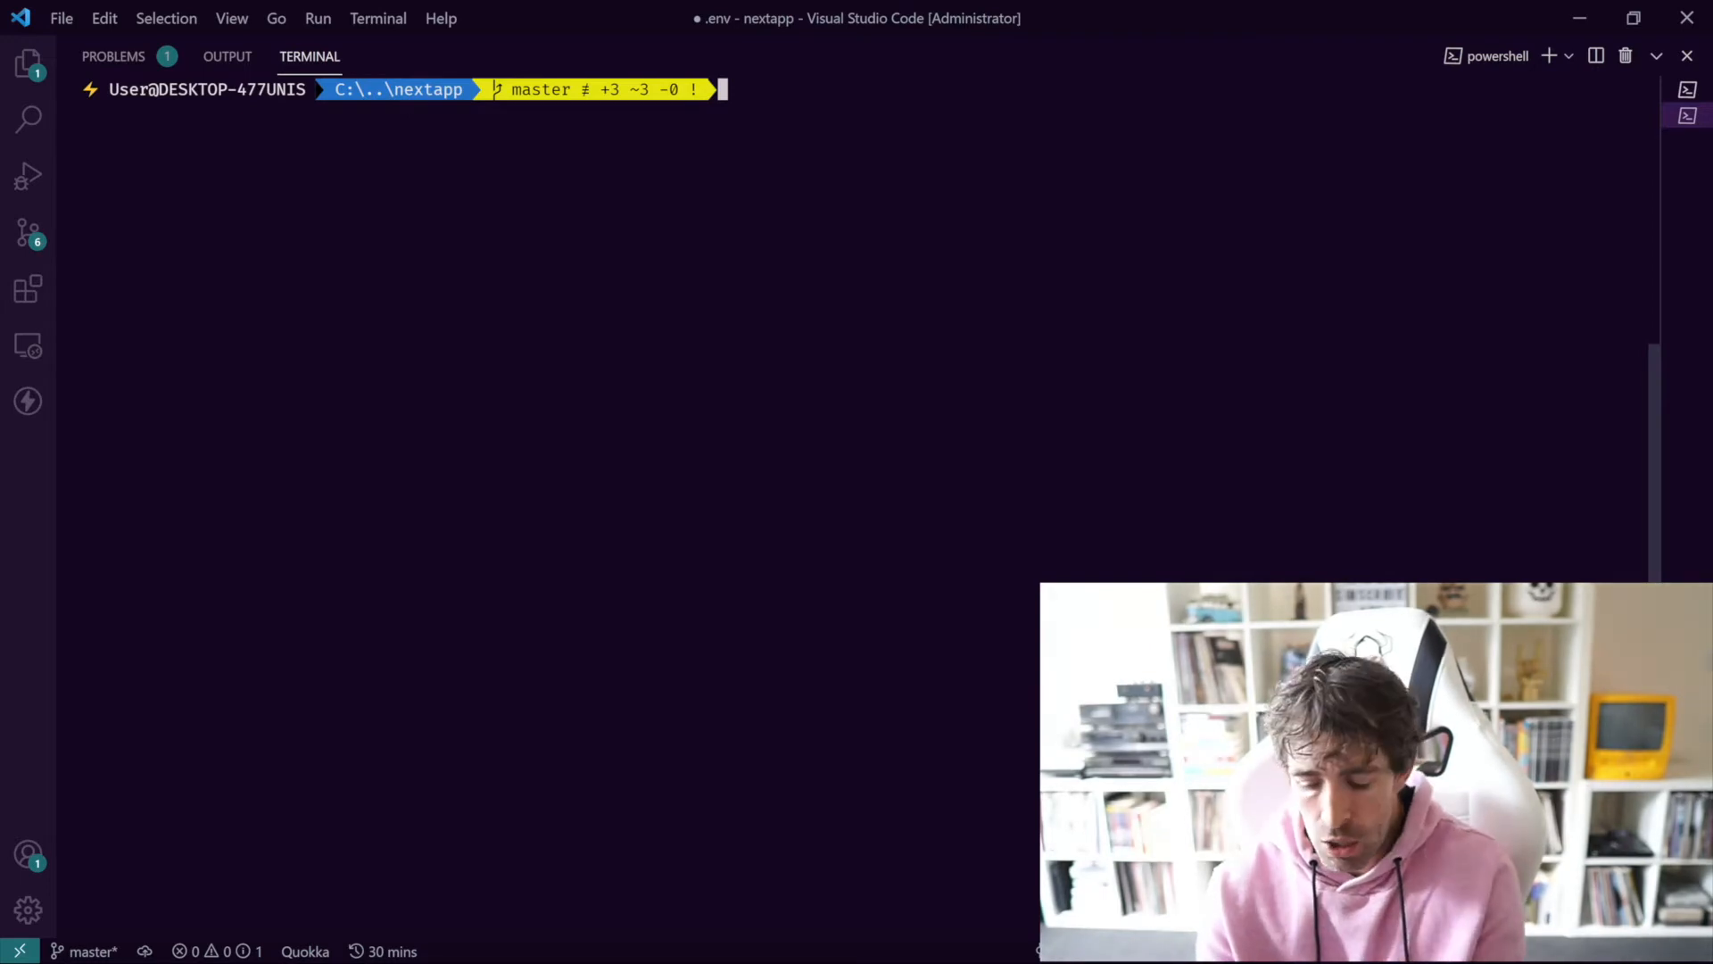
Step: Run npm install cross-env to add the package to the project
type("npm install")
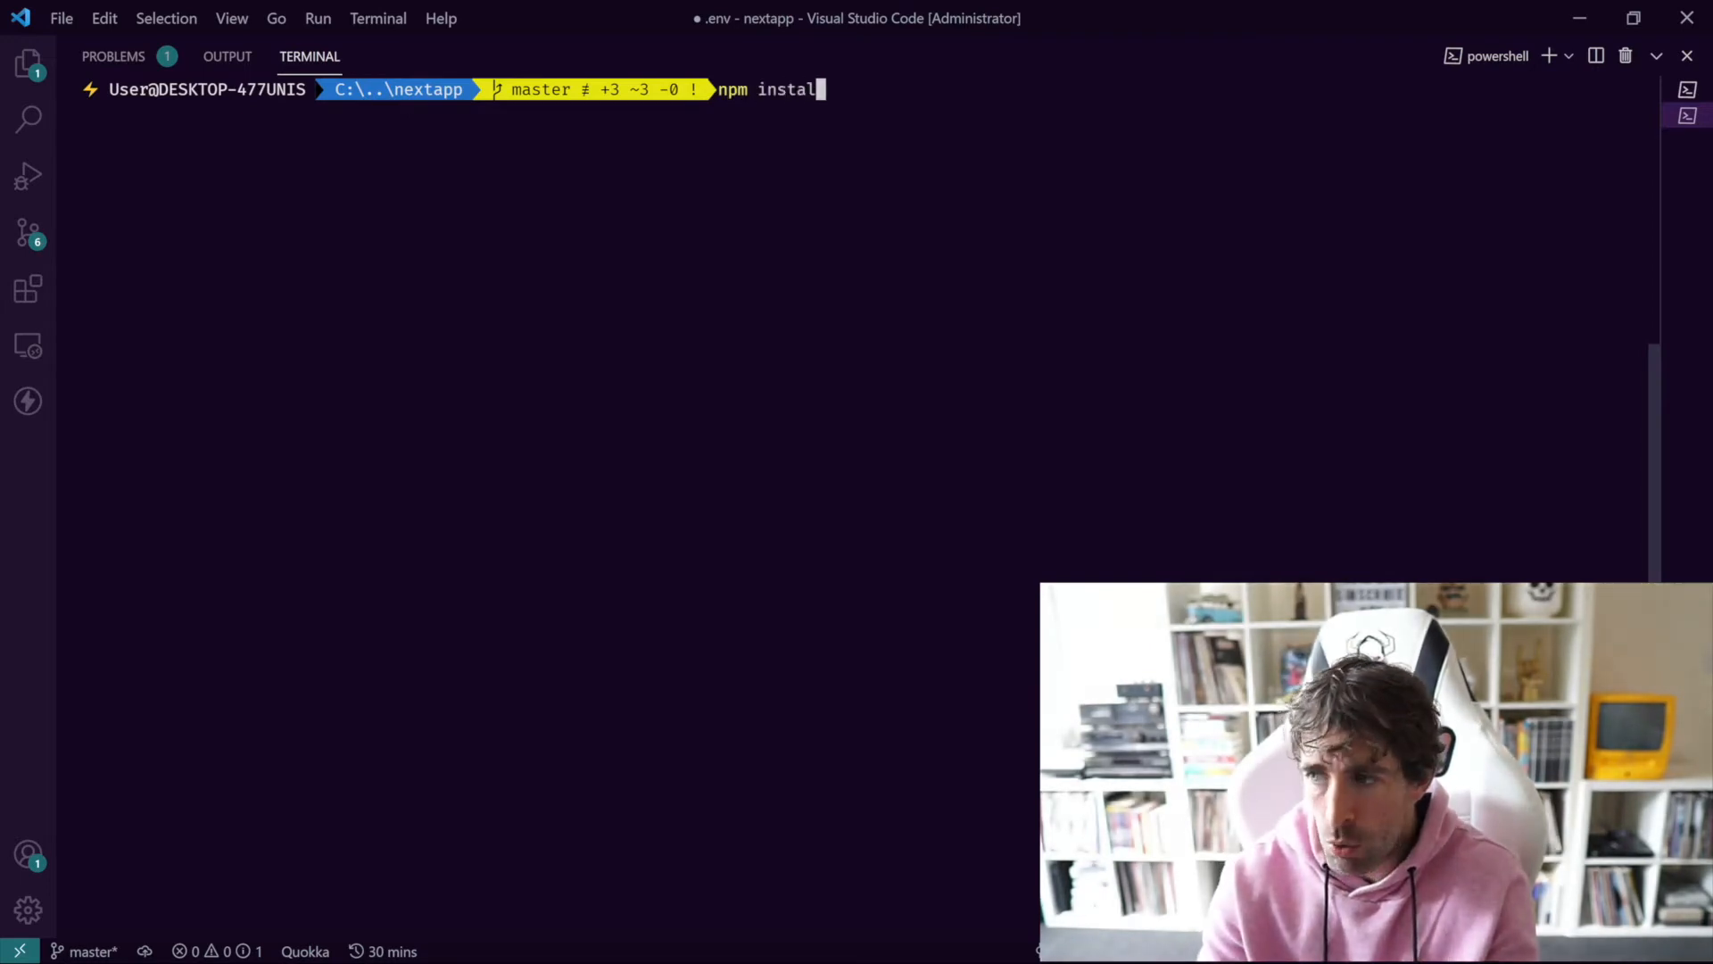
type("cros")
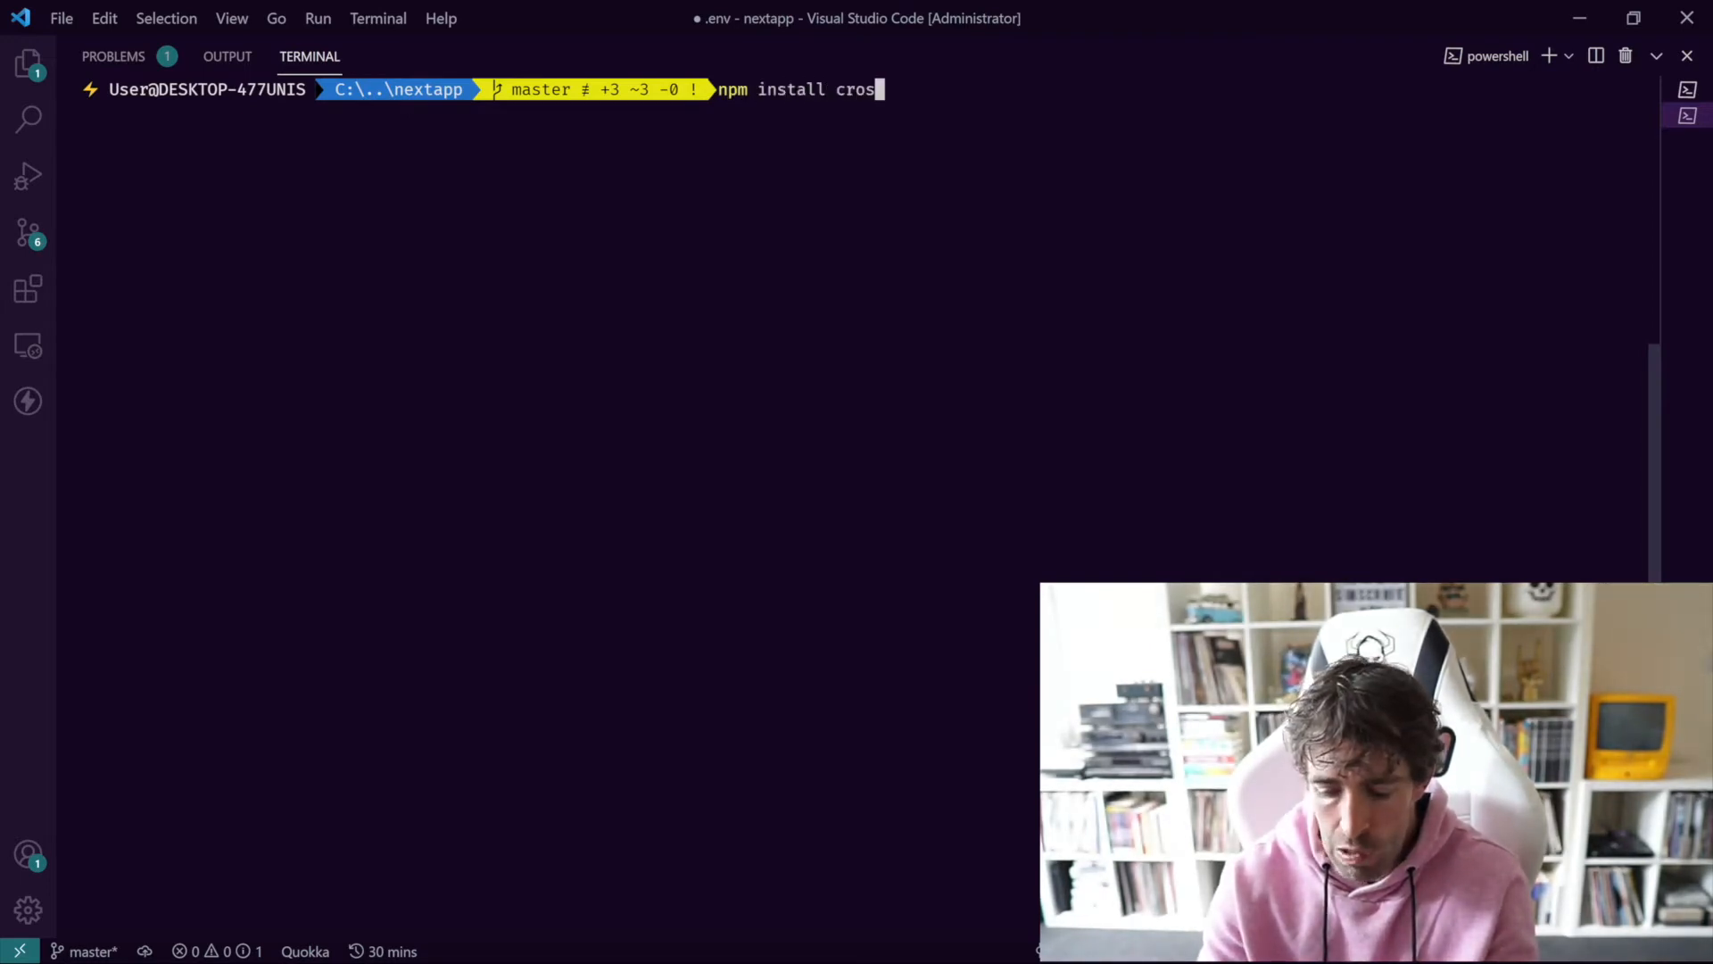
type("s-e")
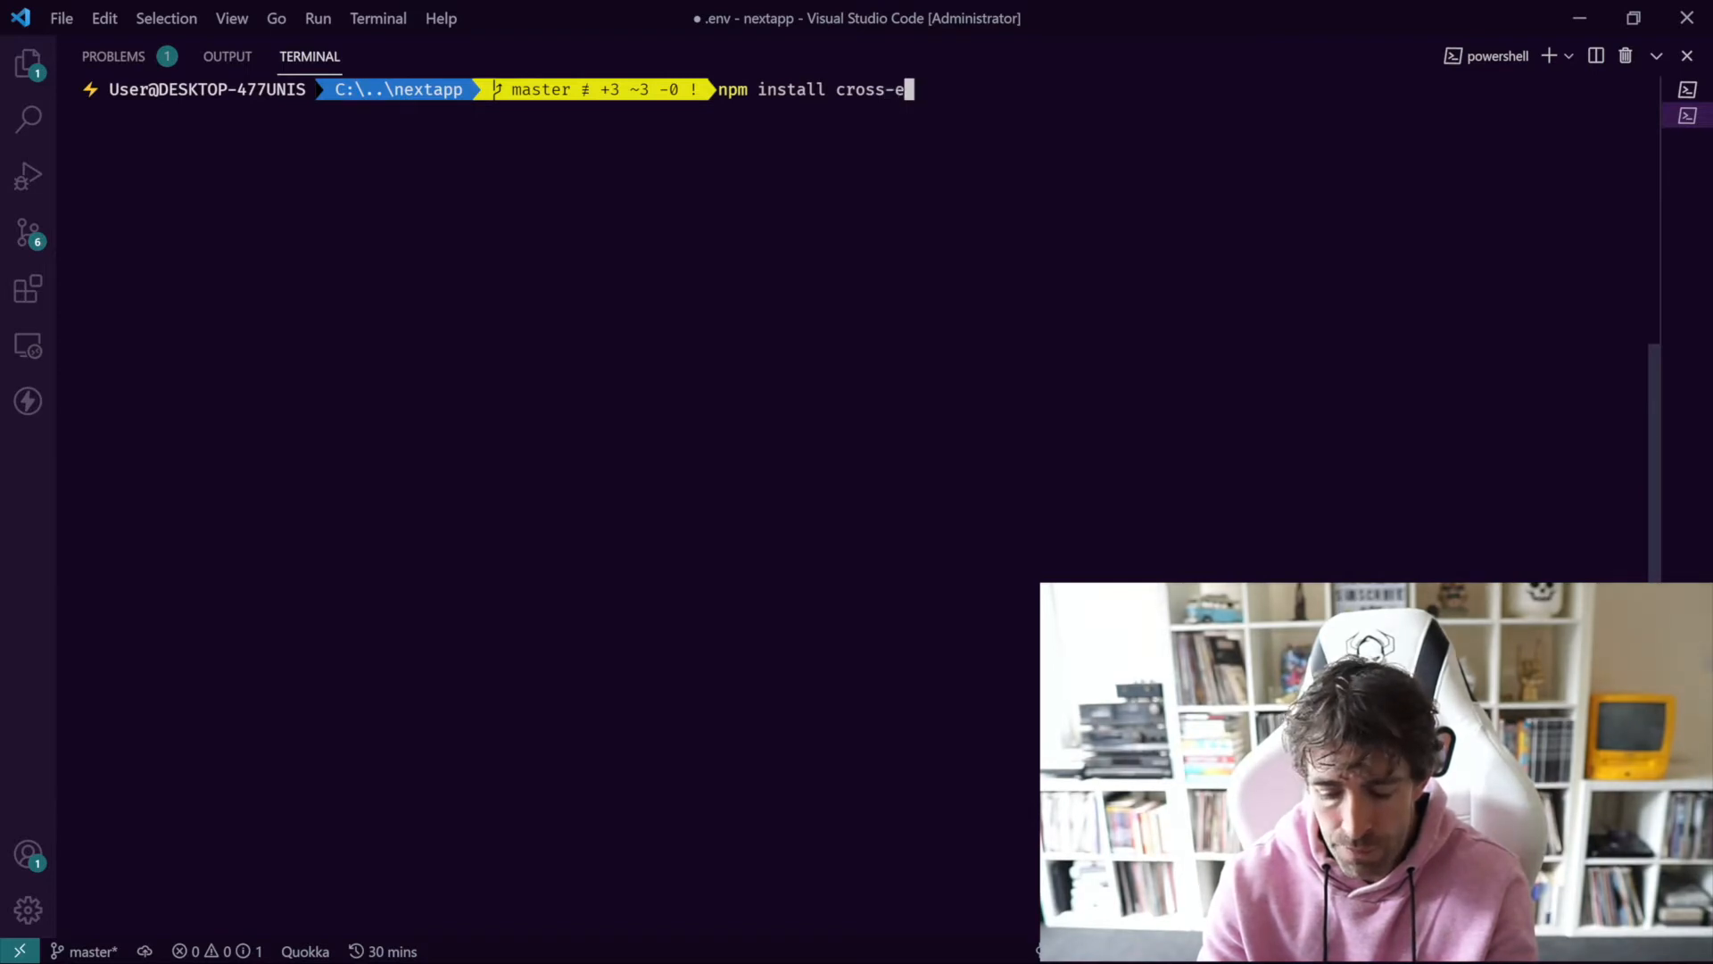
key("Enter")
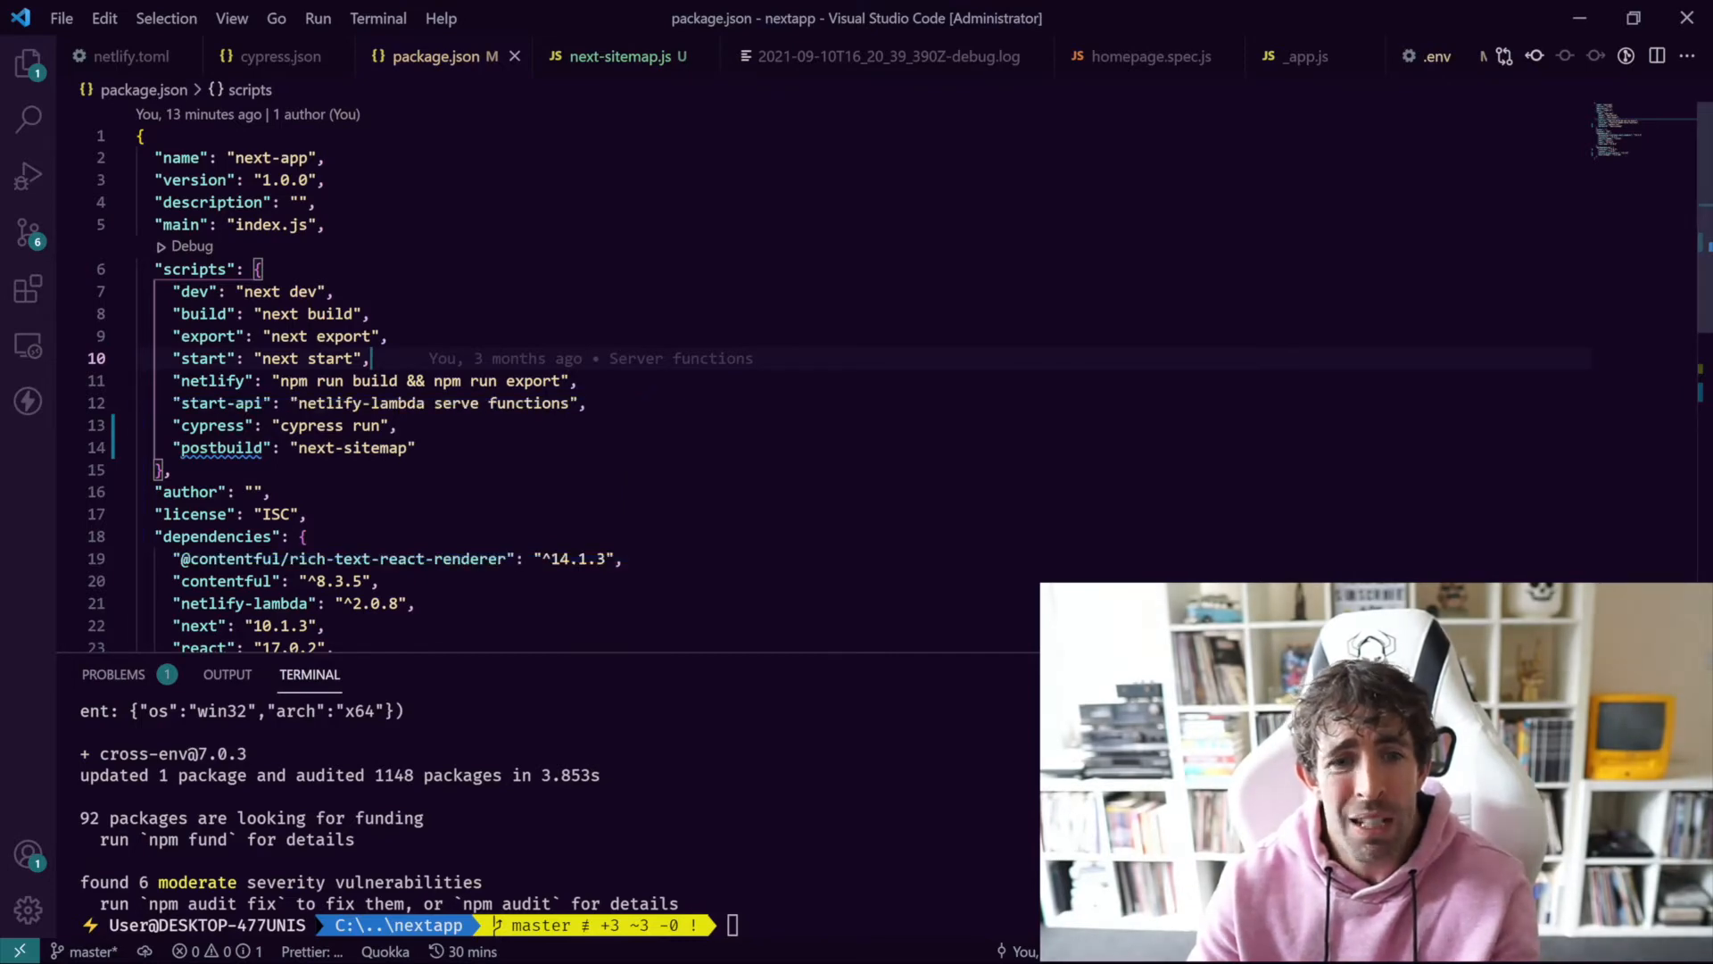
Step: Append '--config next-sitemap.js' to the cross-env next-sitemap postbuild script and save package.json
scroll("down", 3)
type("cross-env ")
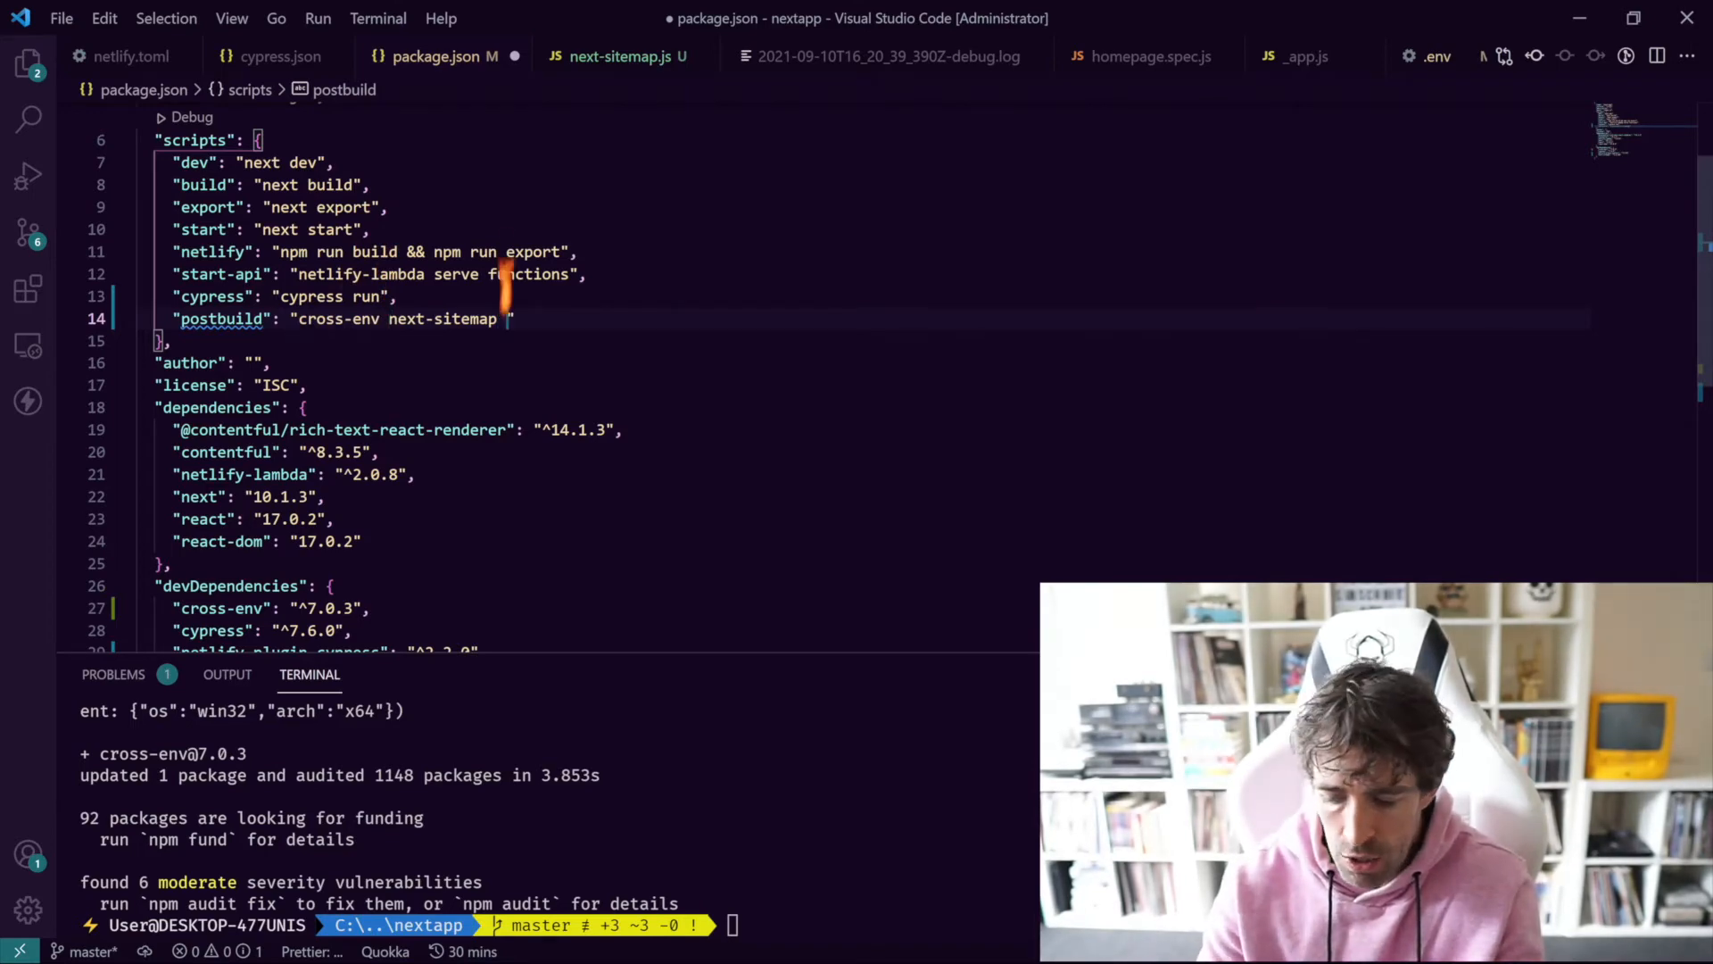
type("--config")
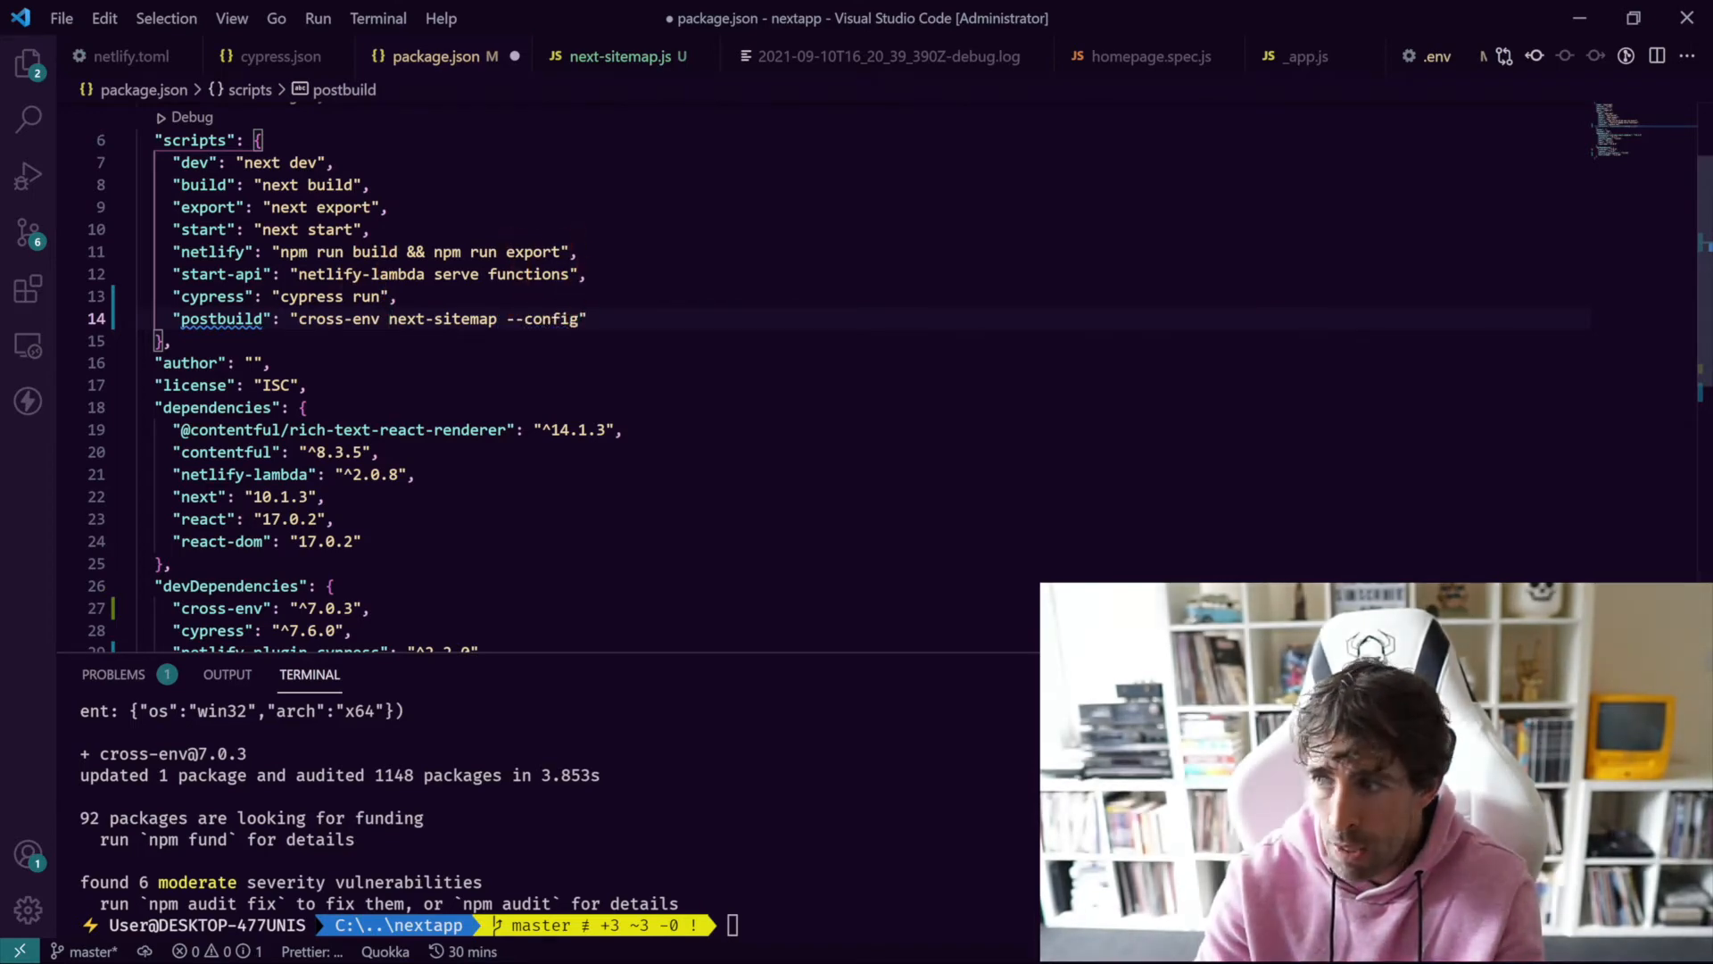
type("next")
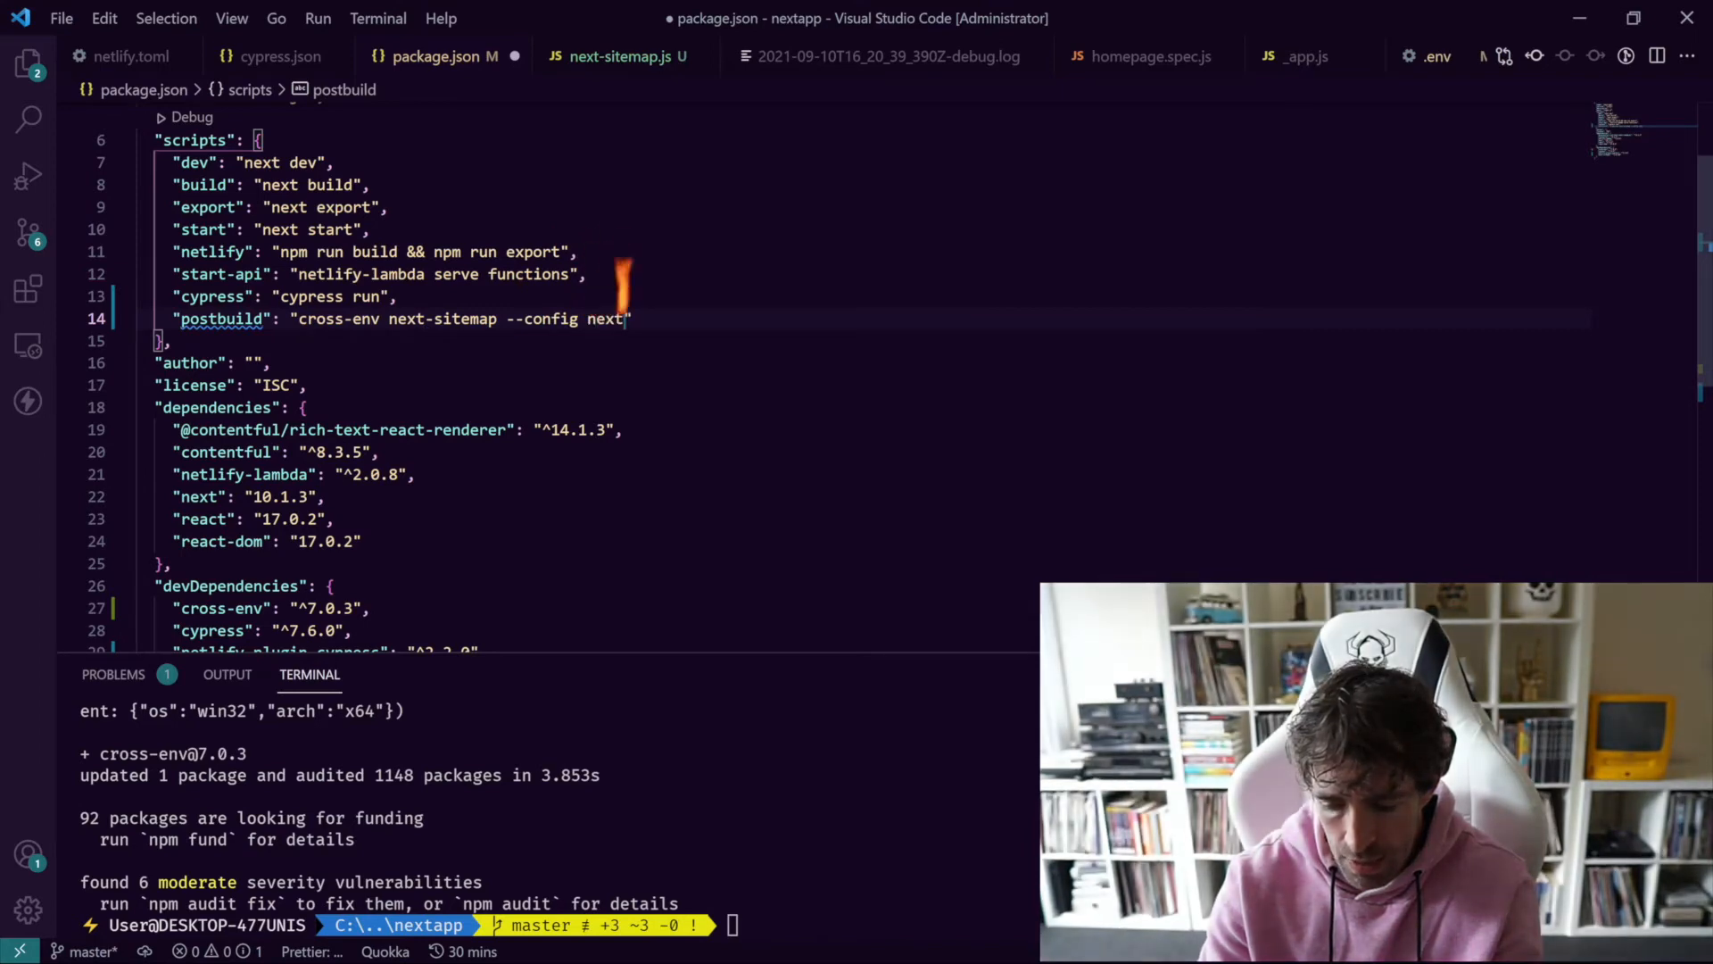
type("-sitemap")
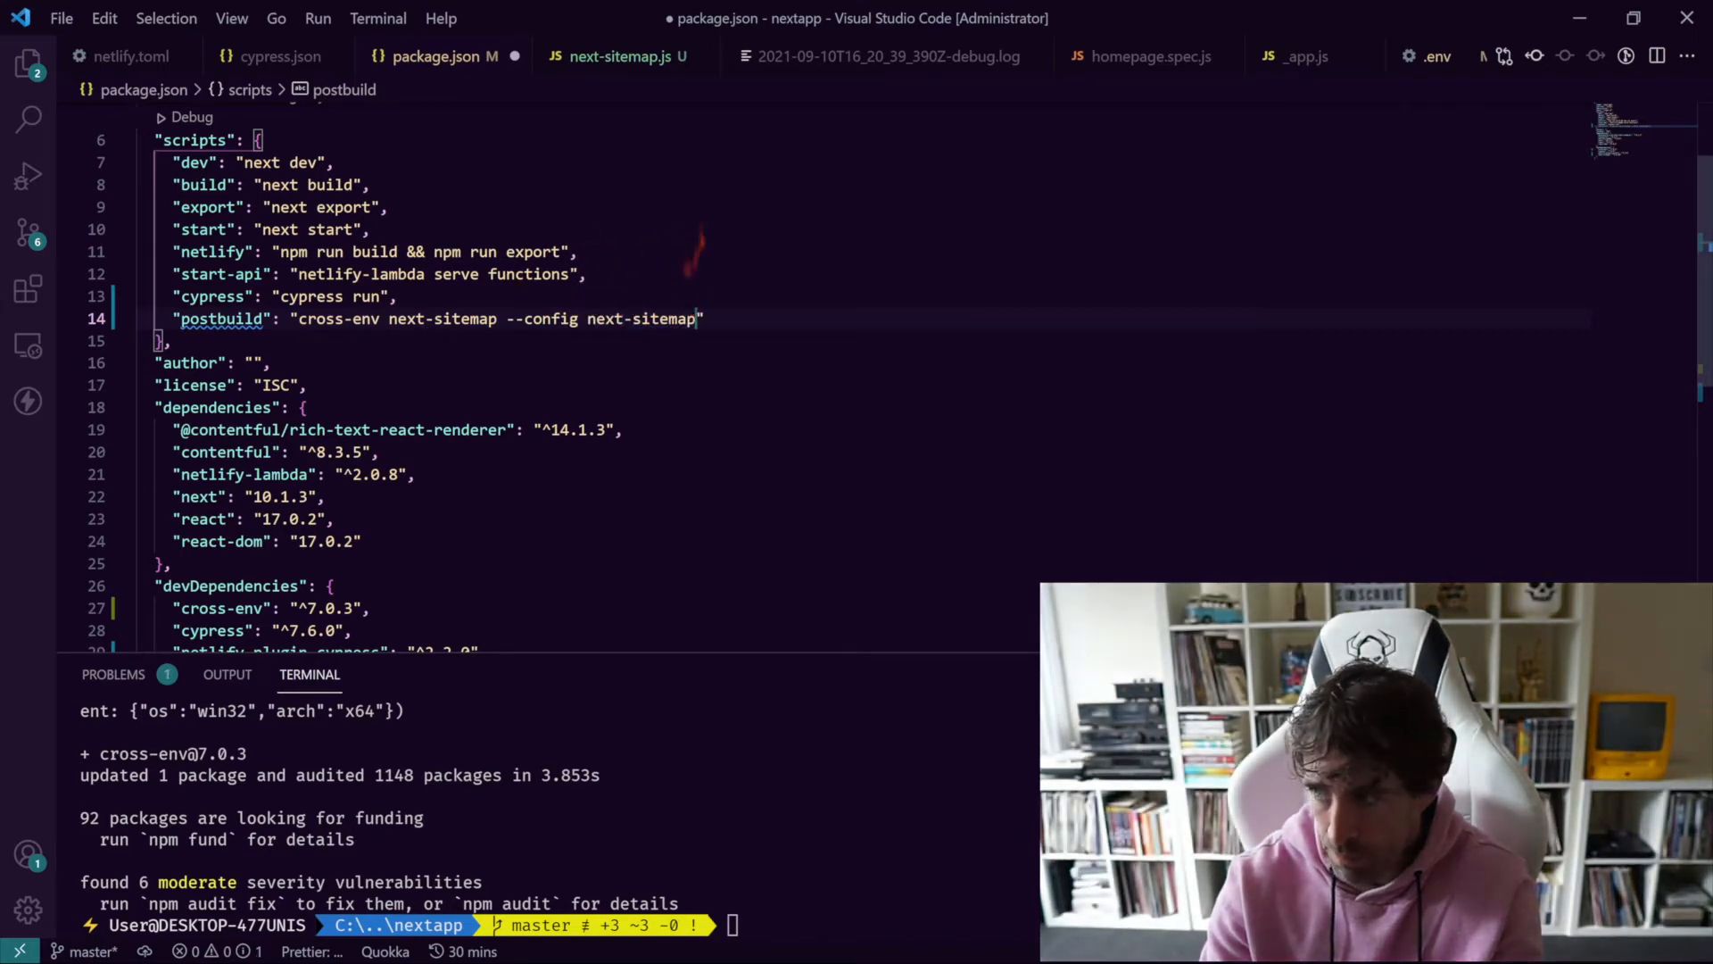
type(".js")
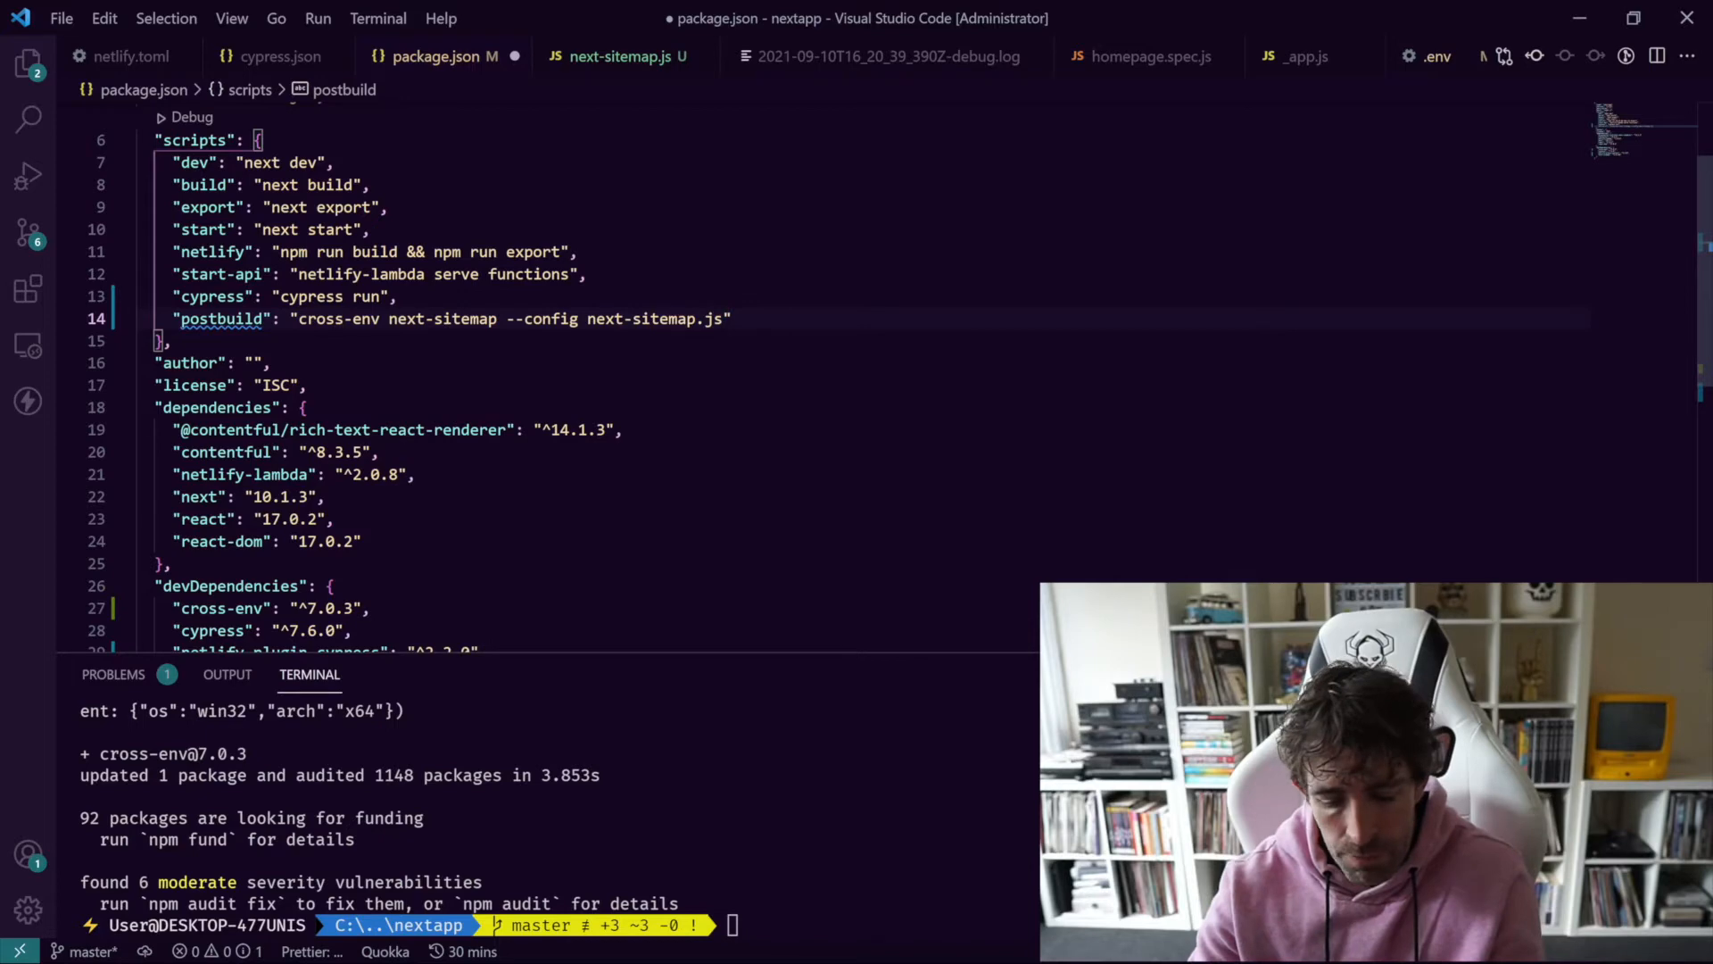
key("Ctrl+s")
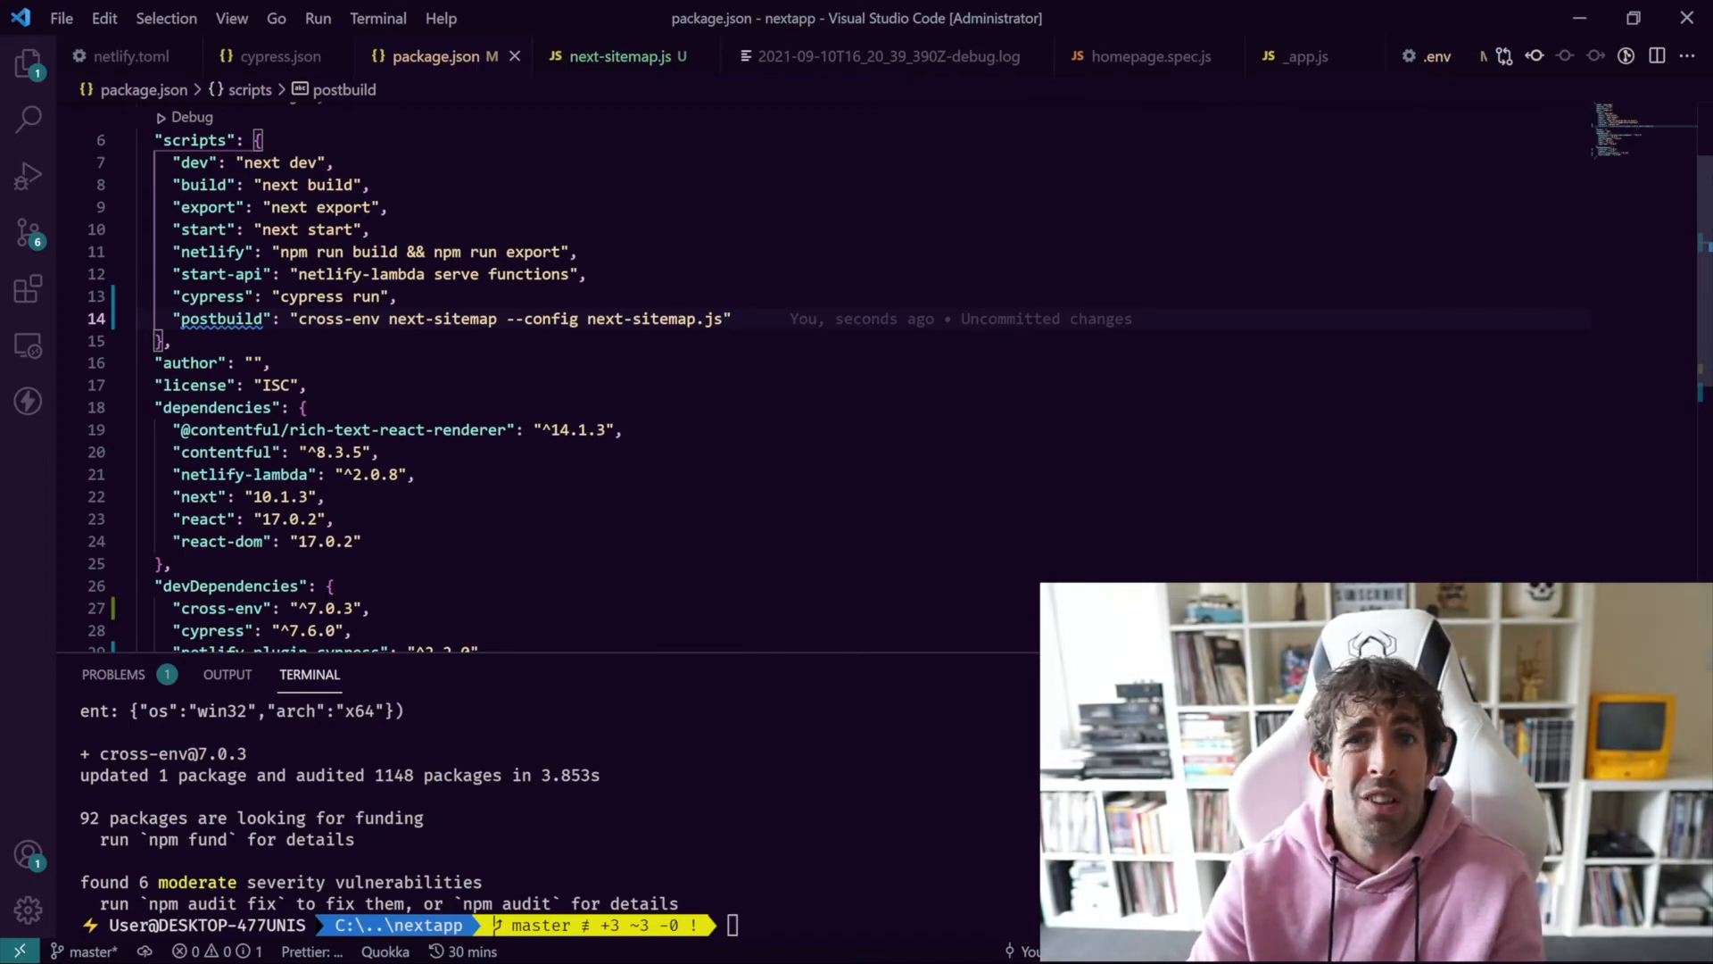
left_click(337, 517)
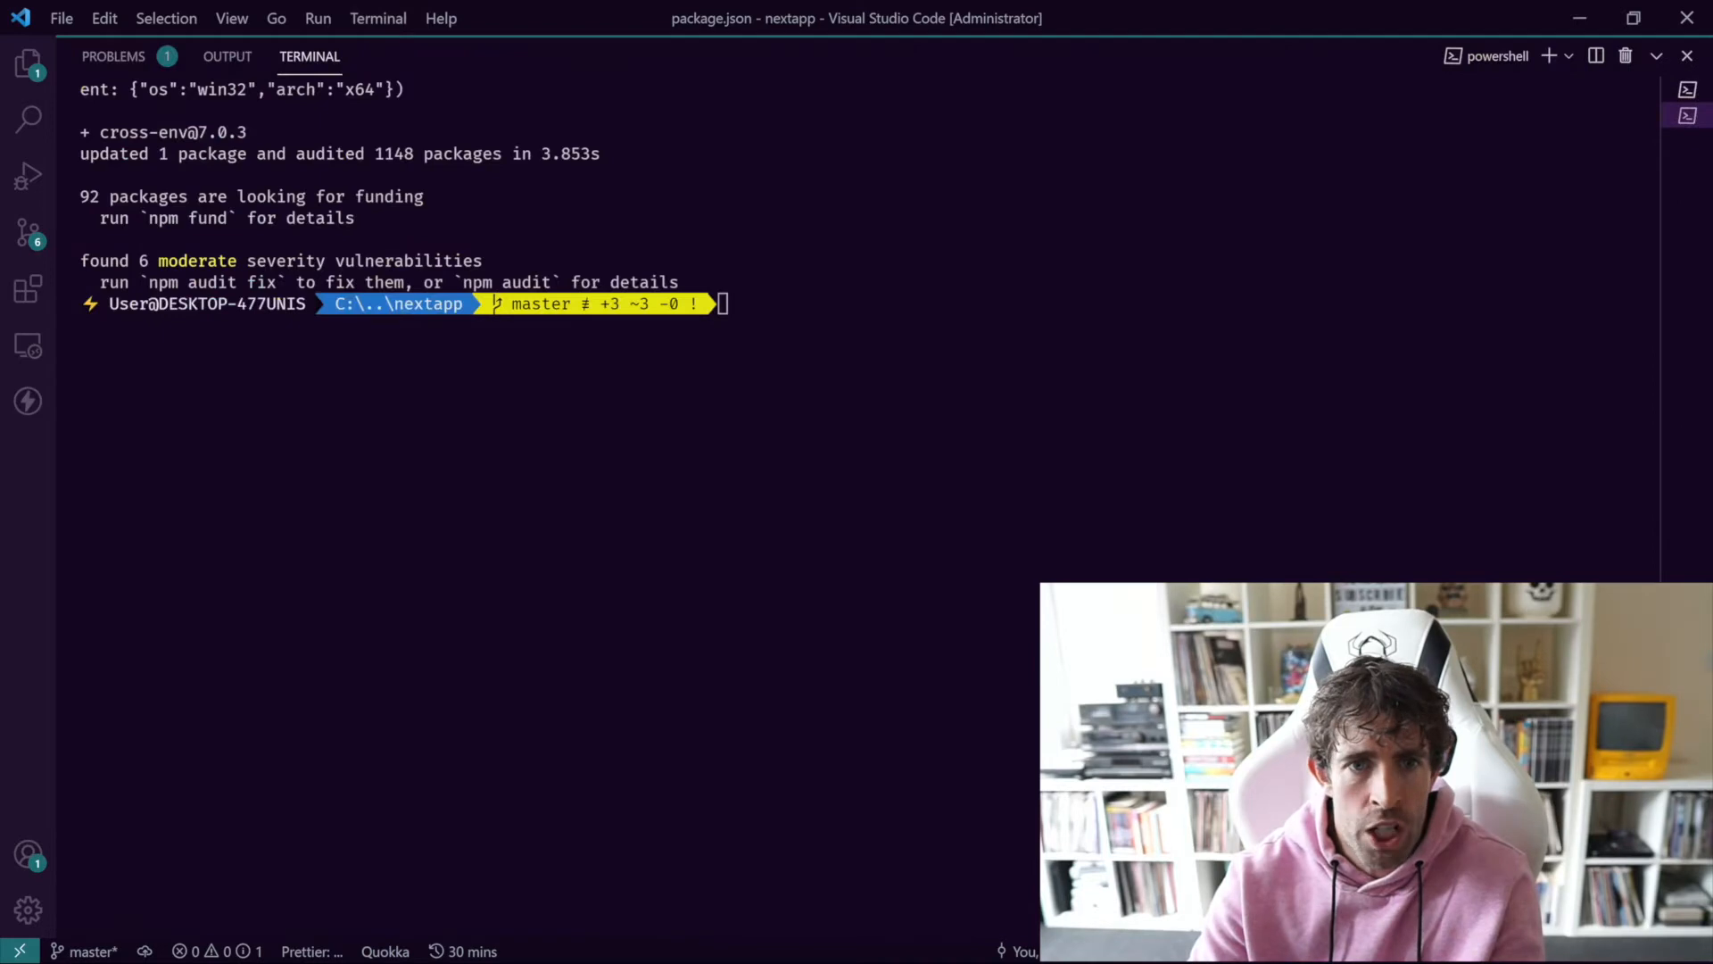
Step: Clear the terminal and run npm run postbuild, generating robots.txt and sitemap.xml in out
type("clea")
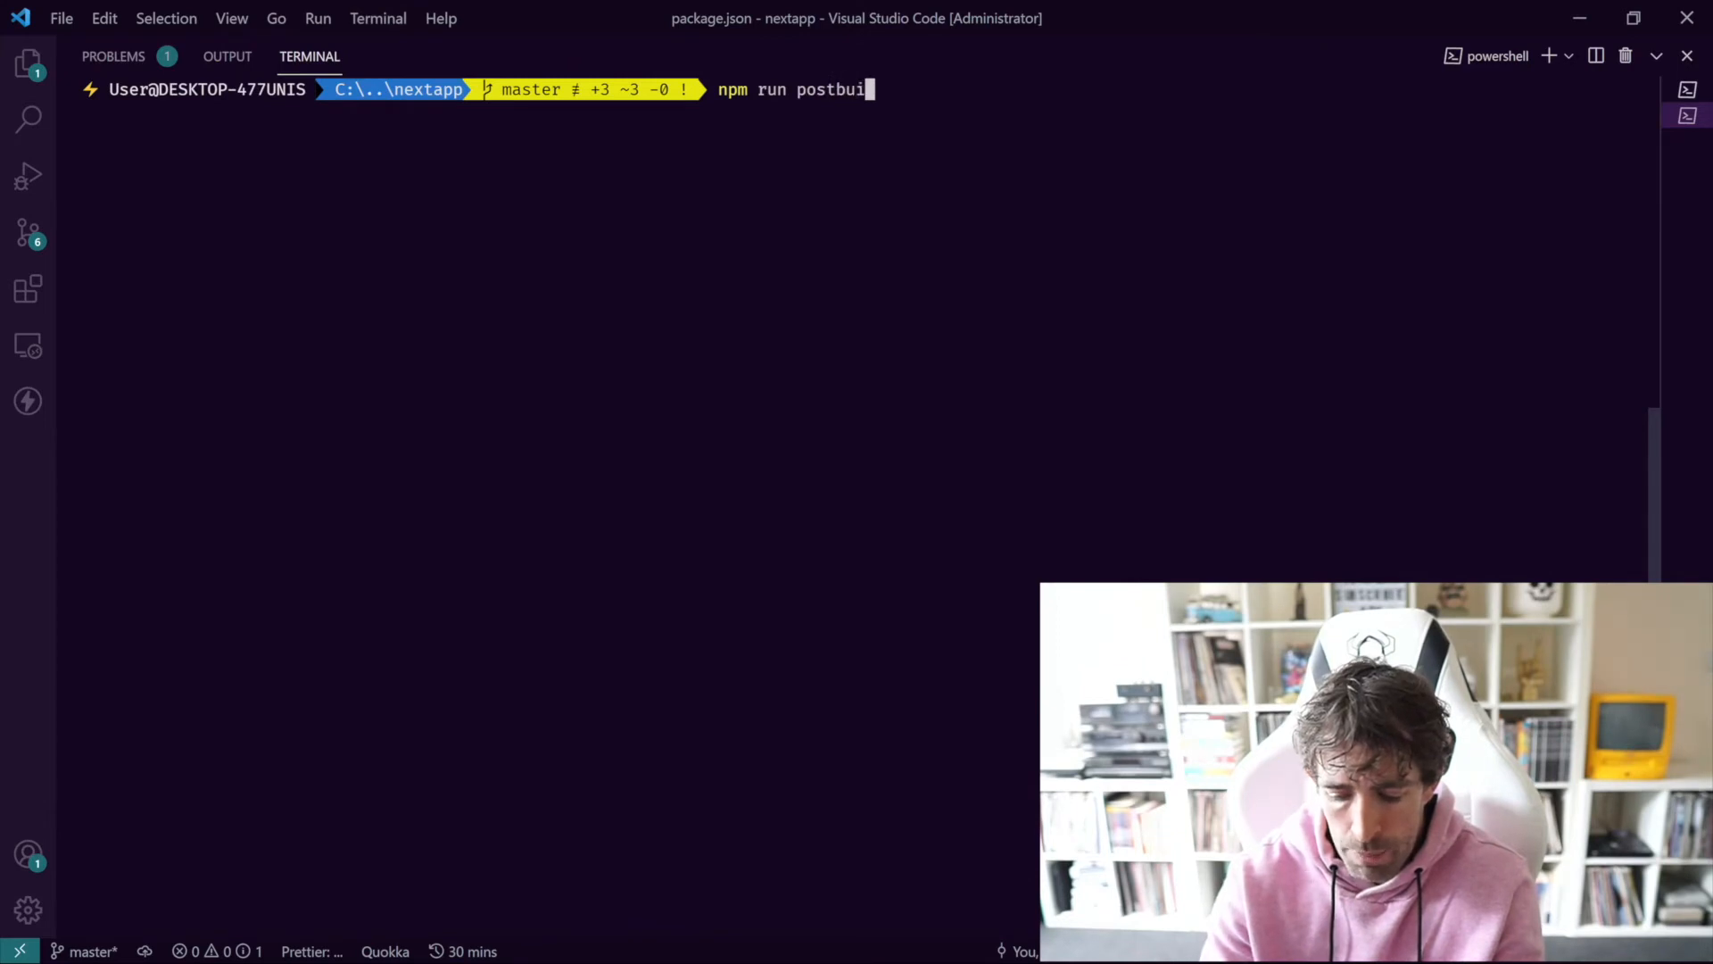
key("Enter")
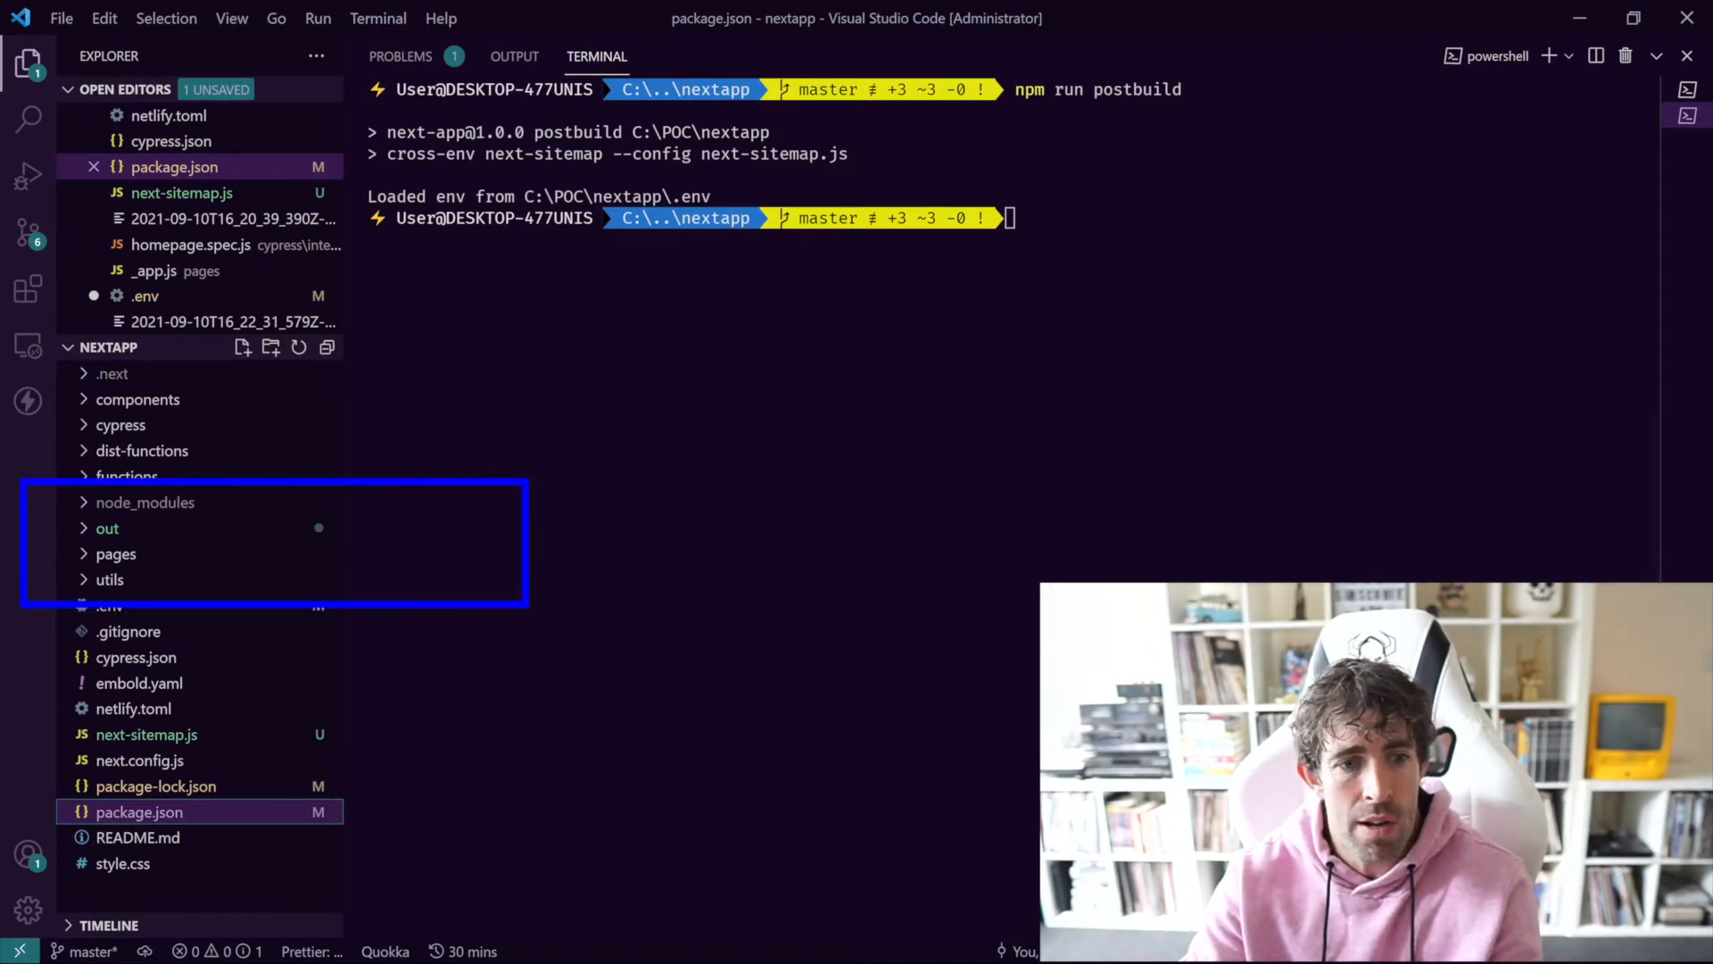
left_click(107, 528)
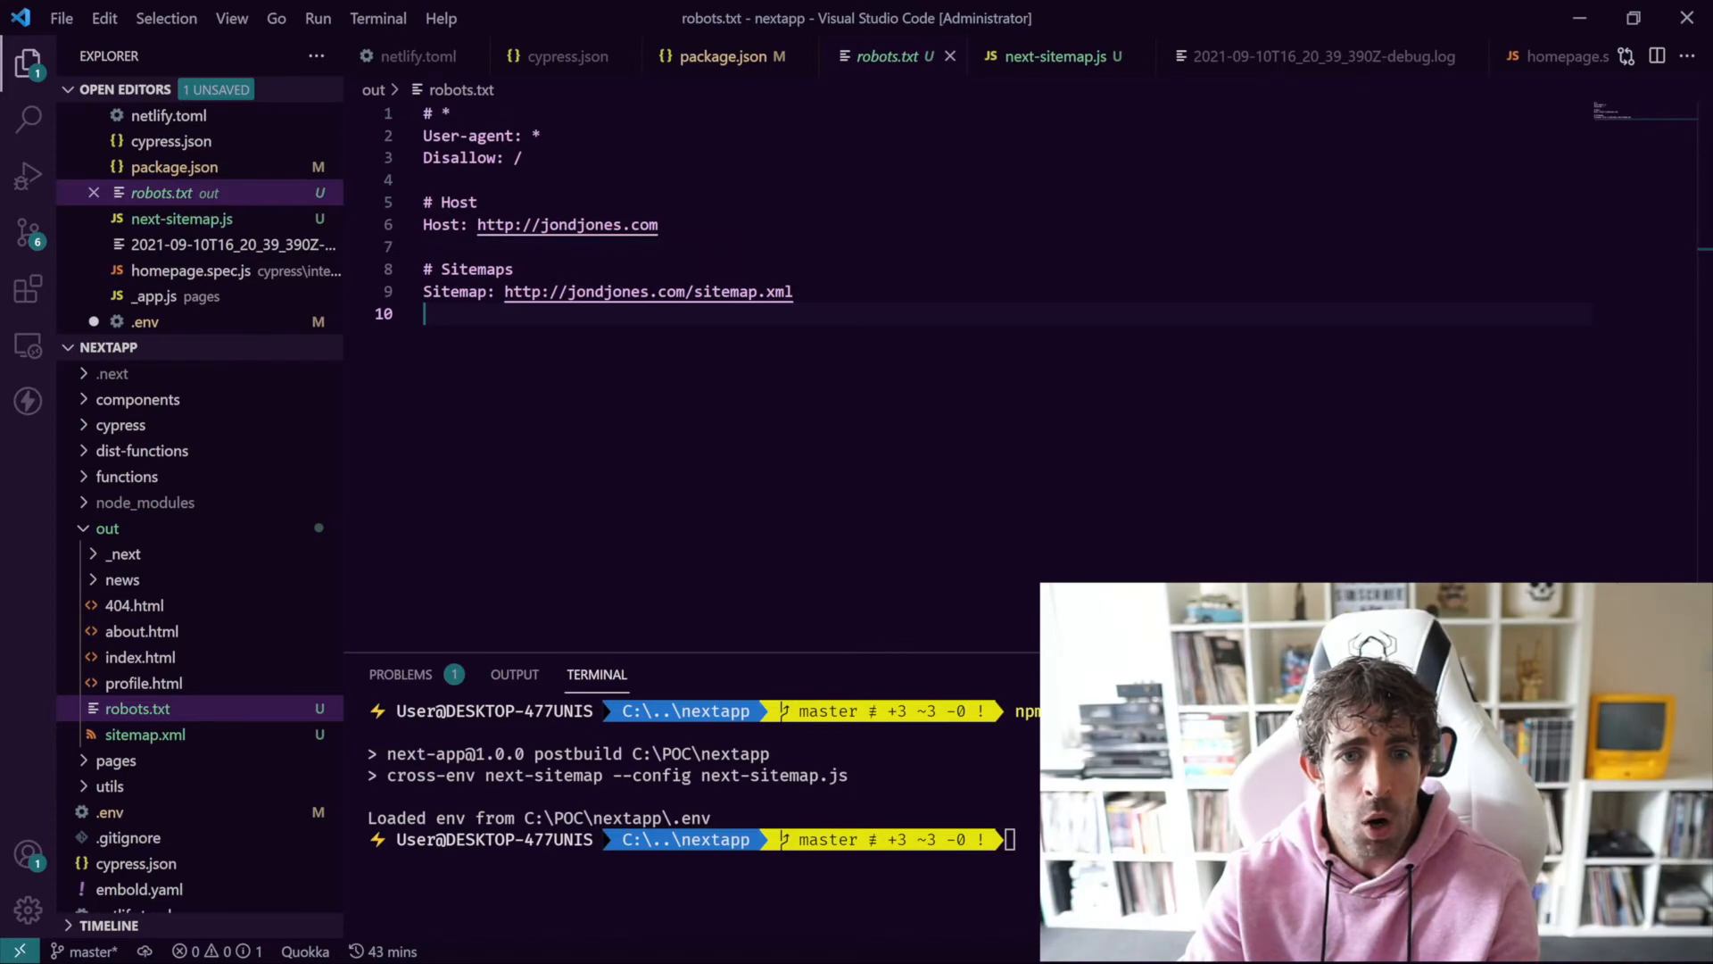
Step: Switch from the generated robots.txt back to the .env file
left_click(147, 735)
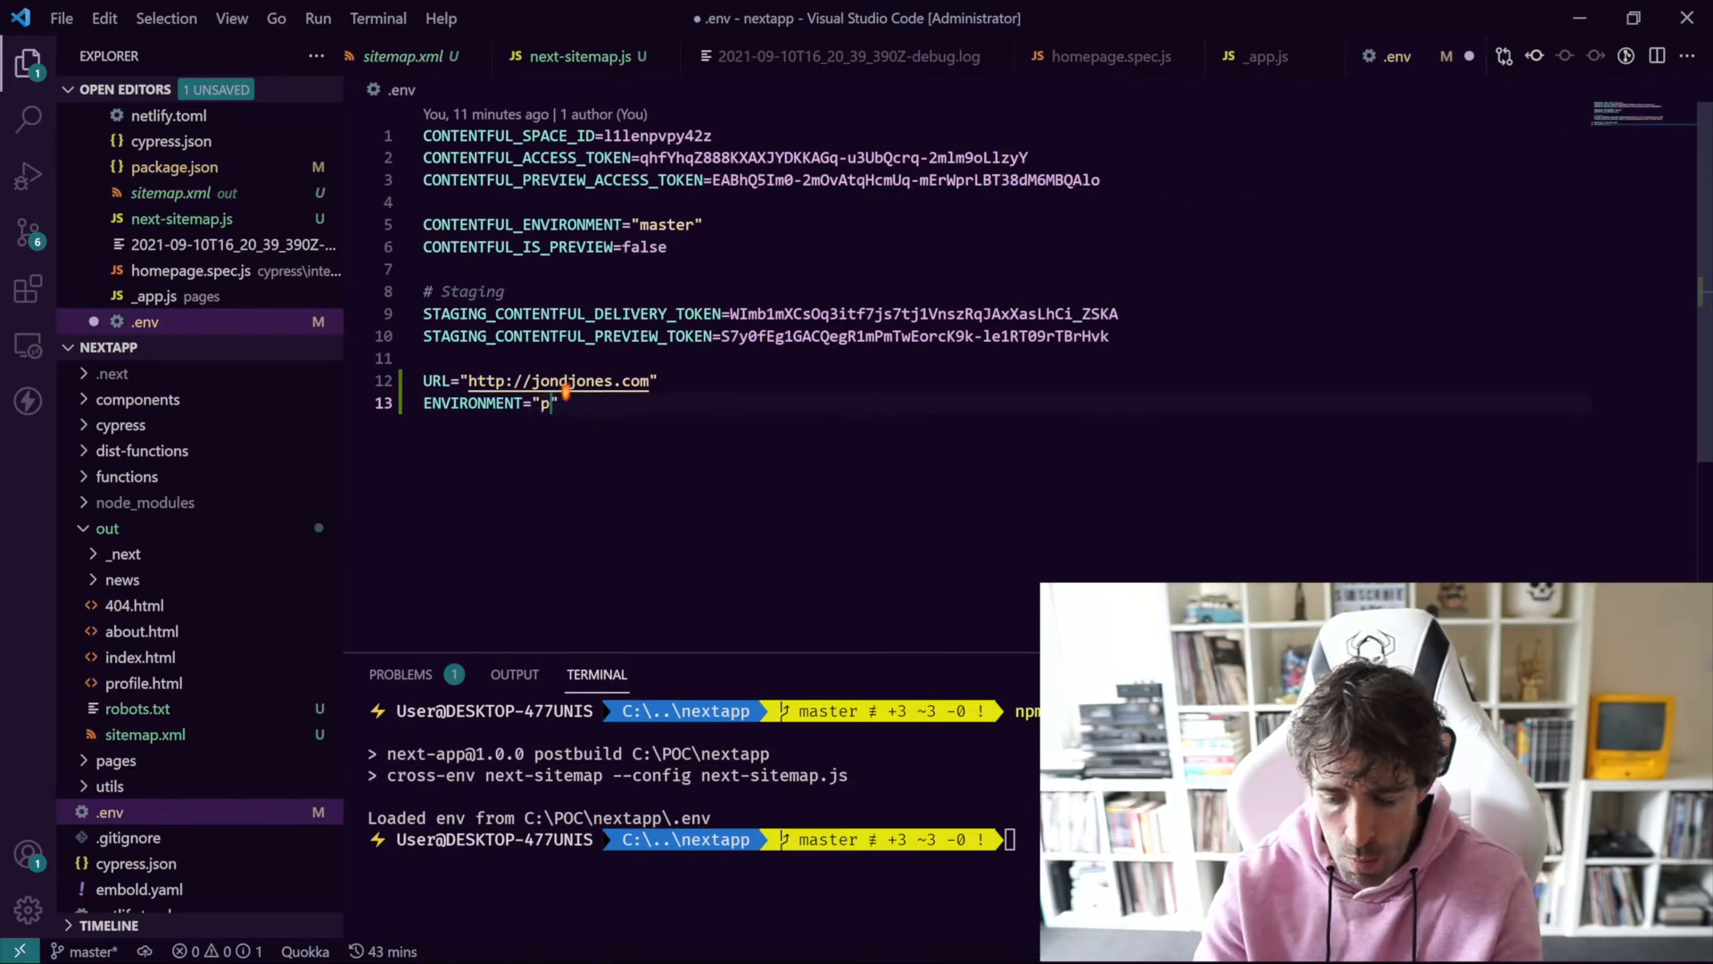
Step: Set ENVIRONMENT="production" in .env, save, and rerun npm run postbuild
type("roduction")
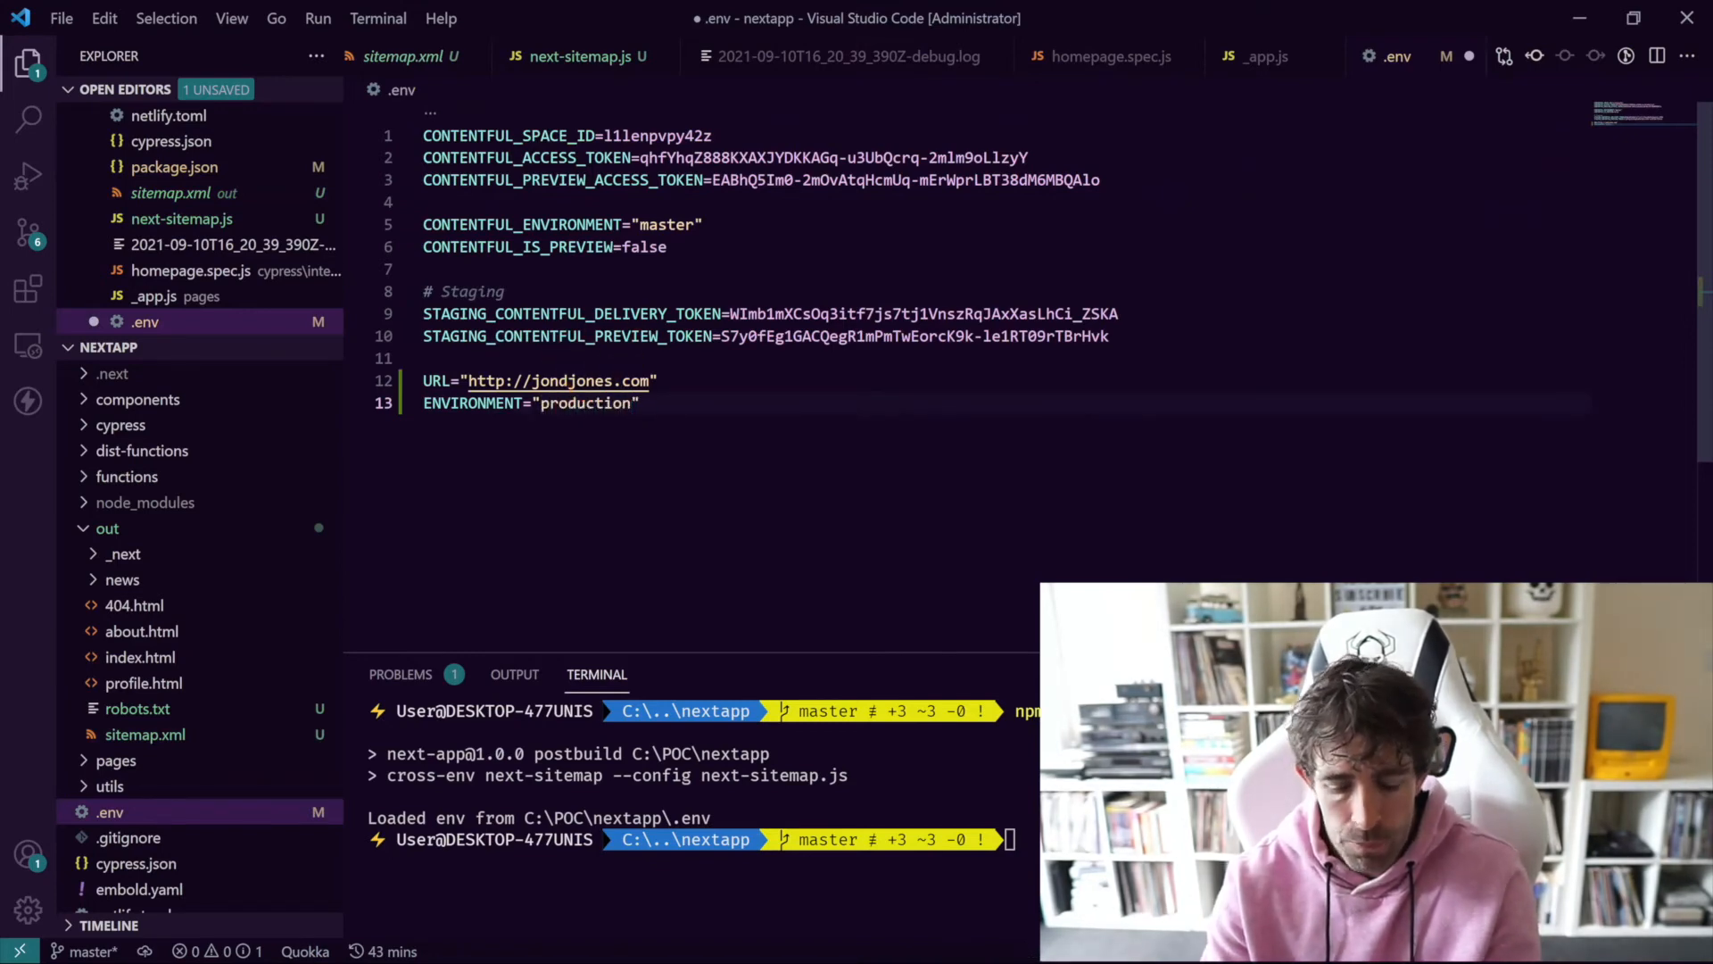
key("Ctrl+s")
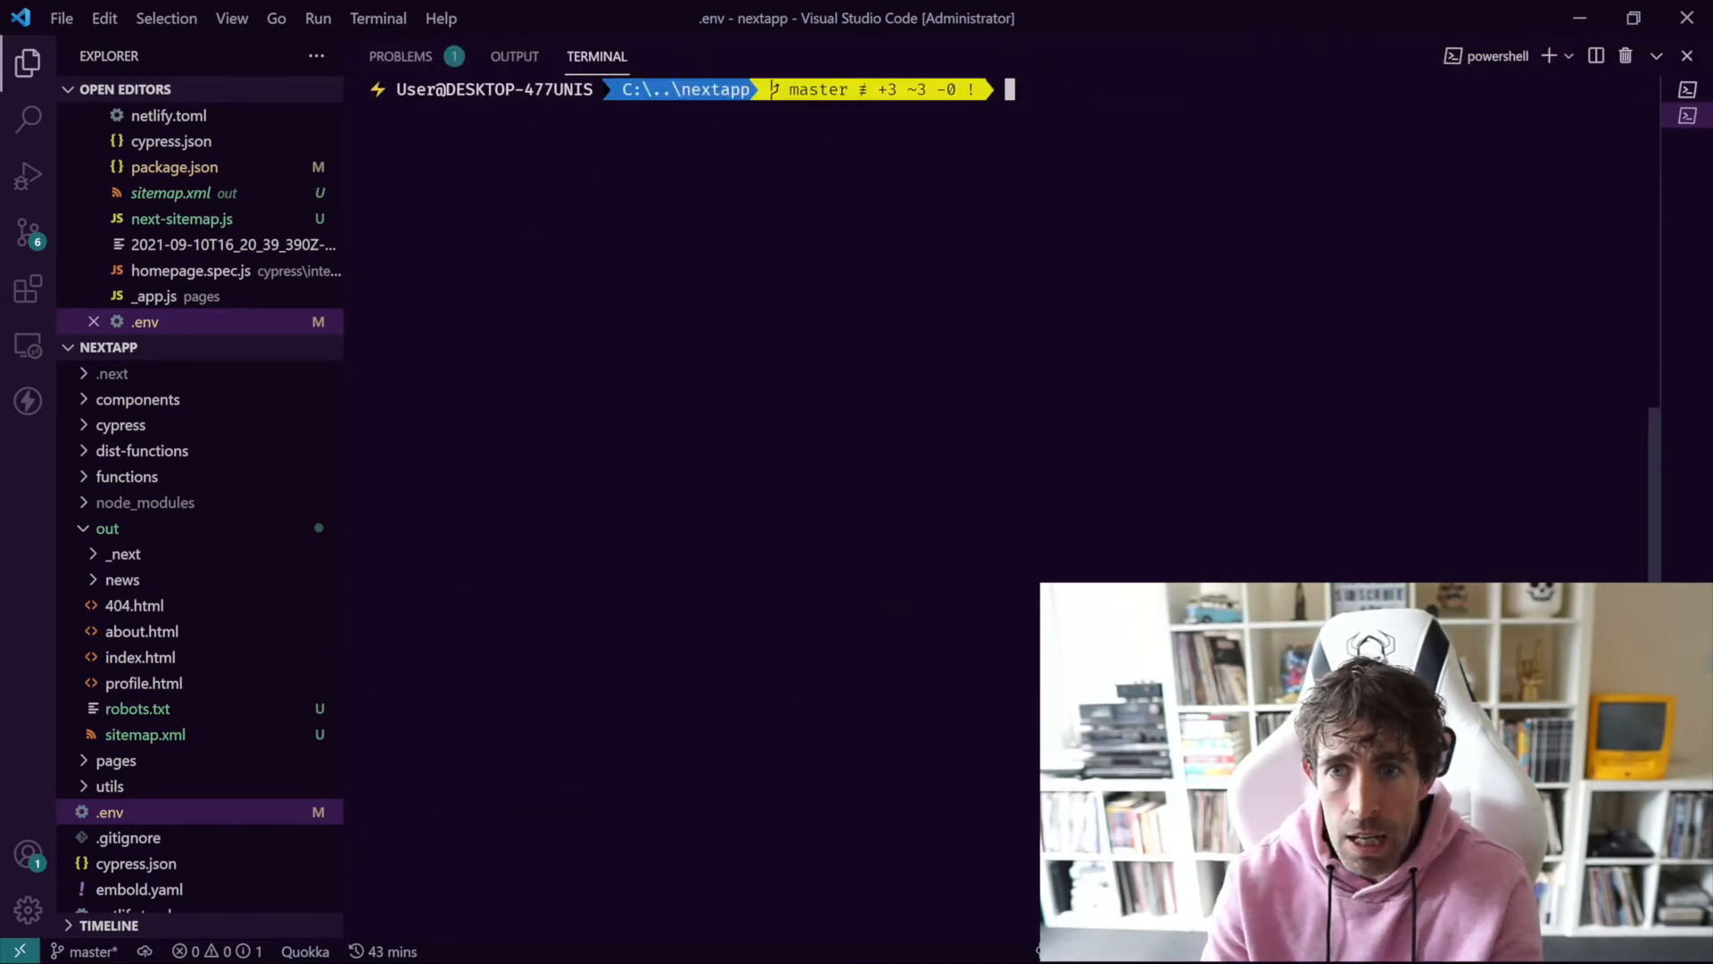
type("npm run post")
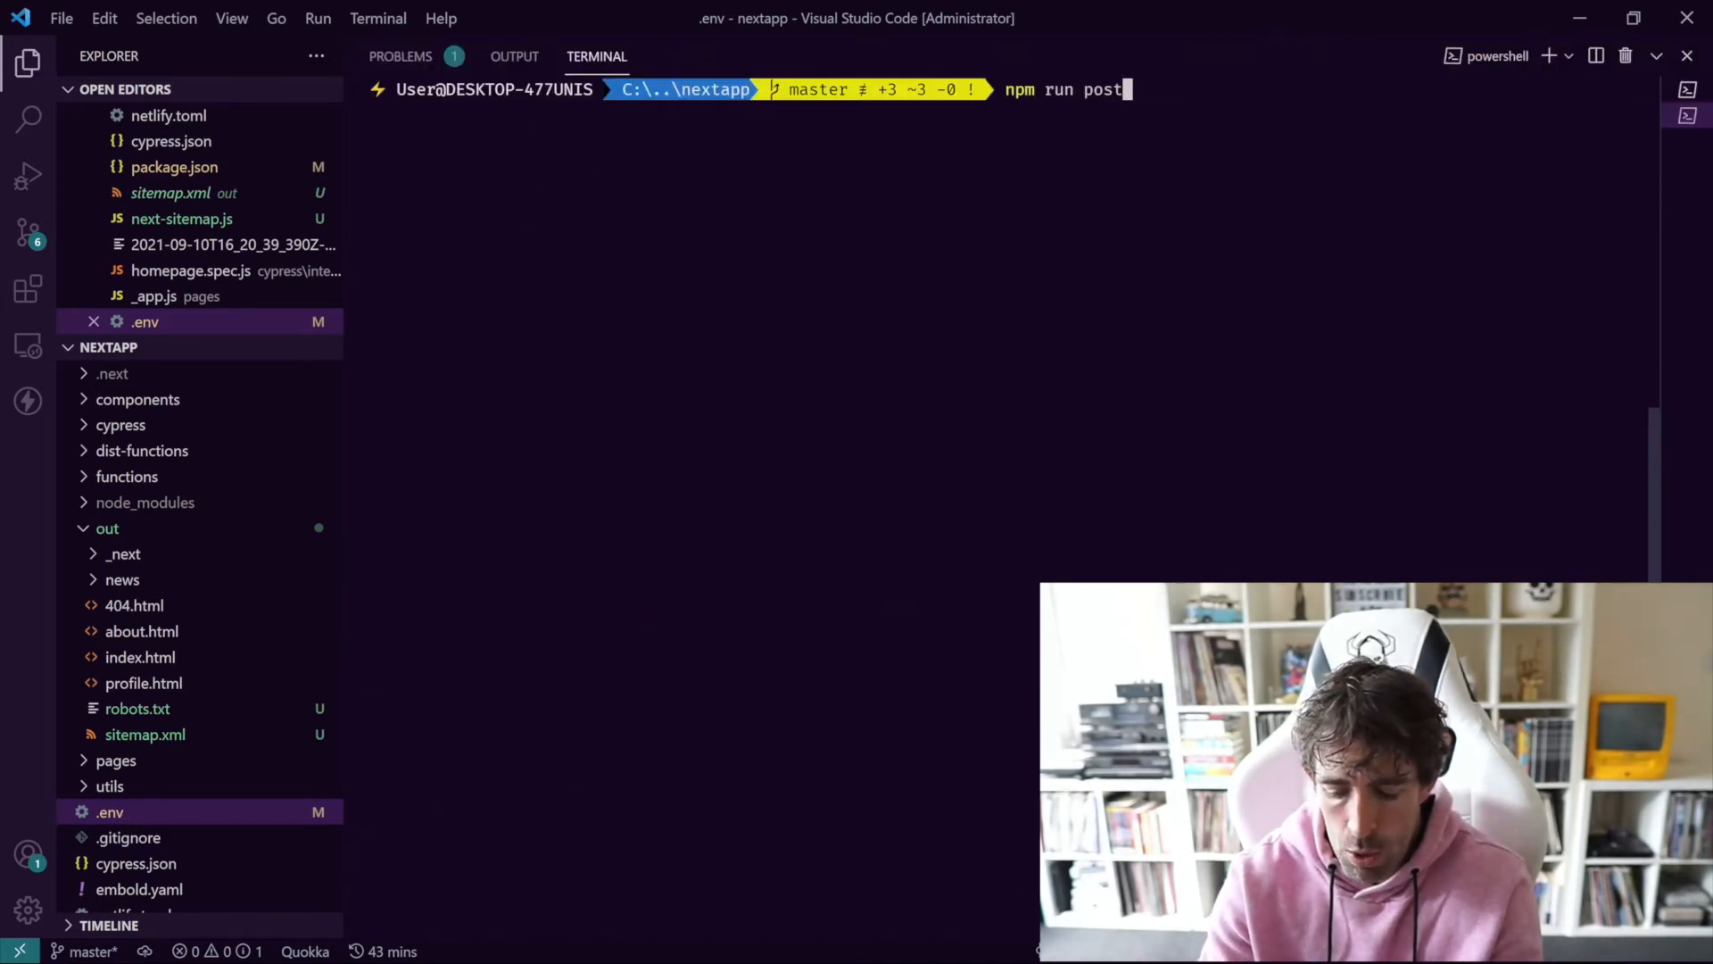
type("build")
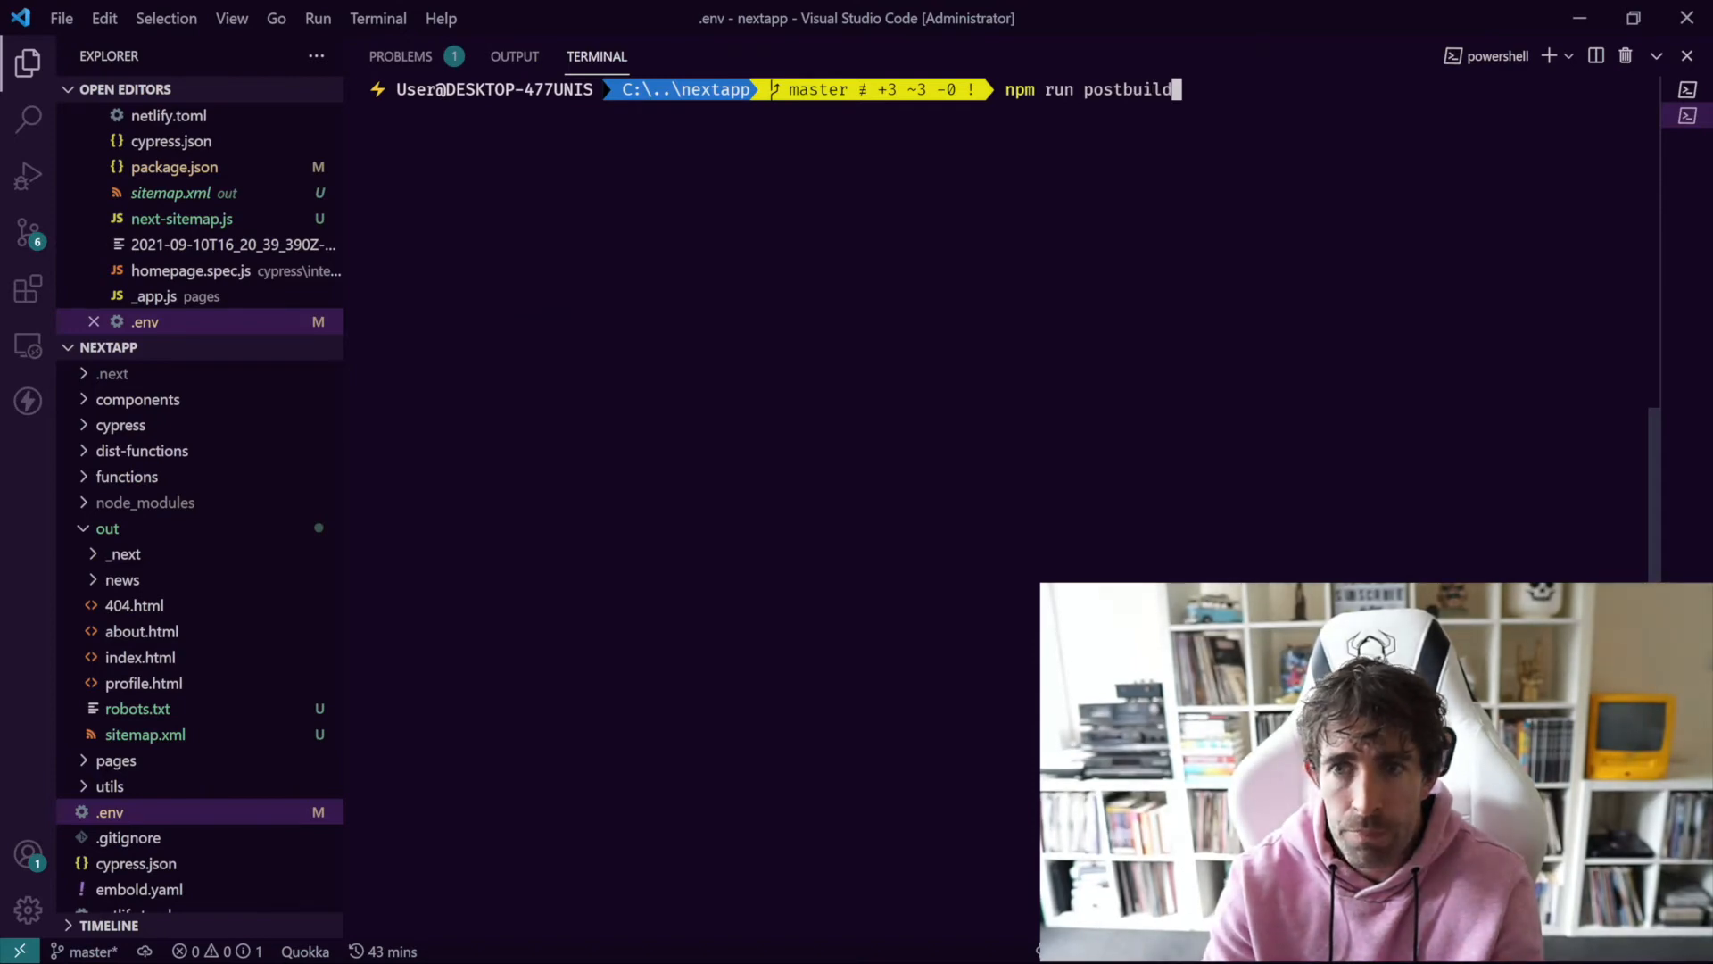
key("Enter")
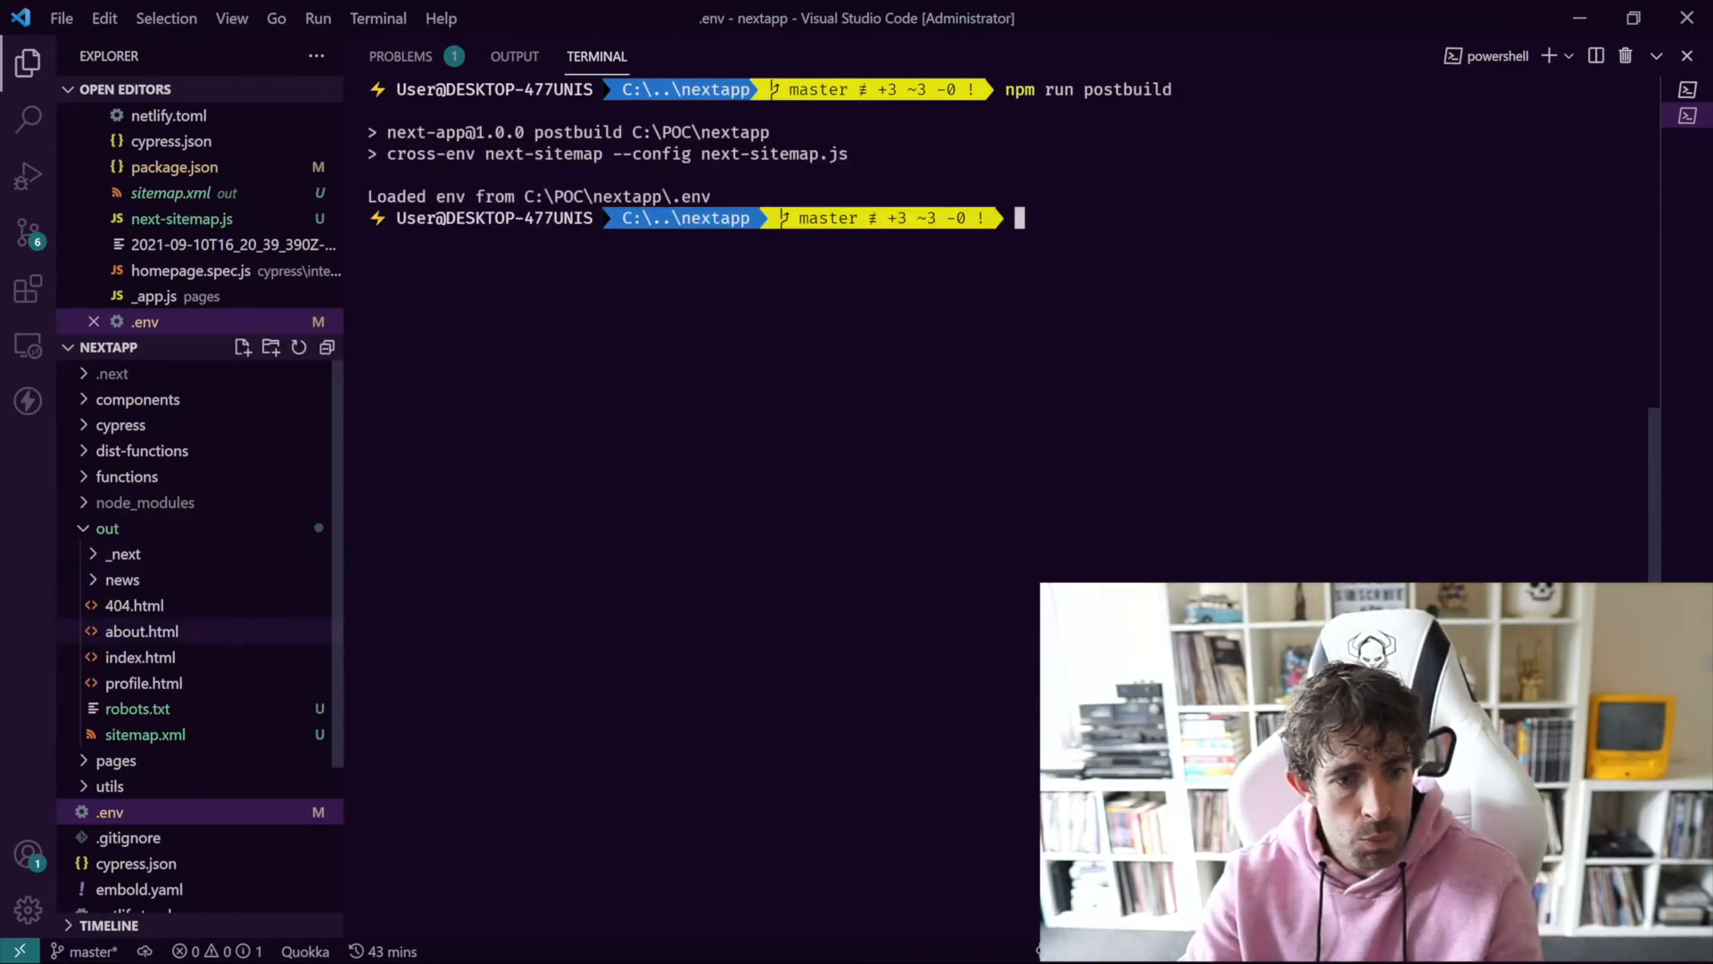